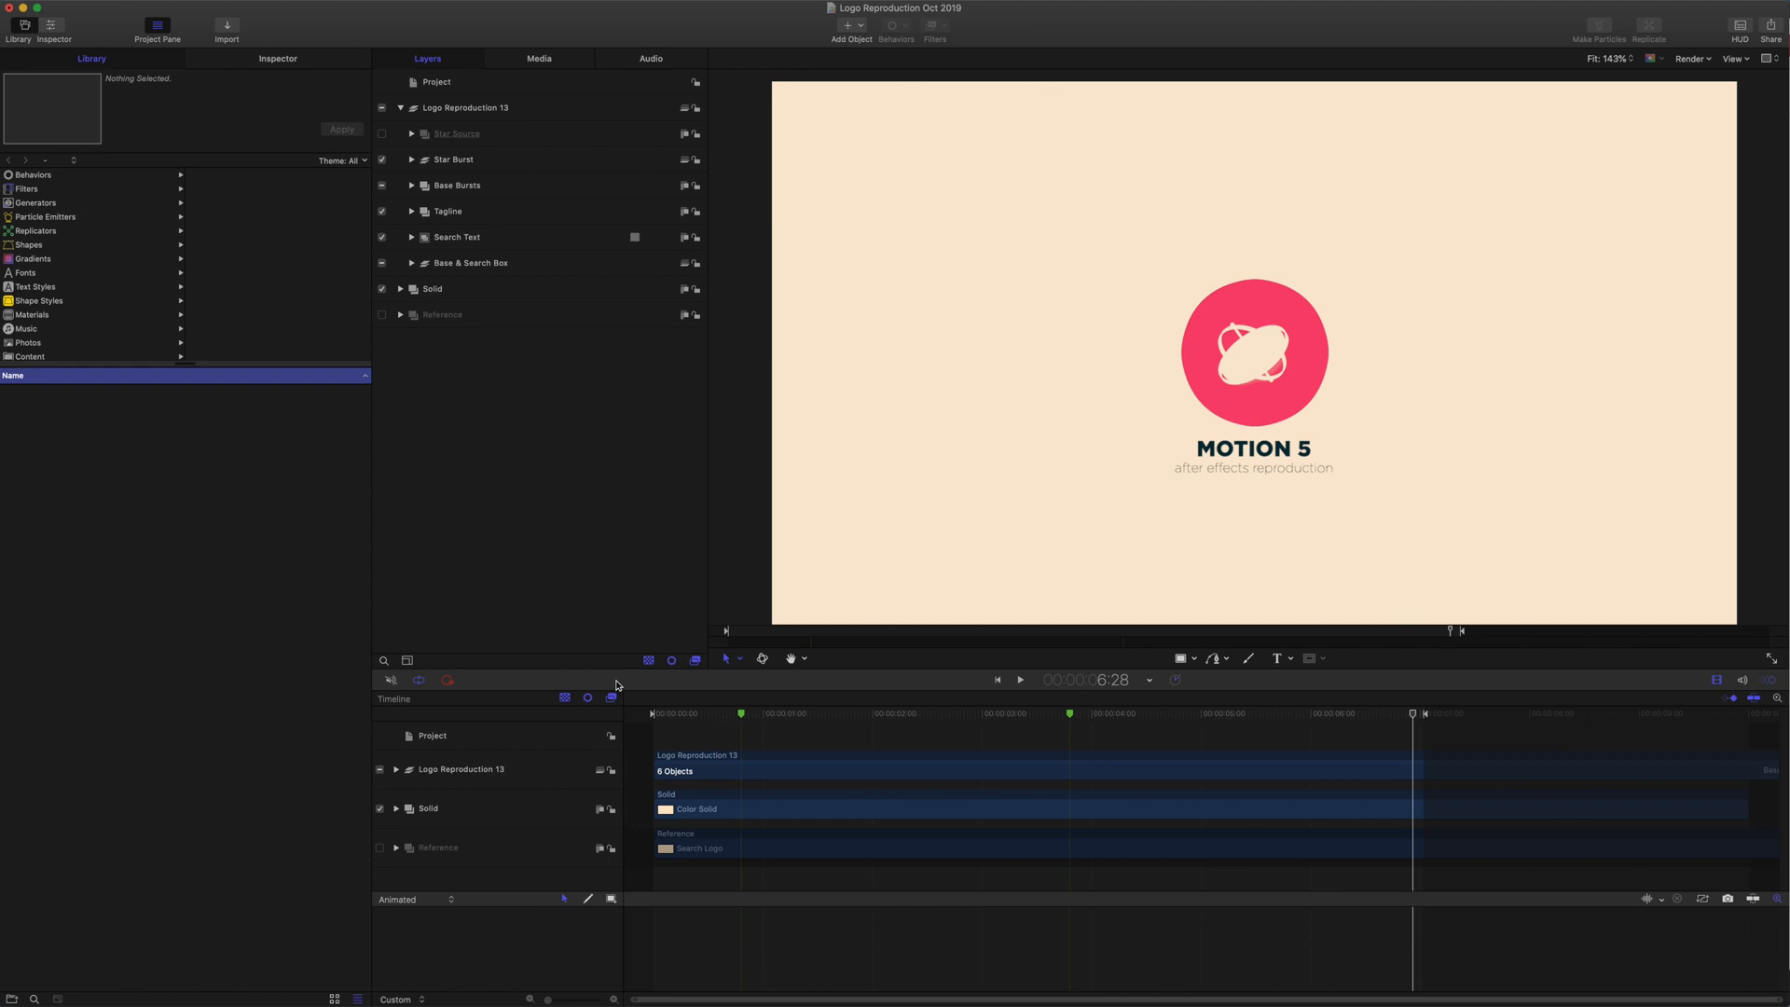
Hide the other layers so only the Star Burst stars show over the solid background
left_click(1017, 680)
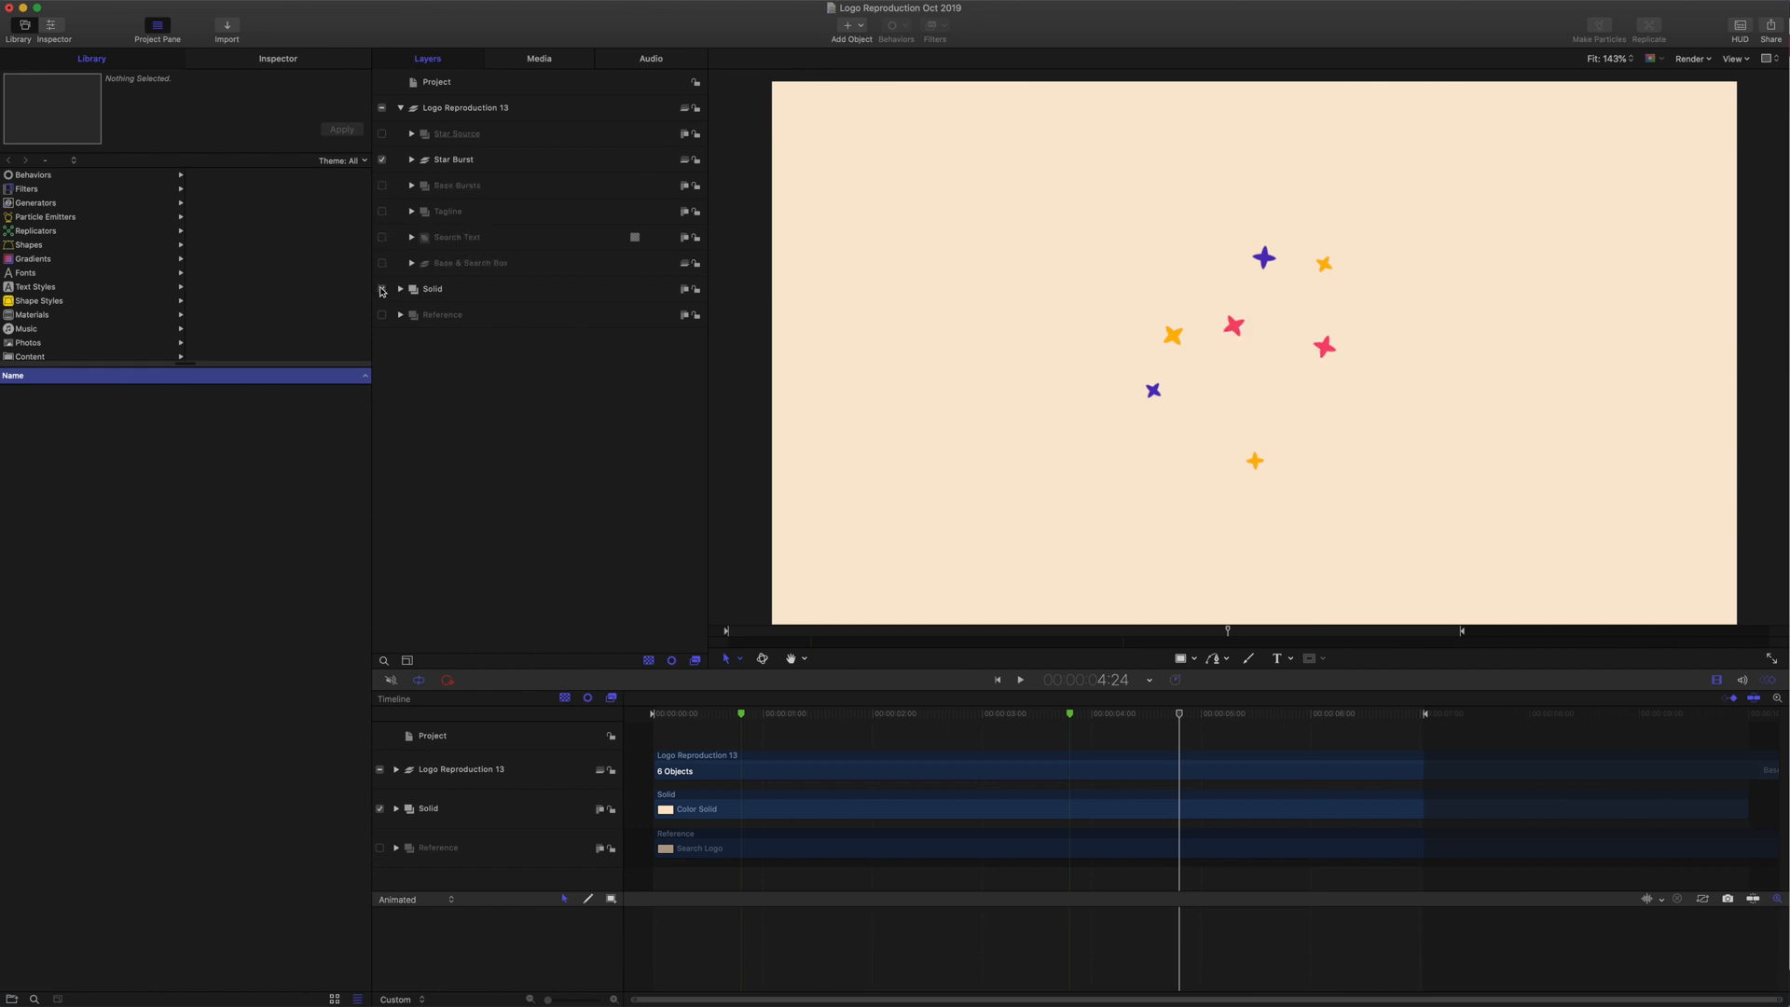
Open the Scale Over Life project containing a rectangle-particle Emitter
left_click(381, 289)
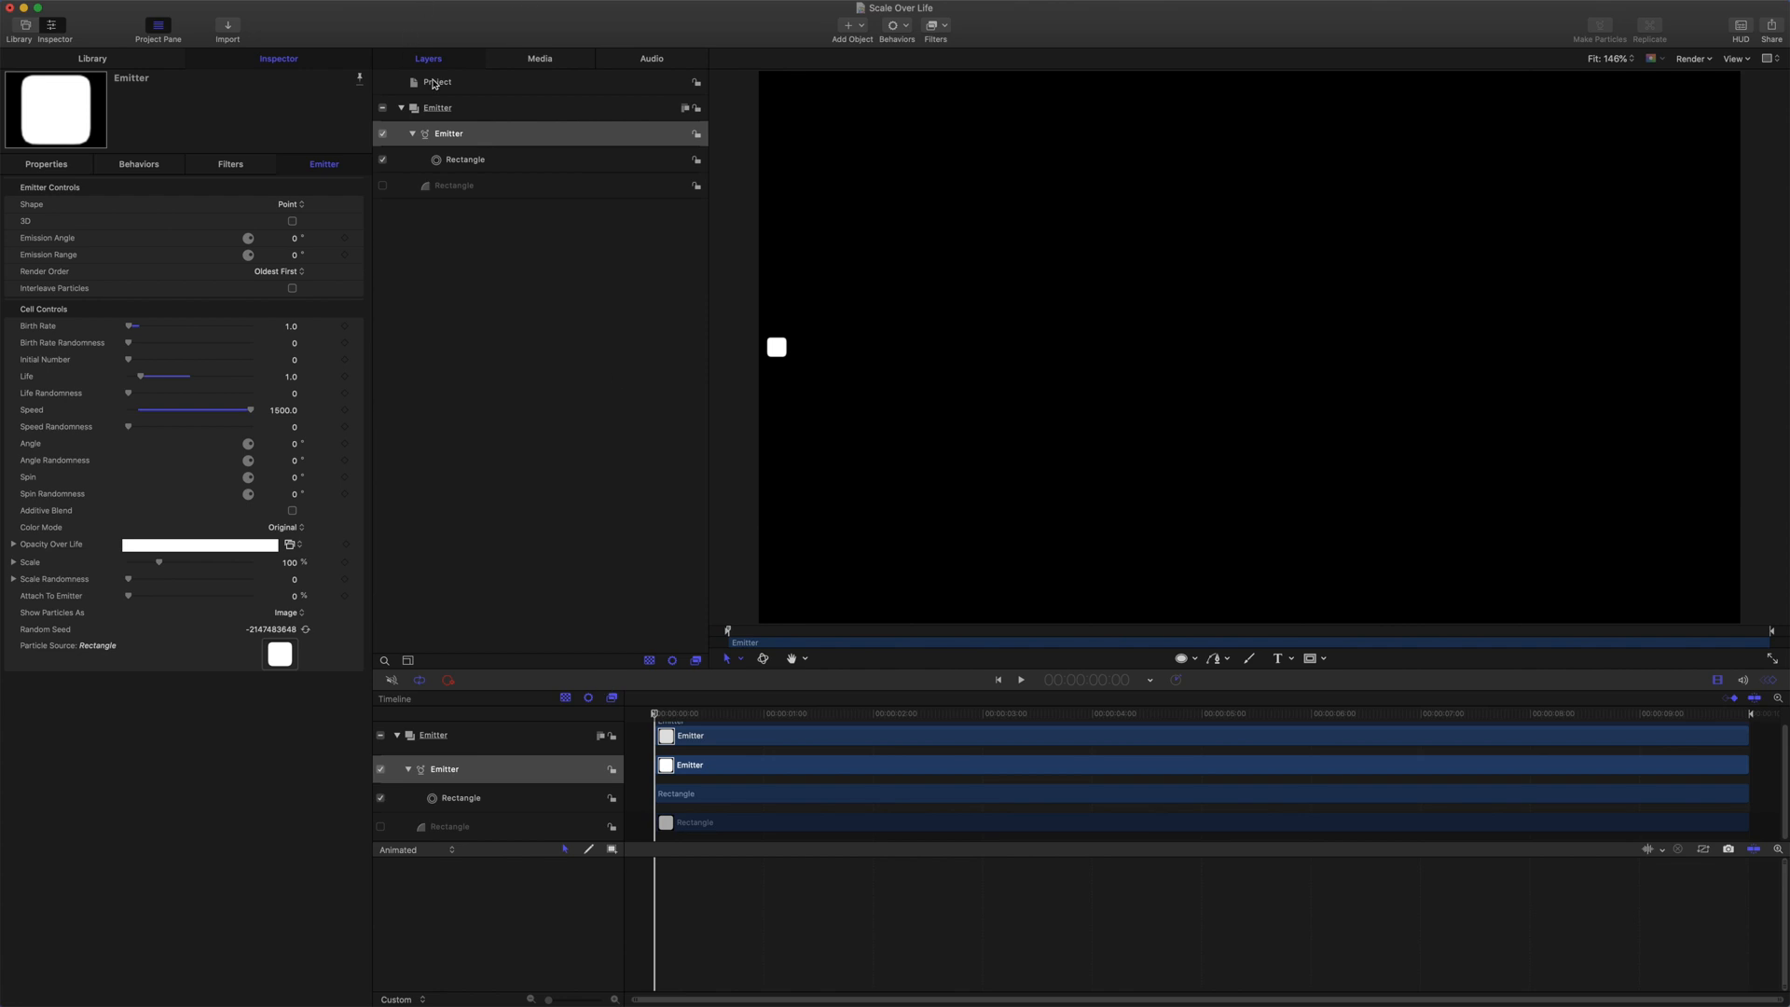
From the Project settings, briefly show the hidden source Rectangle layer, then hide it again
left_click(437, 81)
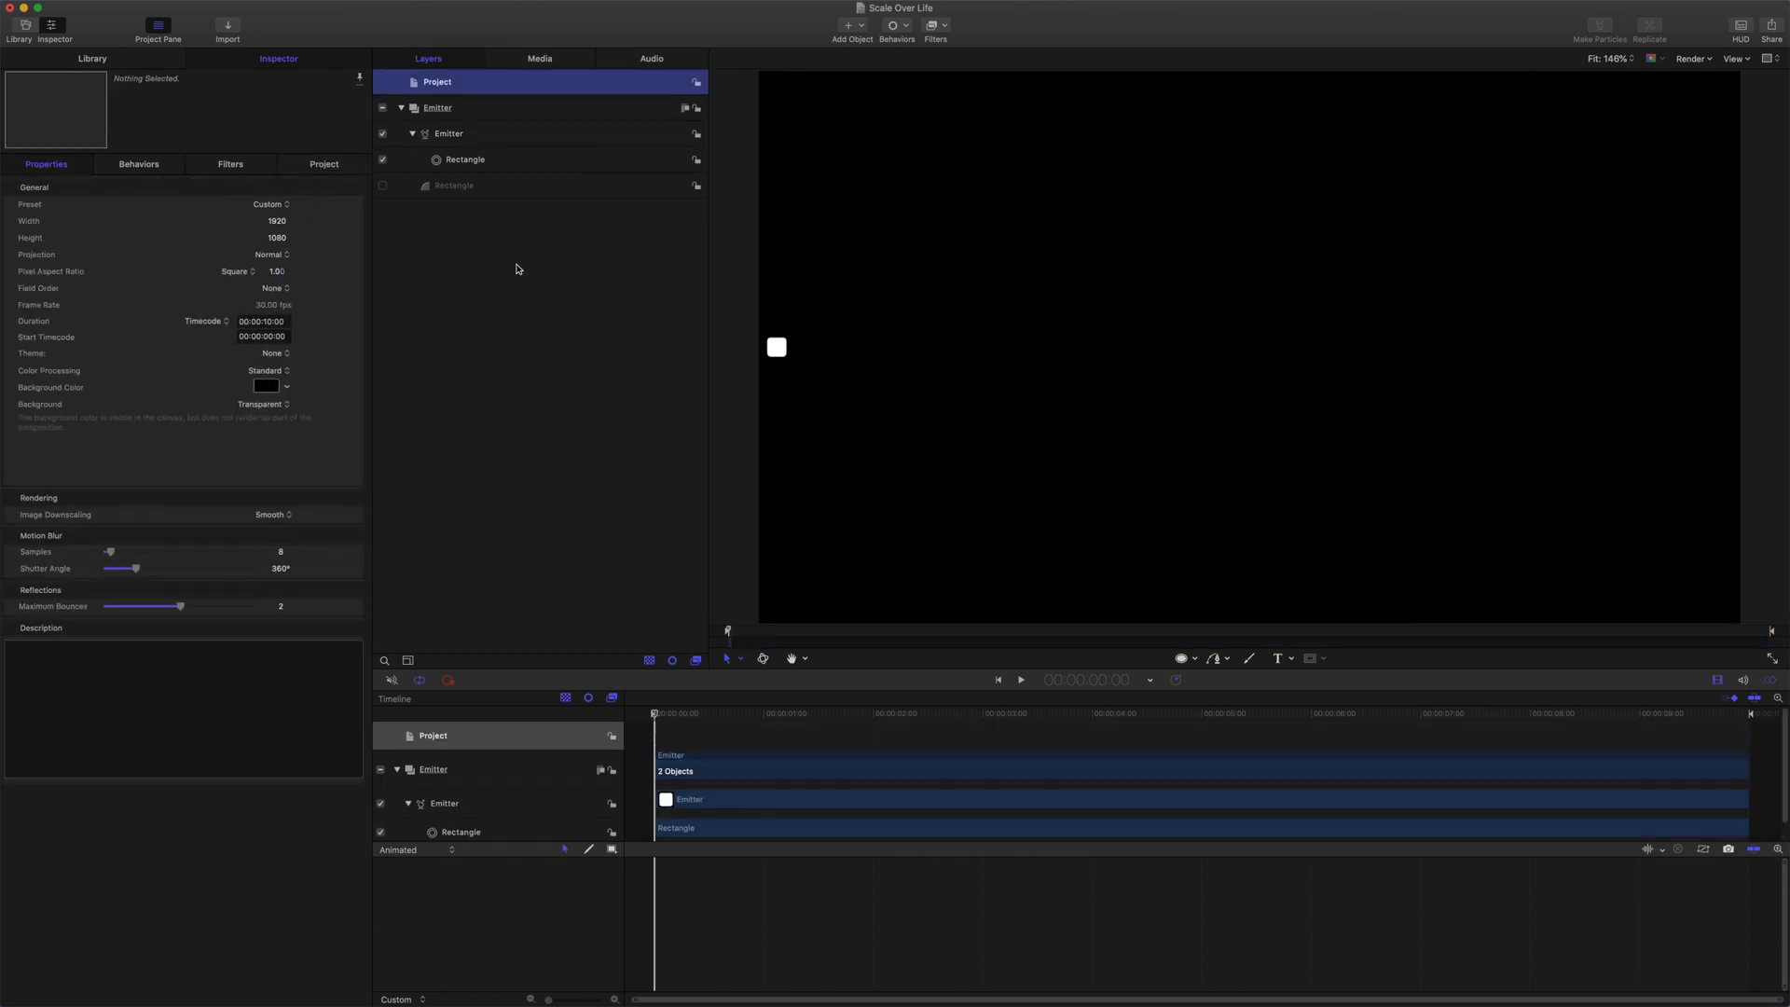
left_click(454, 185)
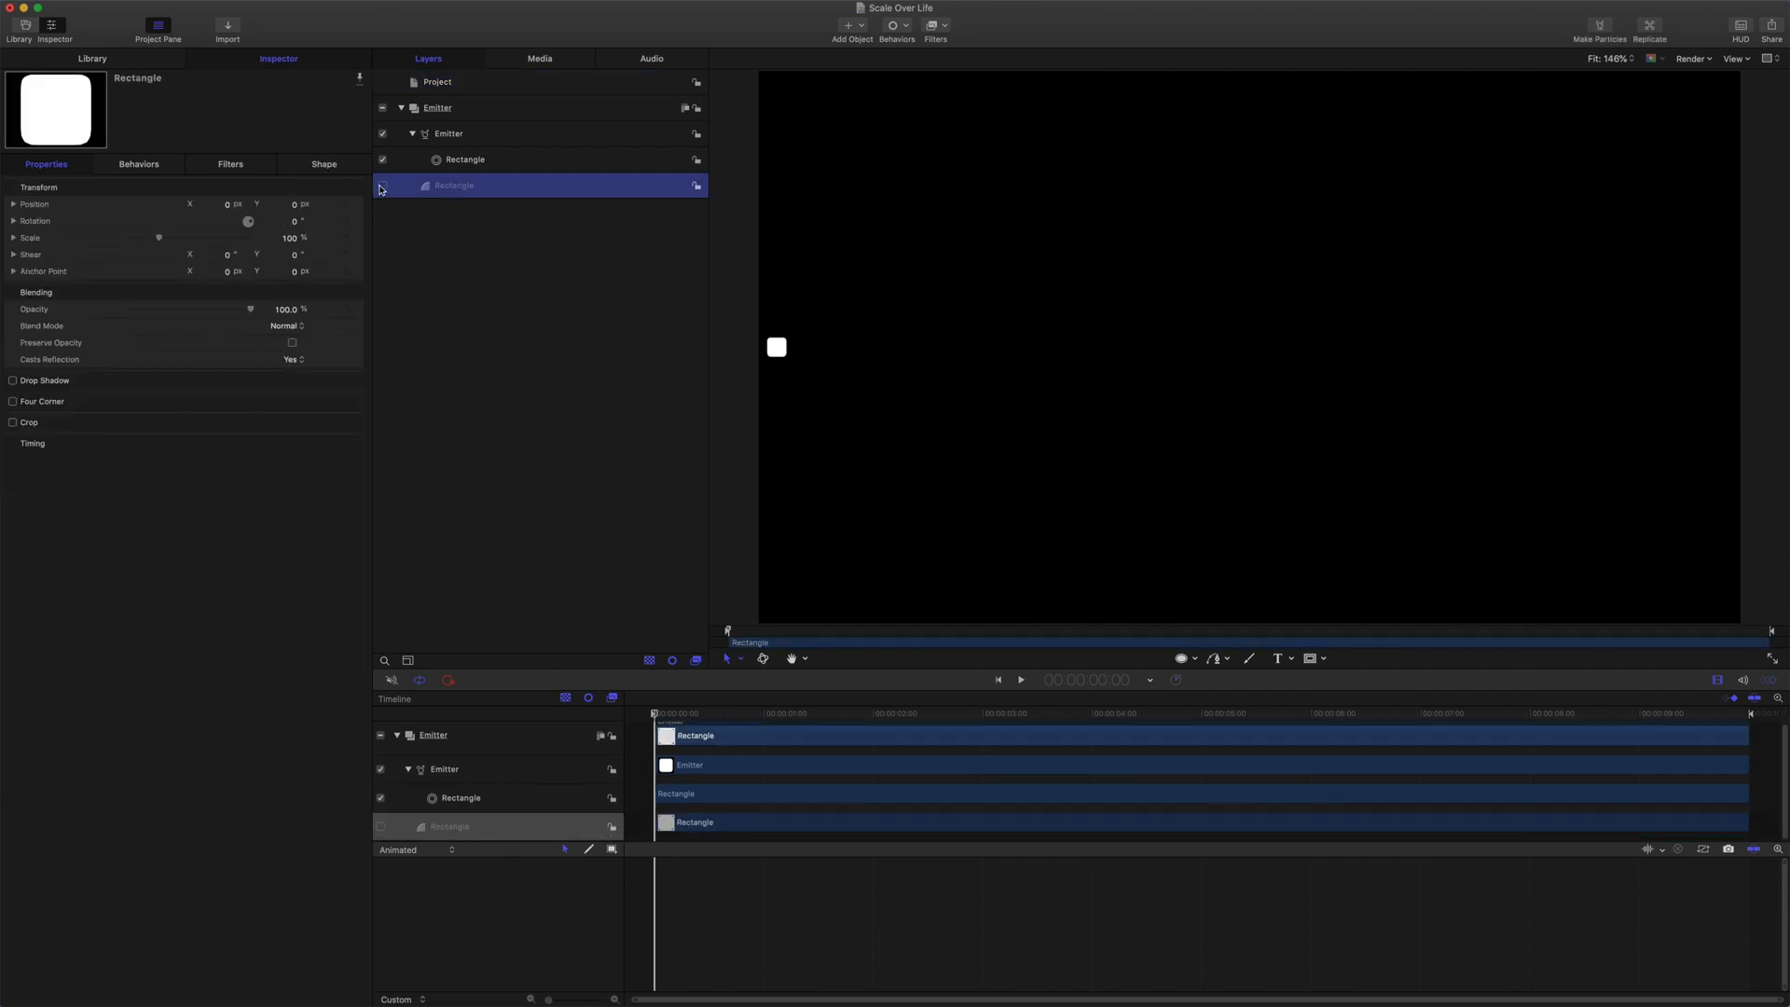
left_click(382, 184)
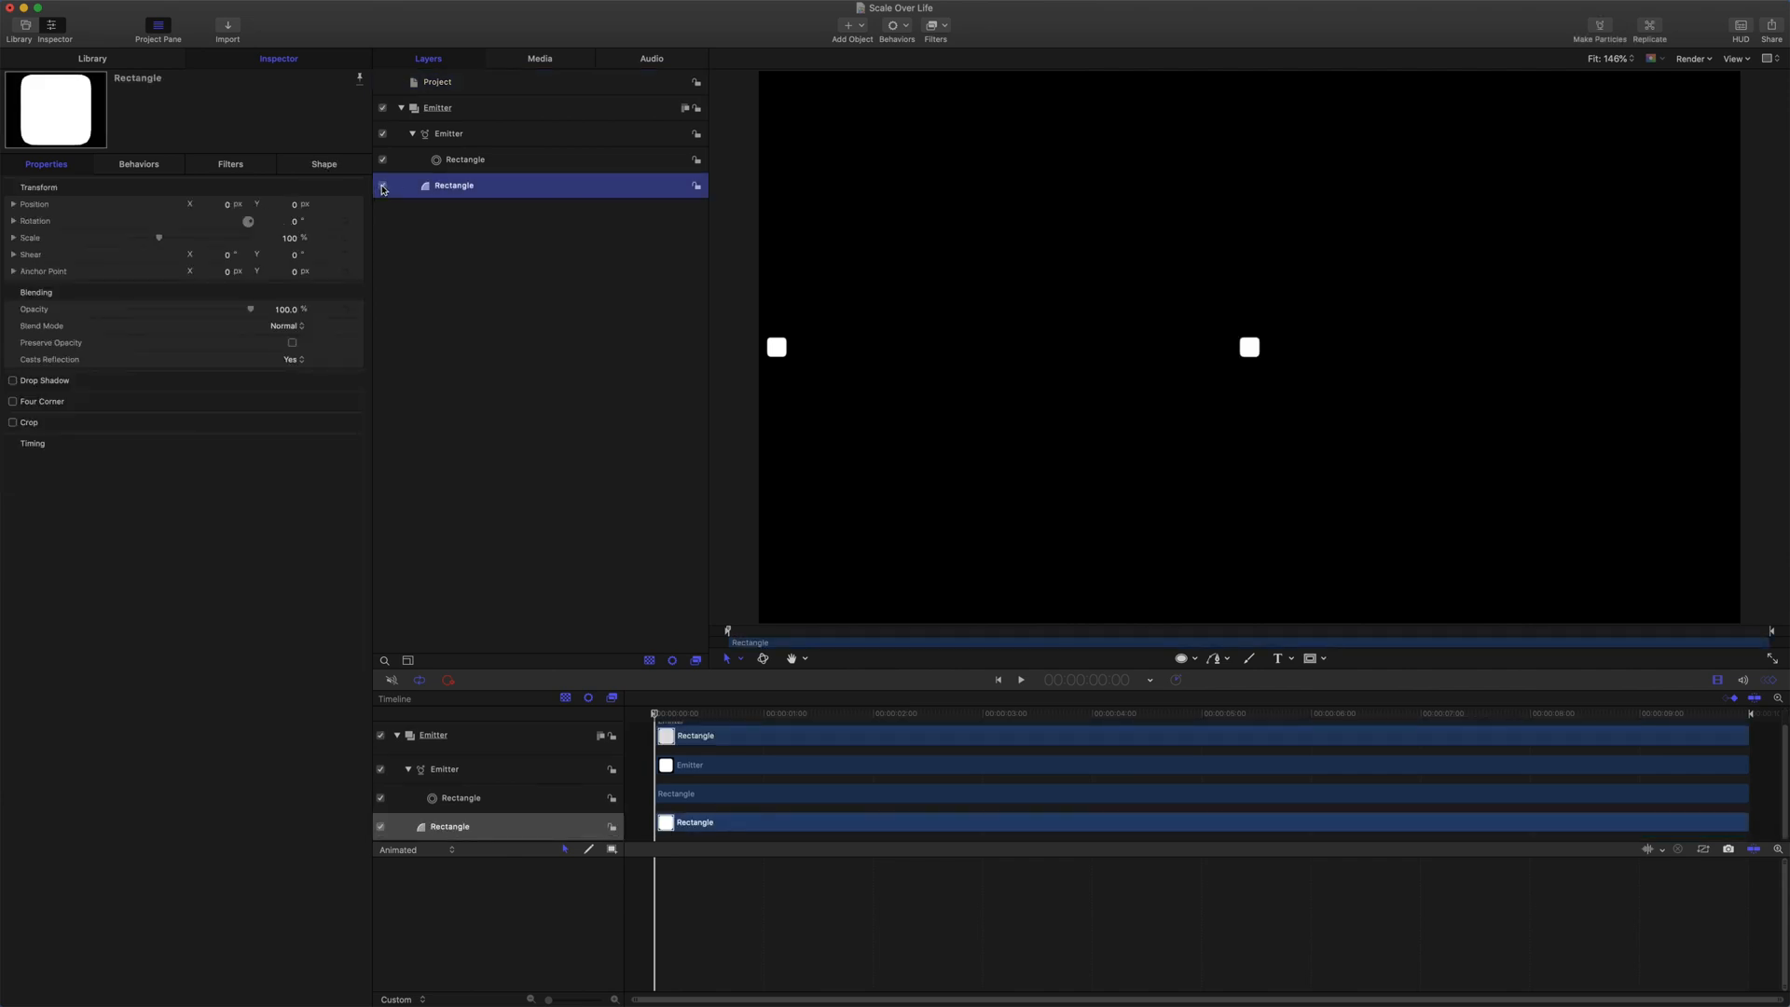
left_click(449, 132)
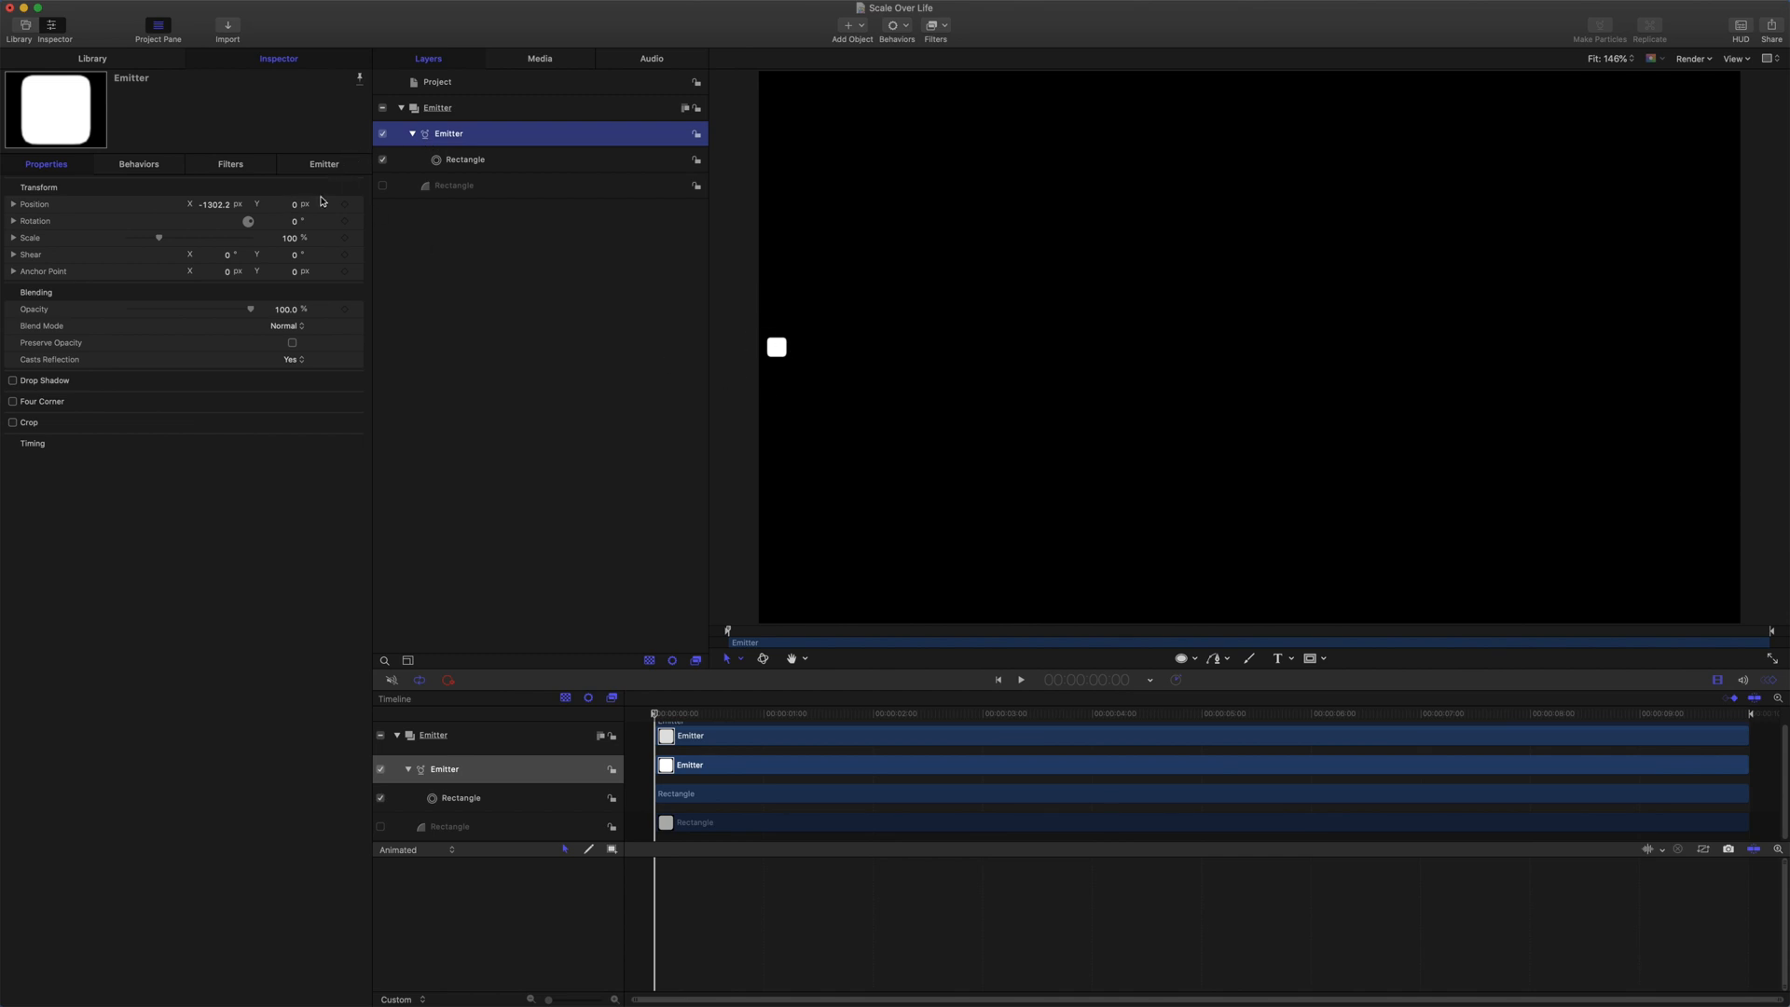
Play back the Emitter firing a single white square across the black canvas
left_click(323, 163)
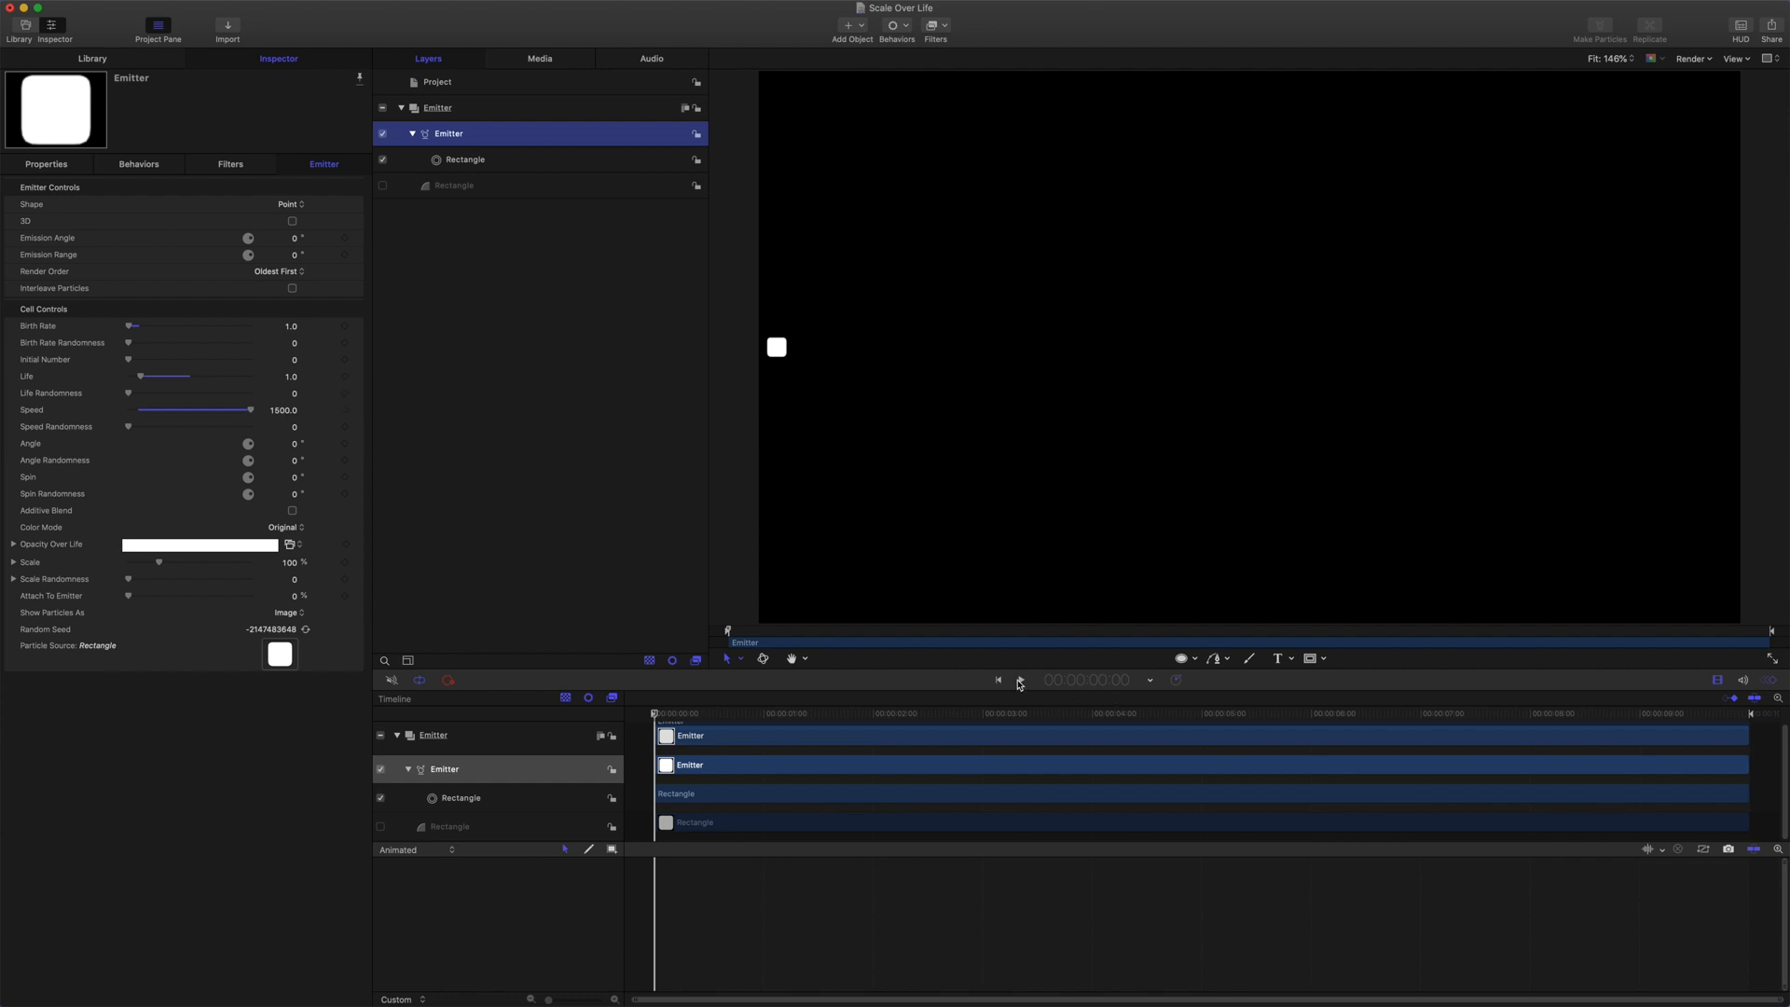
left_click(1018, 680)
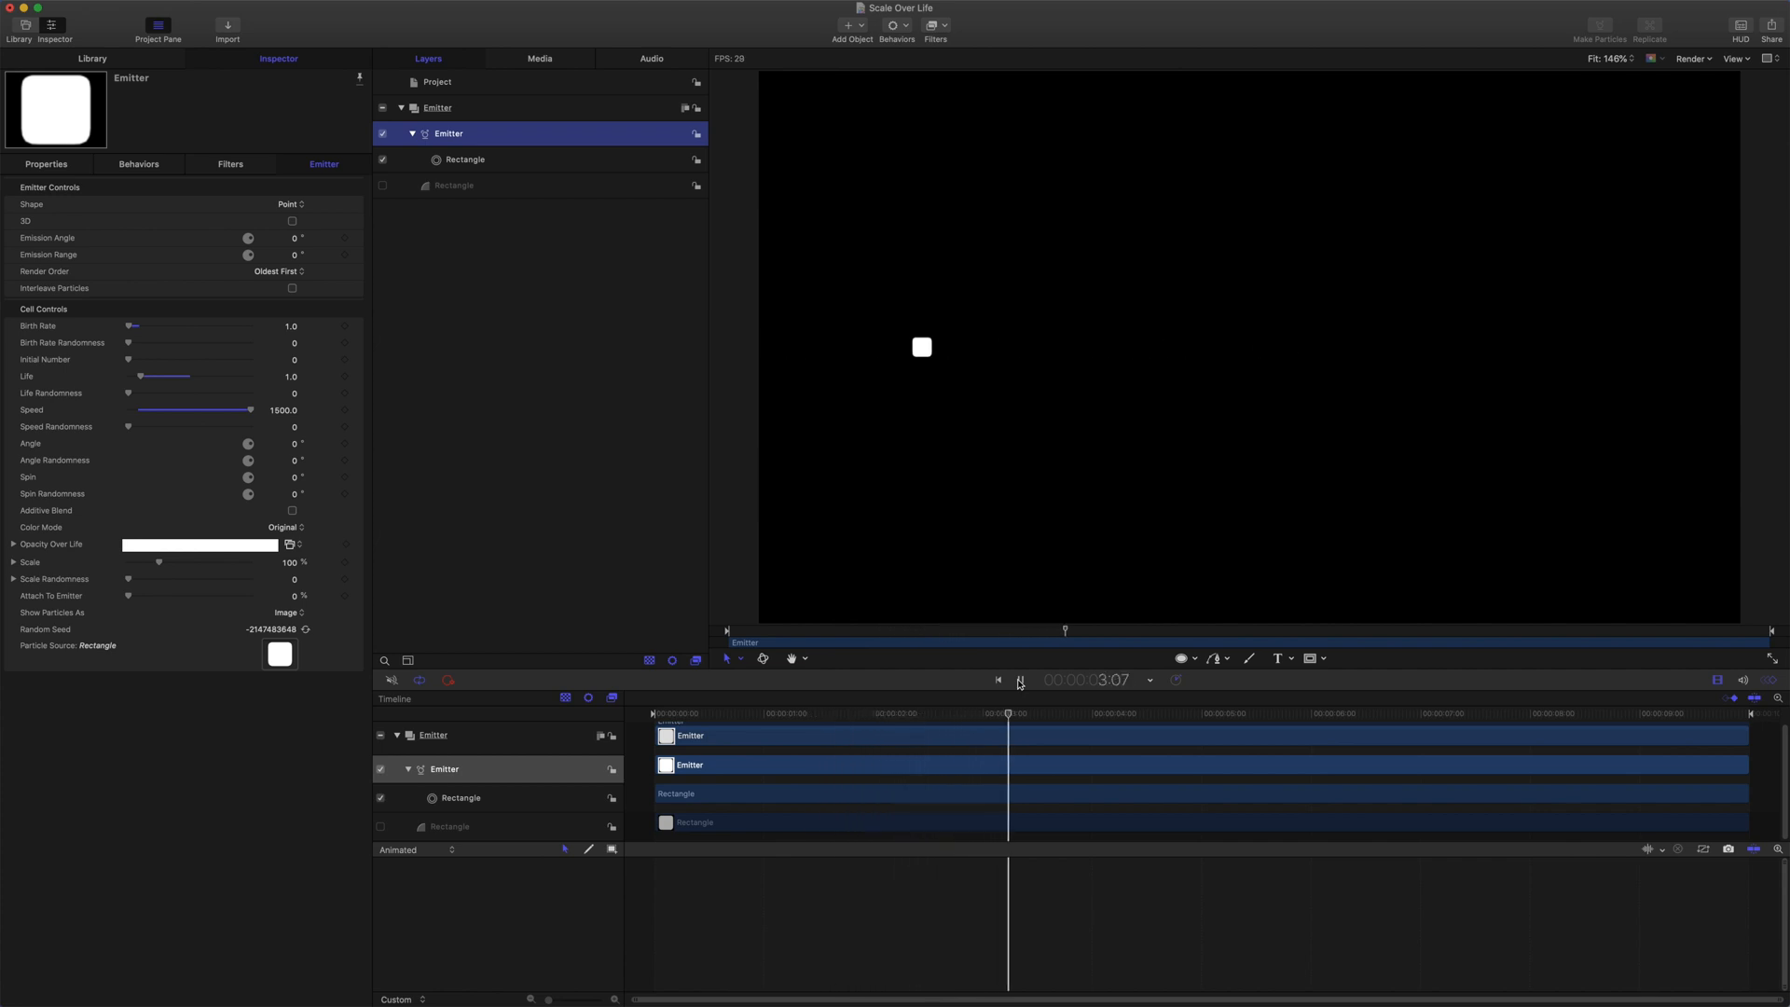
left_click(1019, 680)
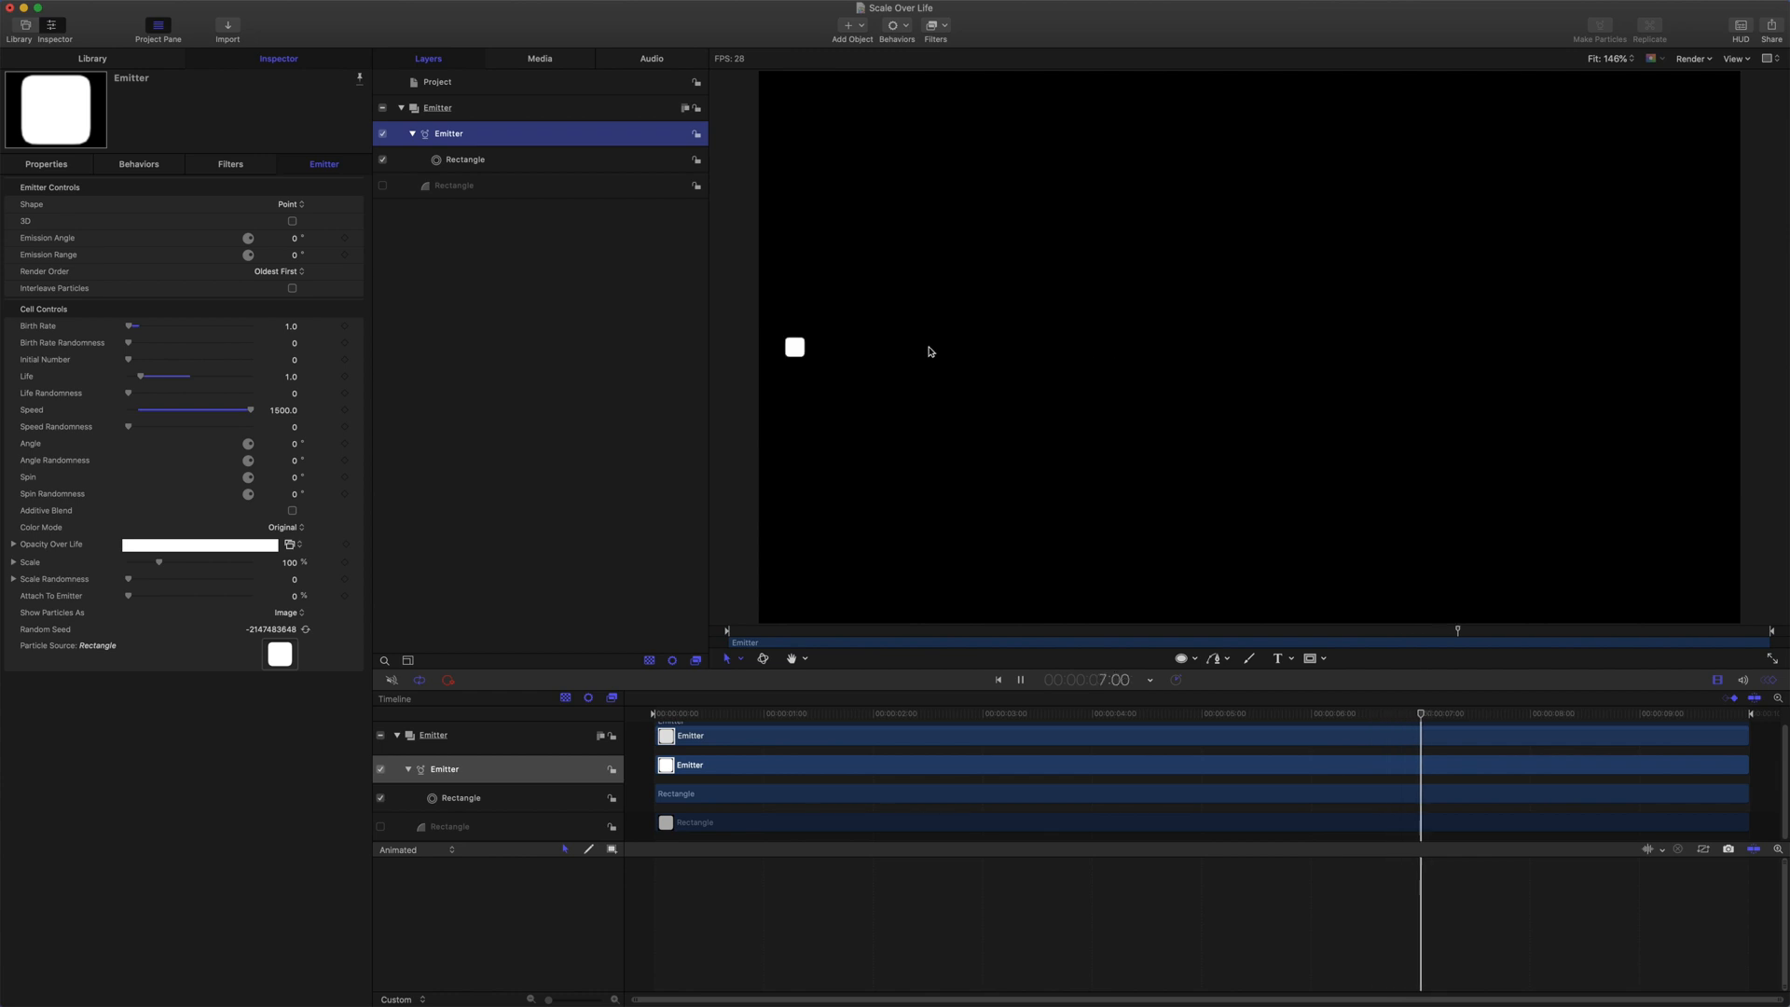
Add Scale Over Life with Natural Scale increment and preview particles growing 0% to 100%
left_click(896, 26)
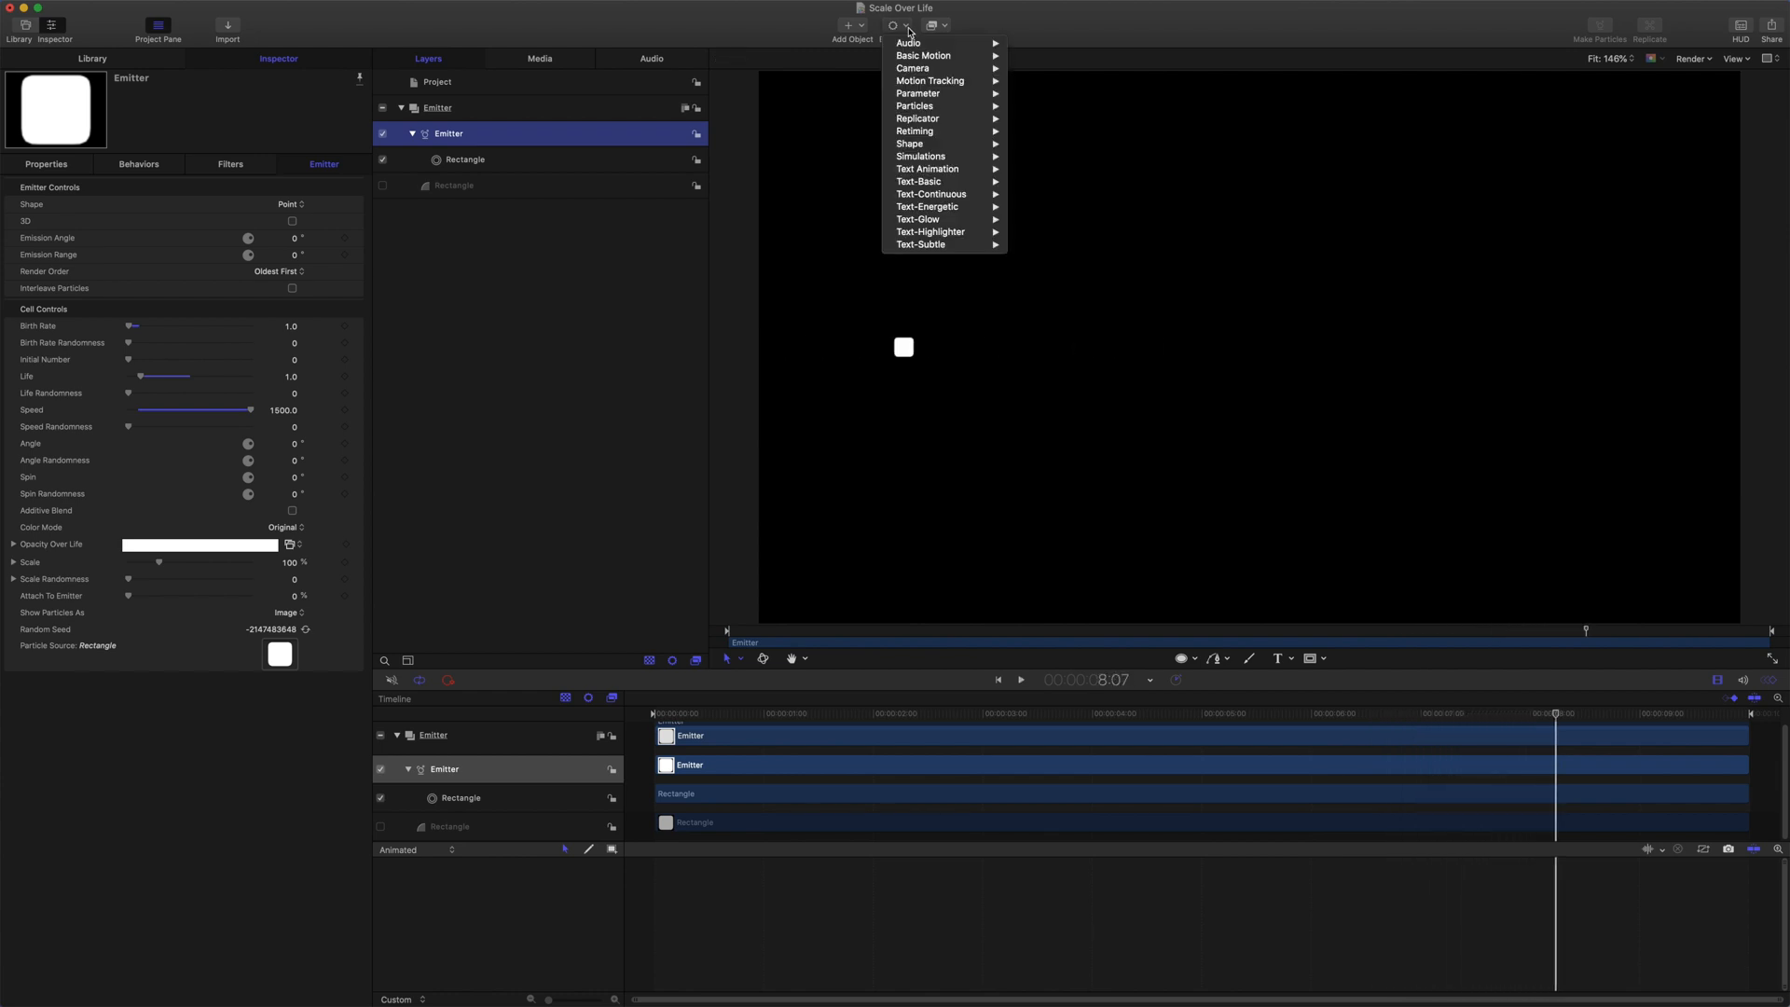
mouse_move(914, 105)
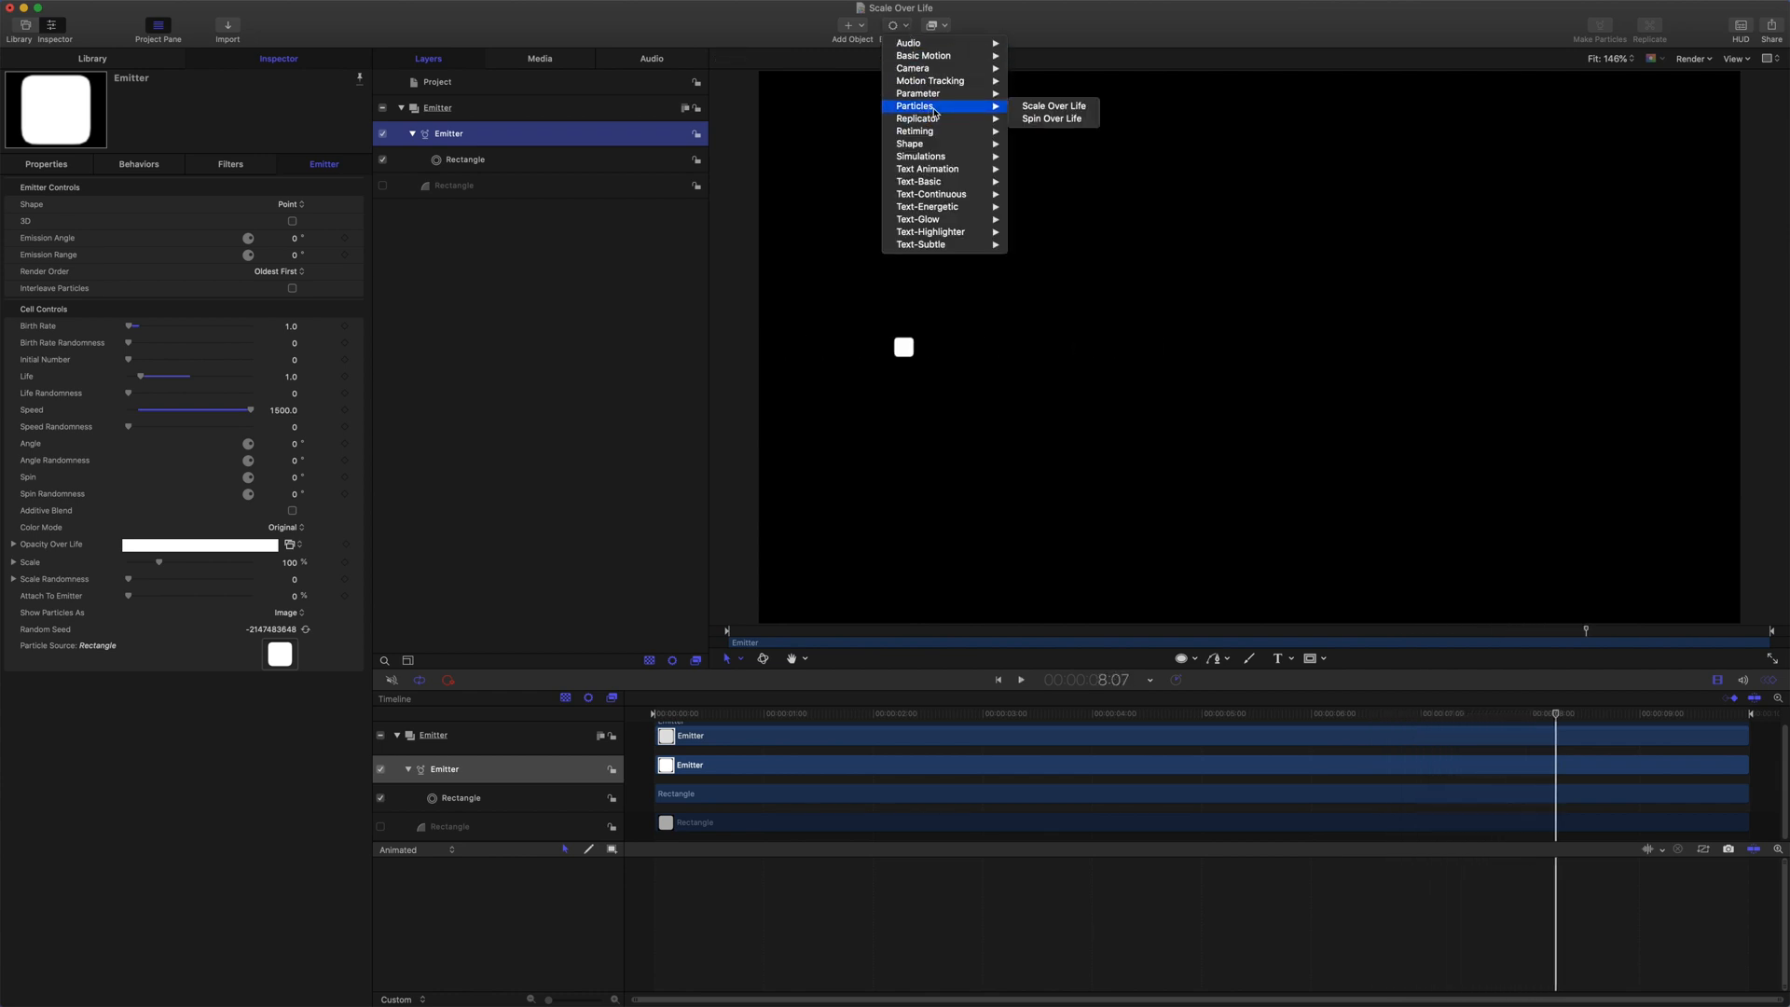
left_click(1050, 105)
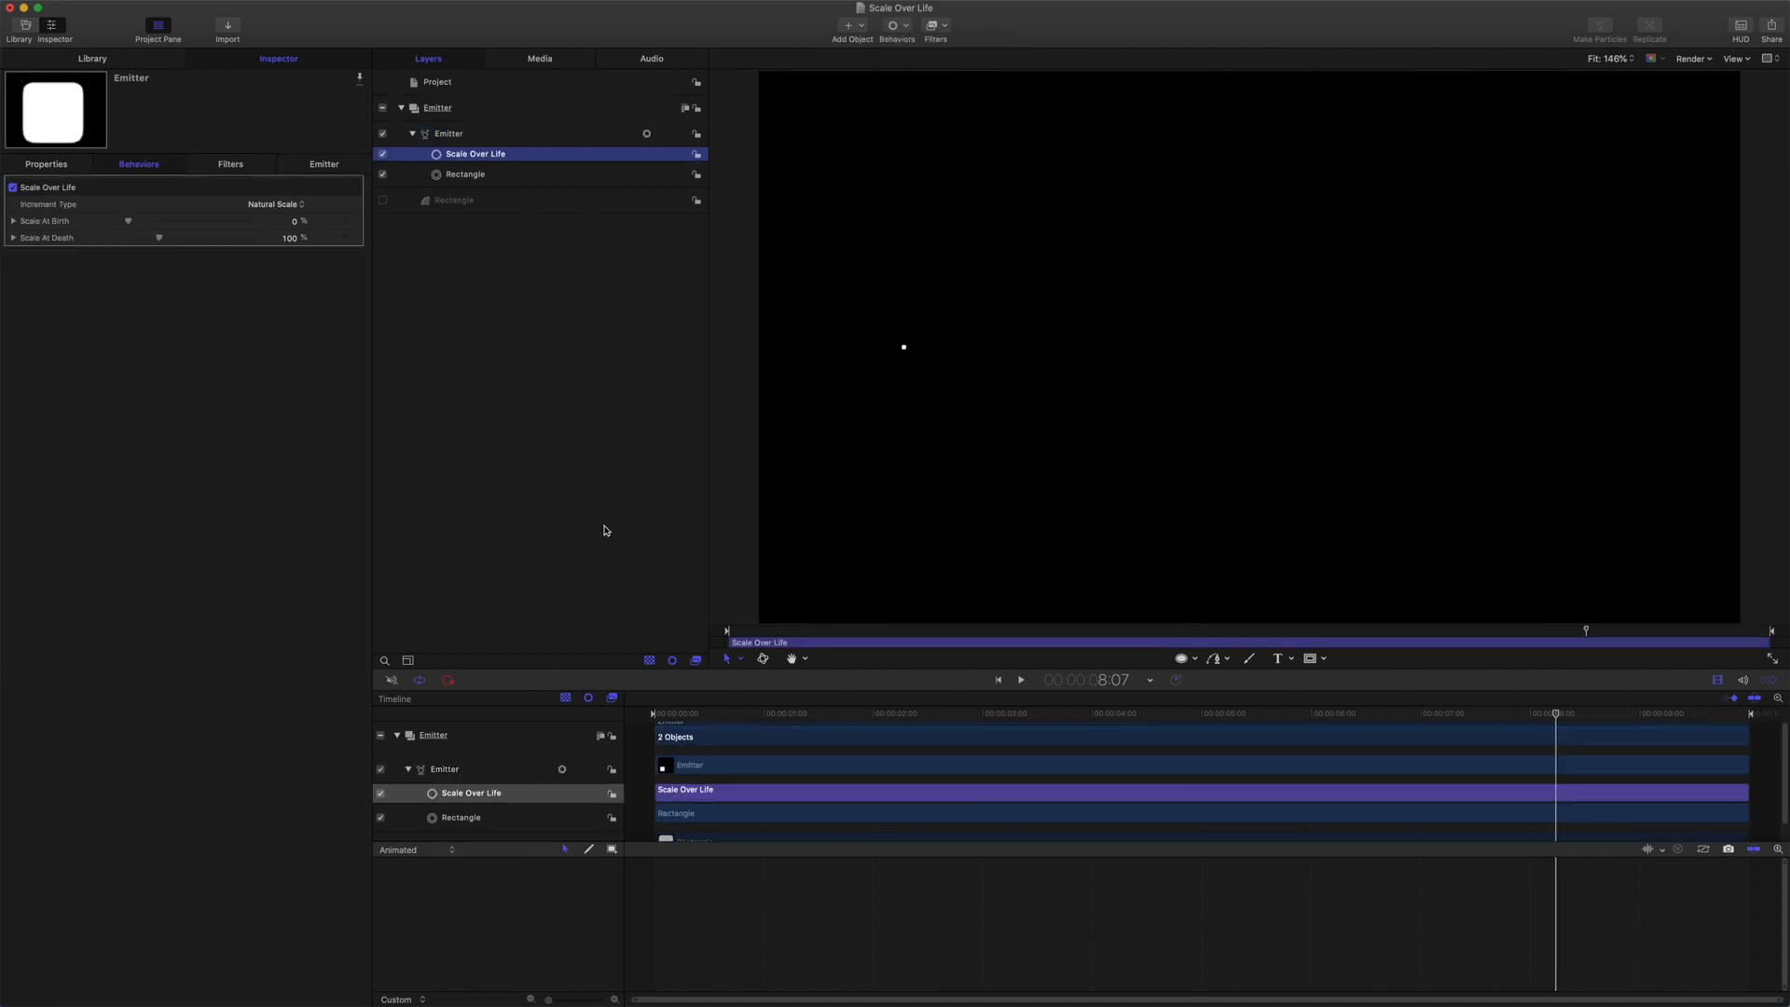
left_click(274, 203)
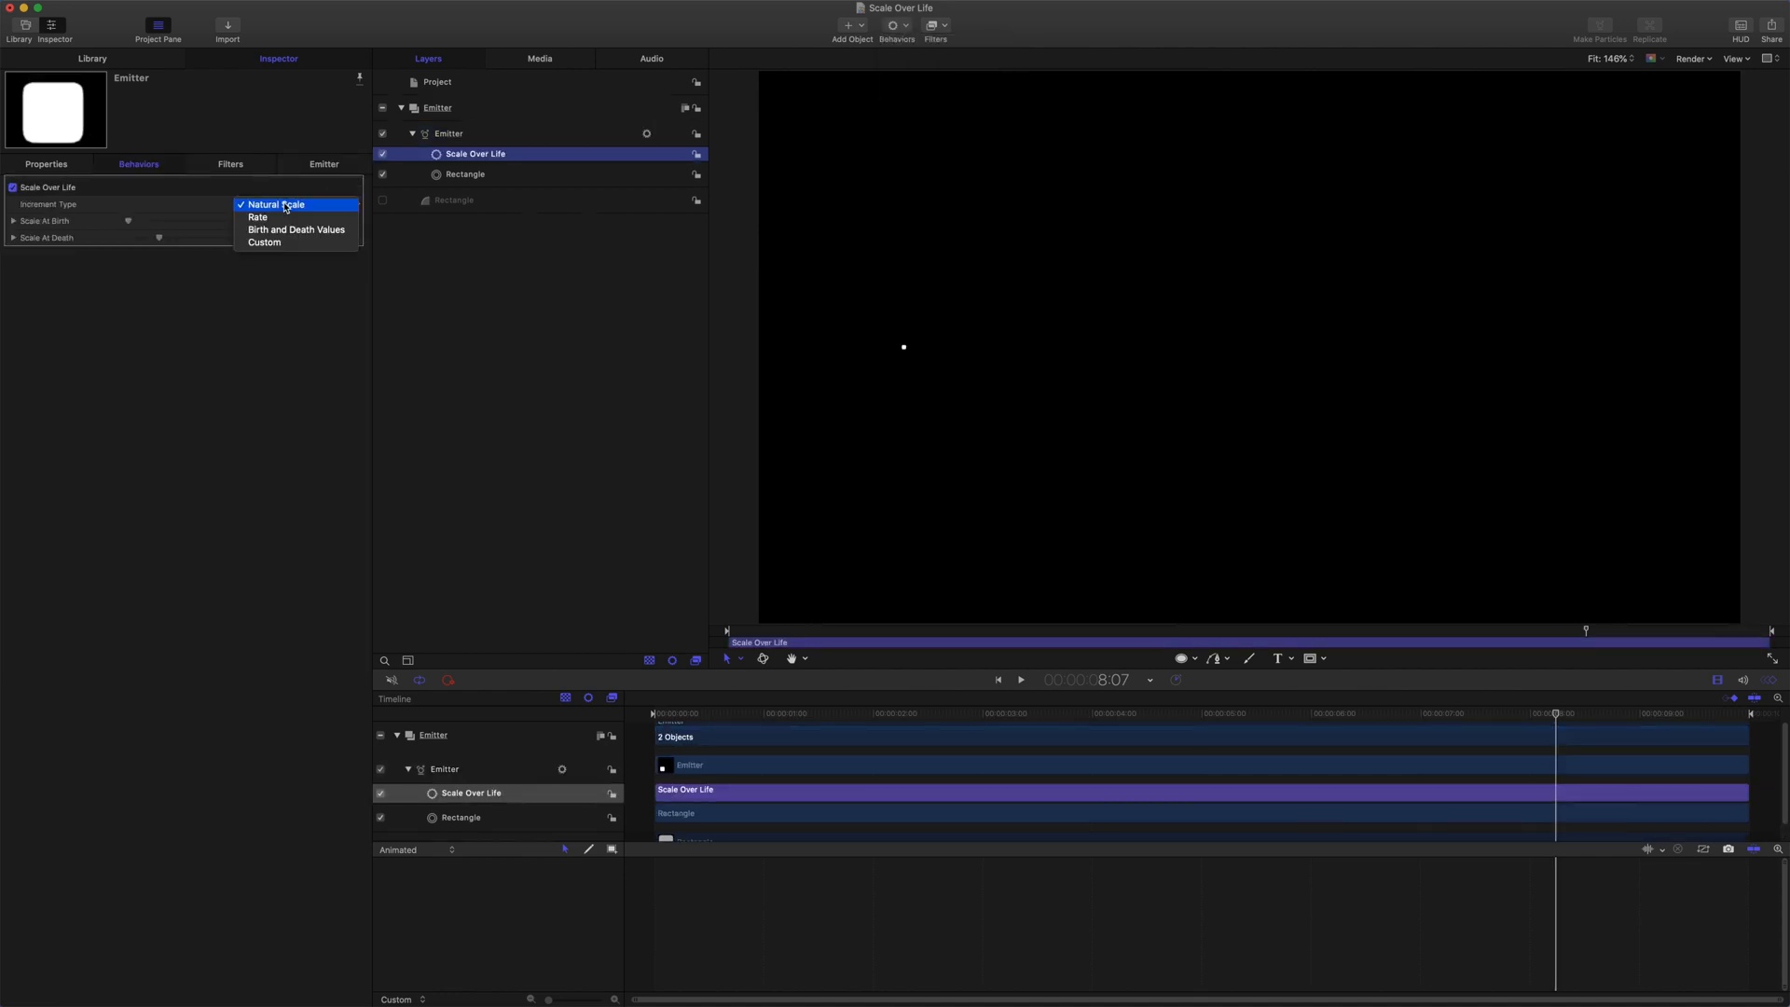
mouse_move(295, 230)
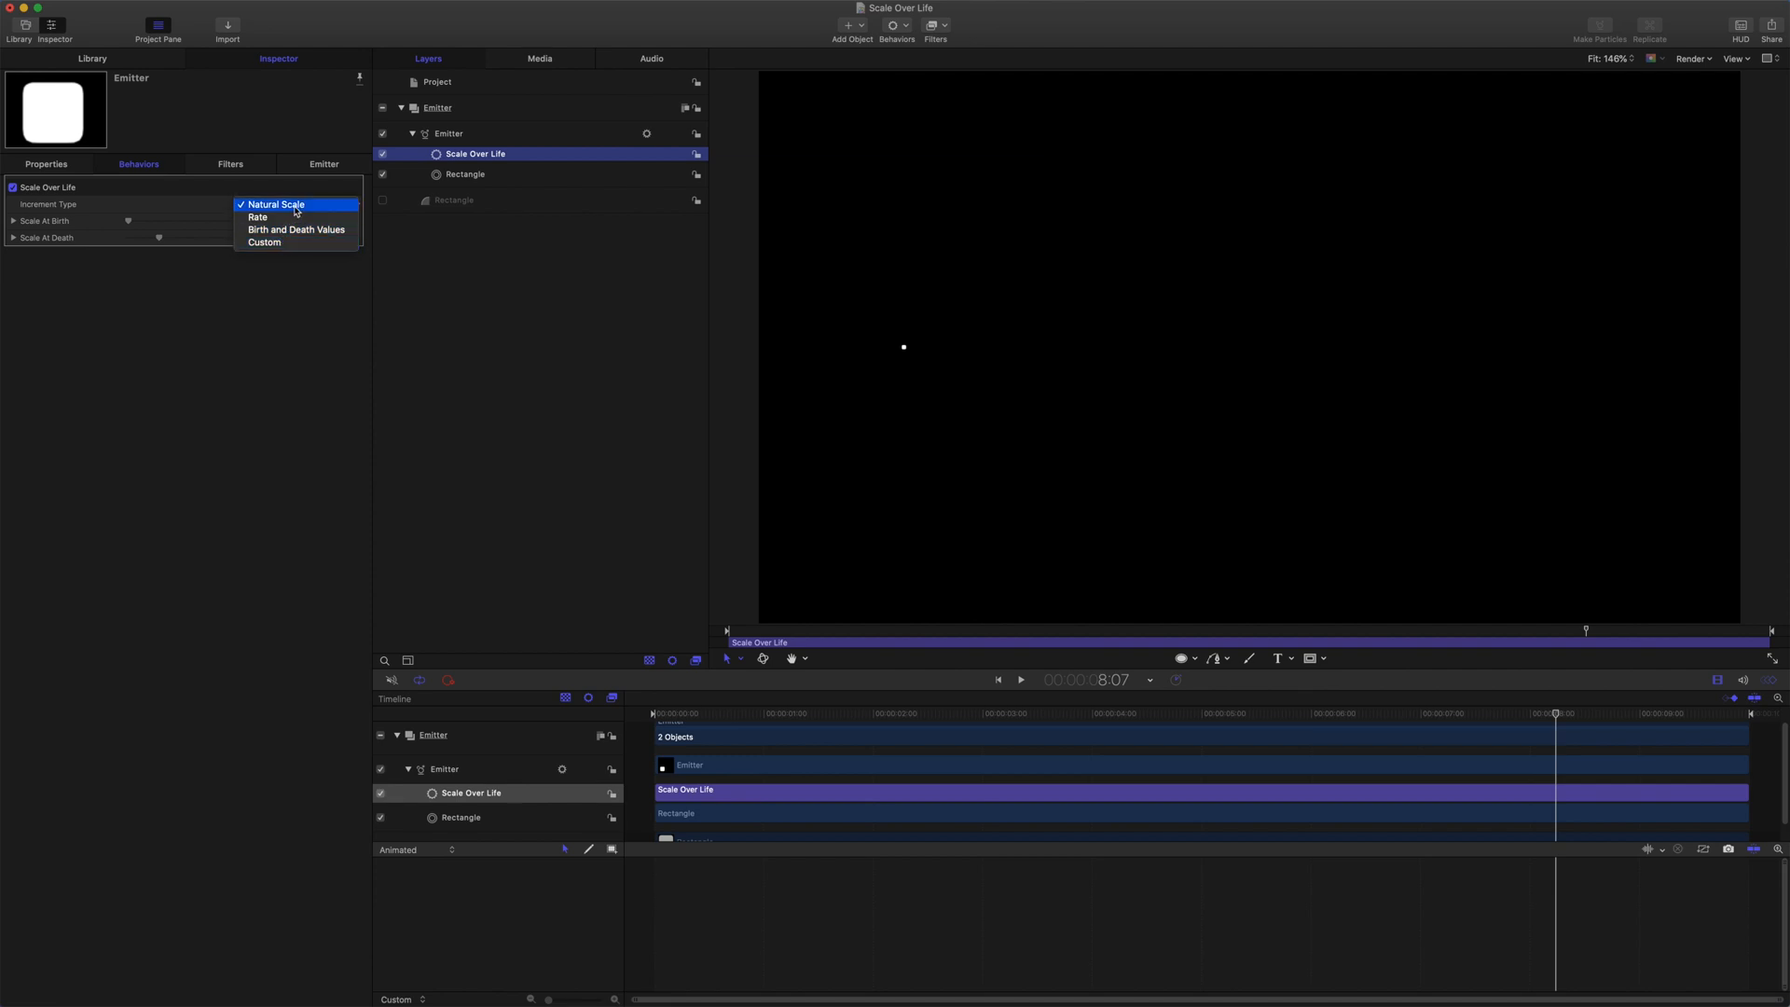
mouse_move(295, 229)
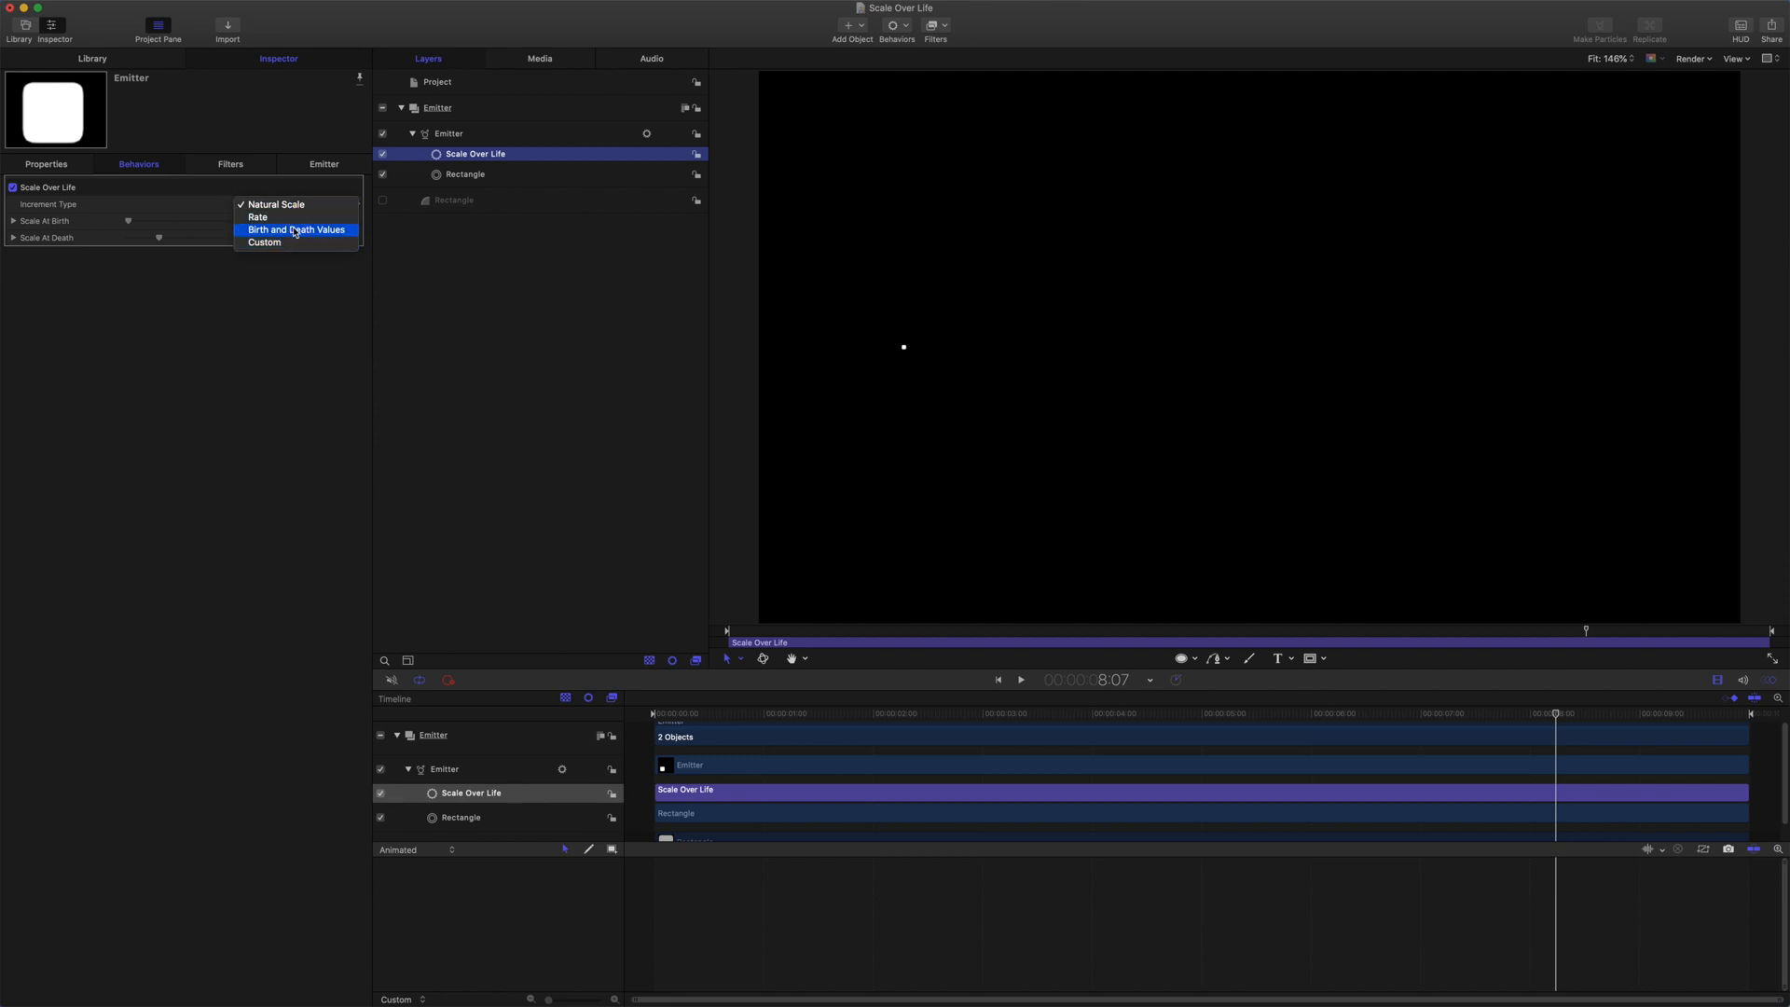
mouse_move(294, 205)
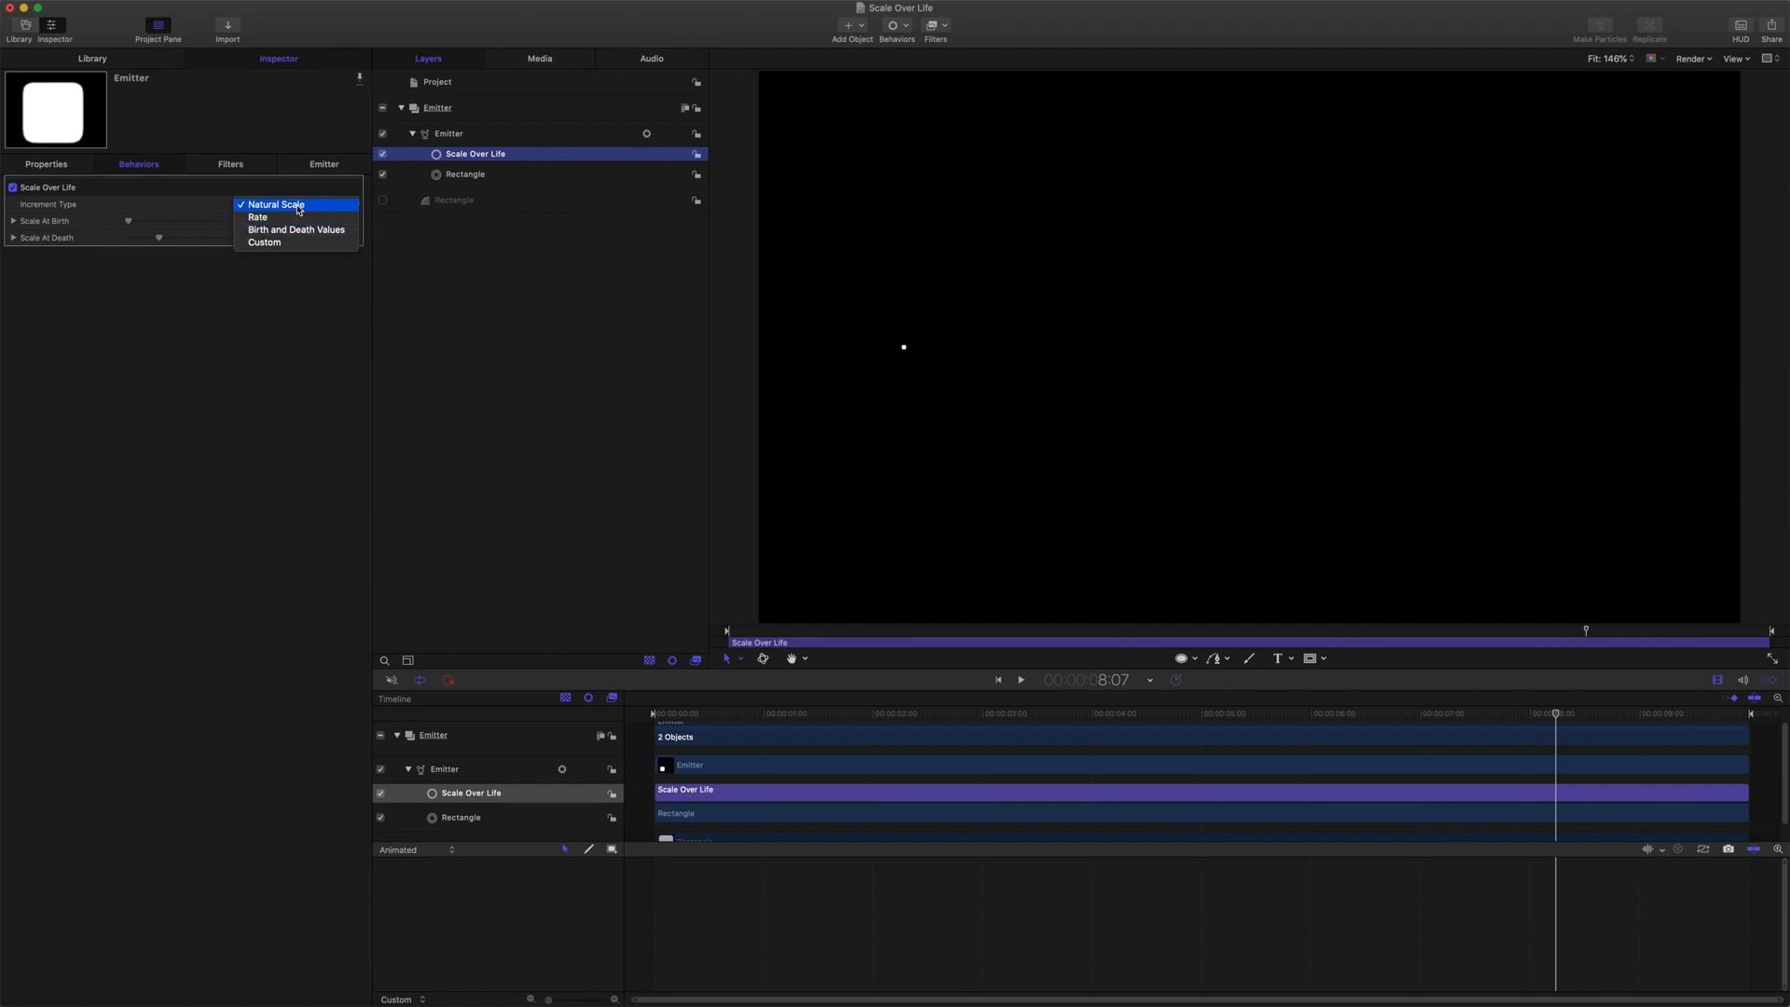
left_click(274, 205)
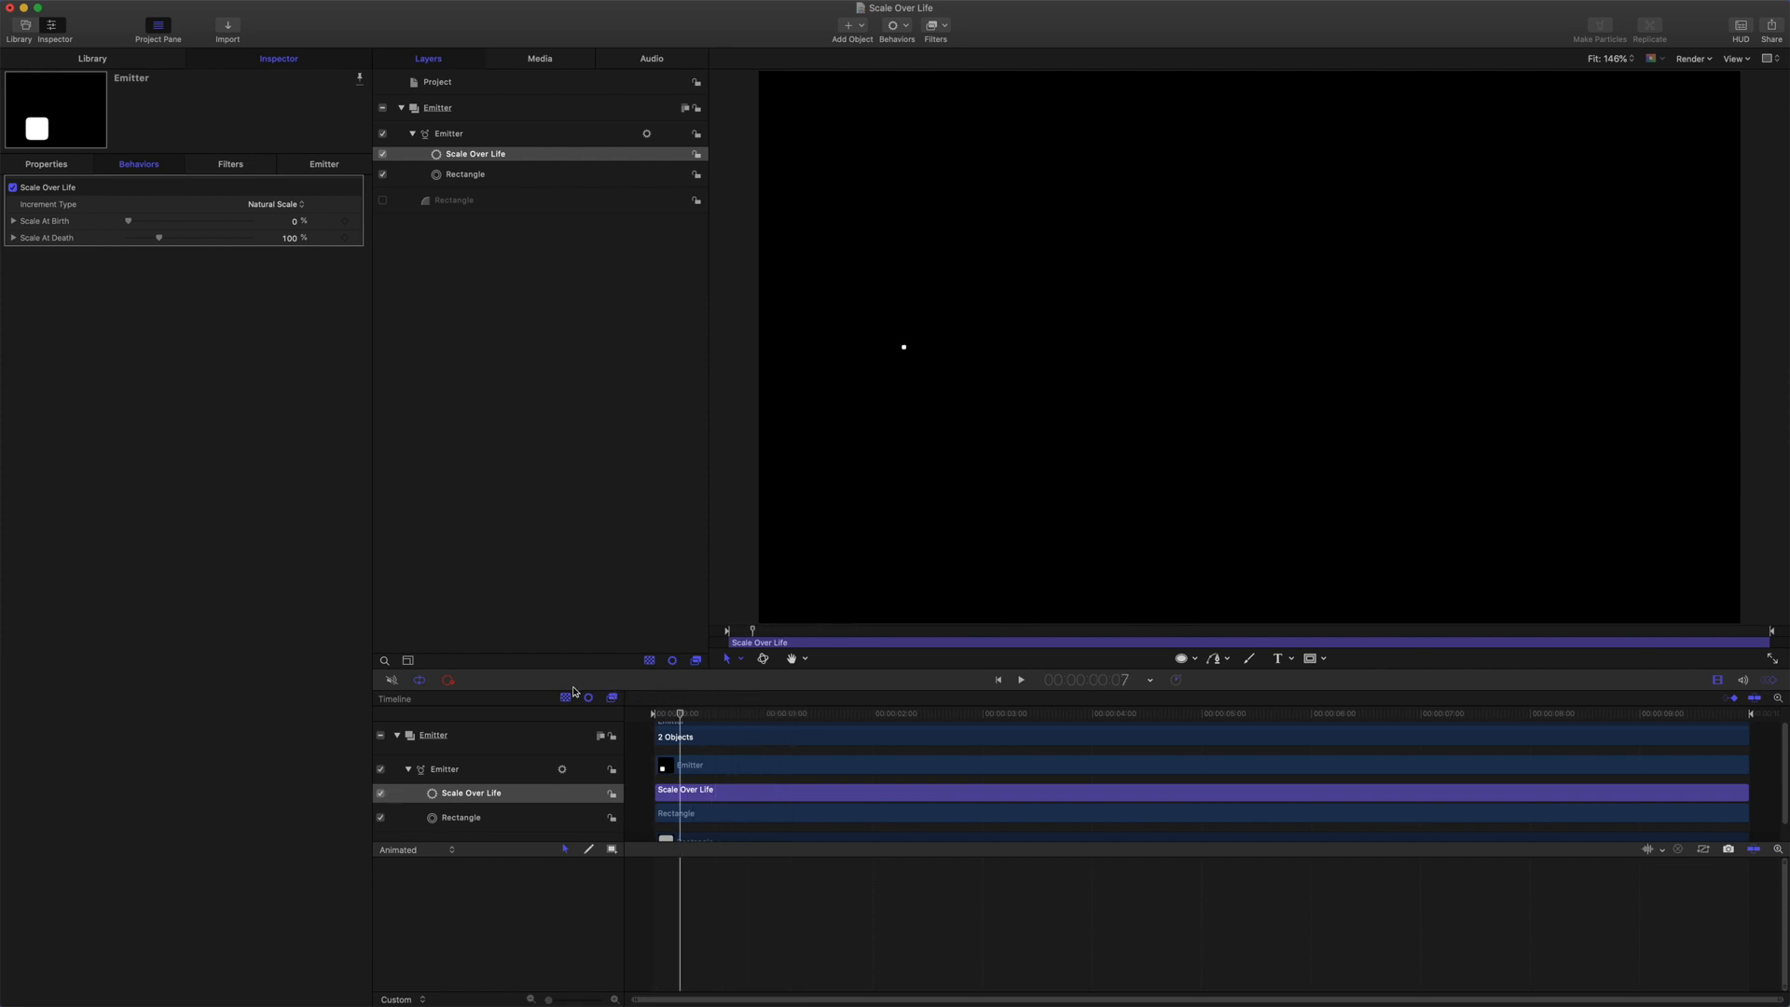
left_click(1019, 680)
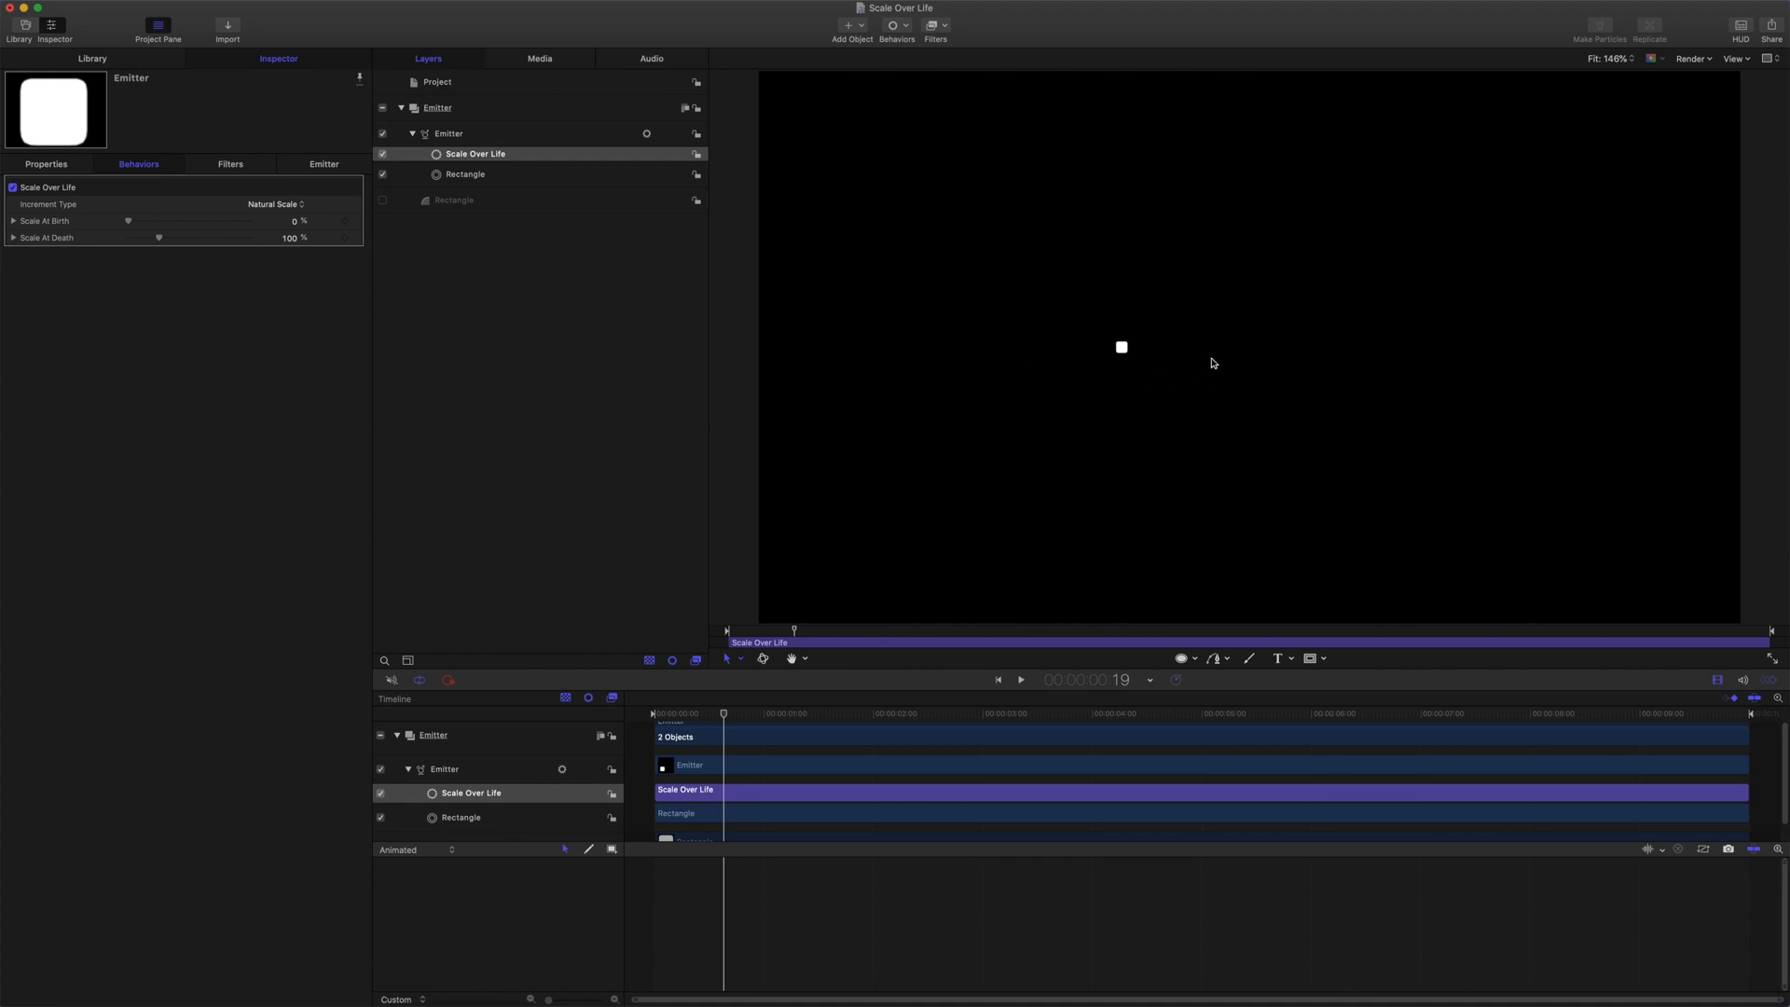
Switch Scale Over Life to a Custom increment type and expand its Custom Scale curve
left_click(274, 204)
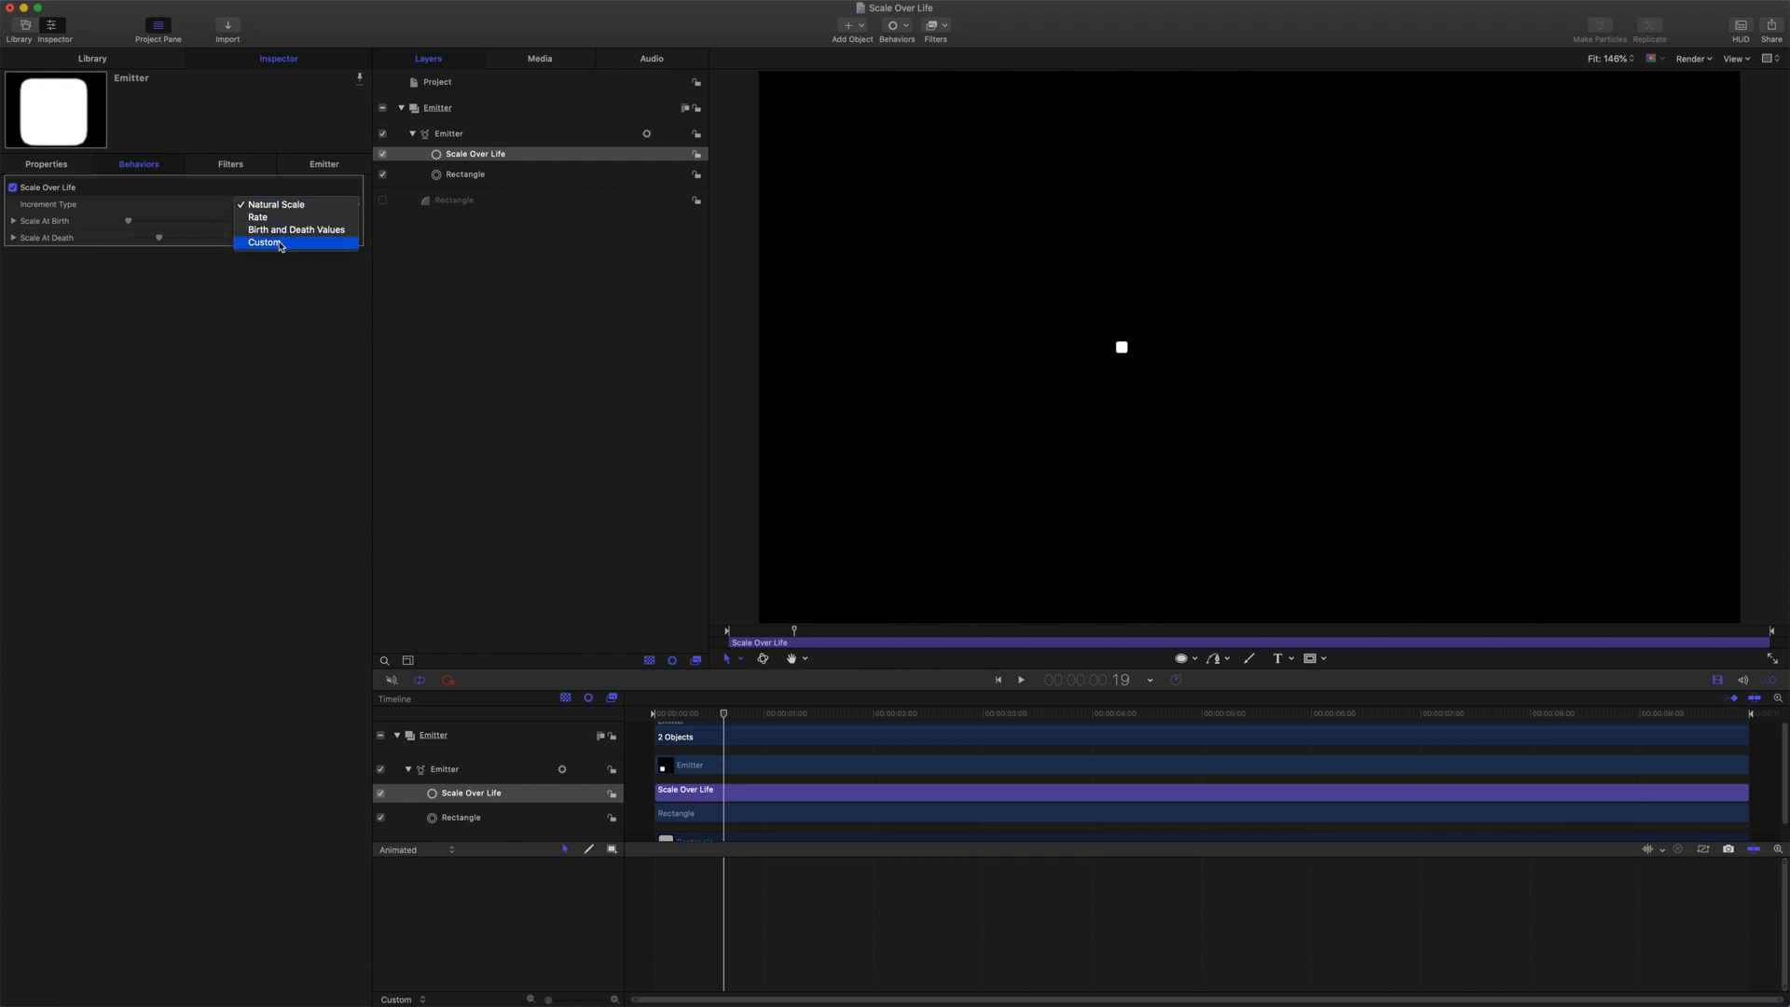
left_click(265, 243)
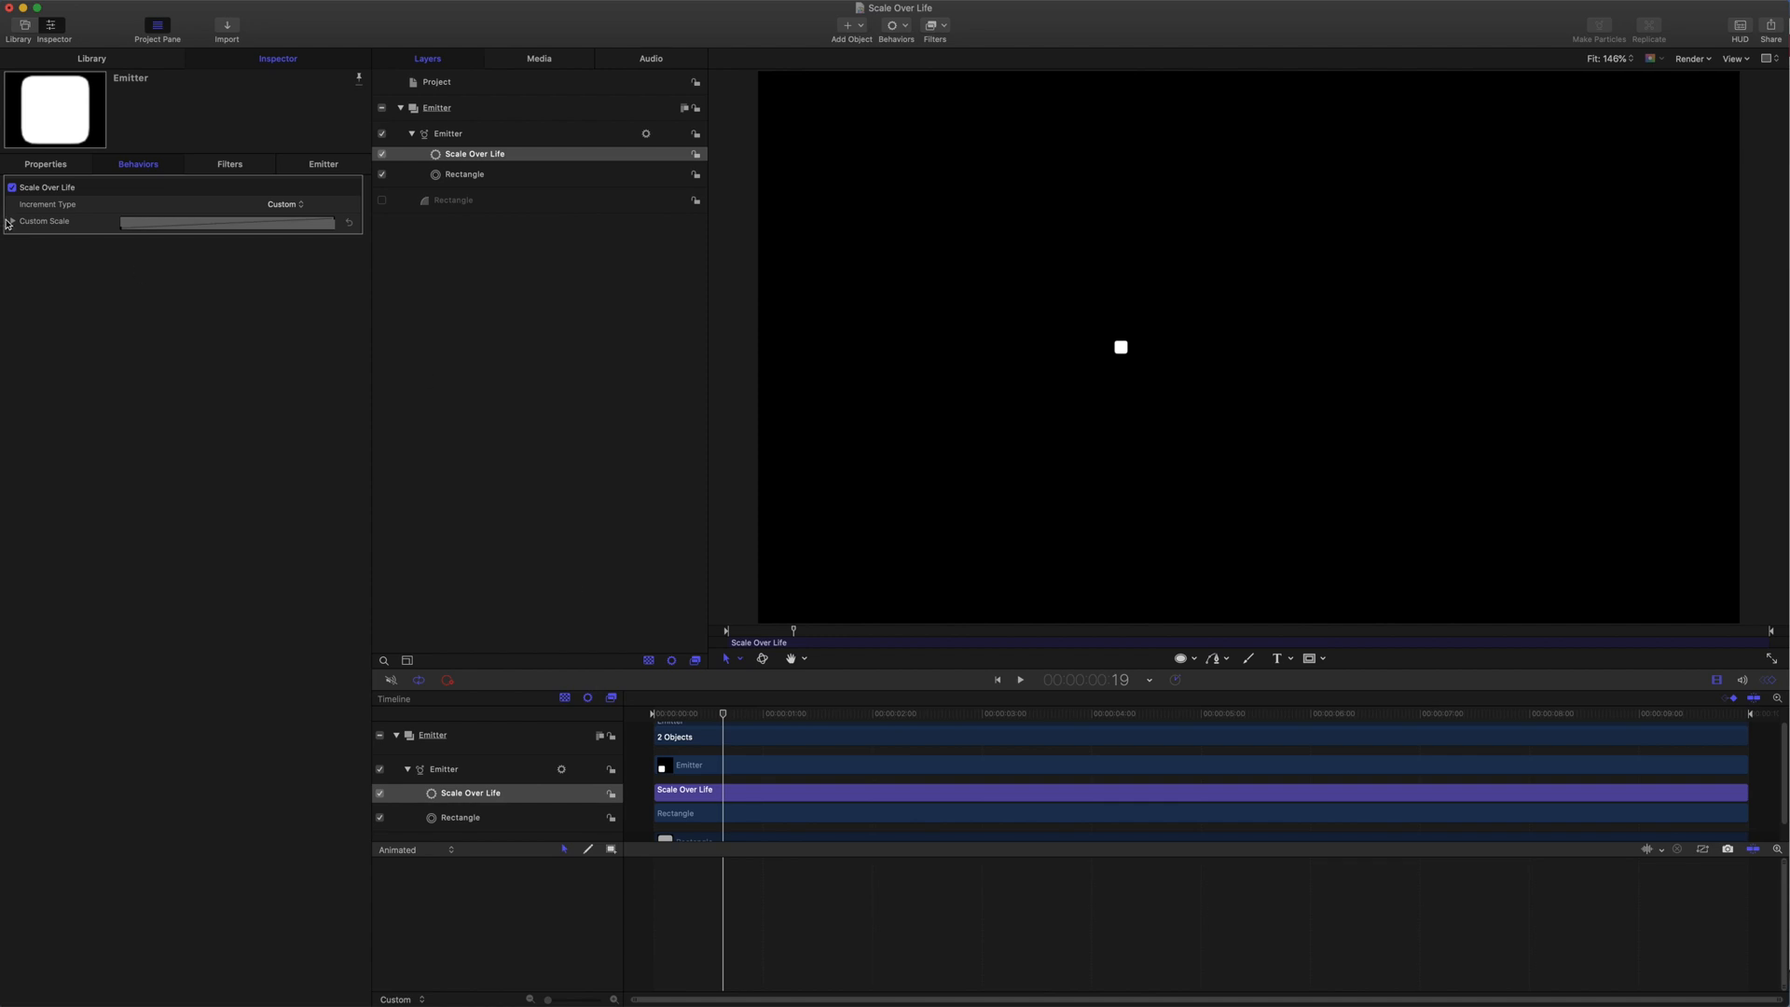
left_click(11, 220)
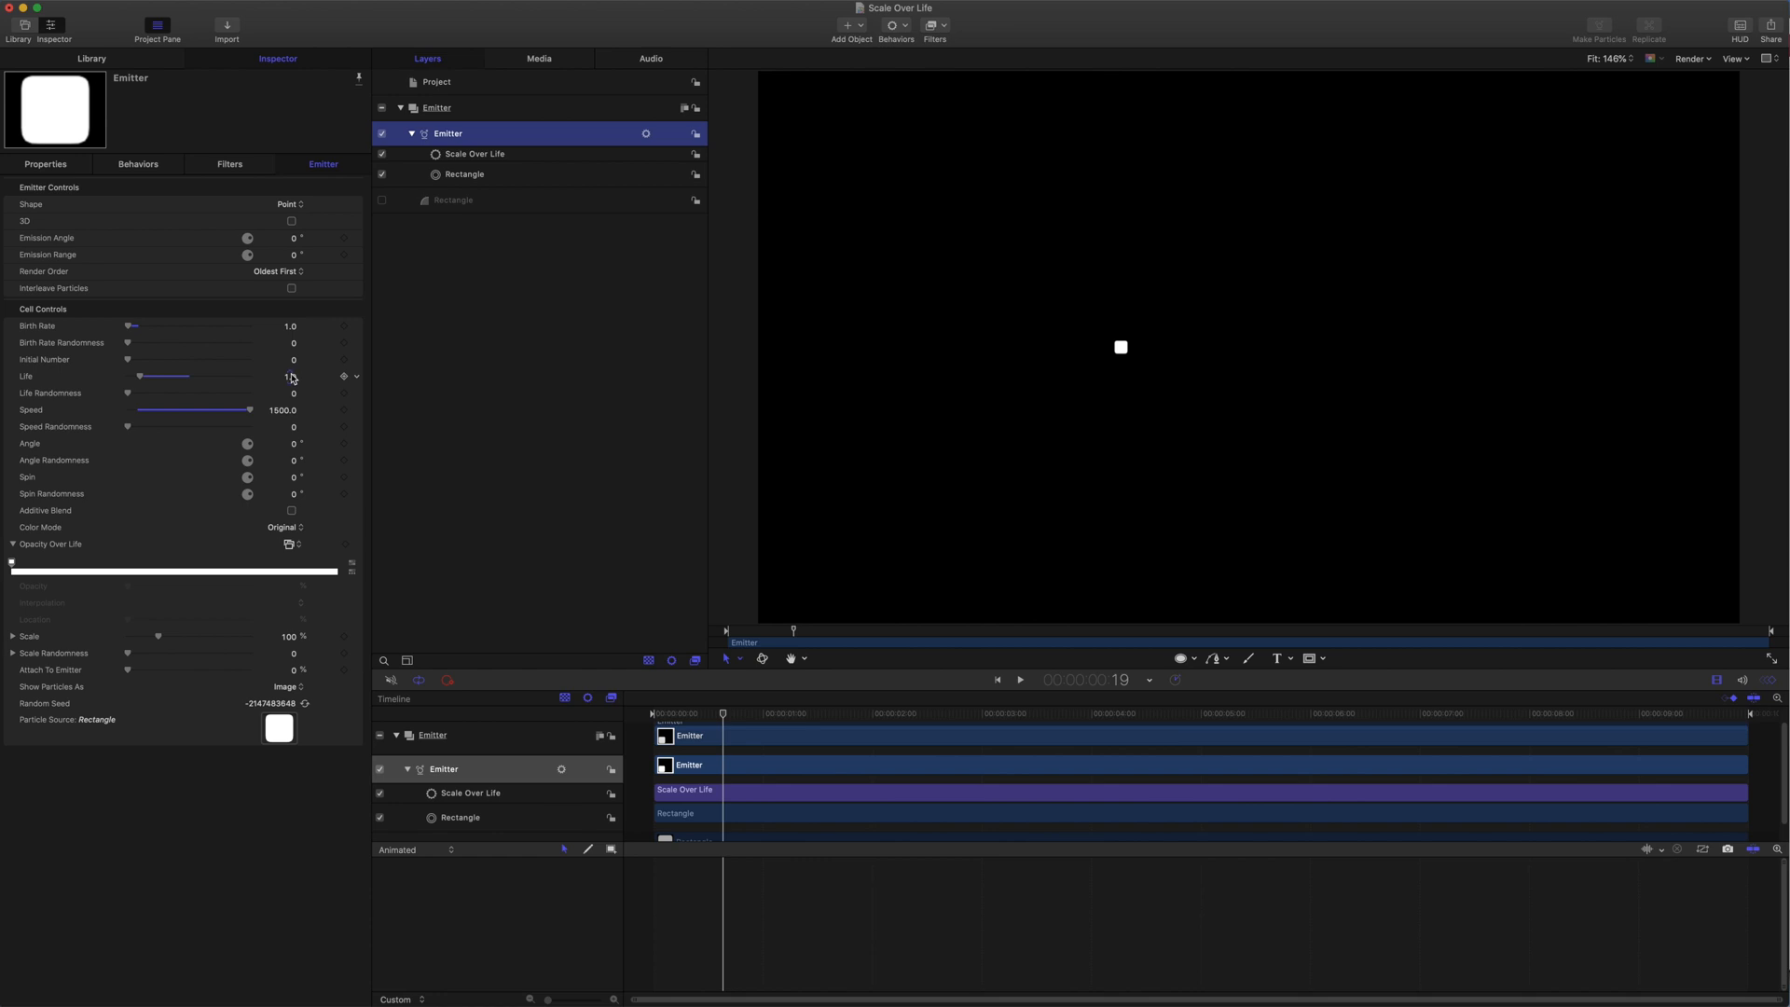
left_click(475, 153)
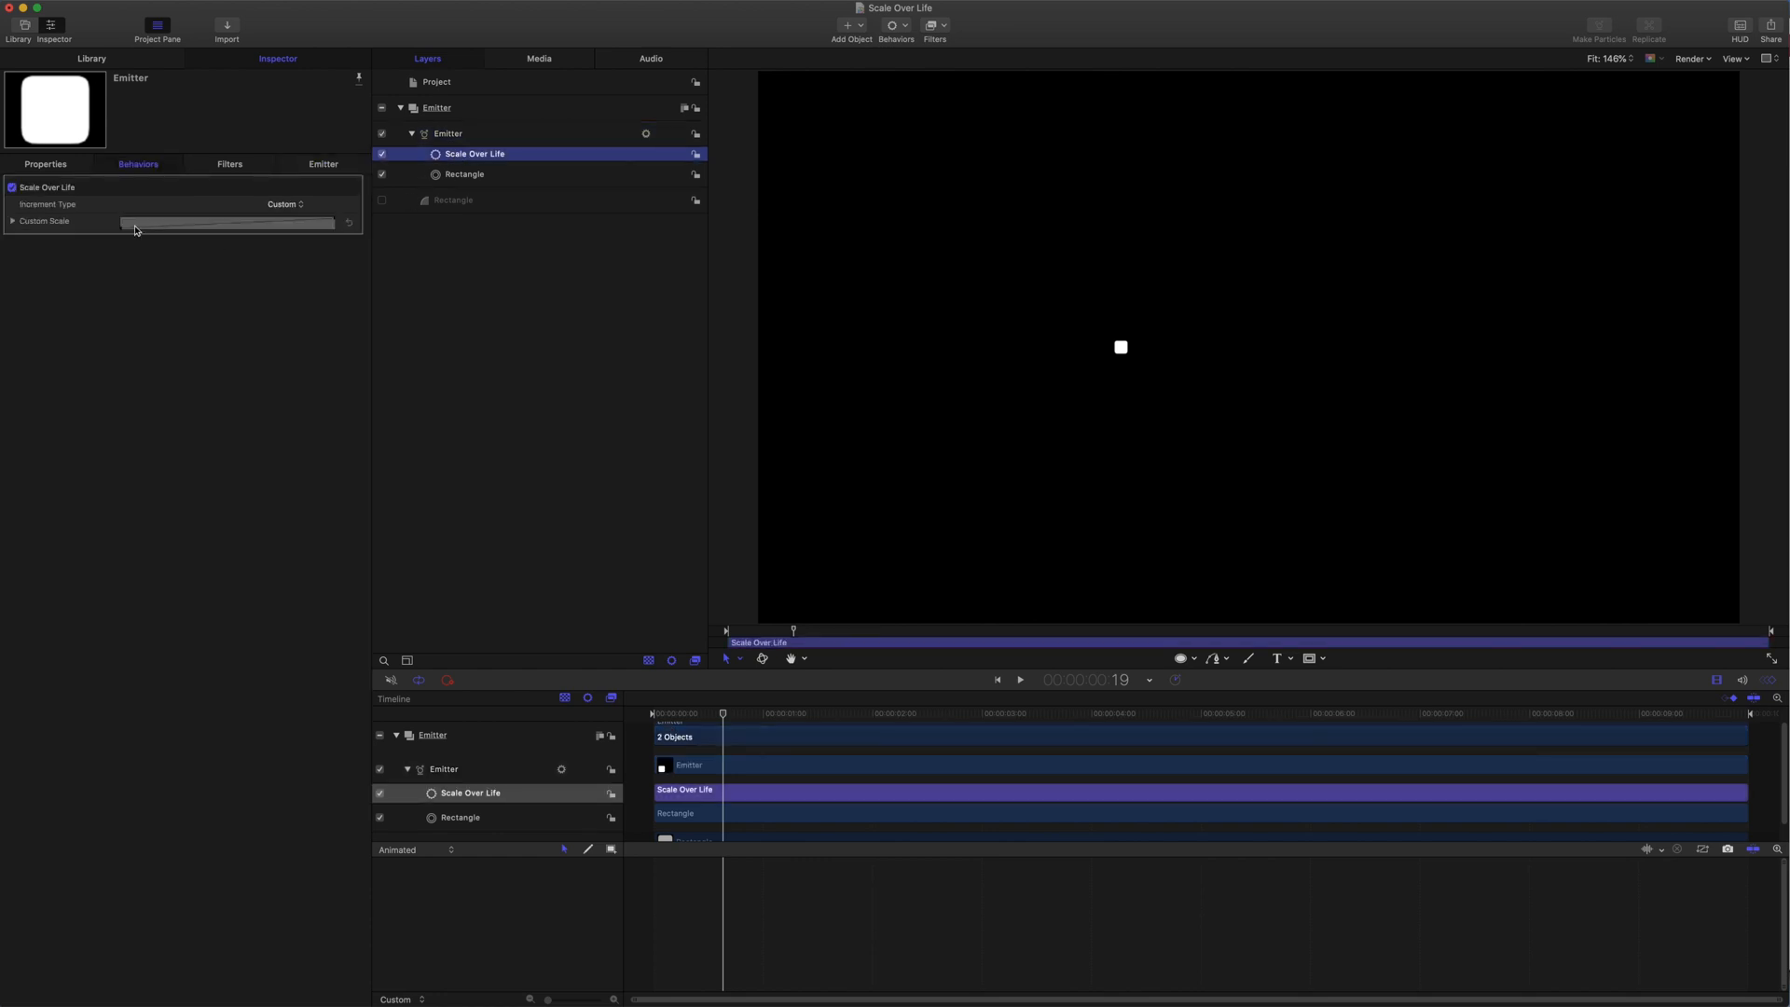
left_click(7, 220)
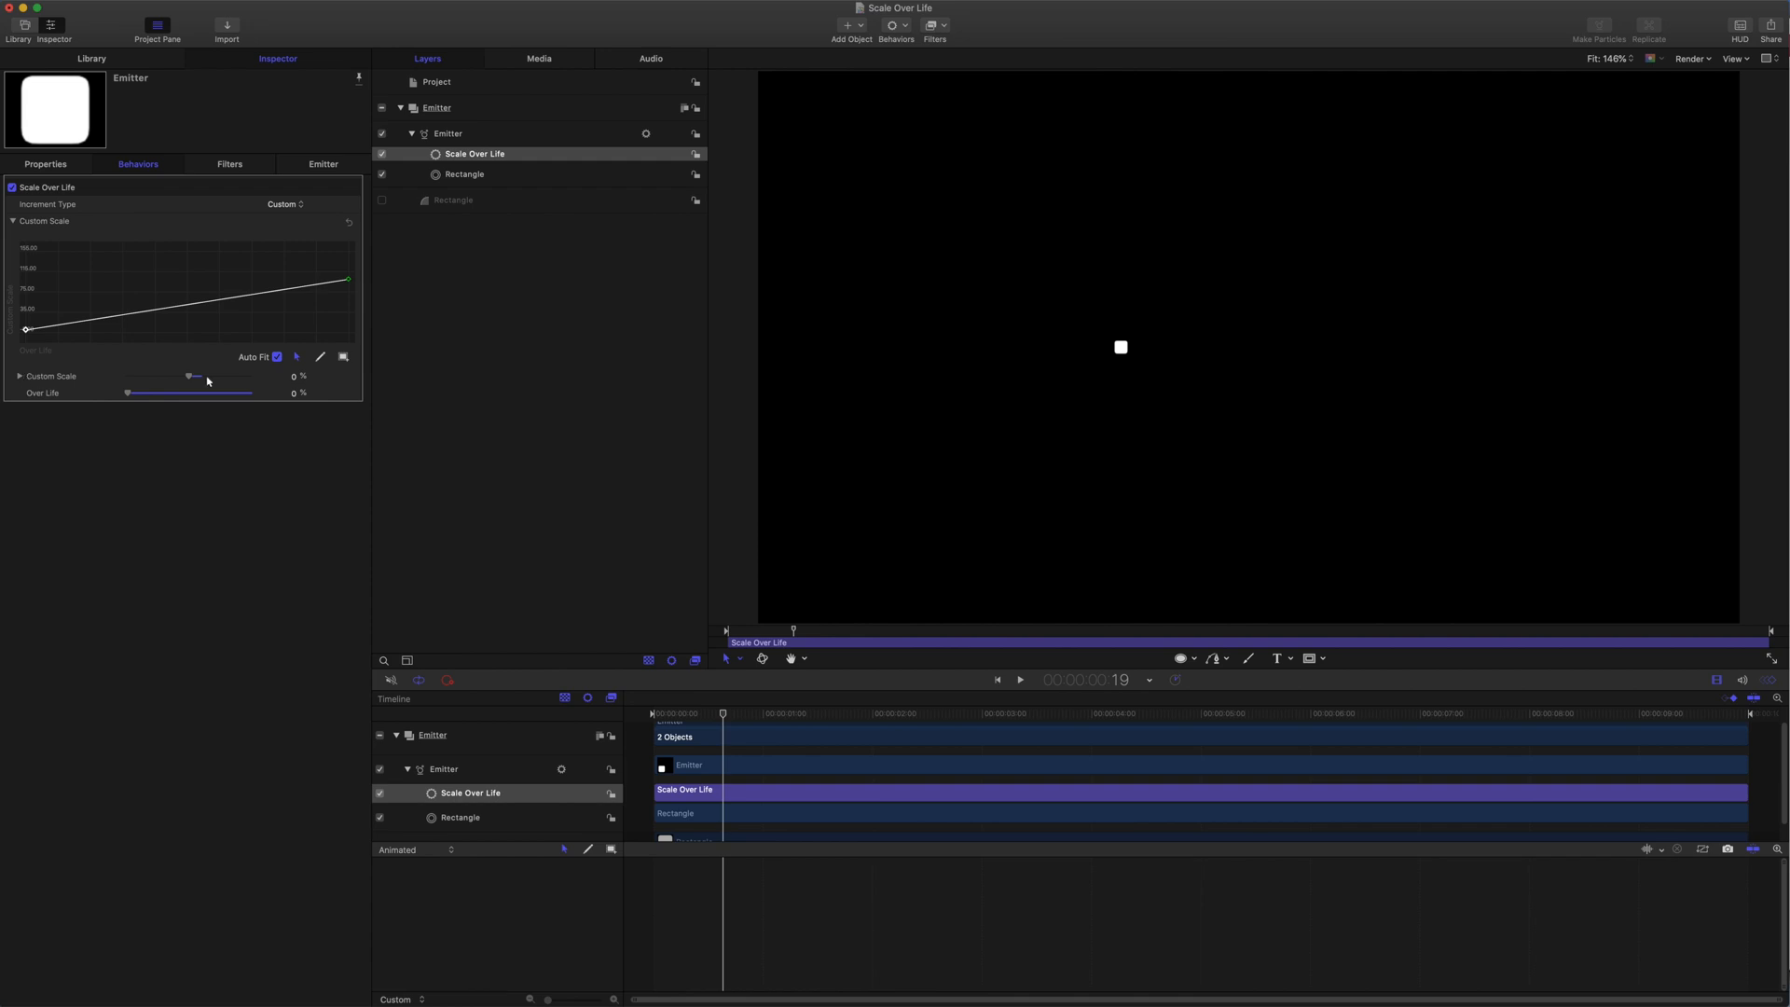
mouse_move(292, 380)
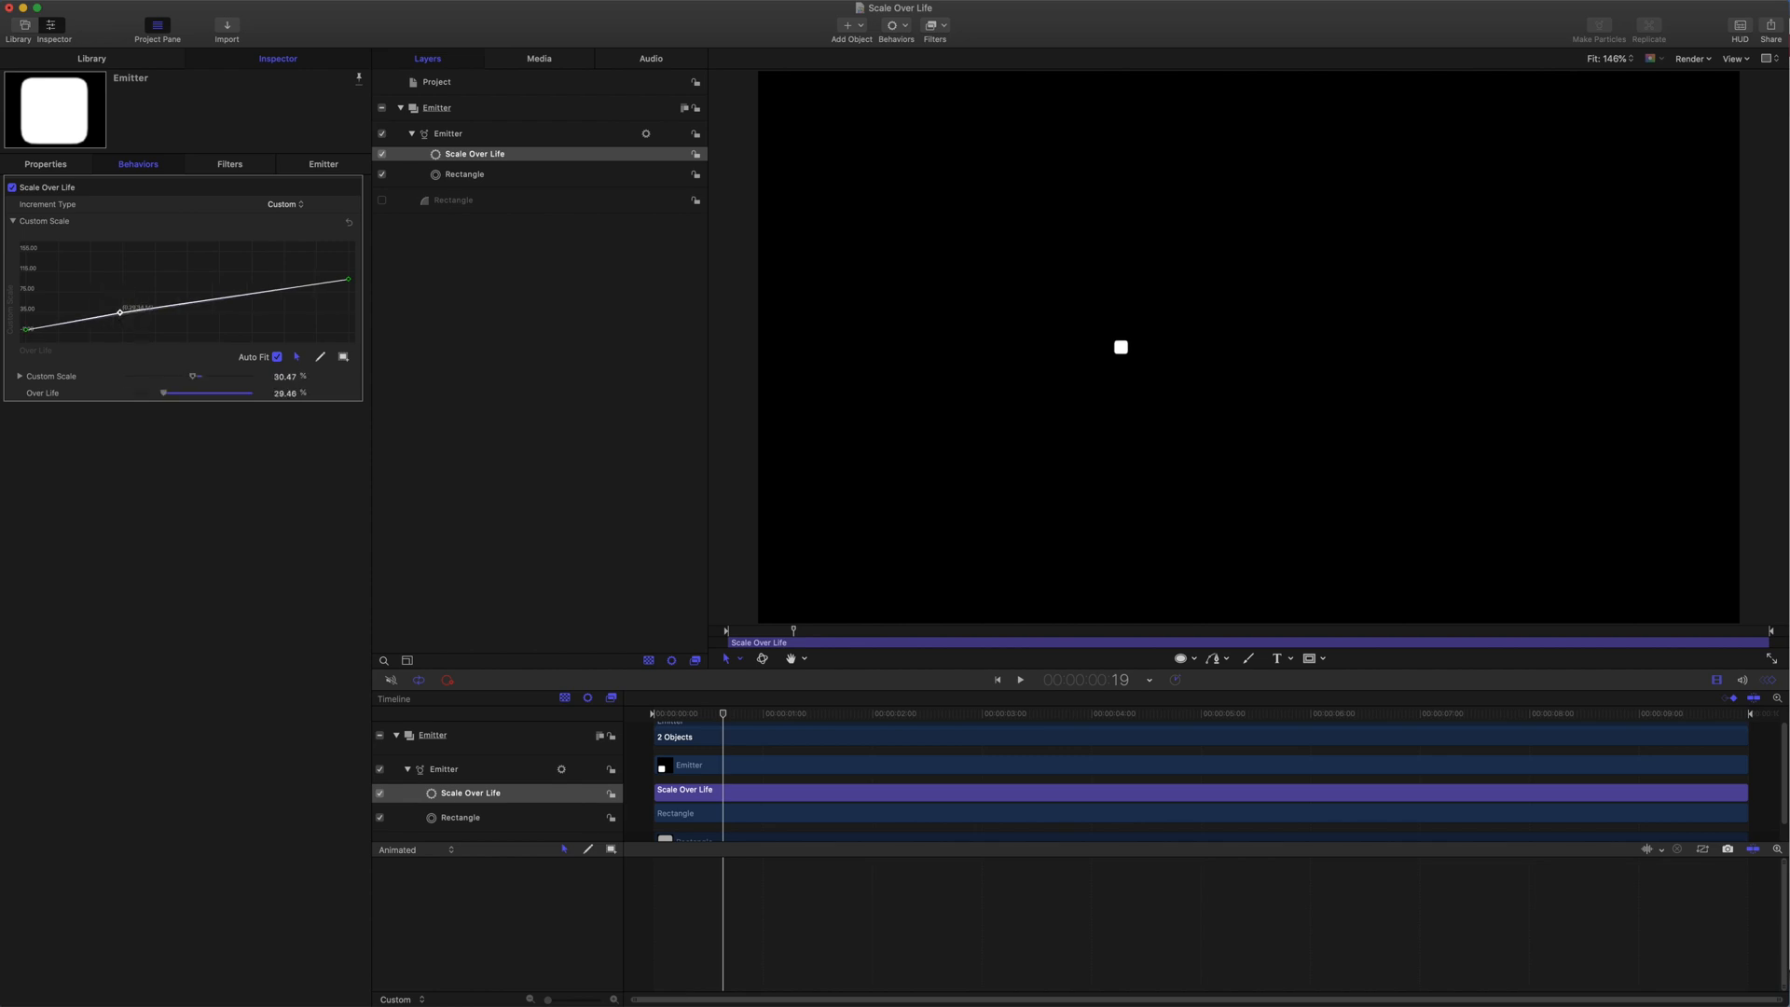
Raise the middle Custom Scale keypoint to peak early, then rewind to the start
left_click_drag(117, 311, 98, 274)
type("0")
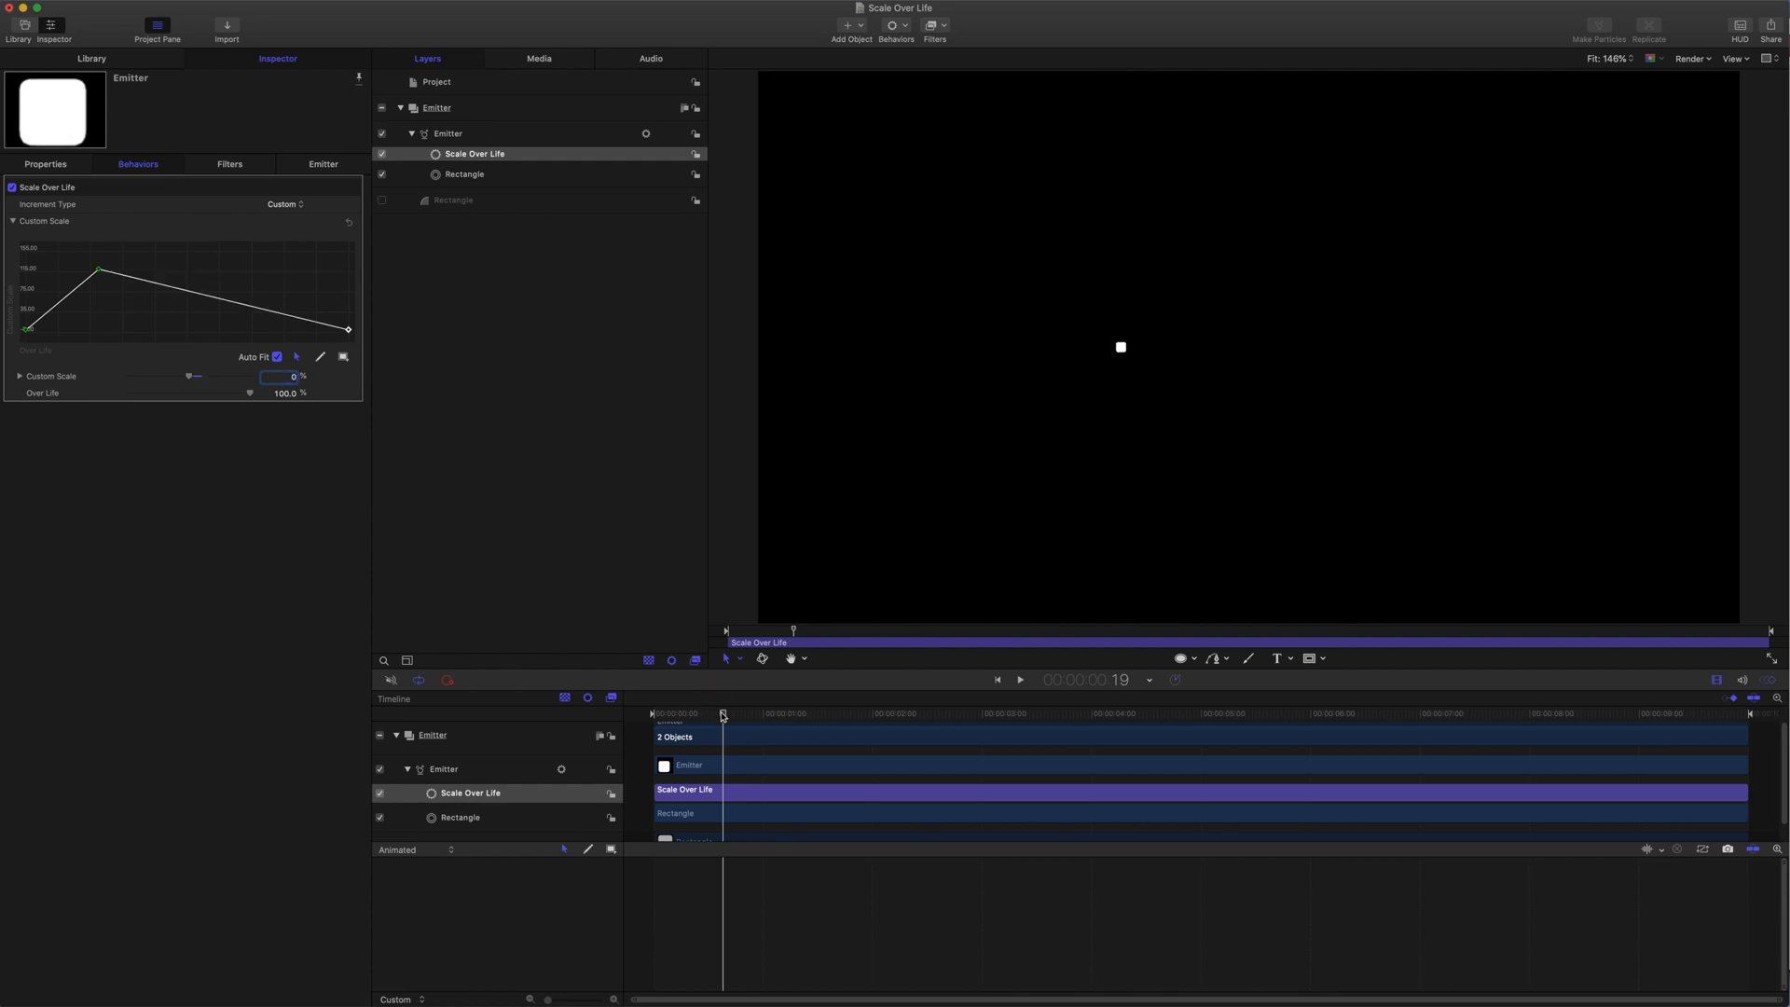
left_click(1017, 680)
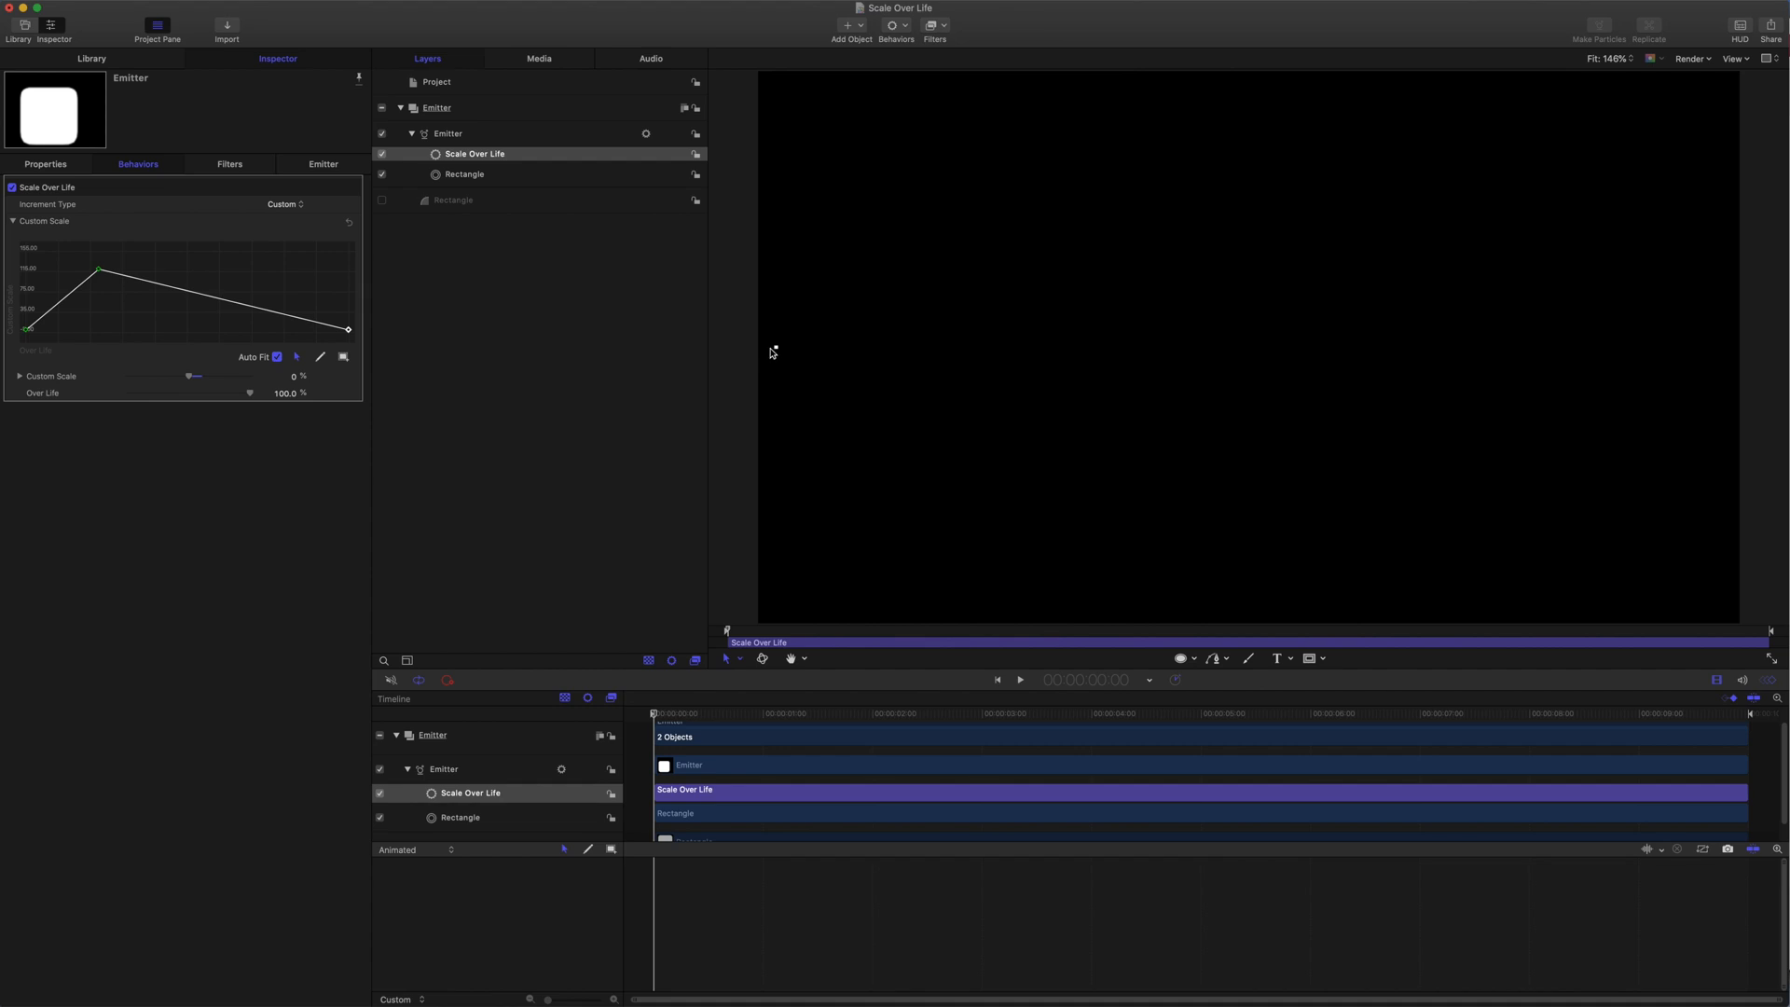
mouse_move(777, 351)
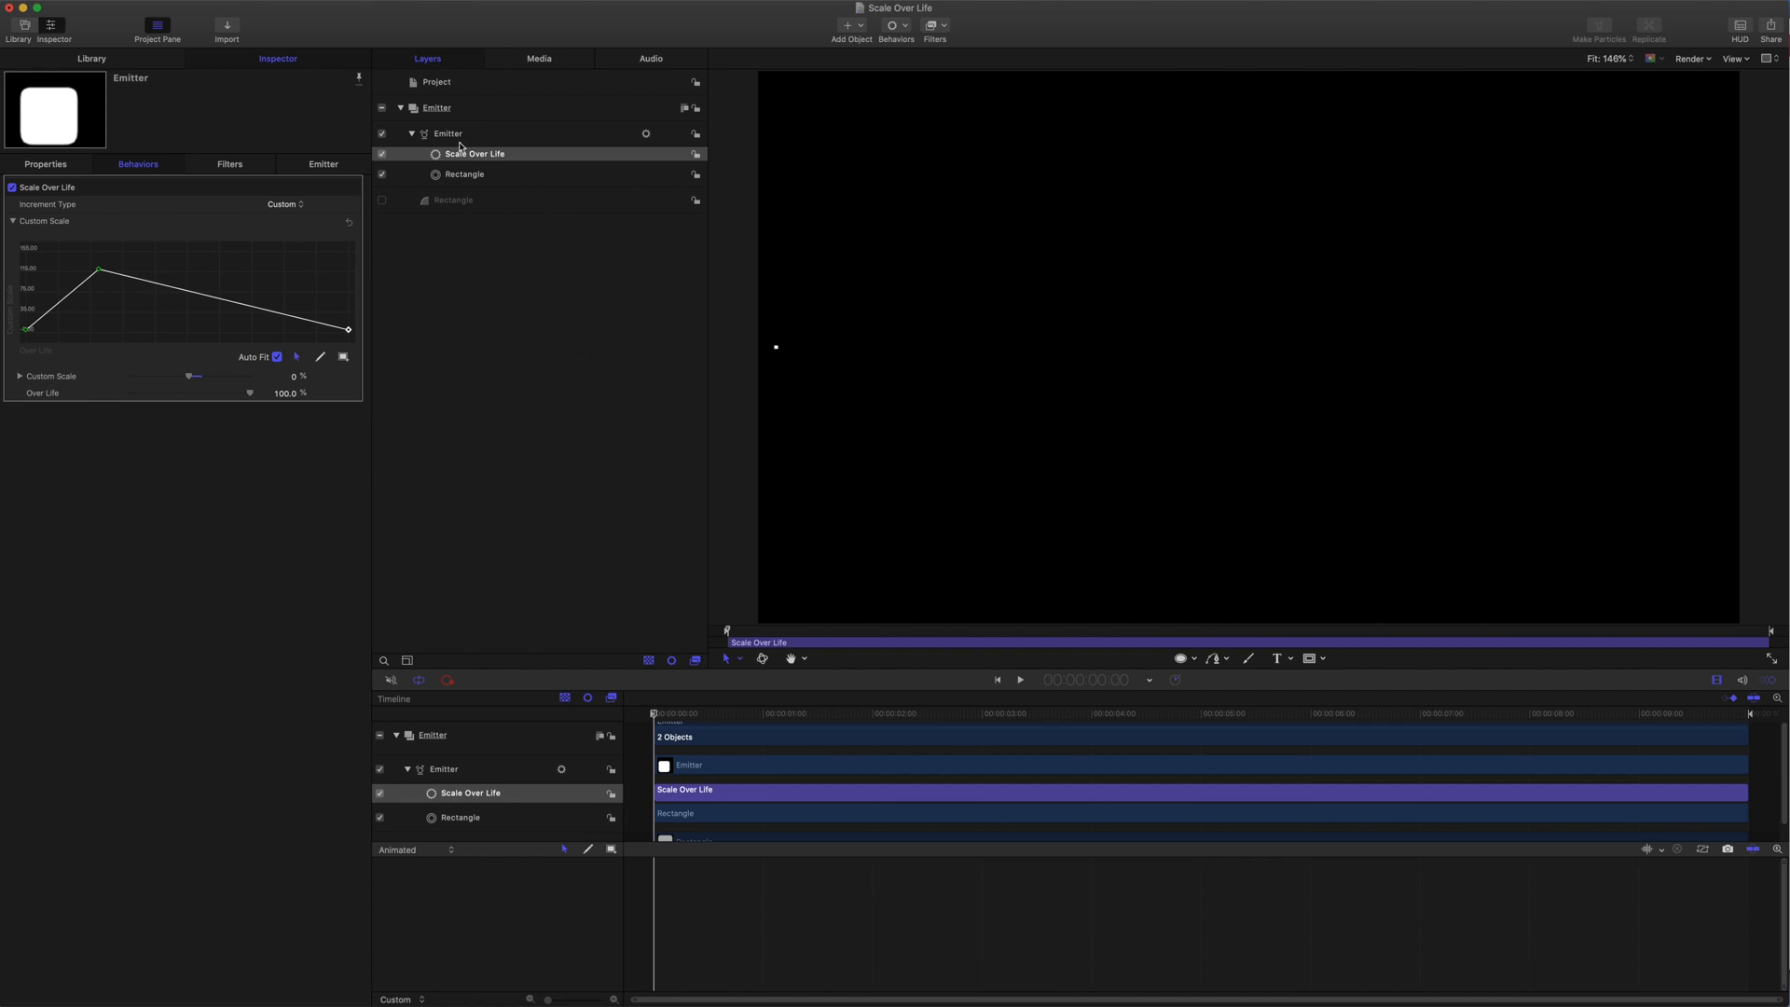
Select the Emitter and test its Opacity in the Properties tab
left_click(448, 133)
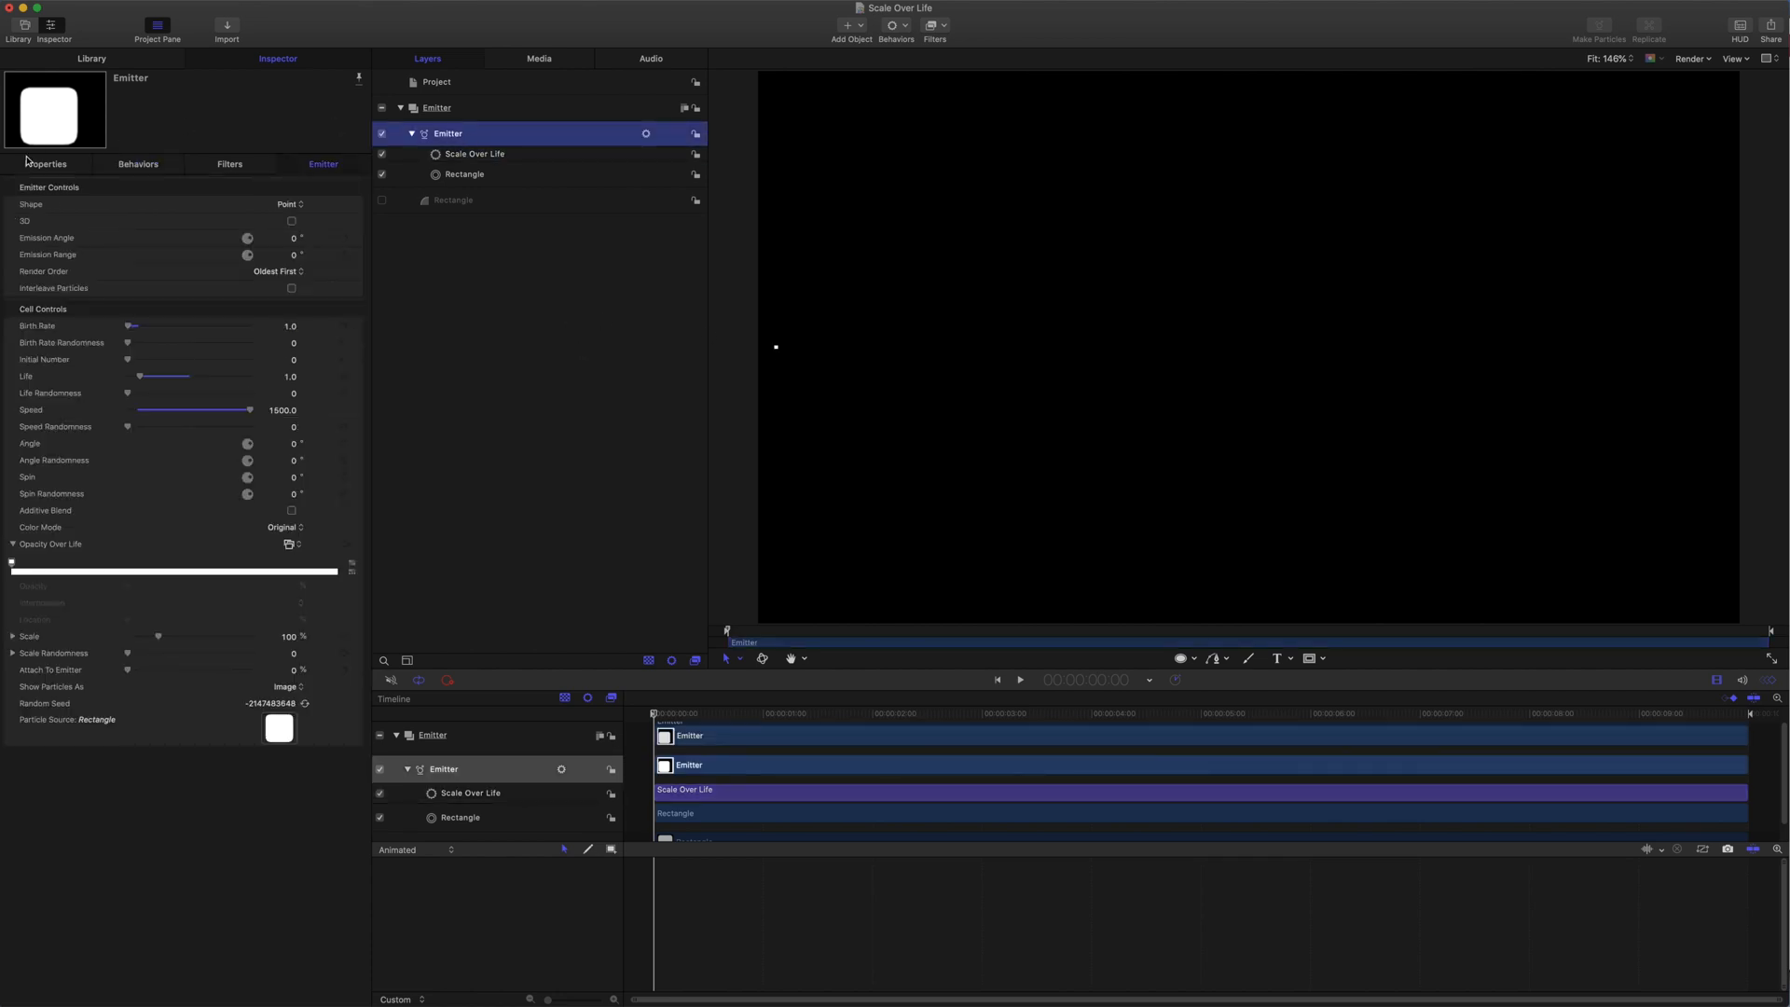
left_click(45, 163)
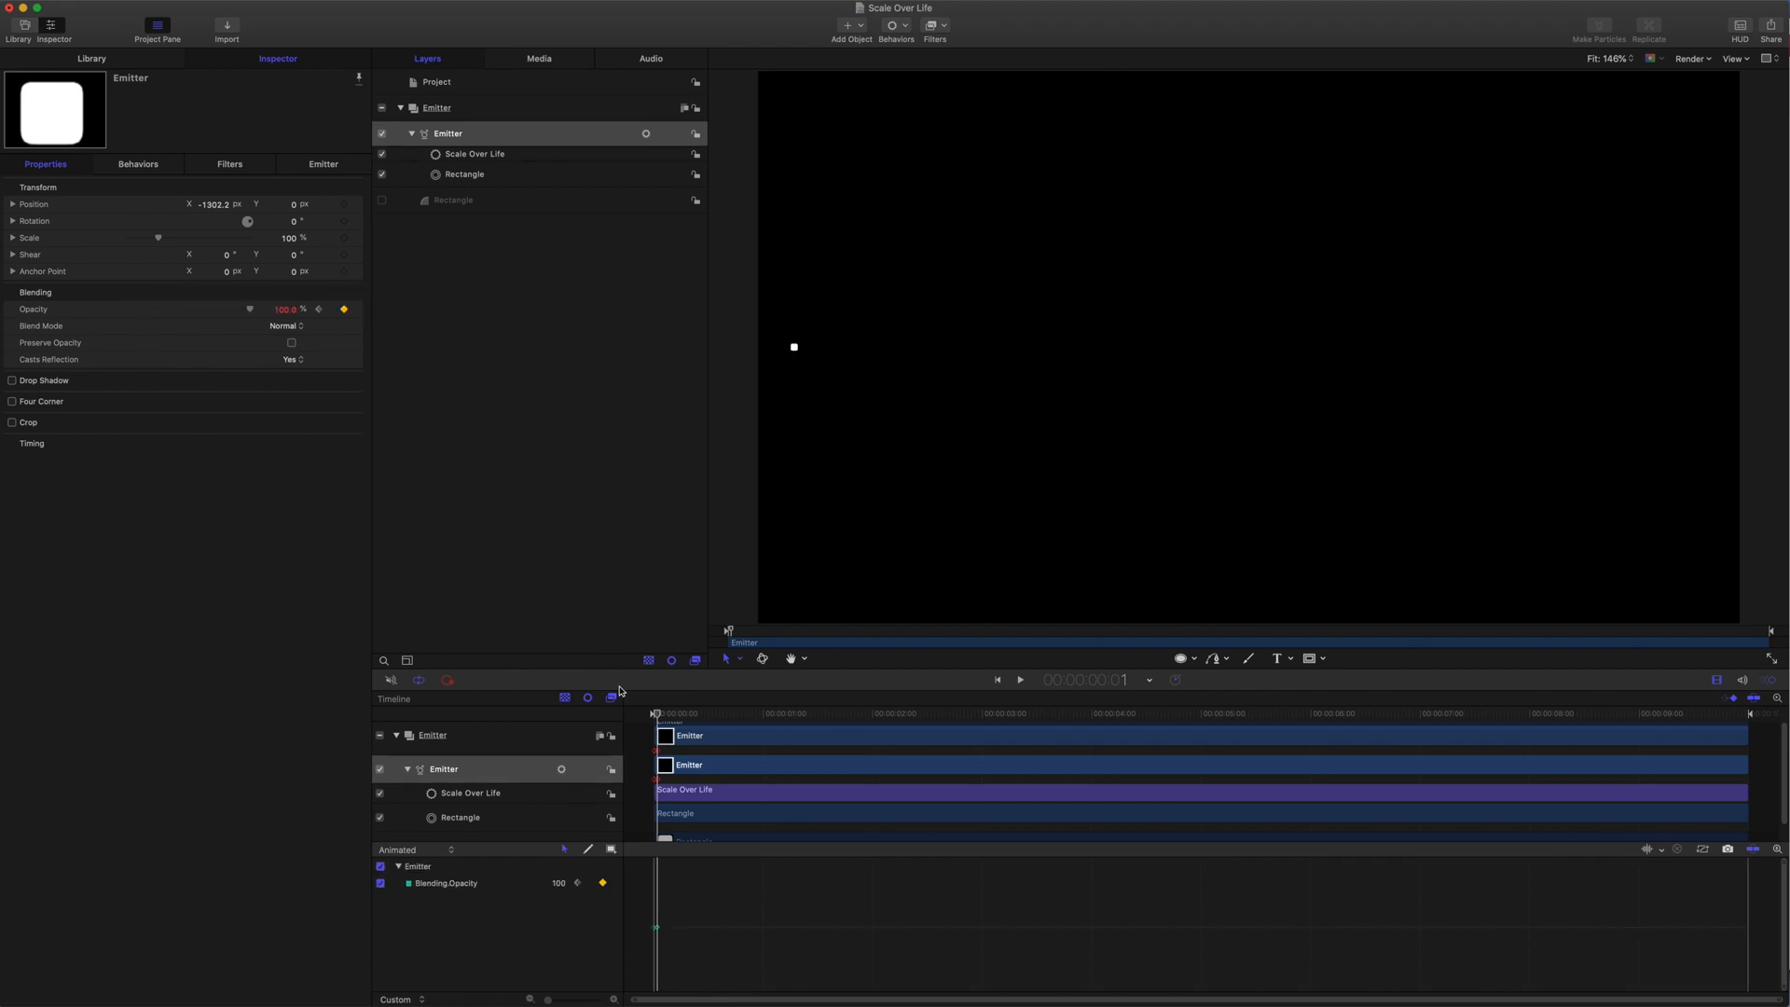
left_click(1017, 679)
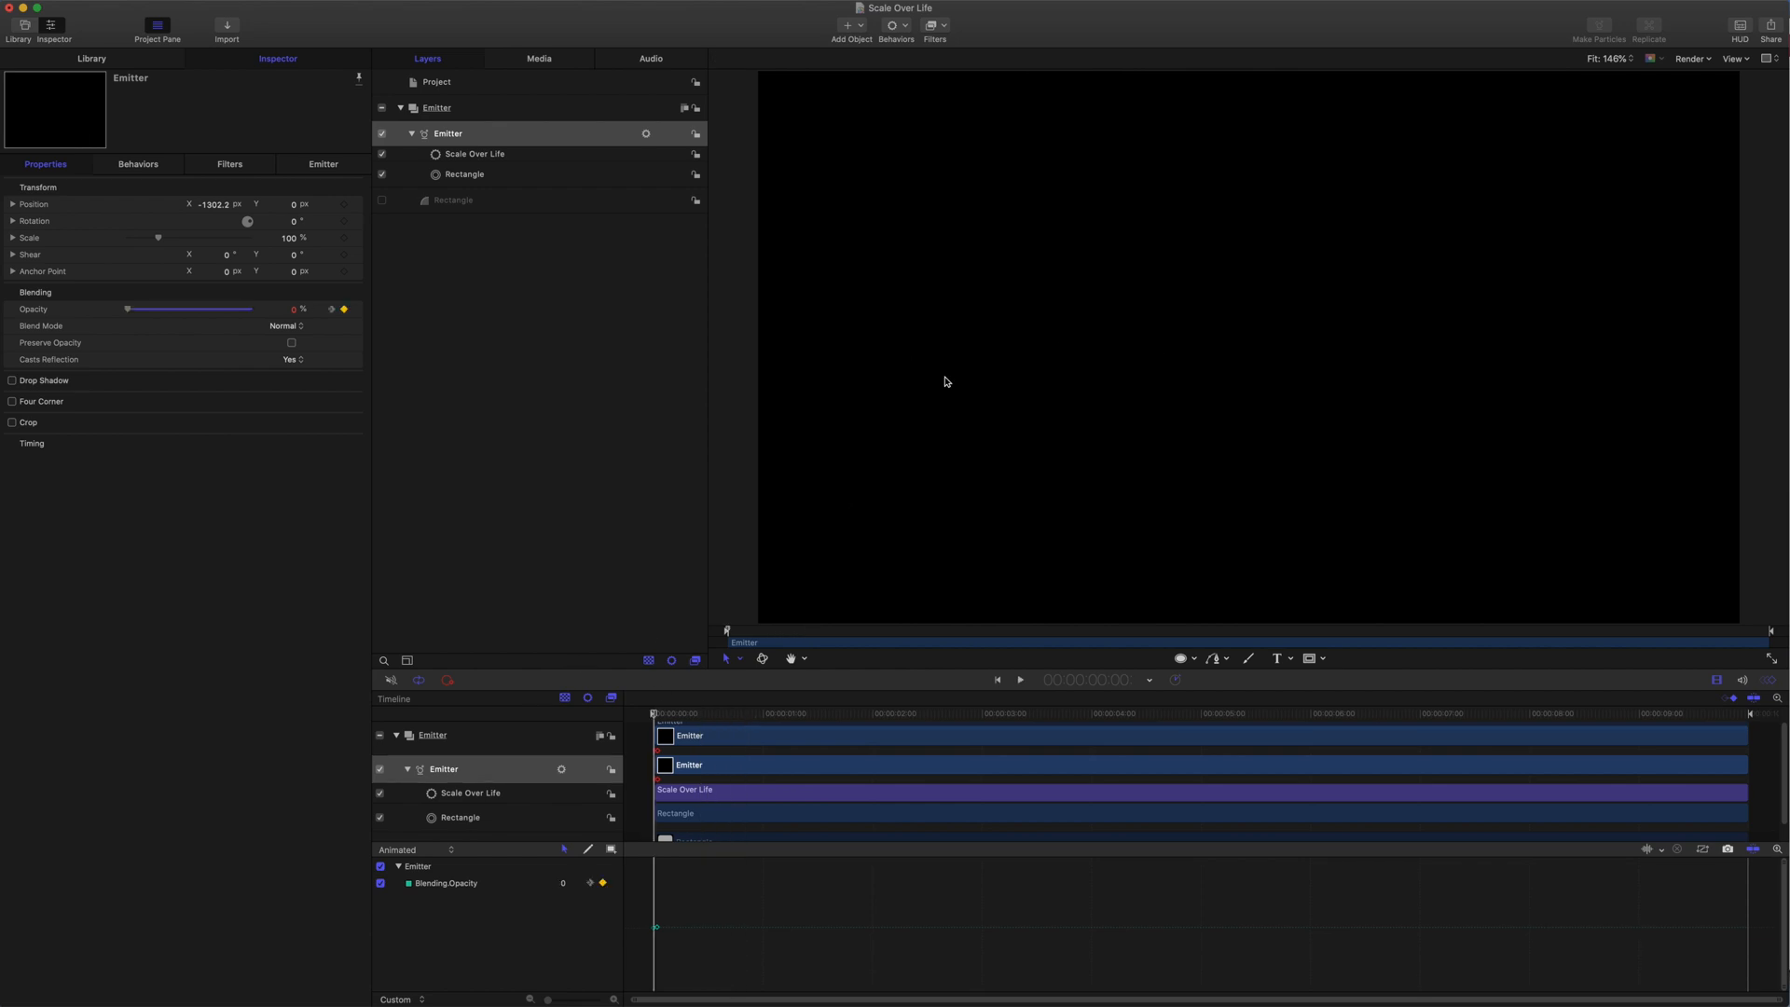
mouse_move(750, 321)
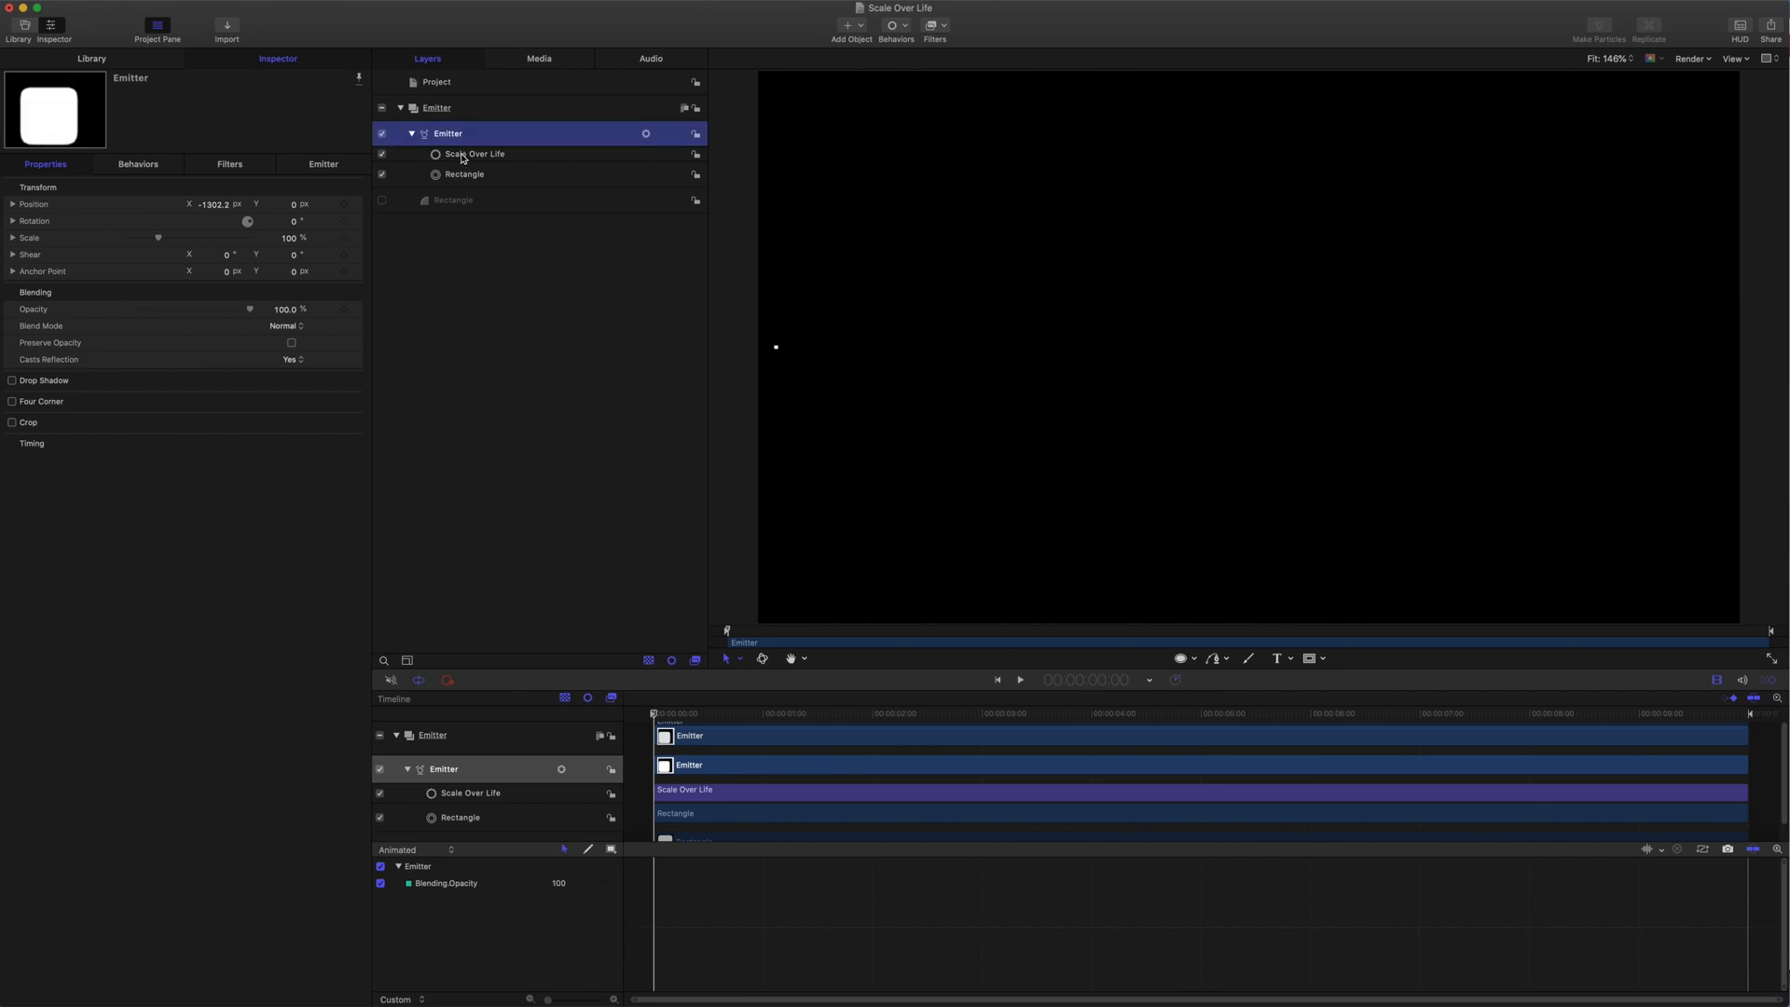
Give the custom scale curve Bezier interpolation, raise a point to ease the taper, and preview
left_click(472, 153)
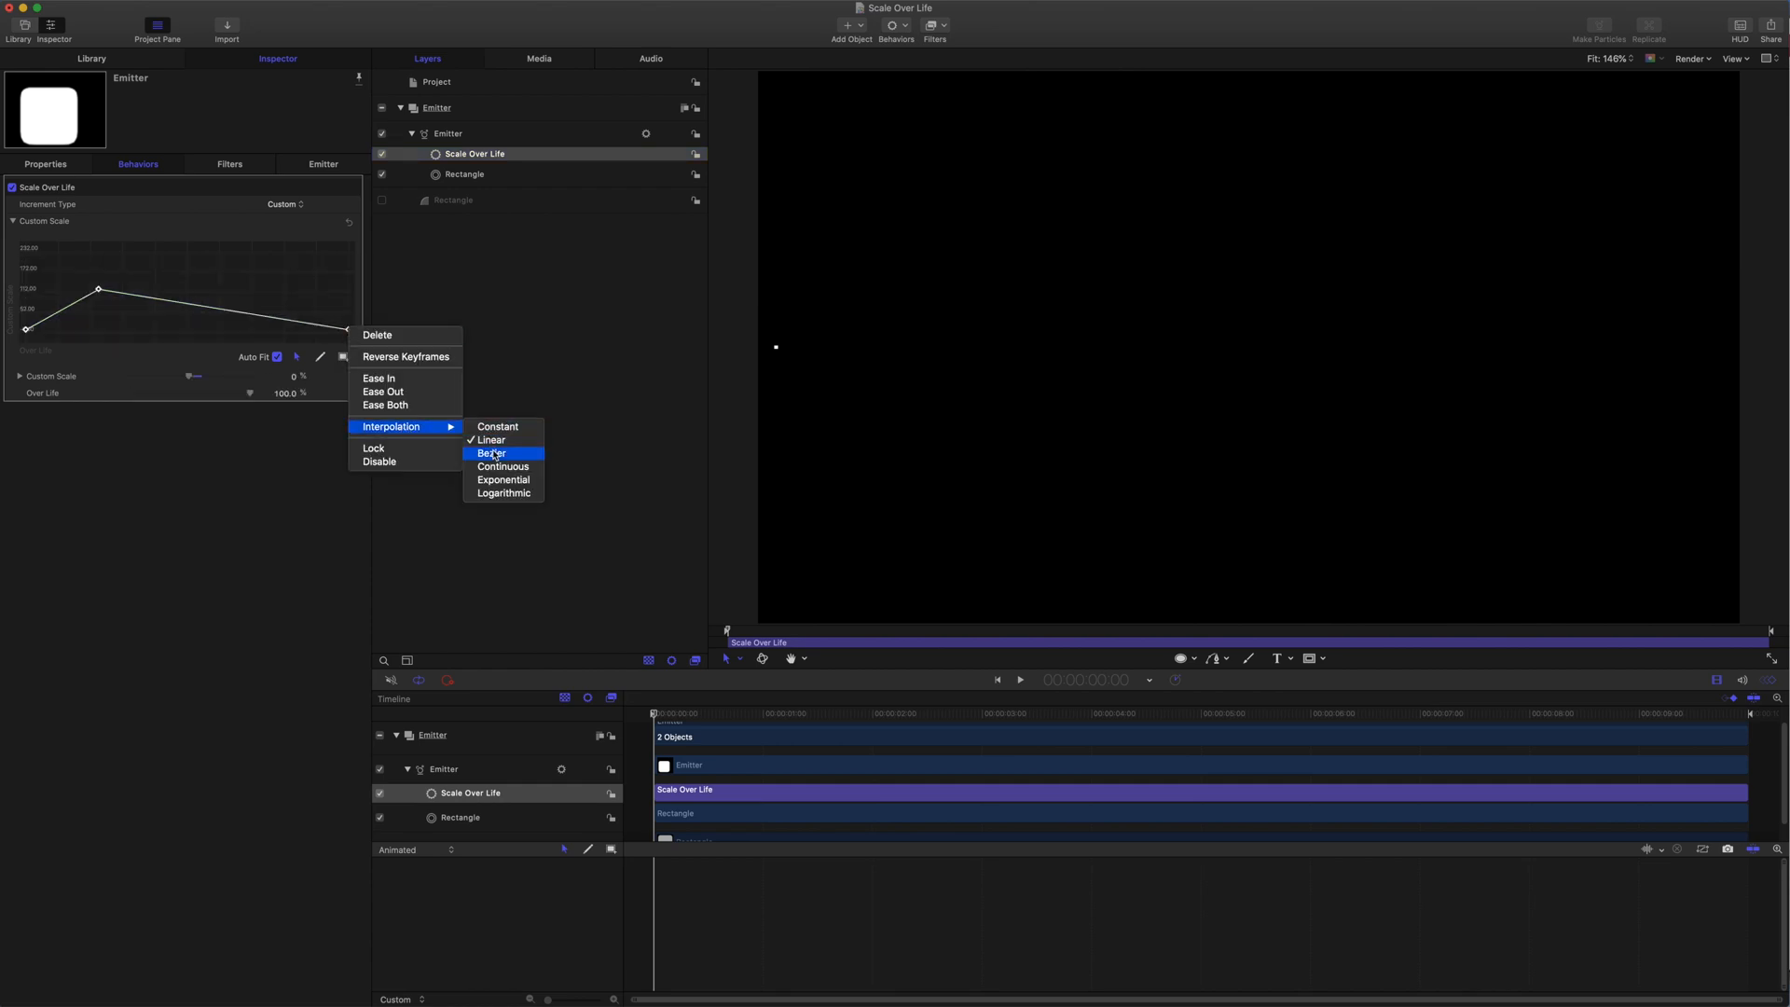
left_click(490, 453)
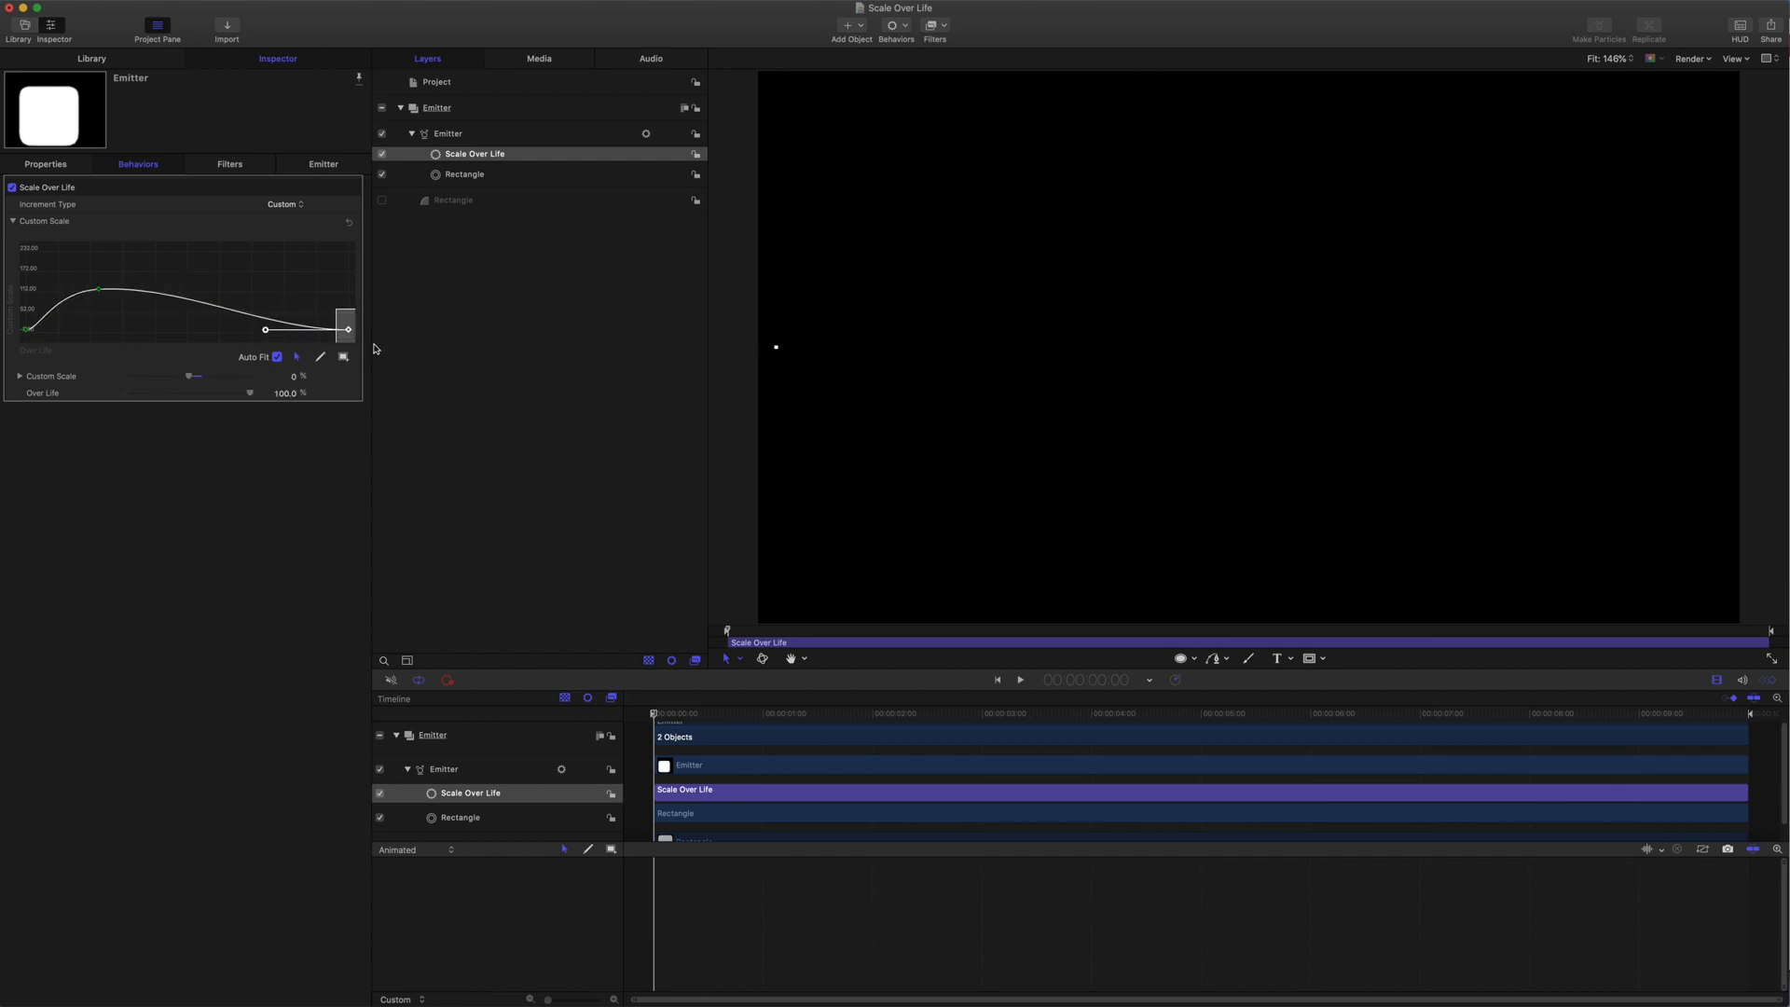
left_click_drag(346, 327, 300, 310)
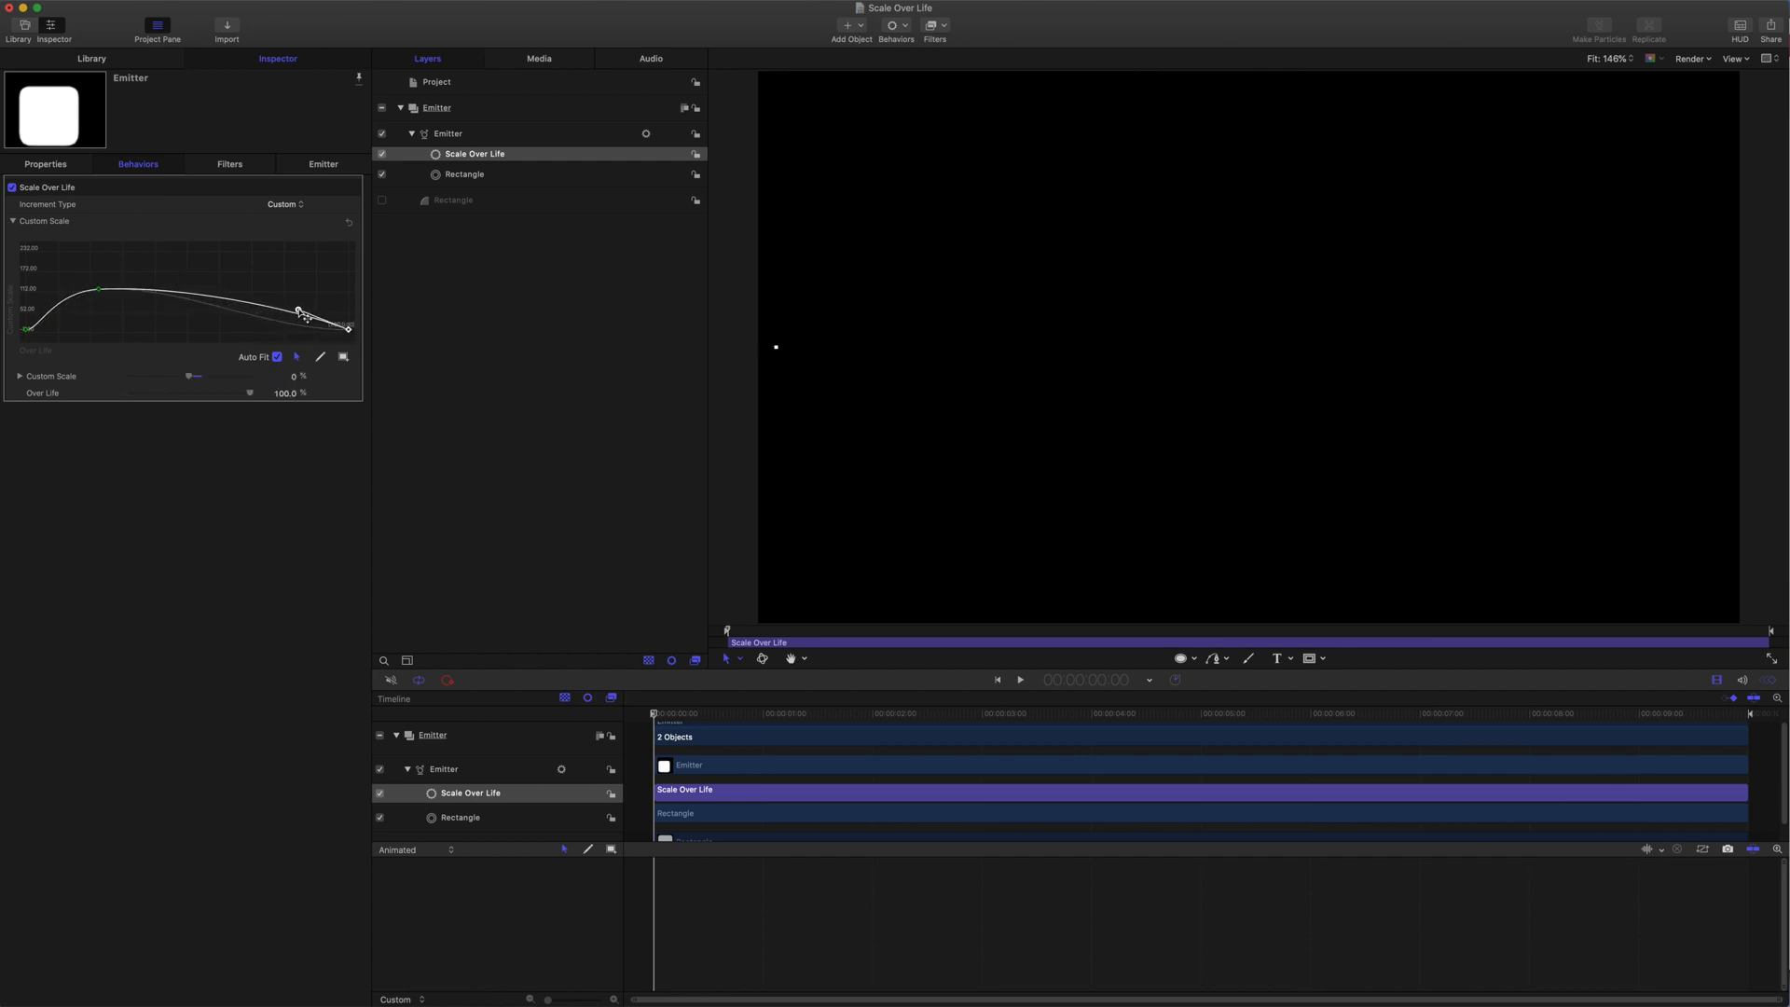
left_click(1019, 680)
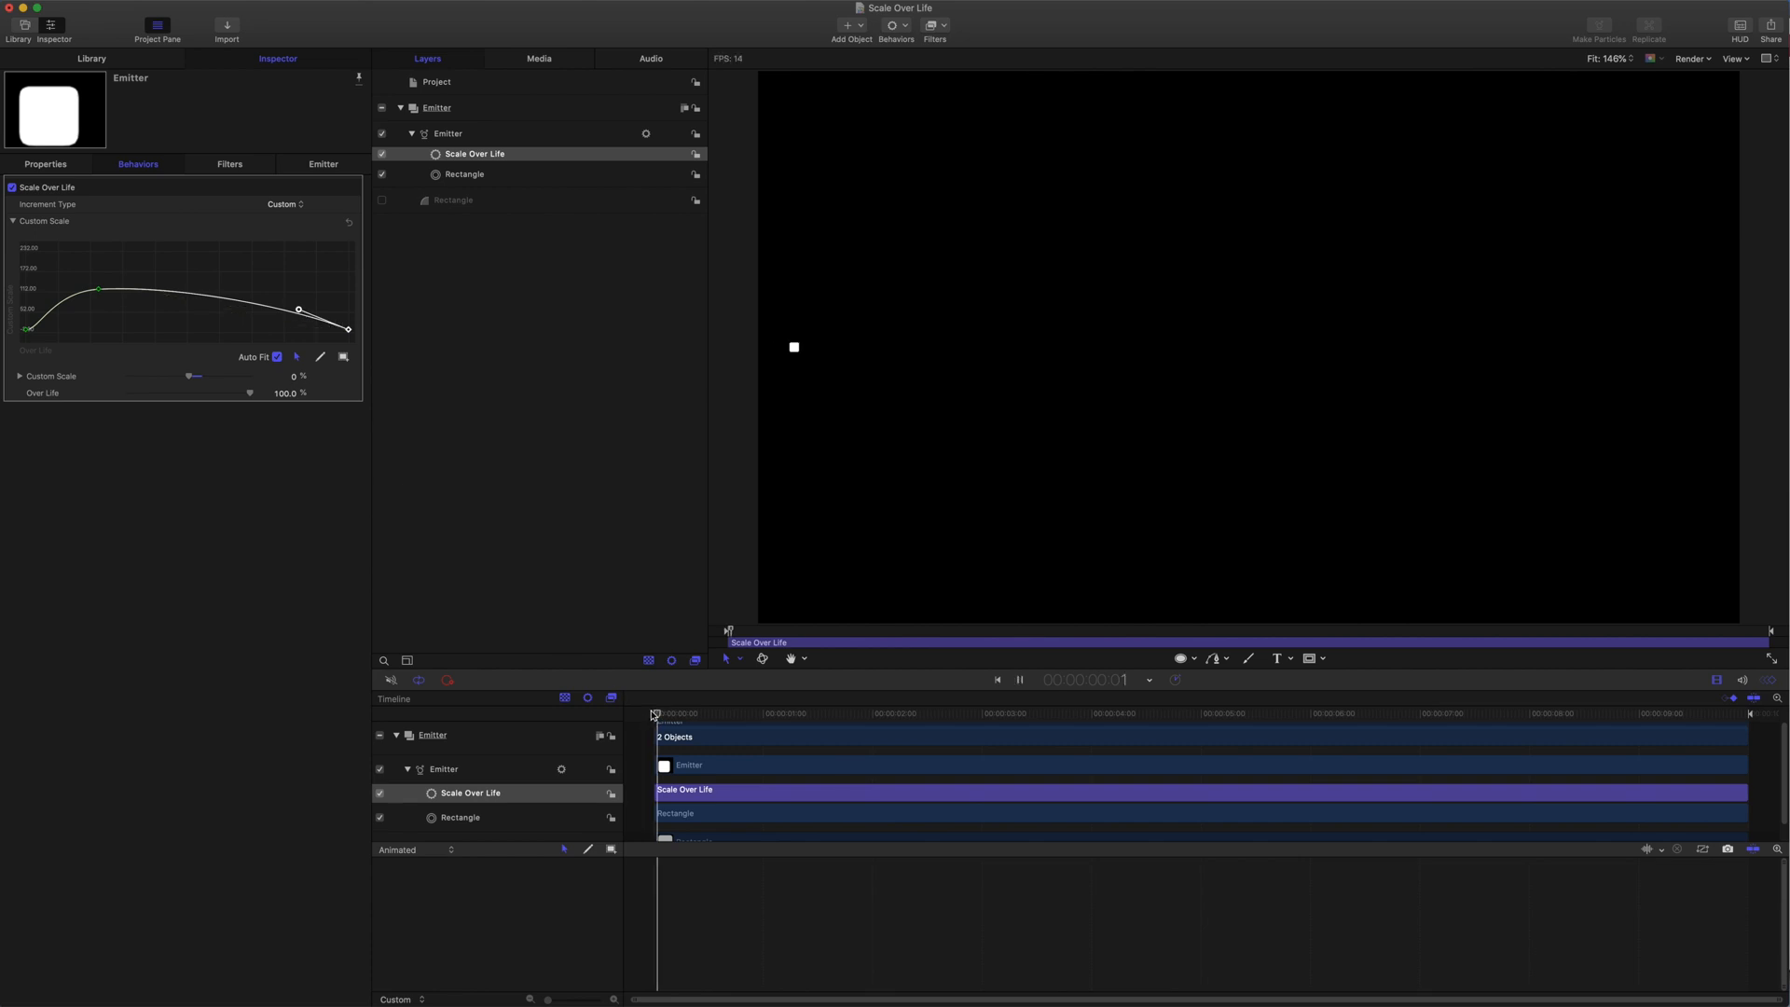
left_click(1017, 680)
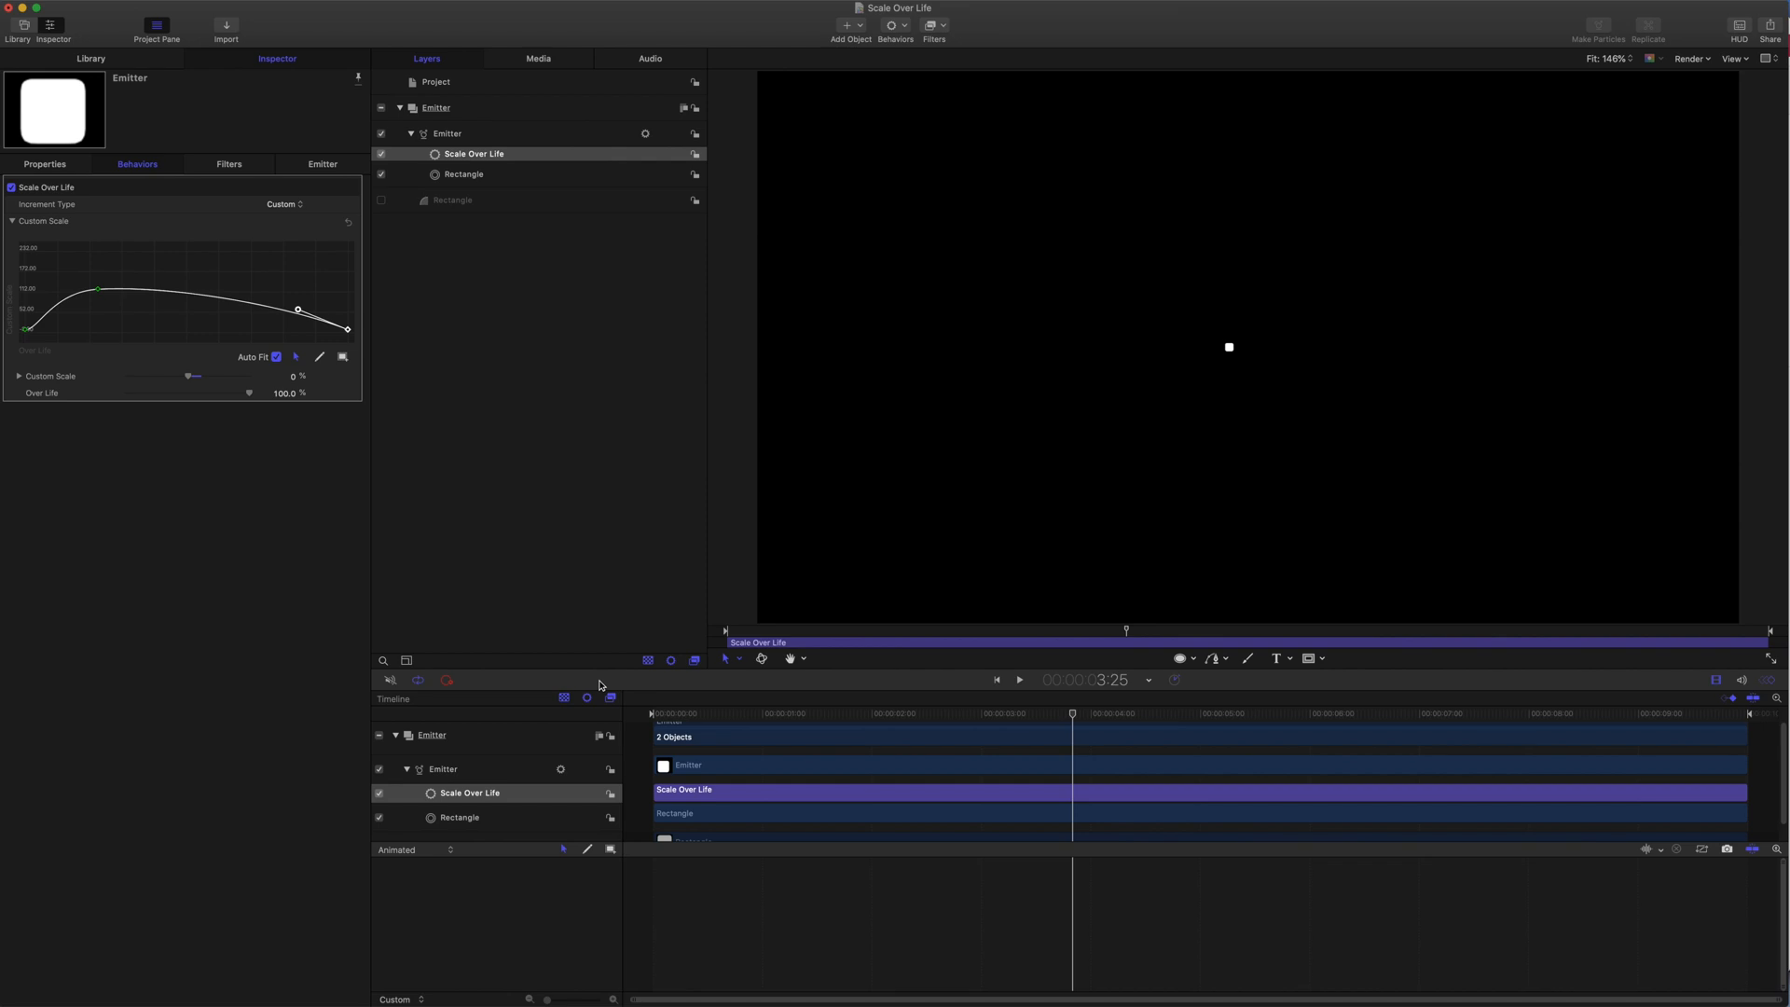
mouse_move(464, 199)
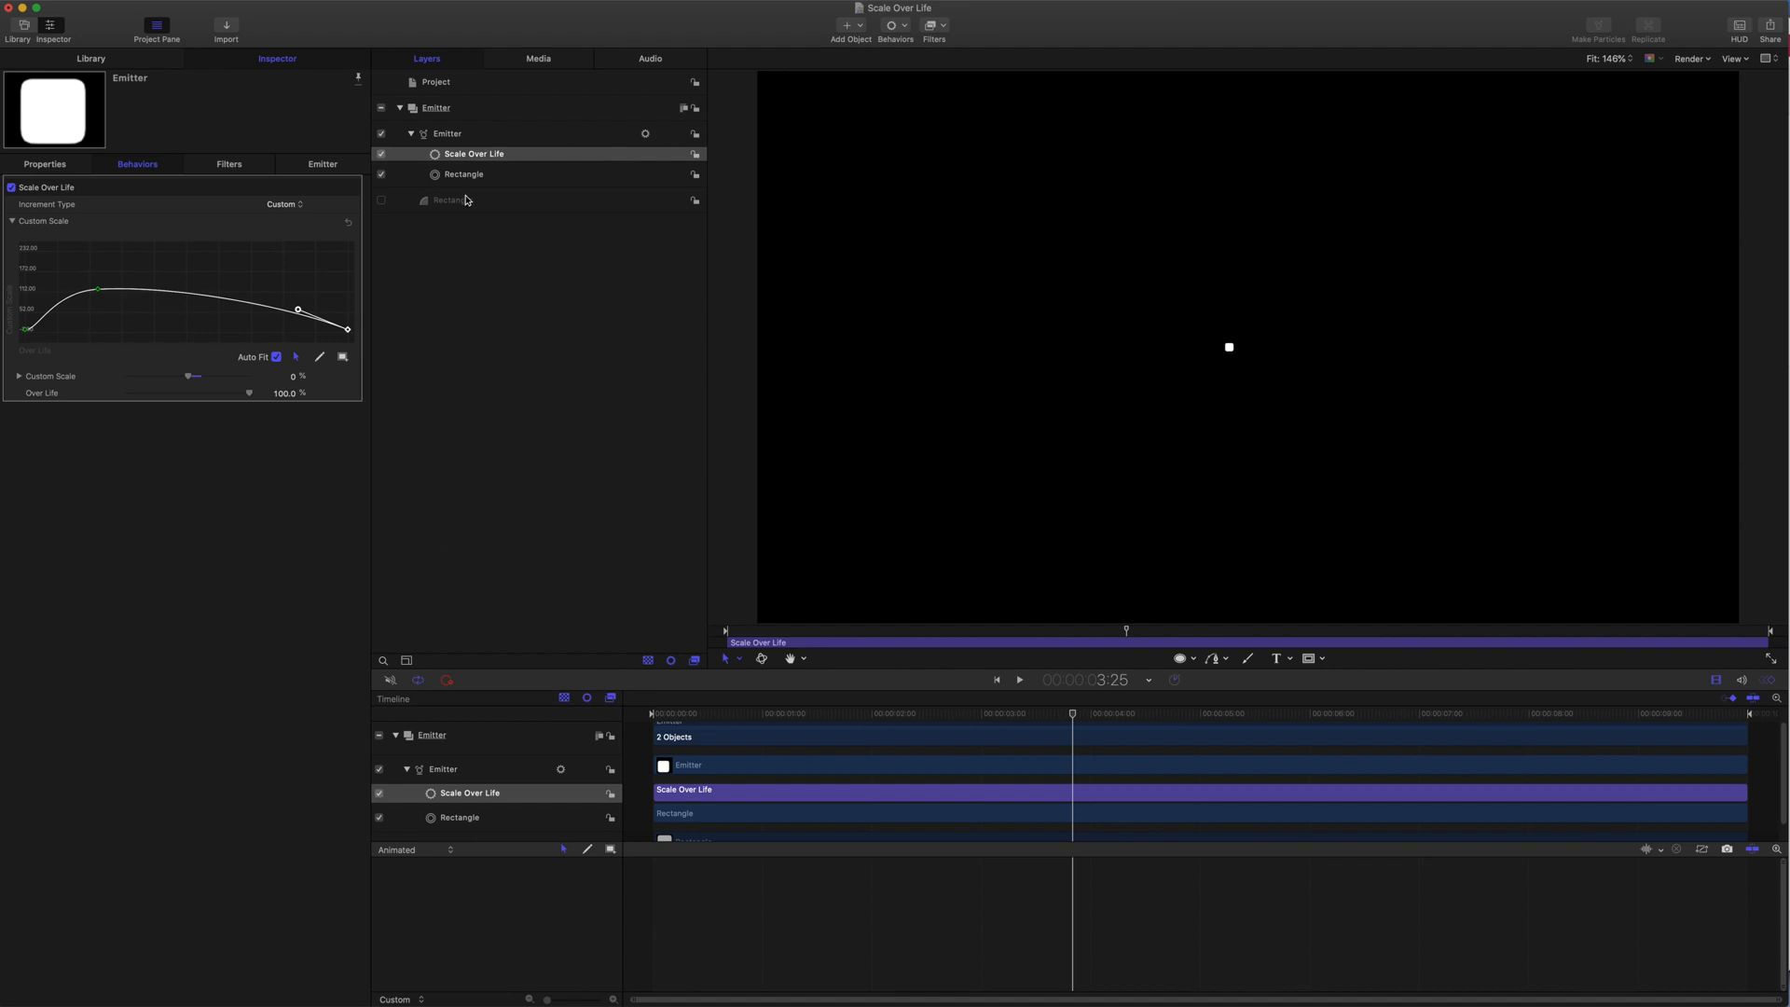
Set the Emitter's Emission Range to 360 degrees
left_click(447, 134)
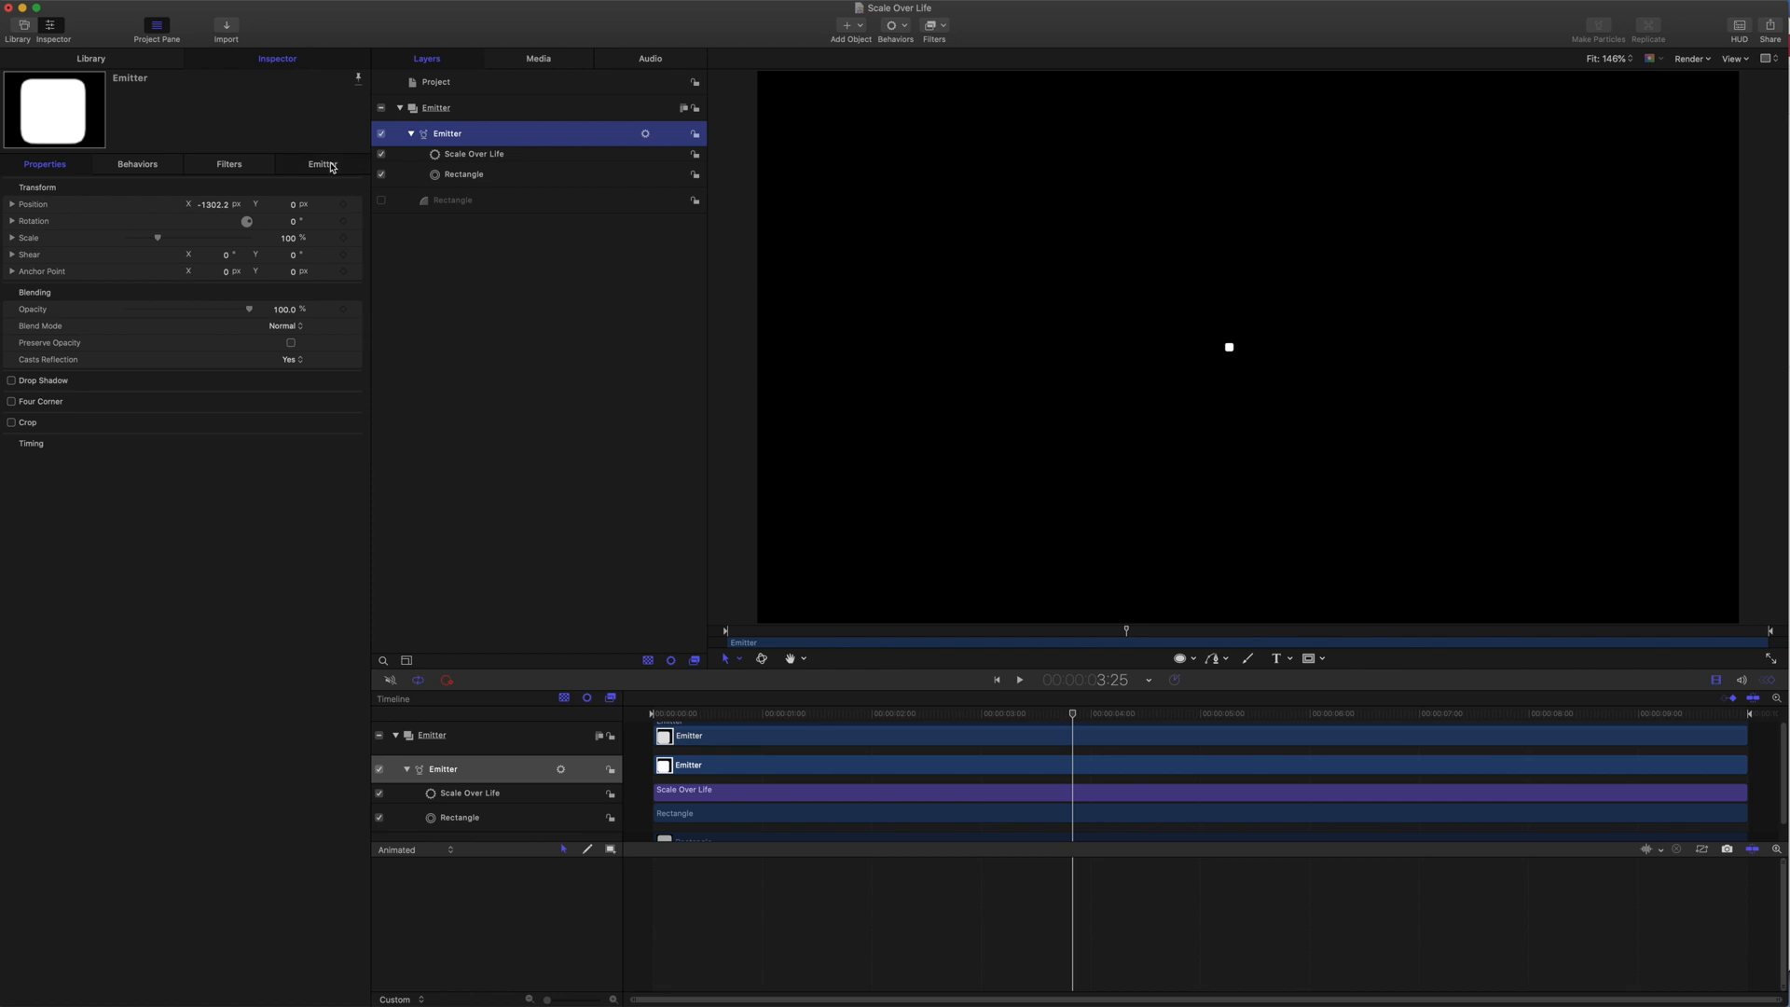
left_click(322, 163)
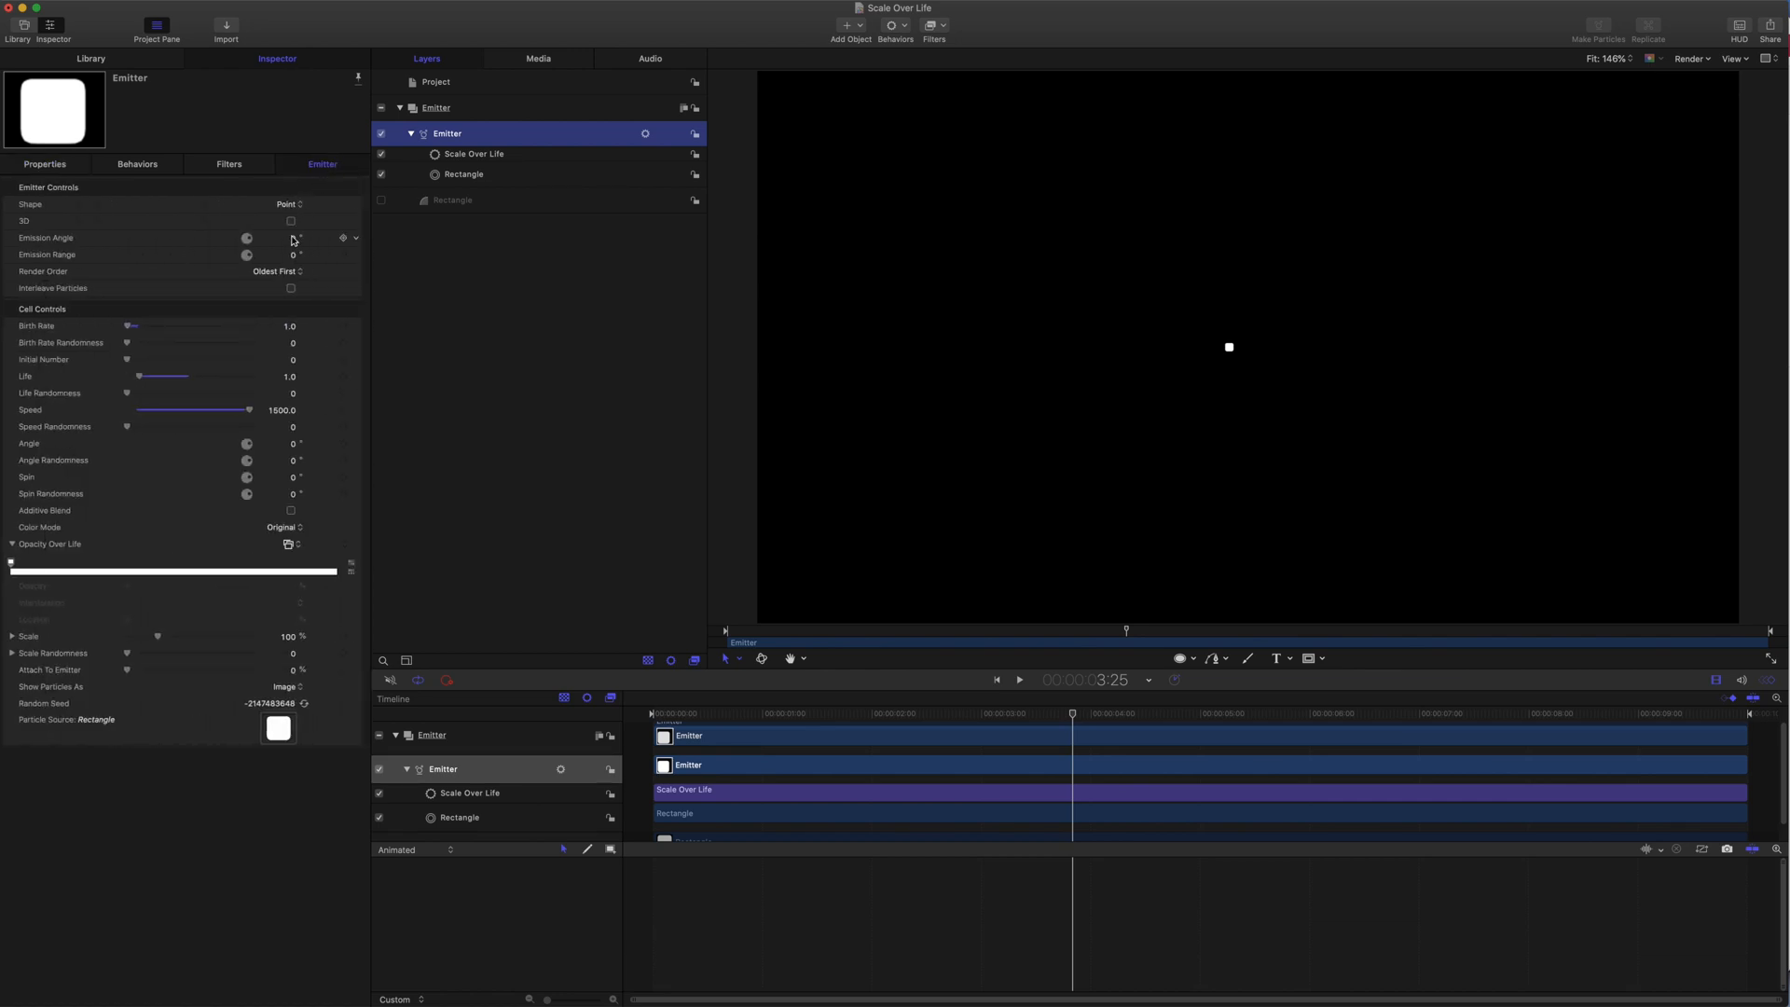
left_click(279, 254)
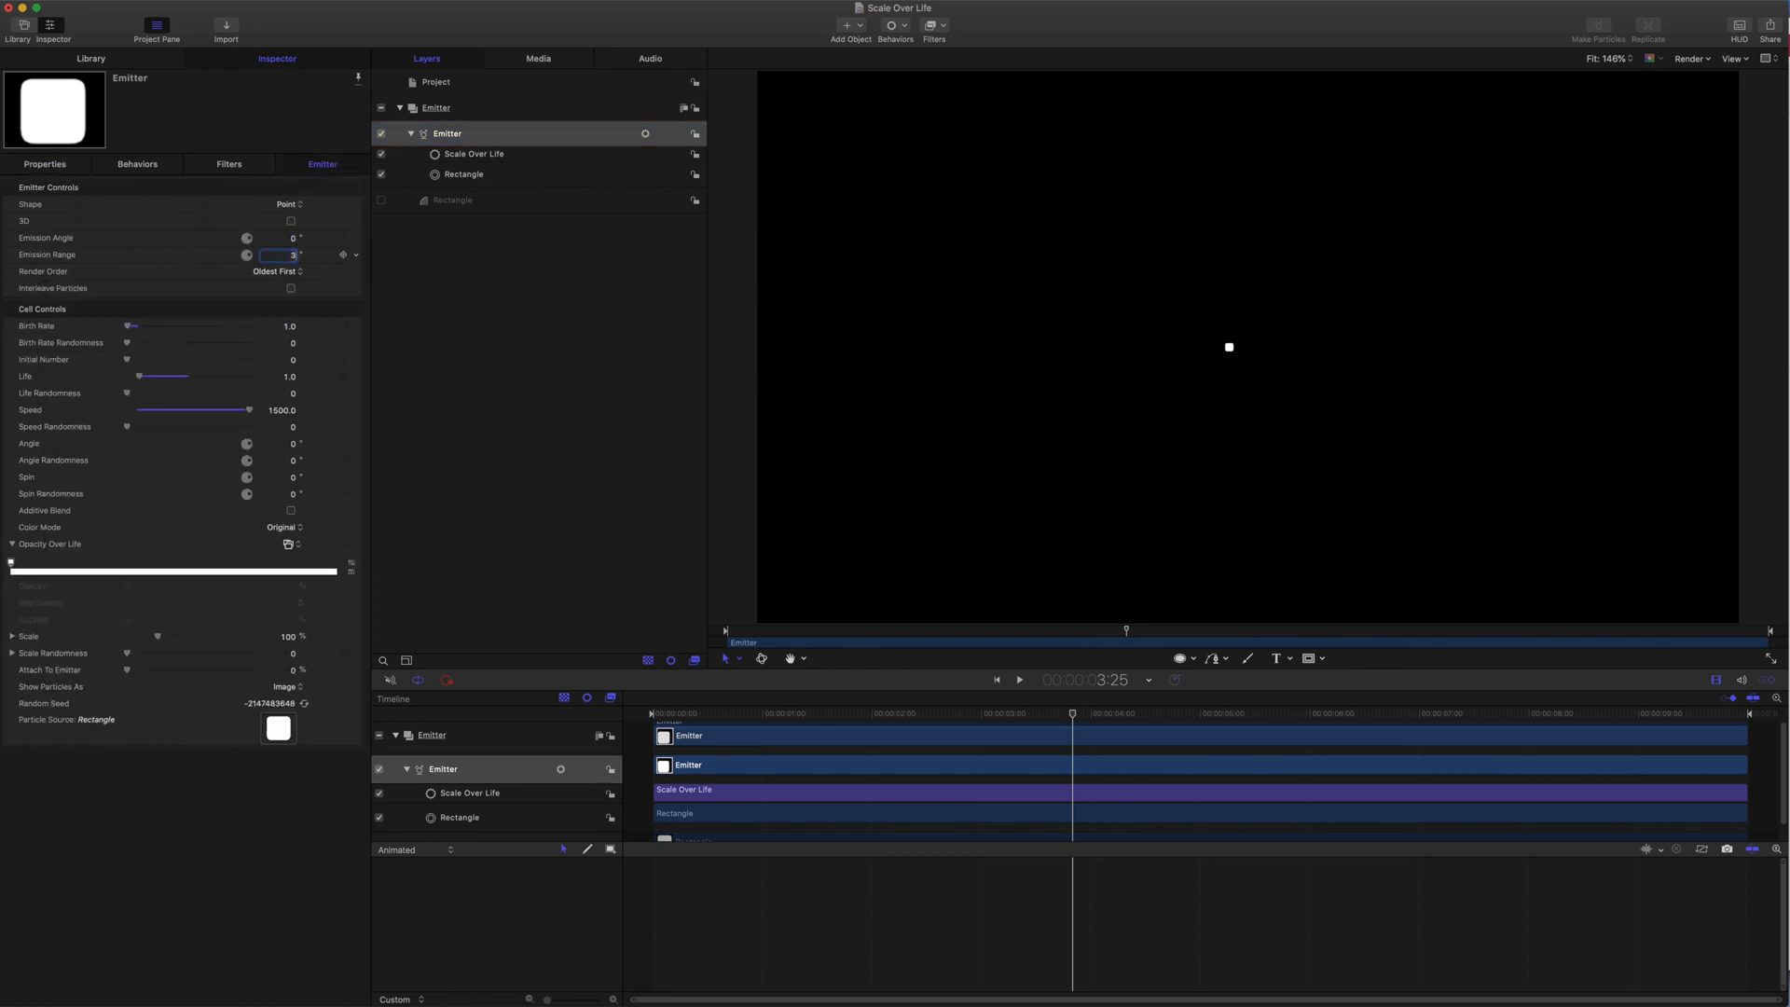
type("360.0")
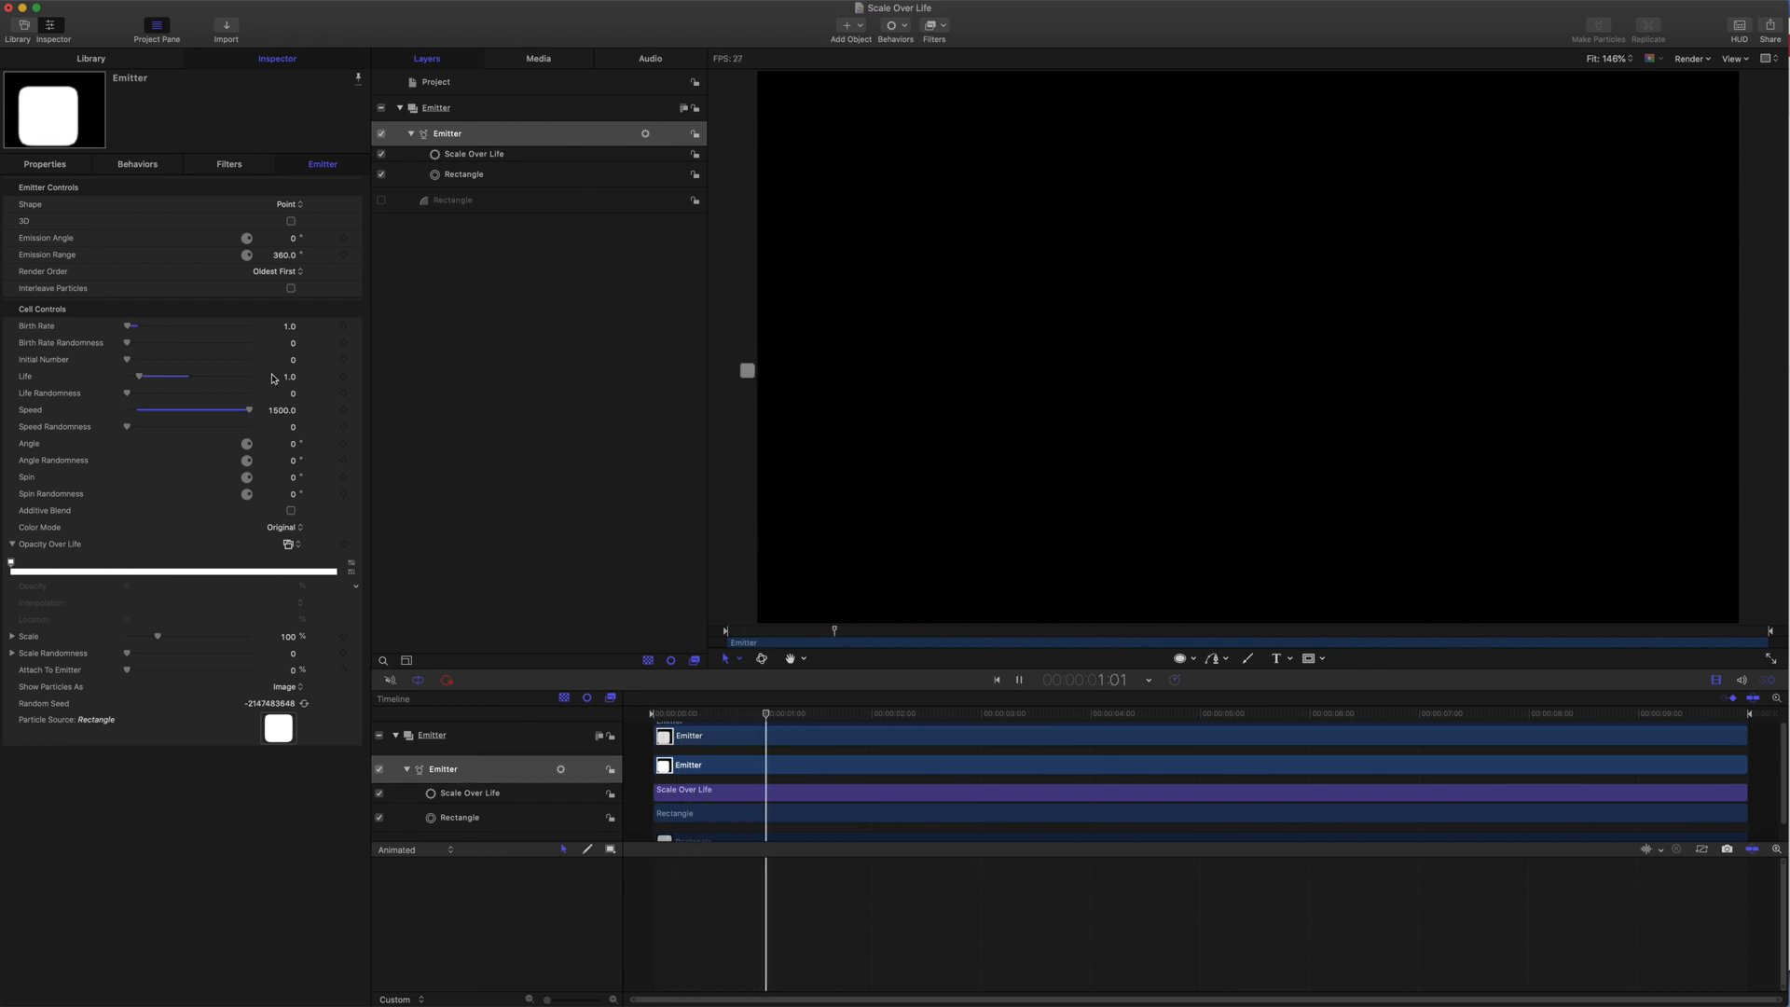
left_click(44, 163)
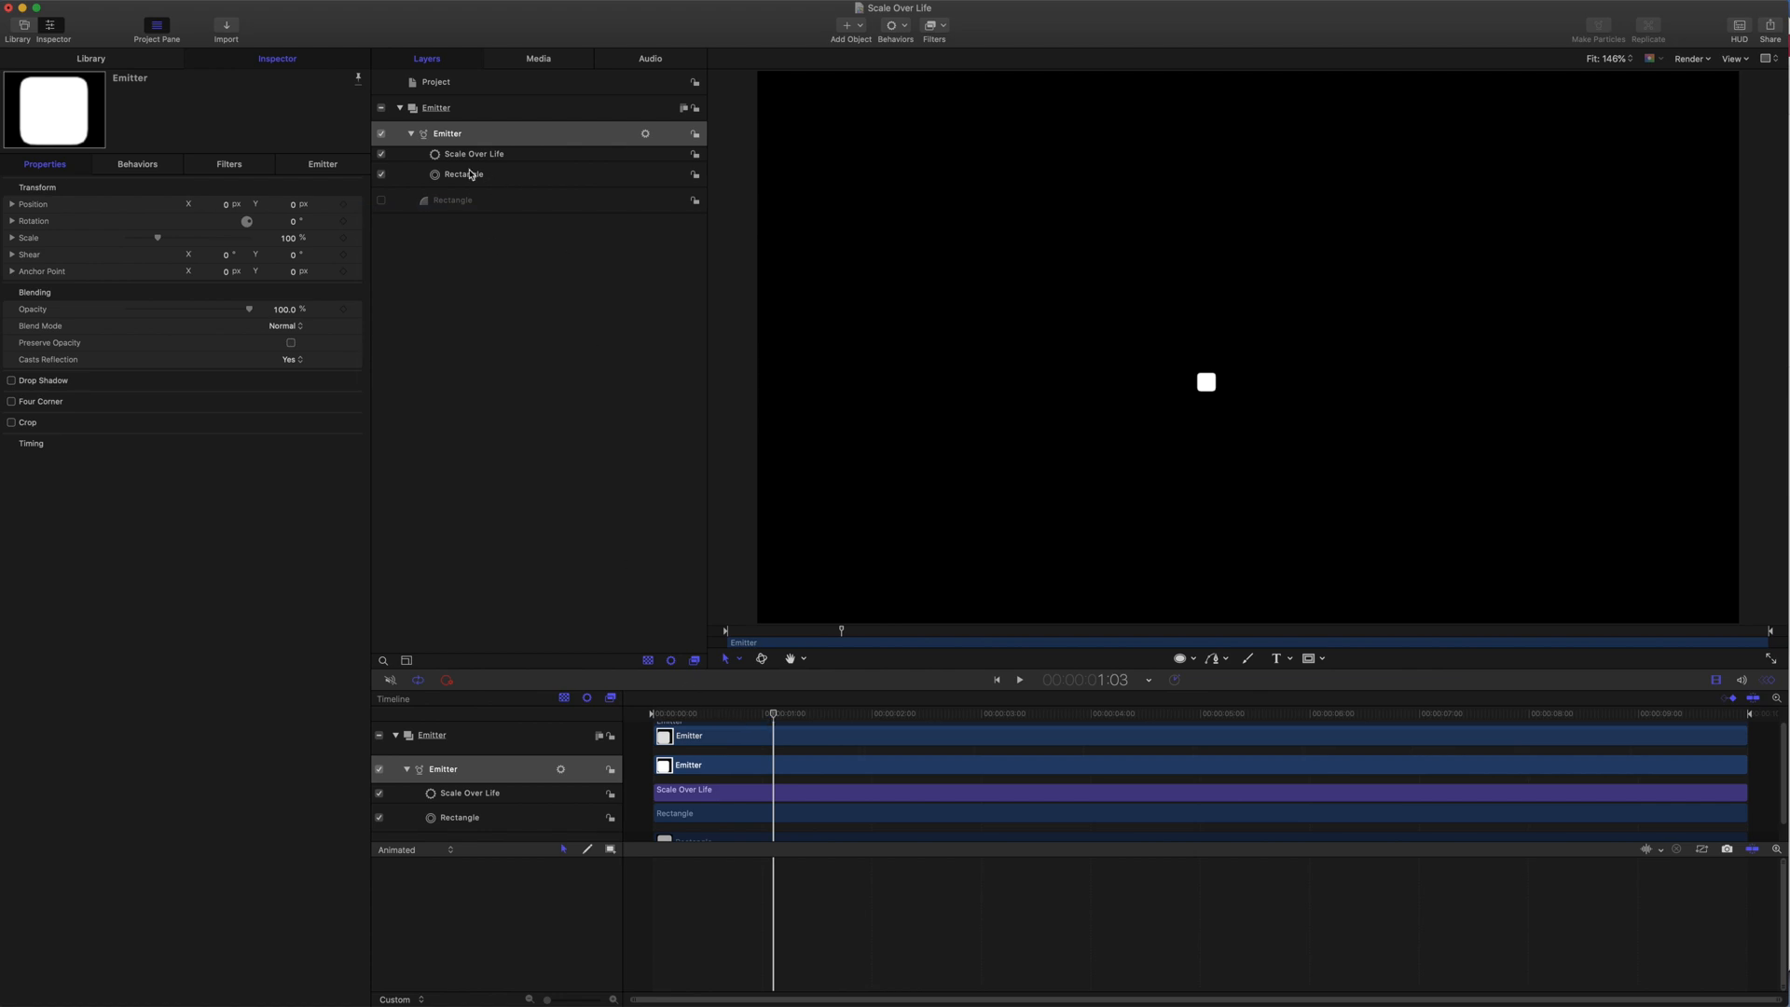
Set Birth Rate 0 and Initial Number 5, play the burst, and mark the Out point
left_click(324, 163)
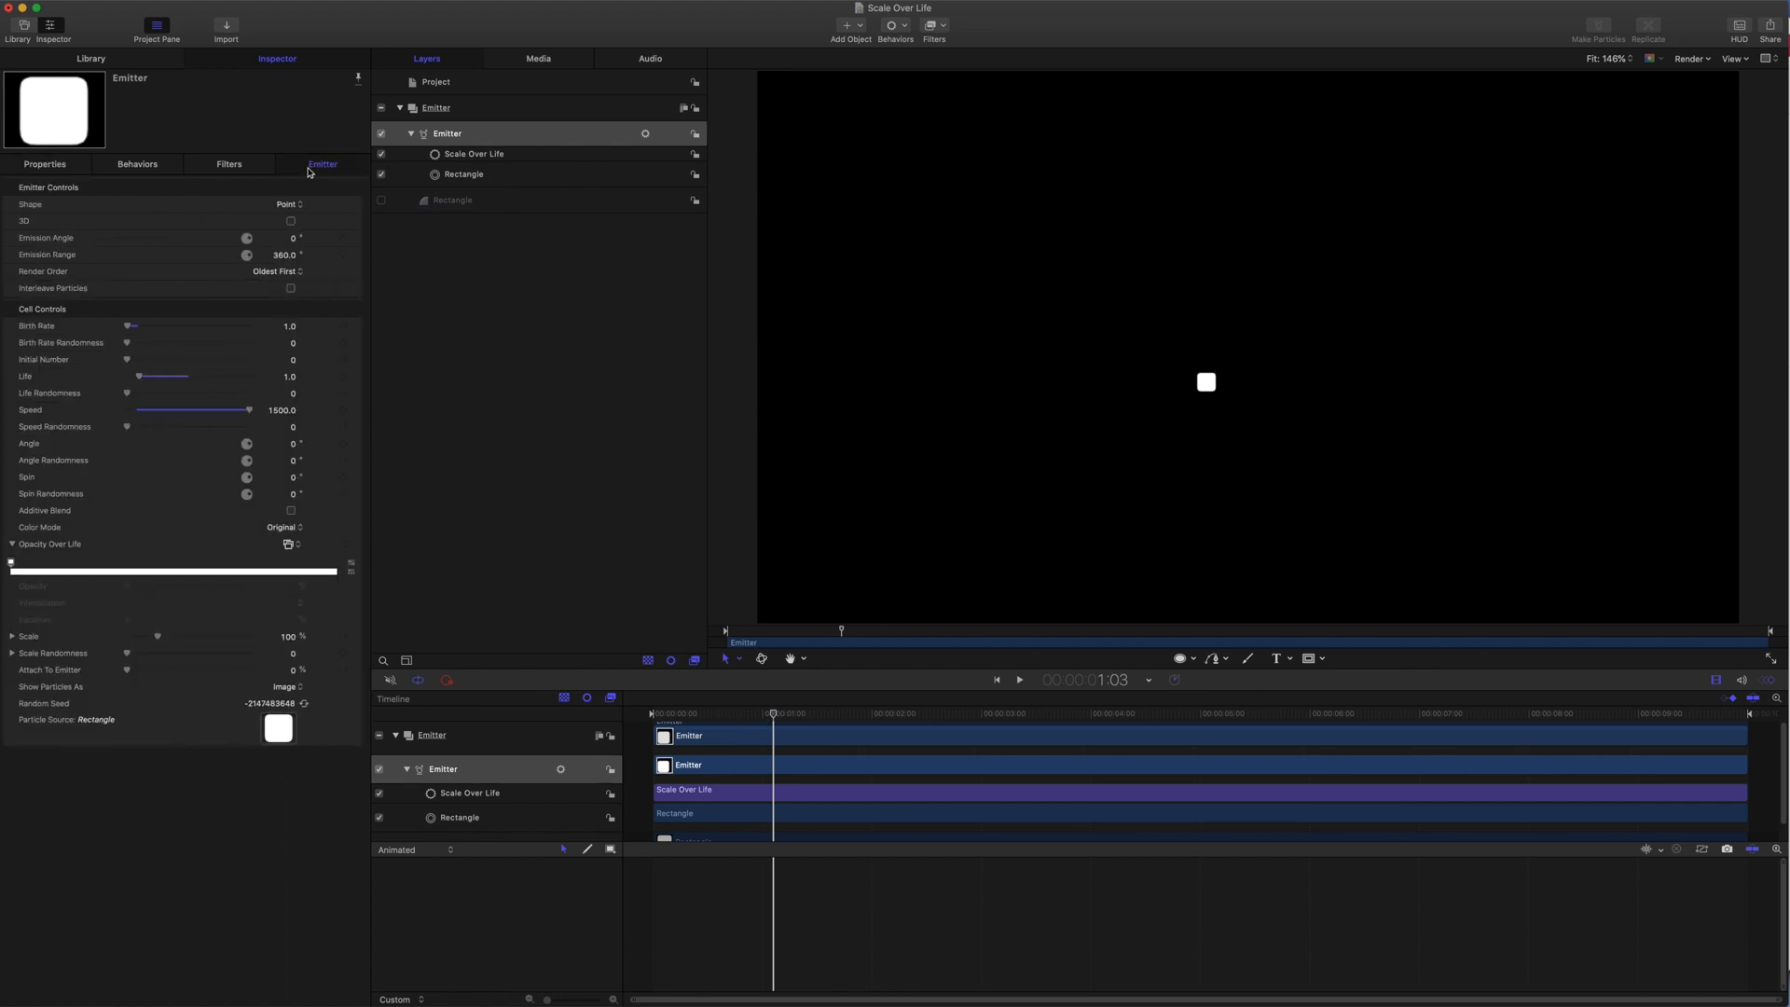
left_click(279, 325)
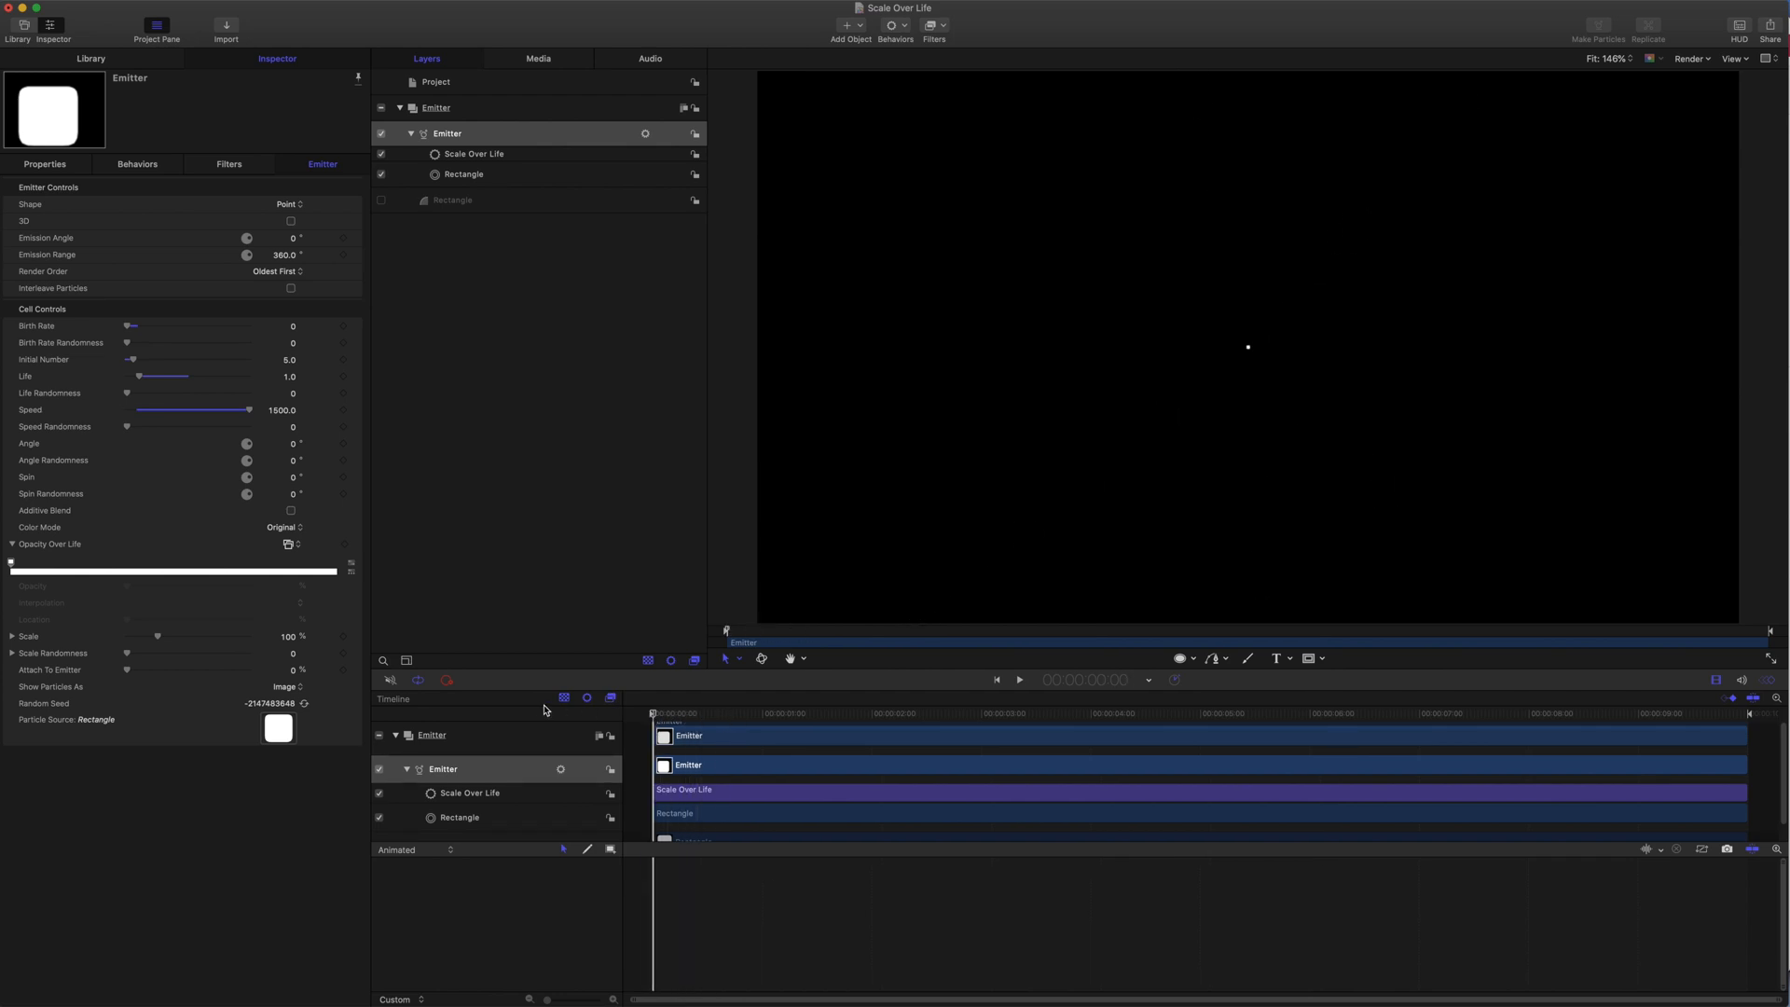
left_click(1017, 679)
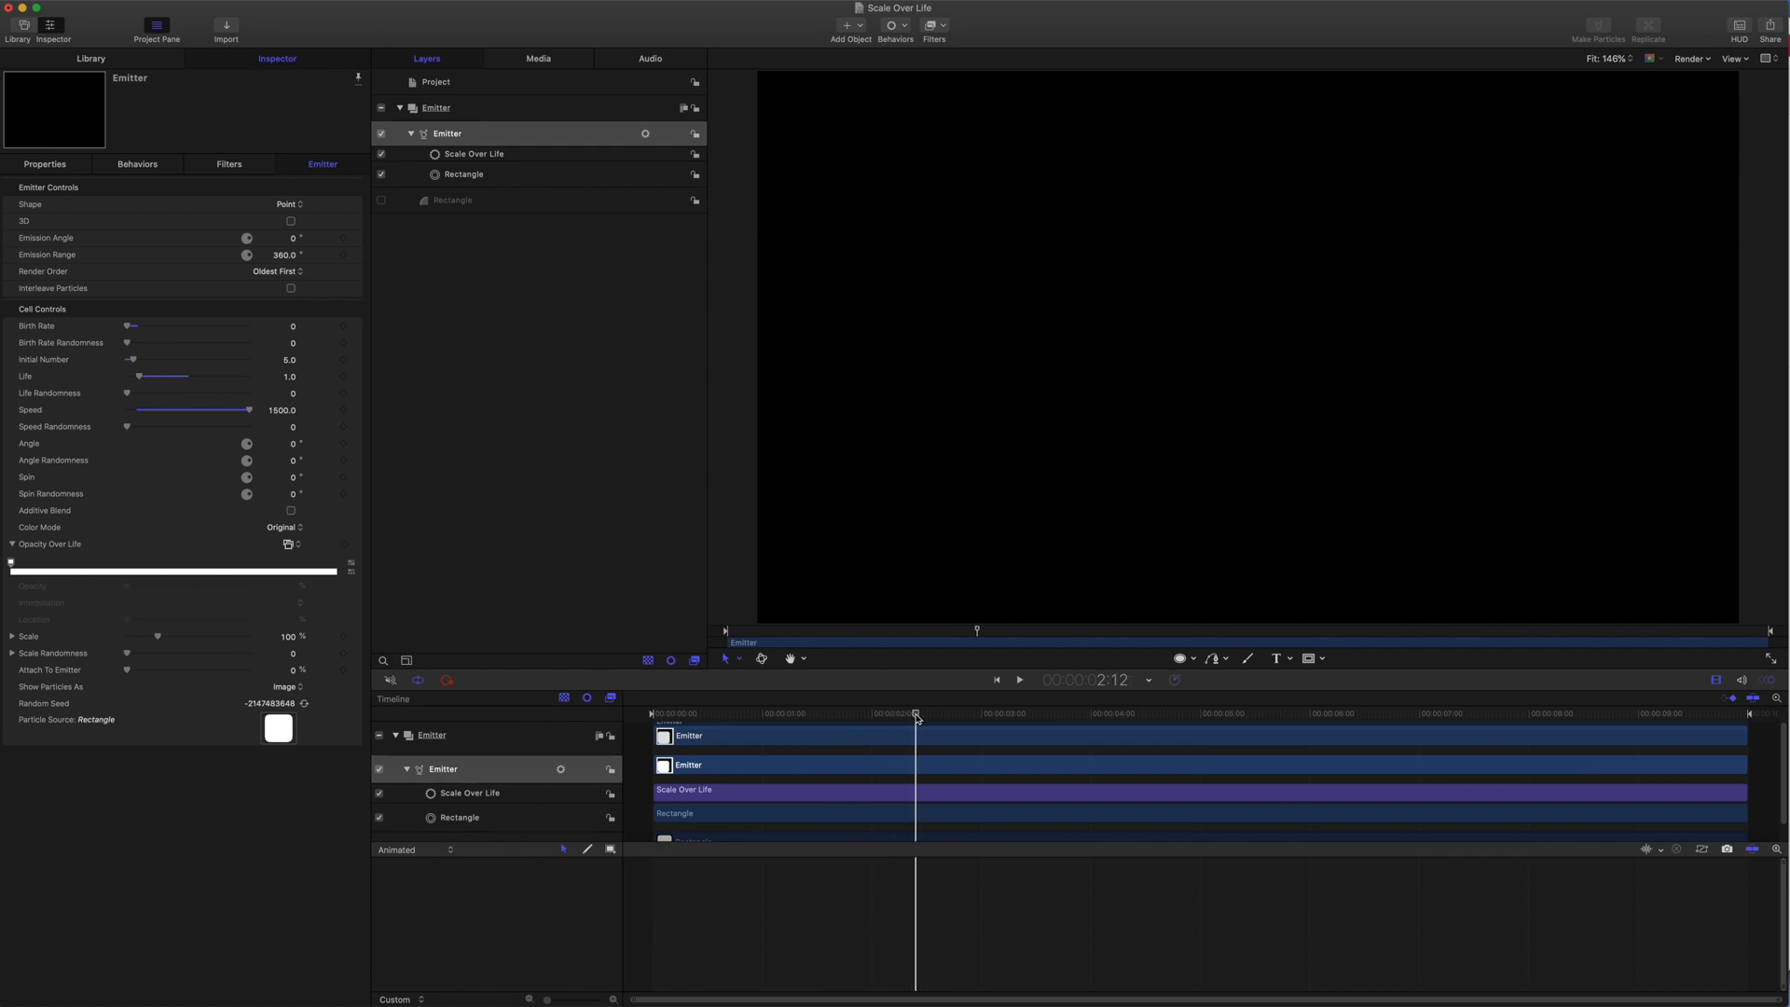
left_click(1017, 679)
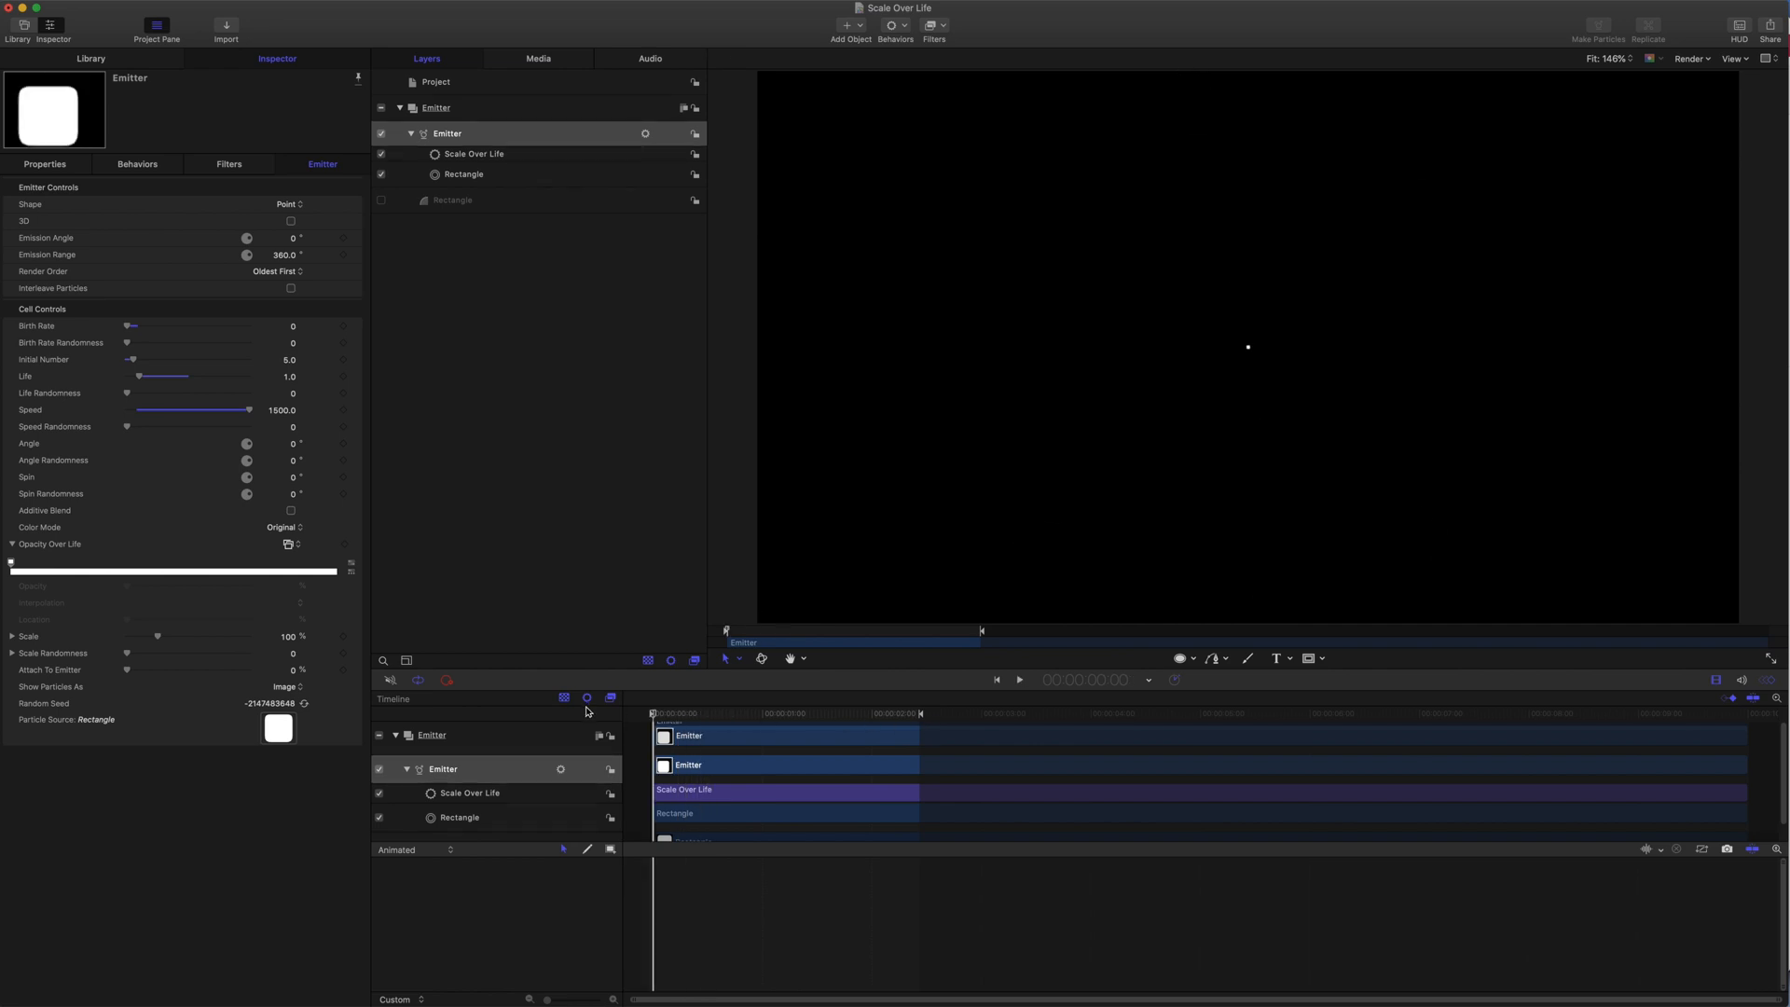
Play the shortened burst, then raise the emitter's particle speed to 2000
left_click(1016, 679)
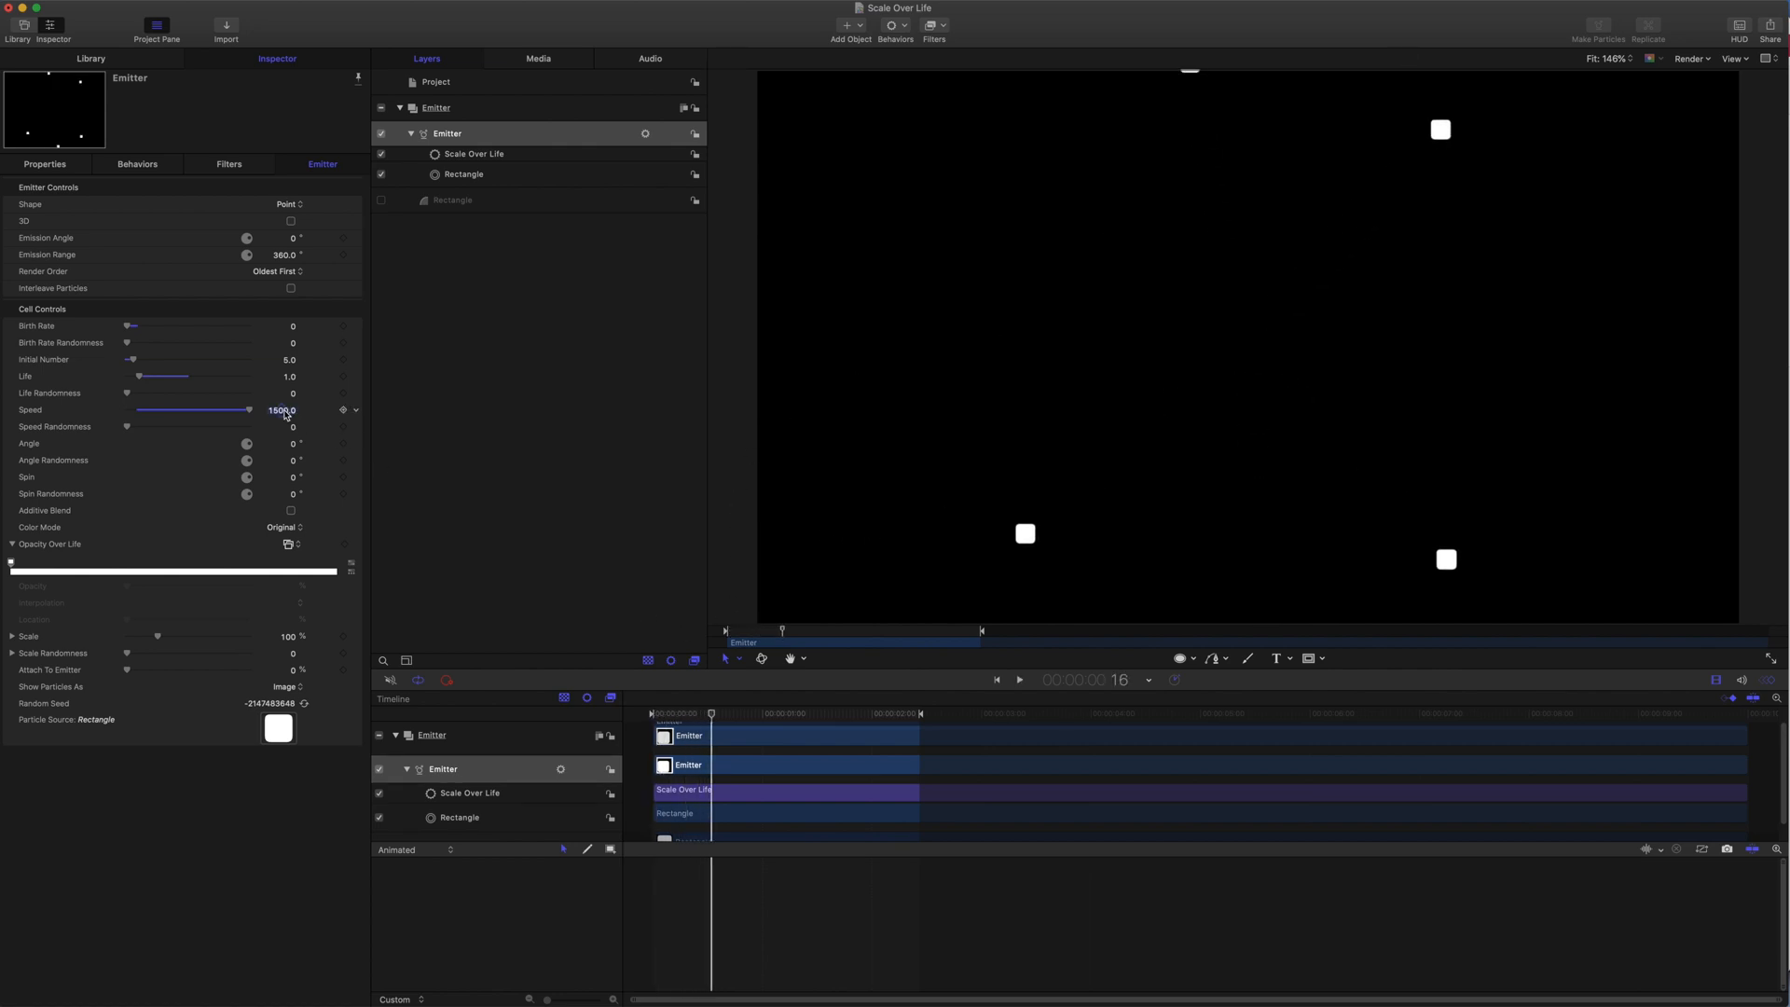
type("2000")
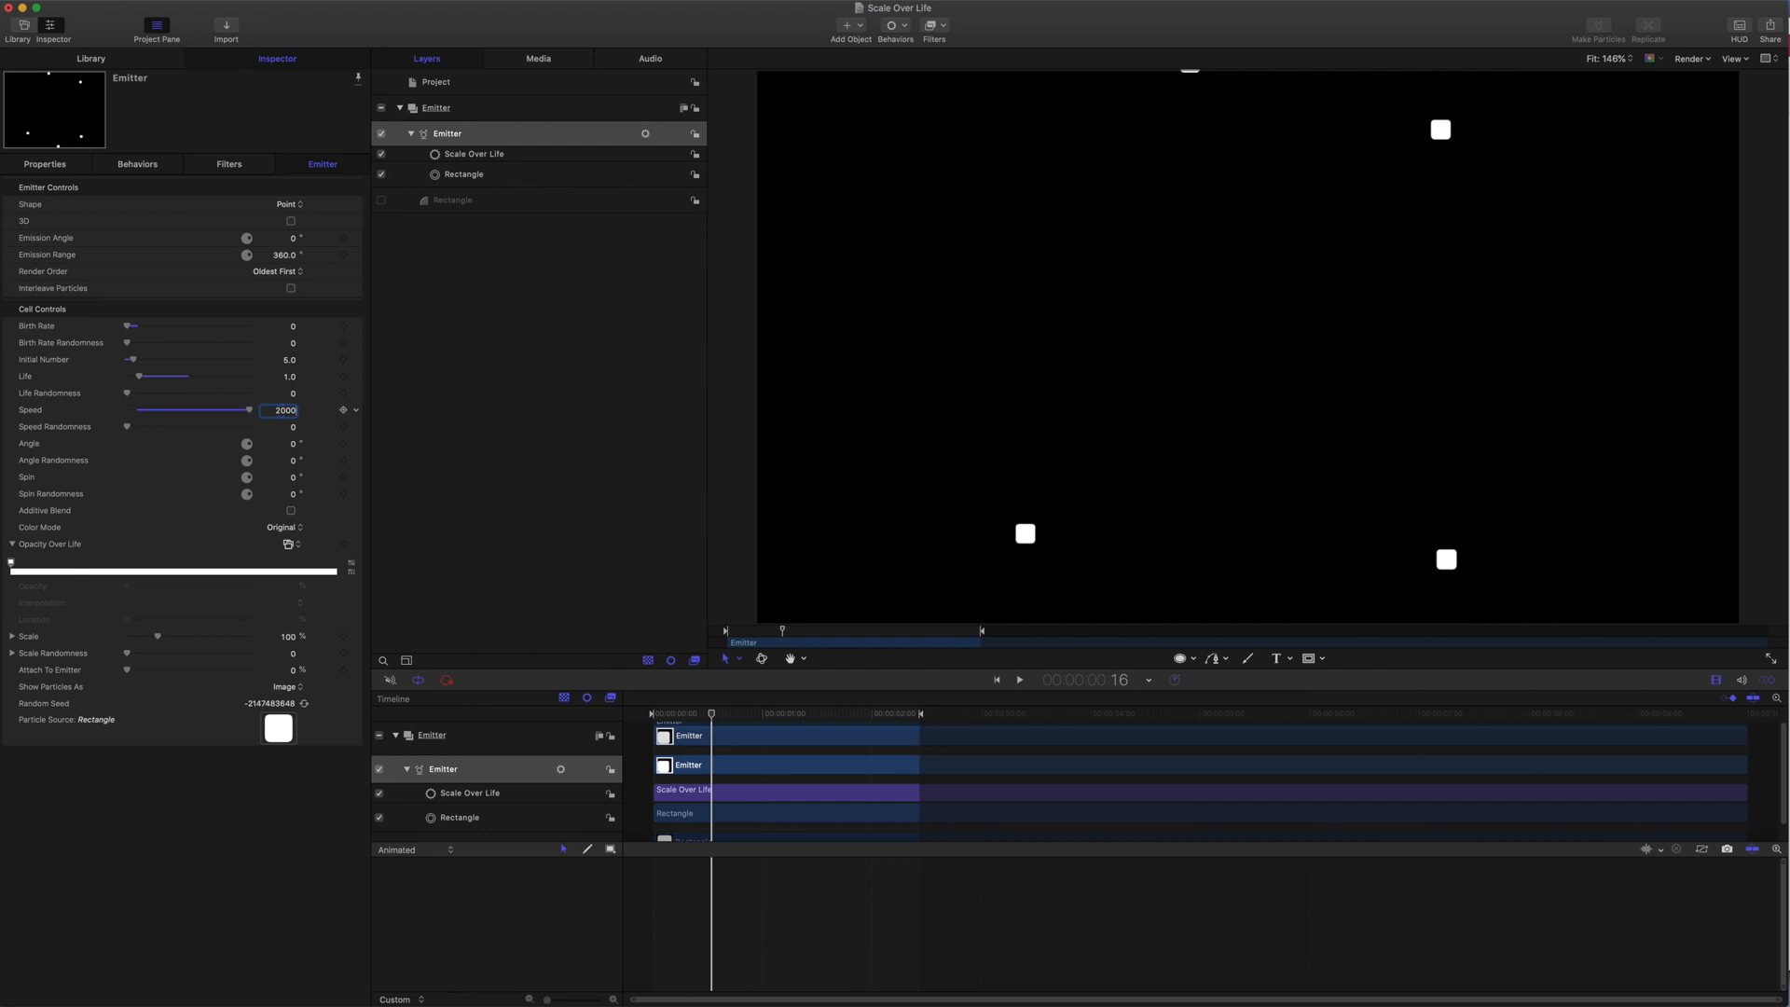
left_click(1016, 680)
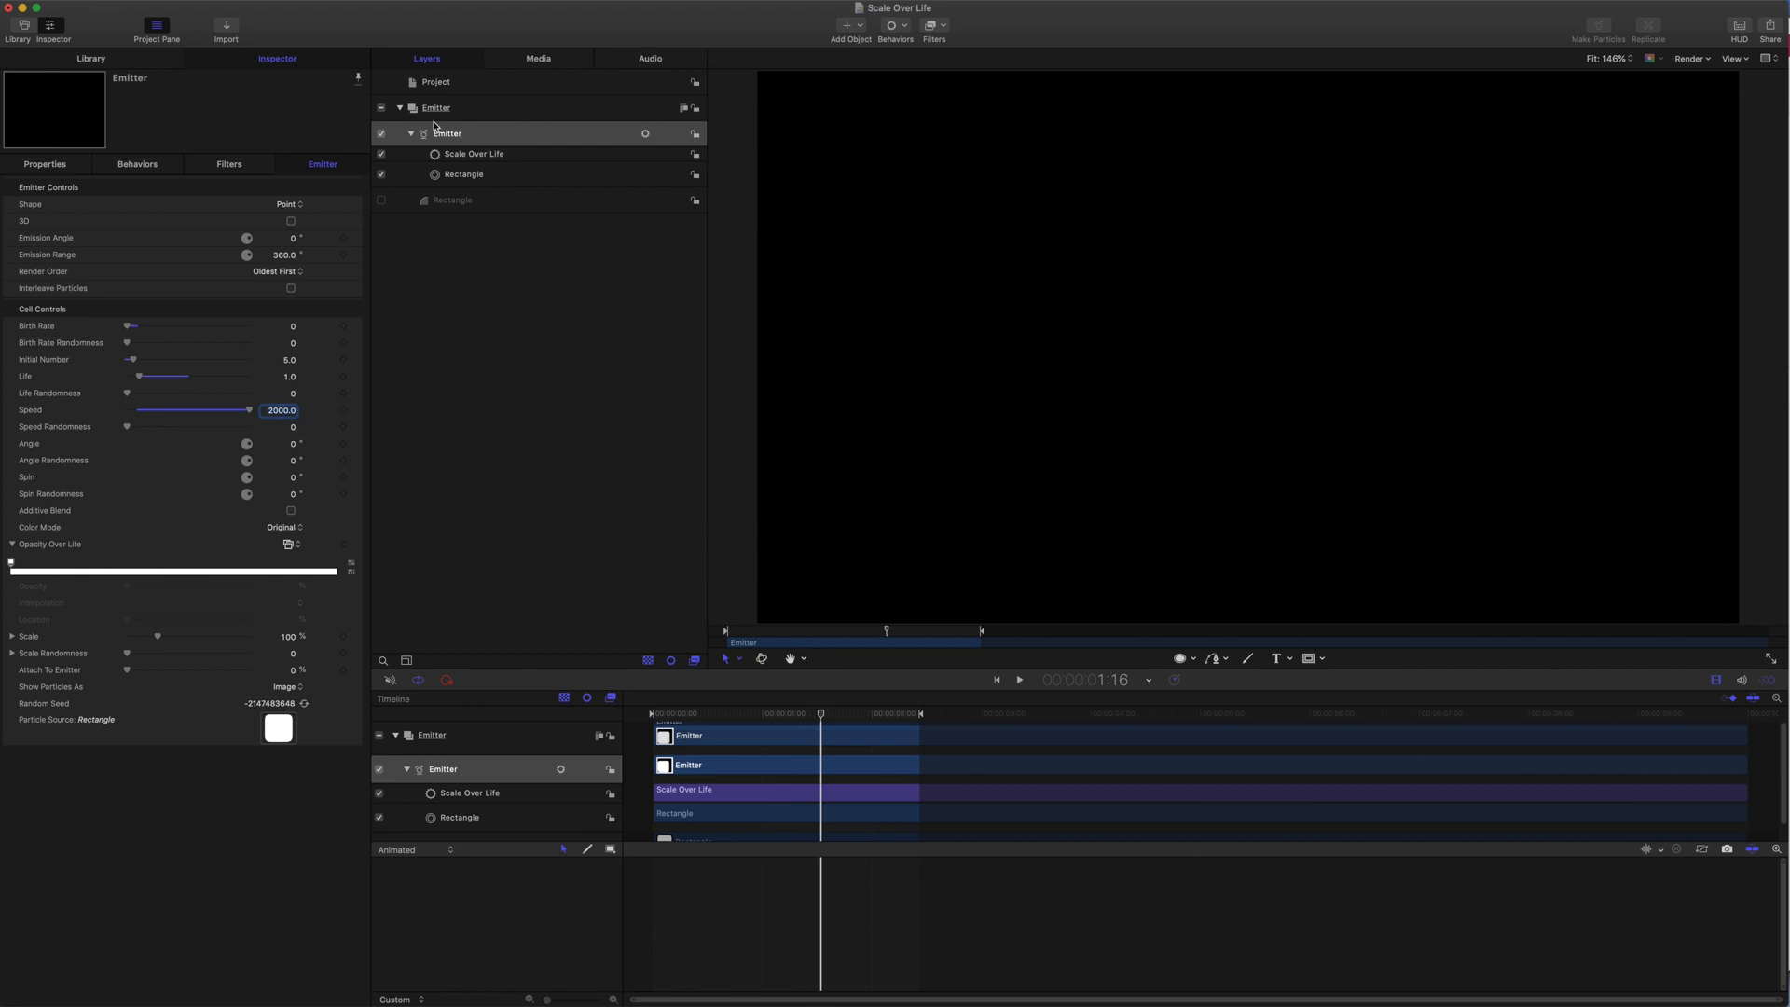
Add a Drag behaviour to the emitter acting on X and Y, amount 3.5
left_click(894, 25)
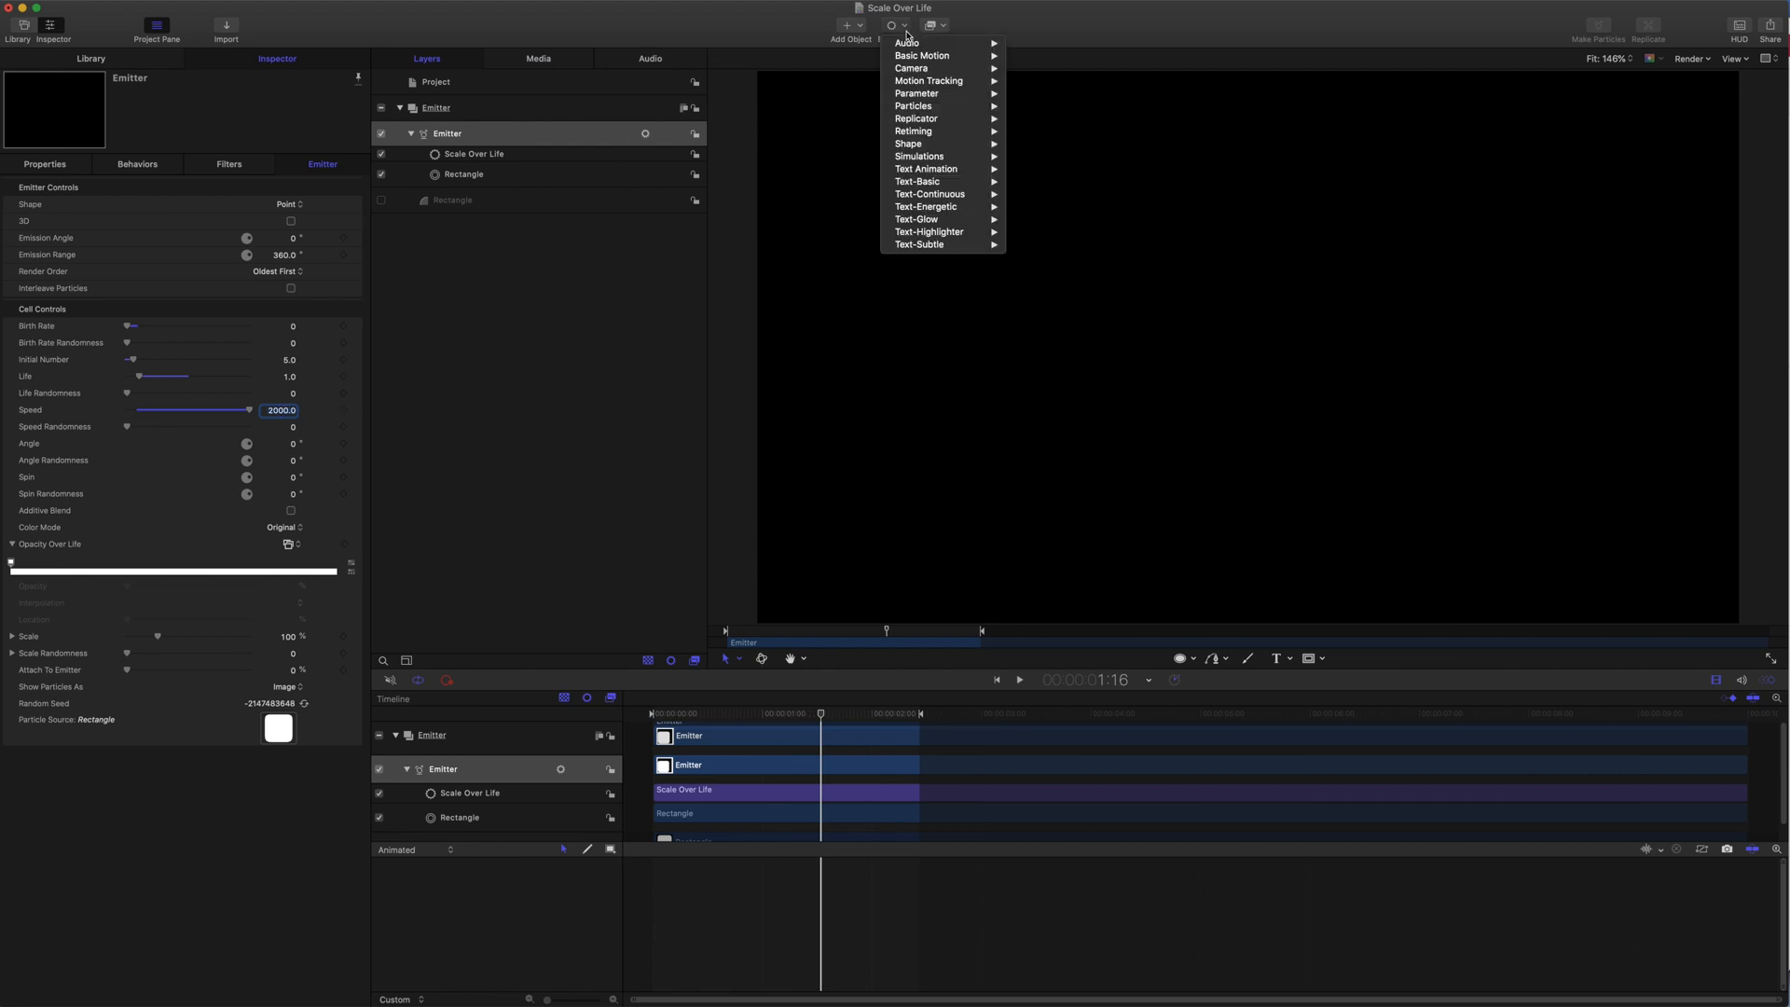
mouse_move(919, 156)
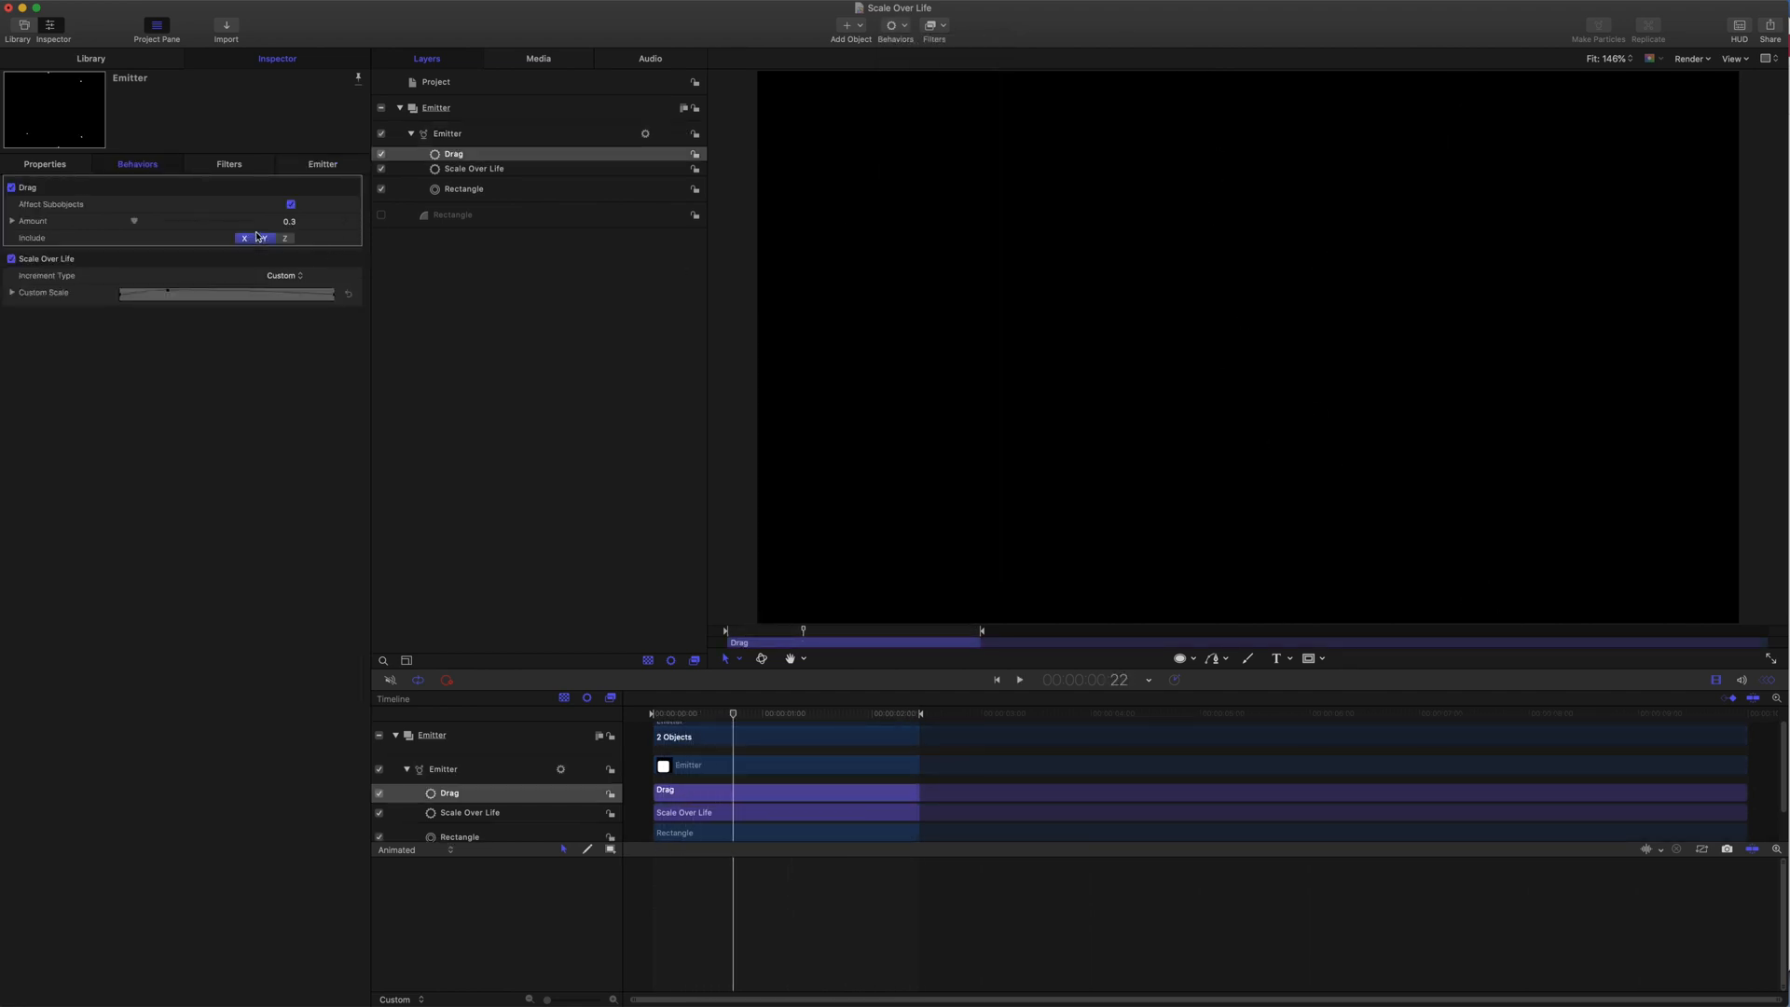
left_click(1017, 680)
type("3.5")
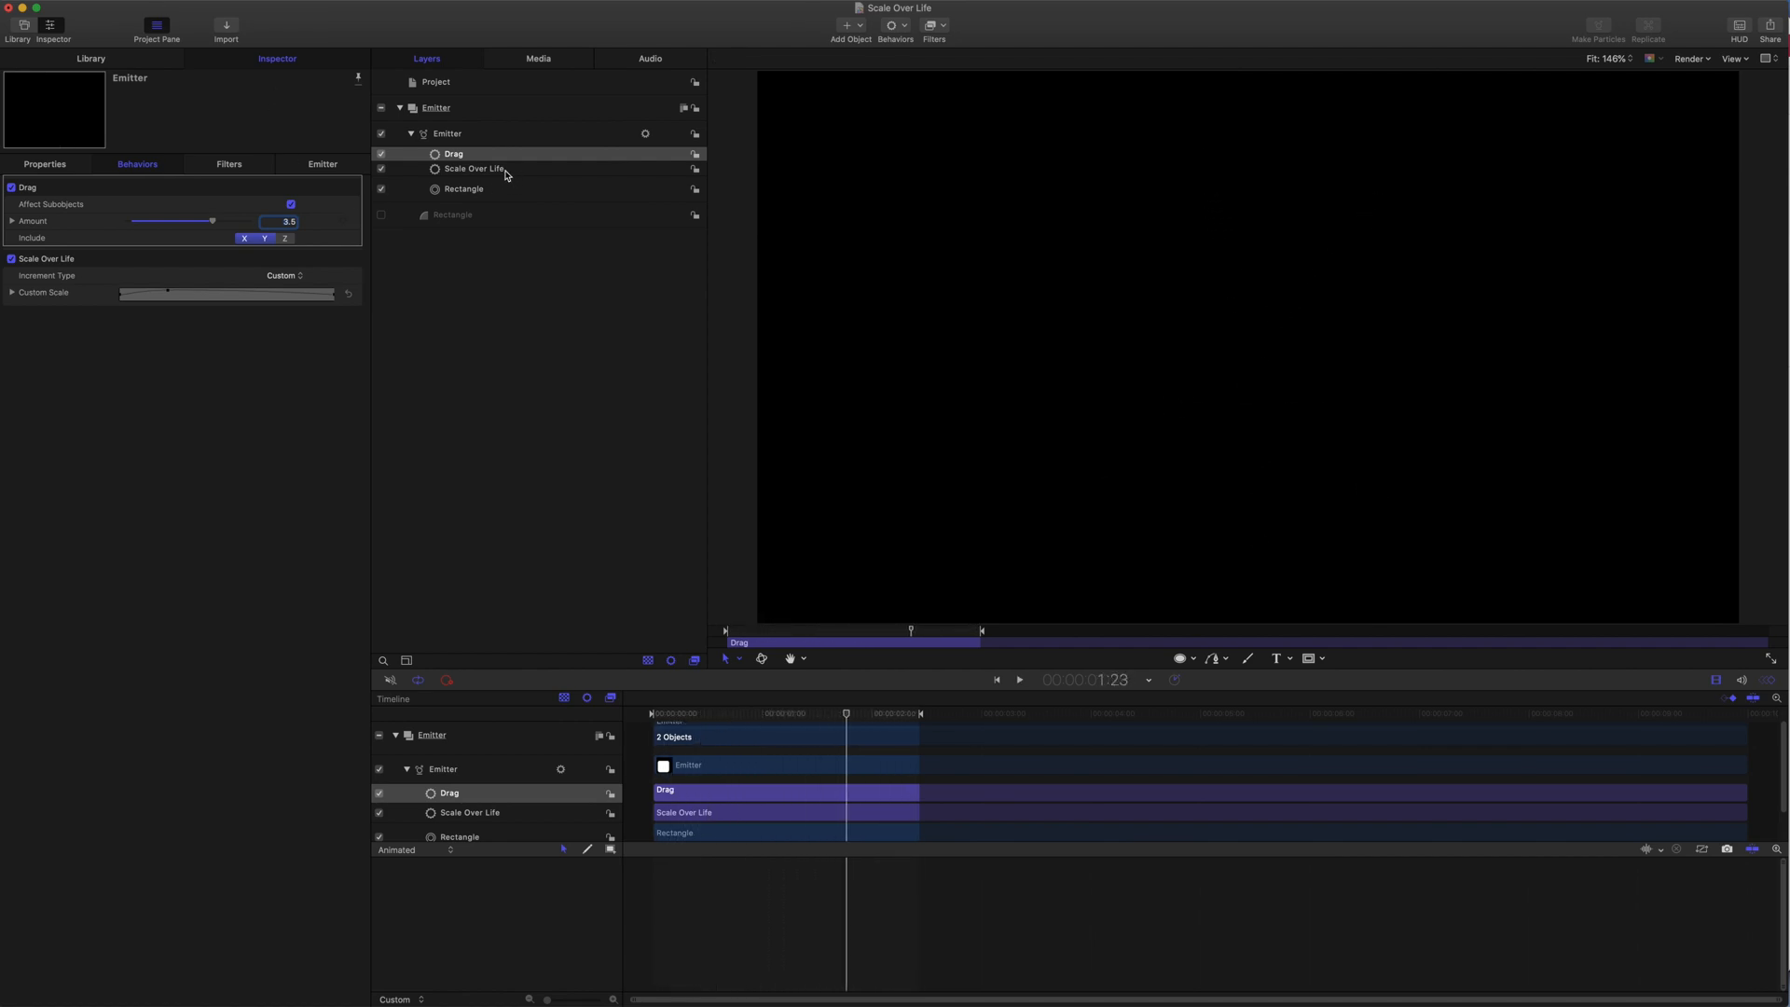
Reshape the Scale Over Life custom scale curve to peak early at 120%, then taper
left_click(473, 168)
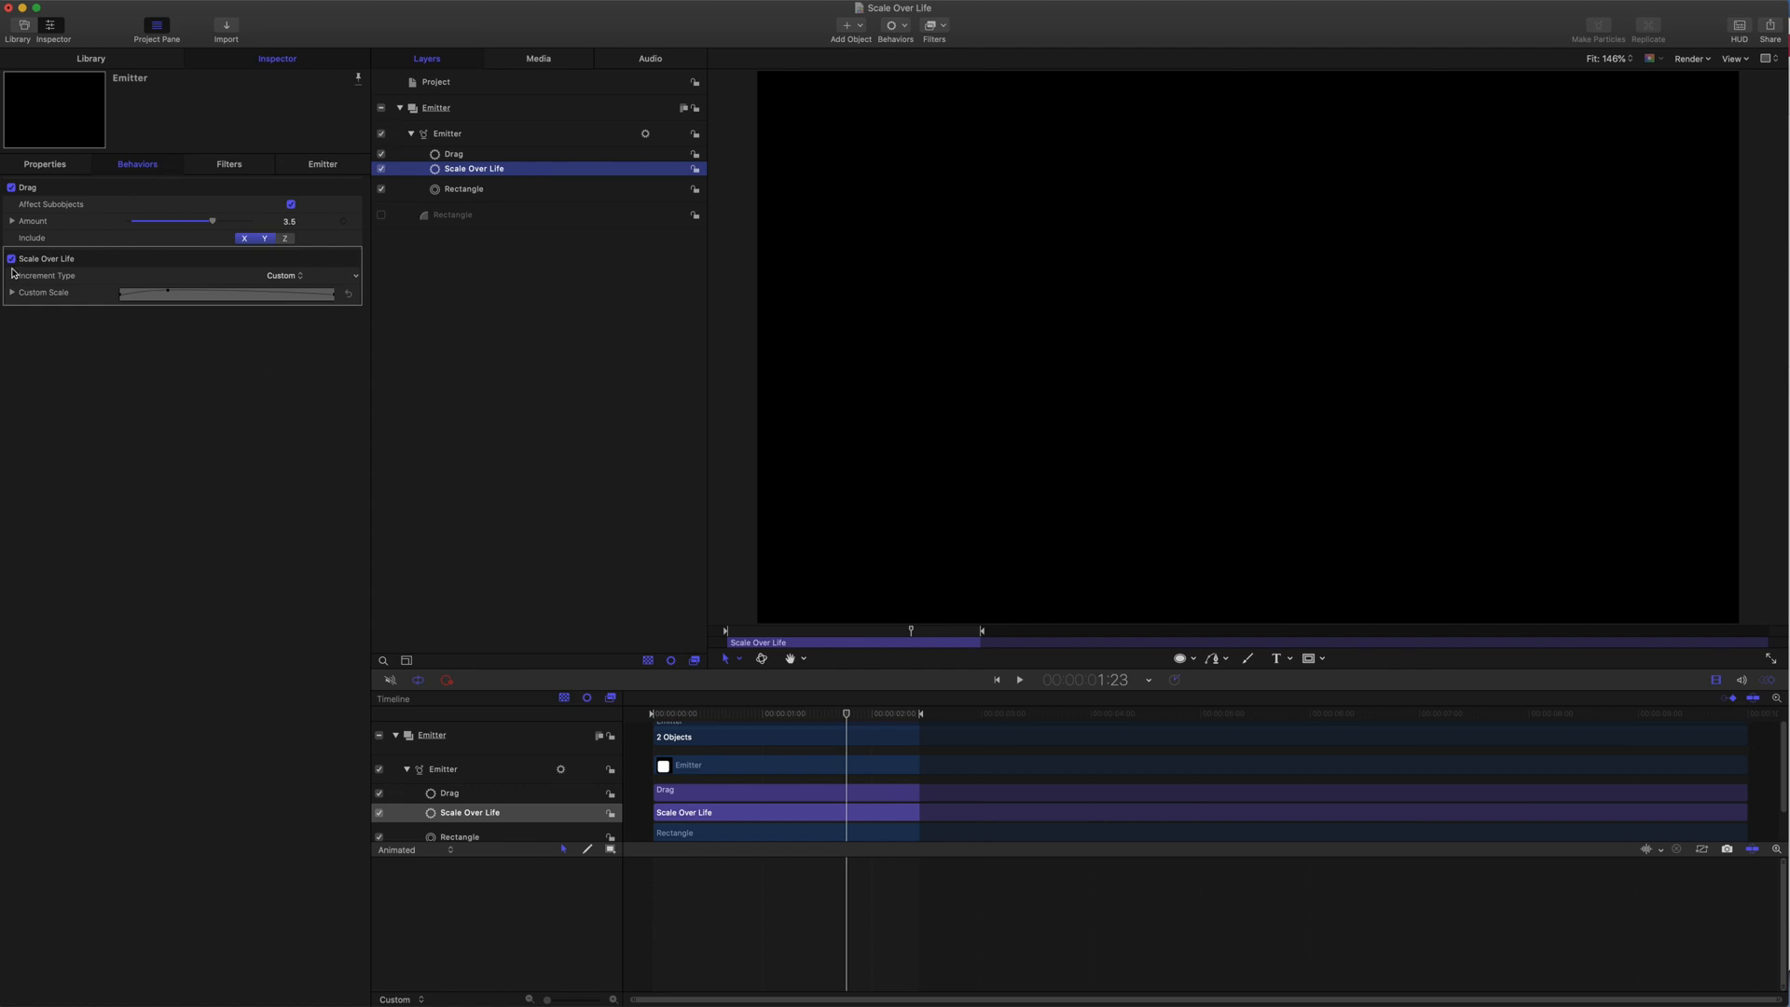
left_click(12, 292)
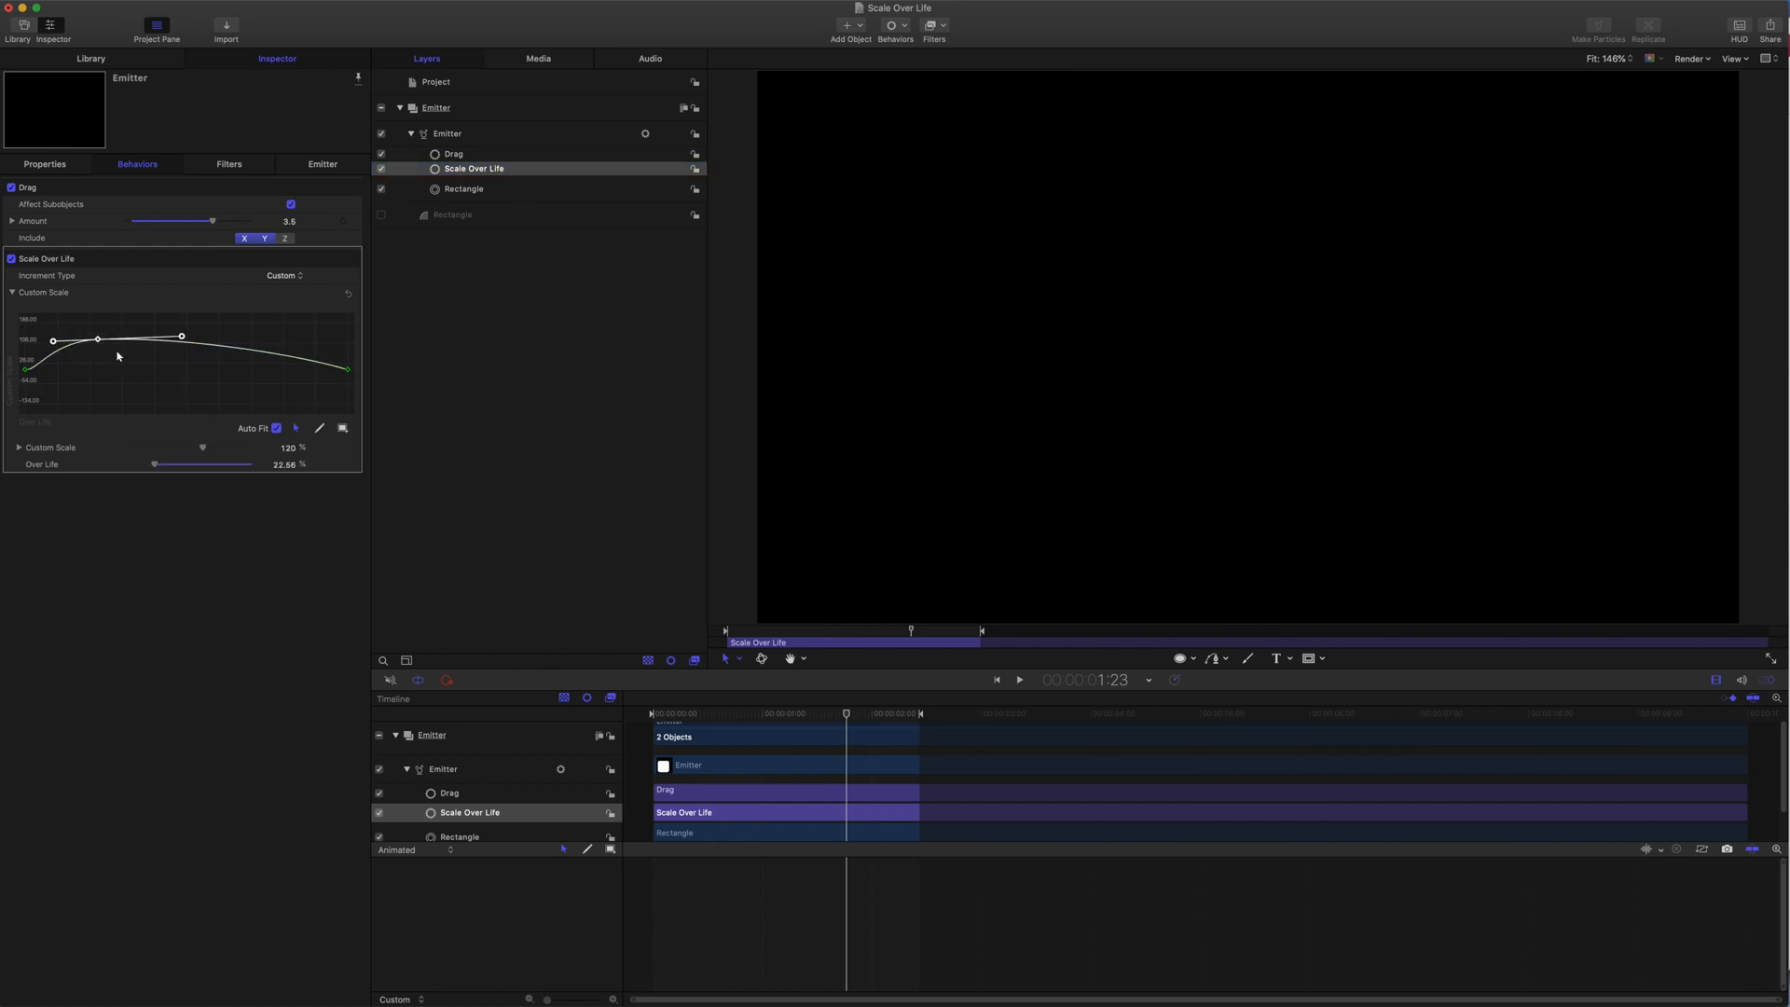
left_click_drag(52, 339, 29, 367)
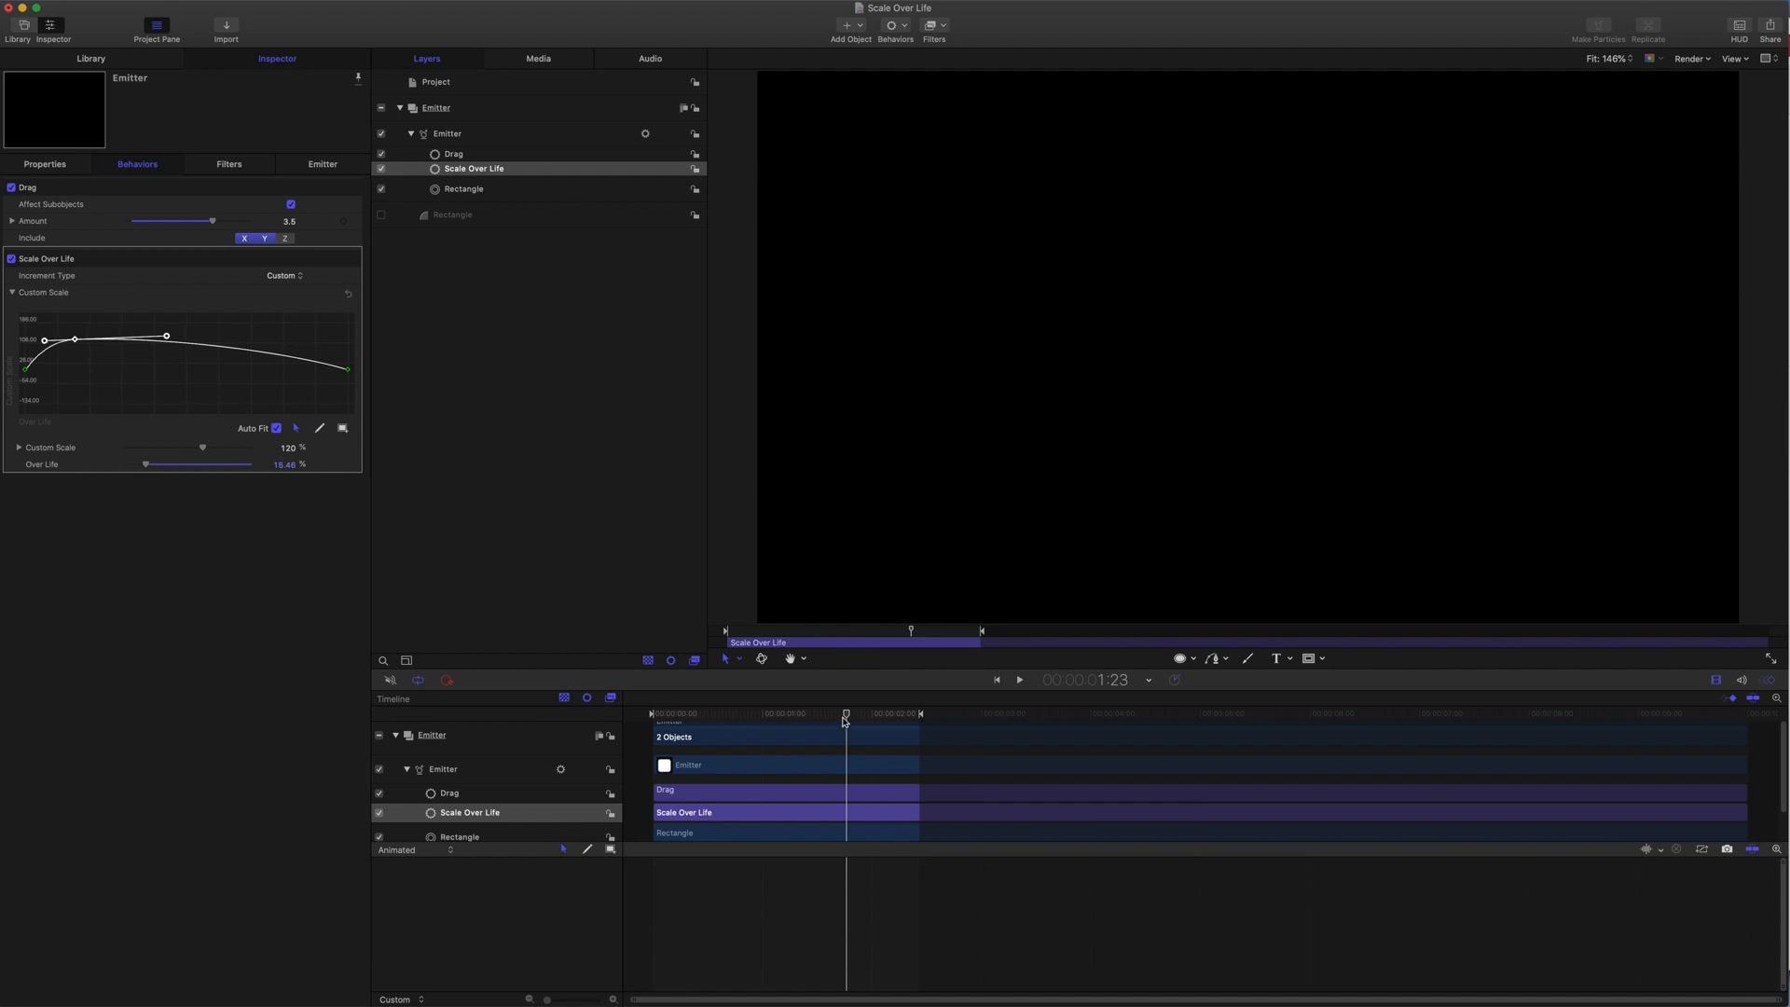
left_click(1018, 679)
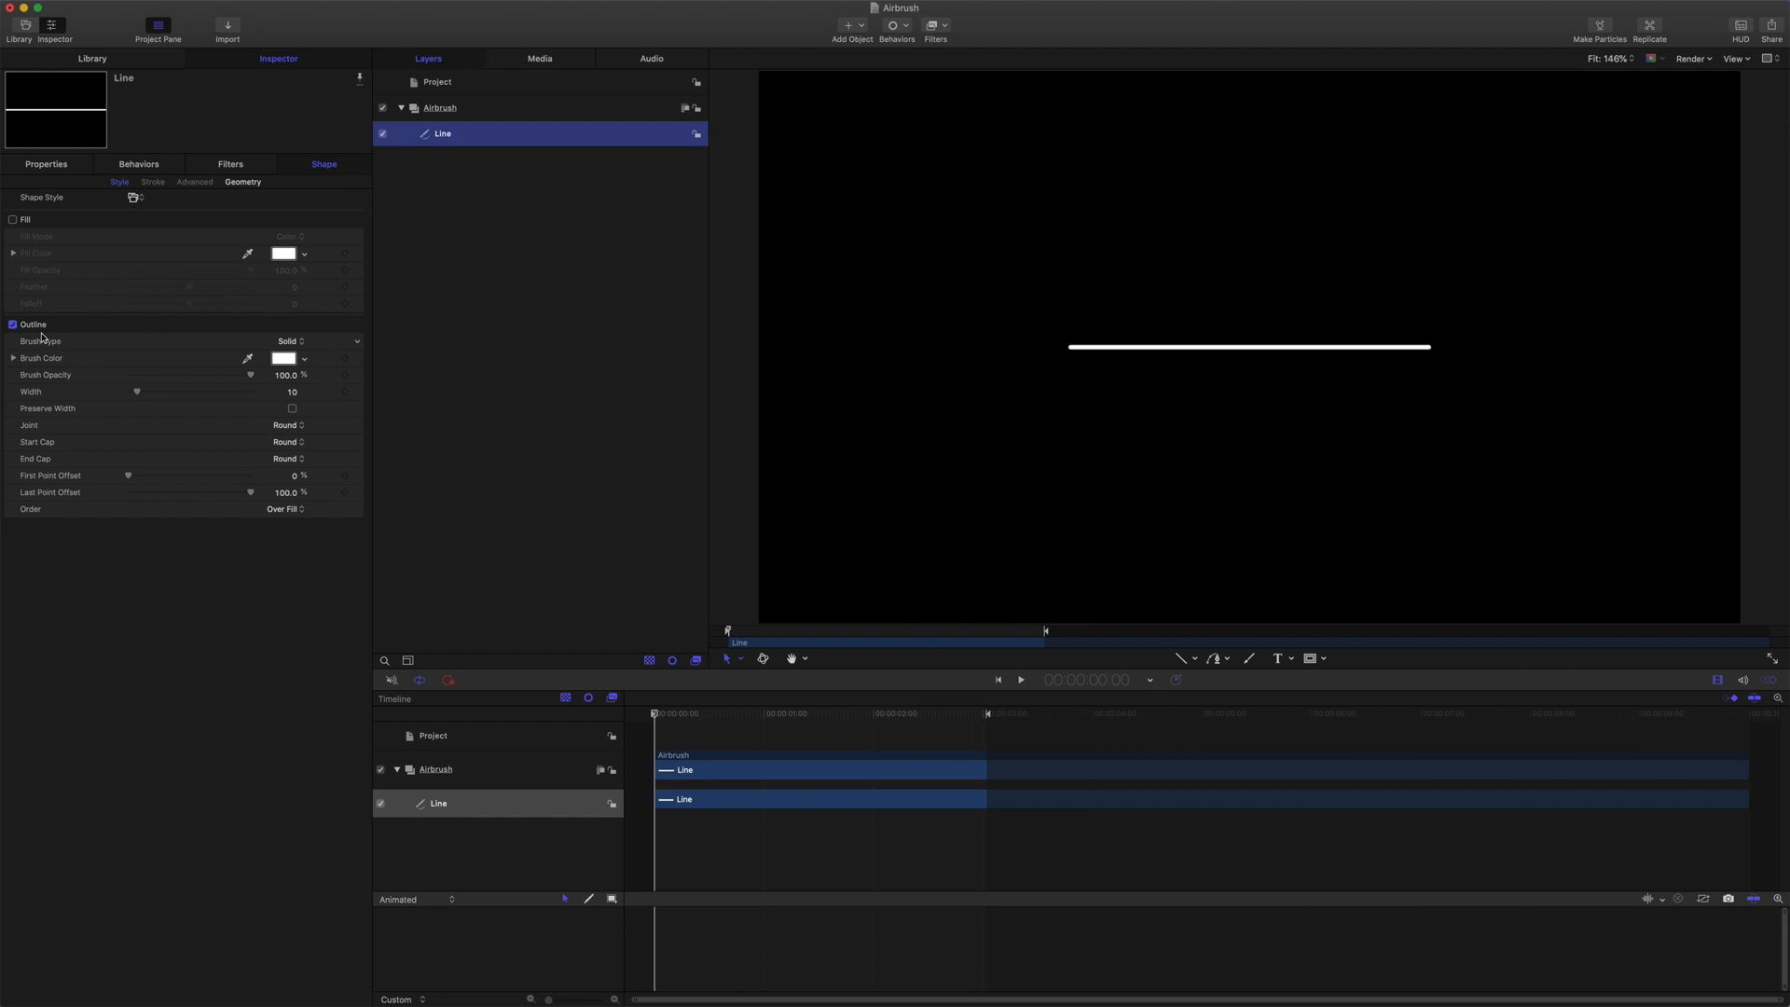
Make the Line's outline an Airbrush stroke with Dynamics enabled and its parameters shown
left_click(291, 340)
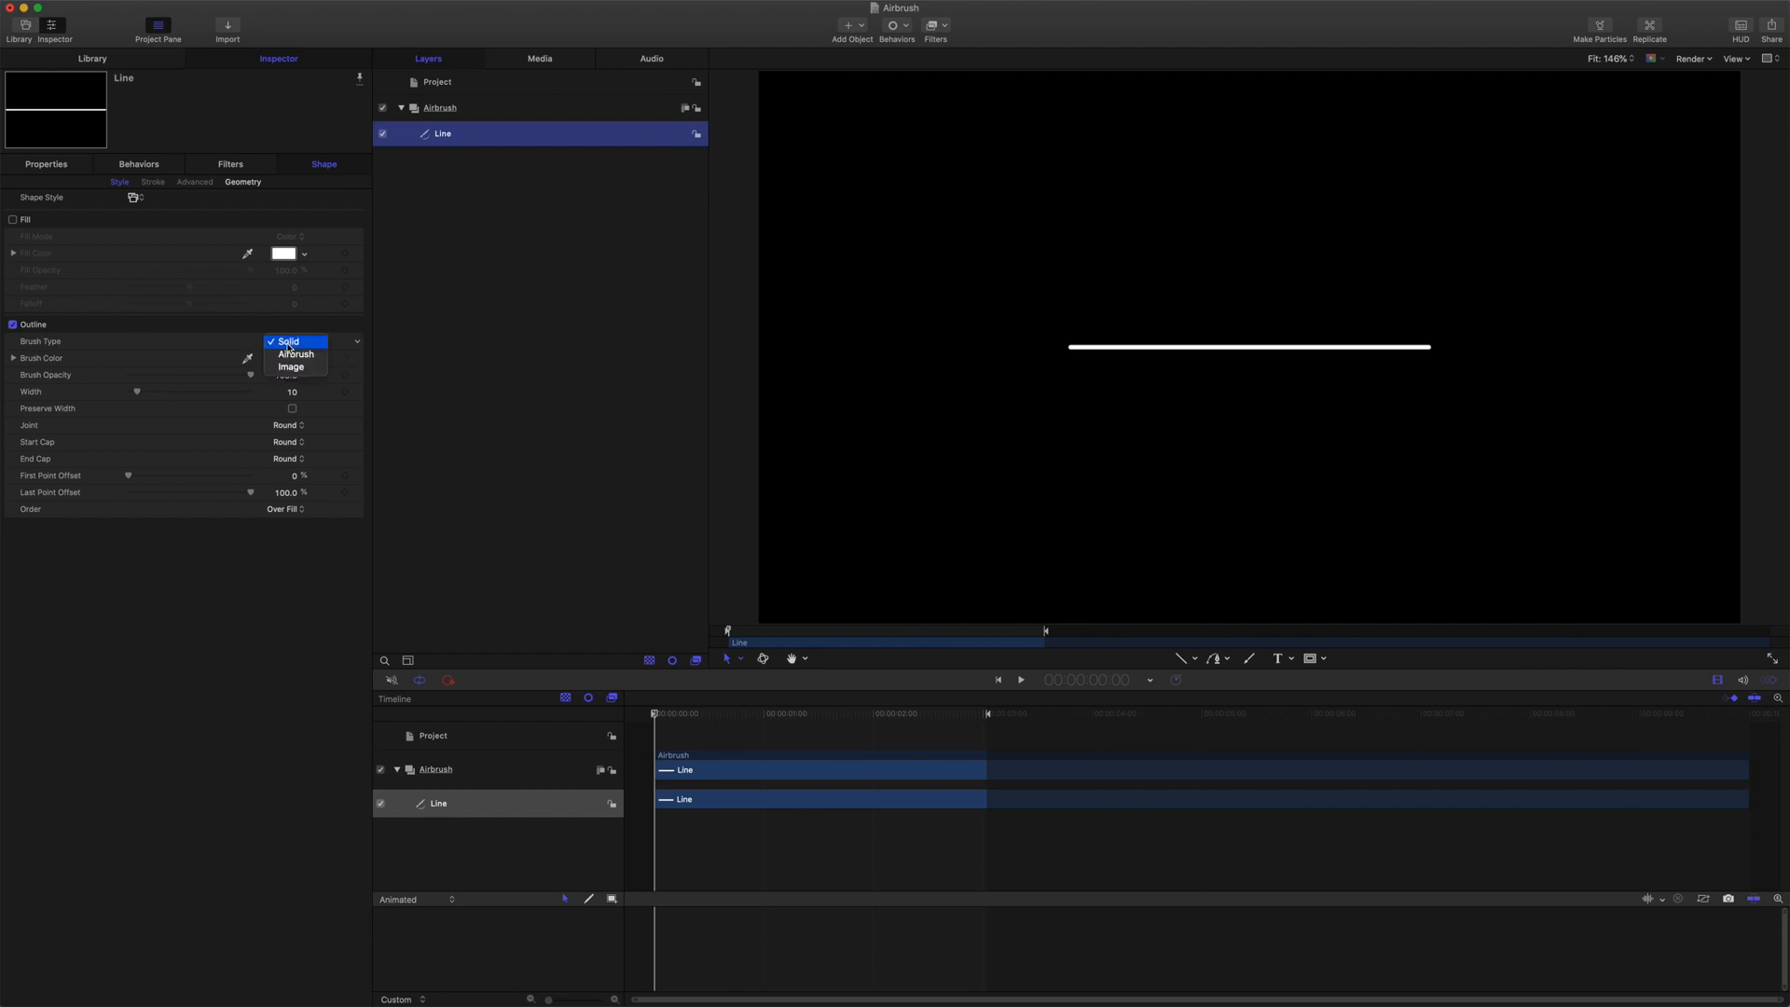
left_click(296, 354)
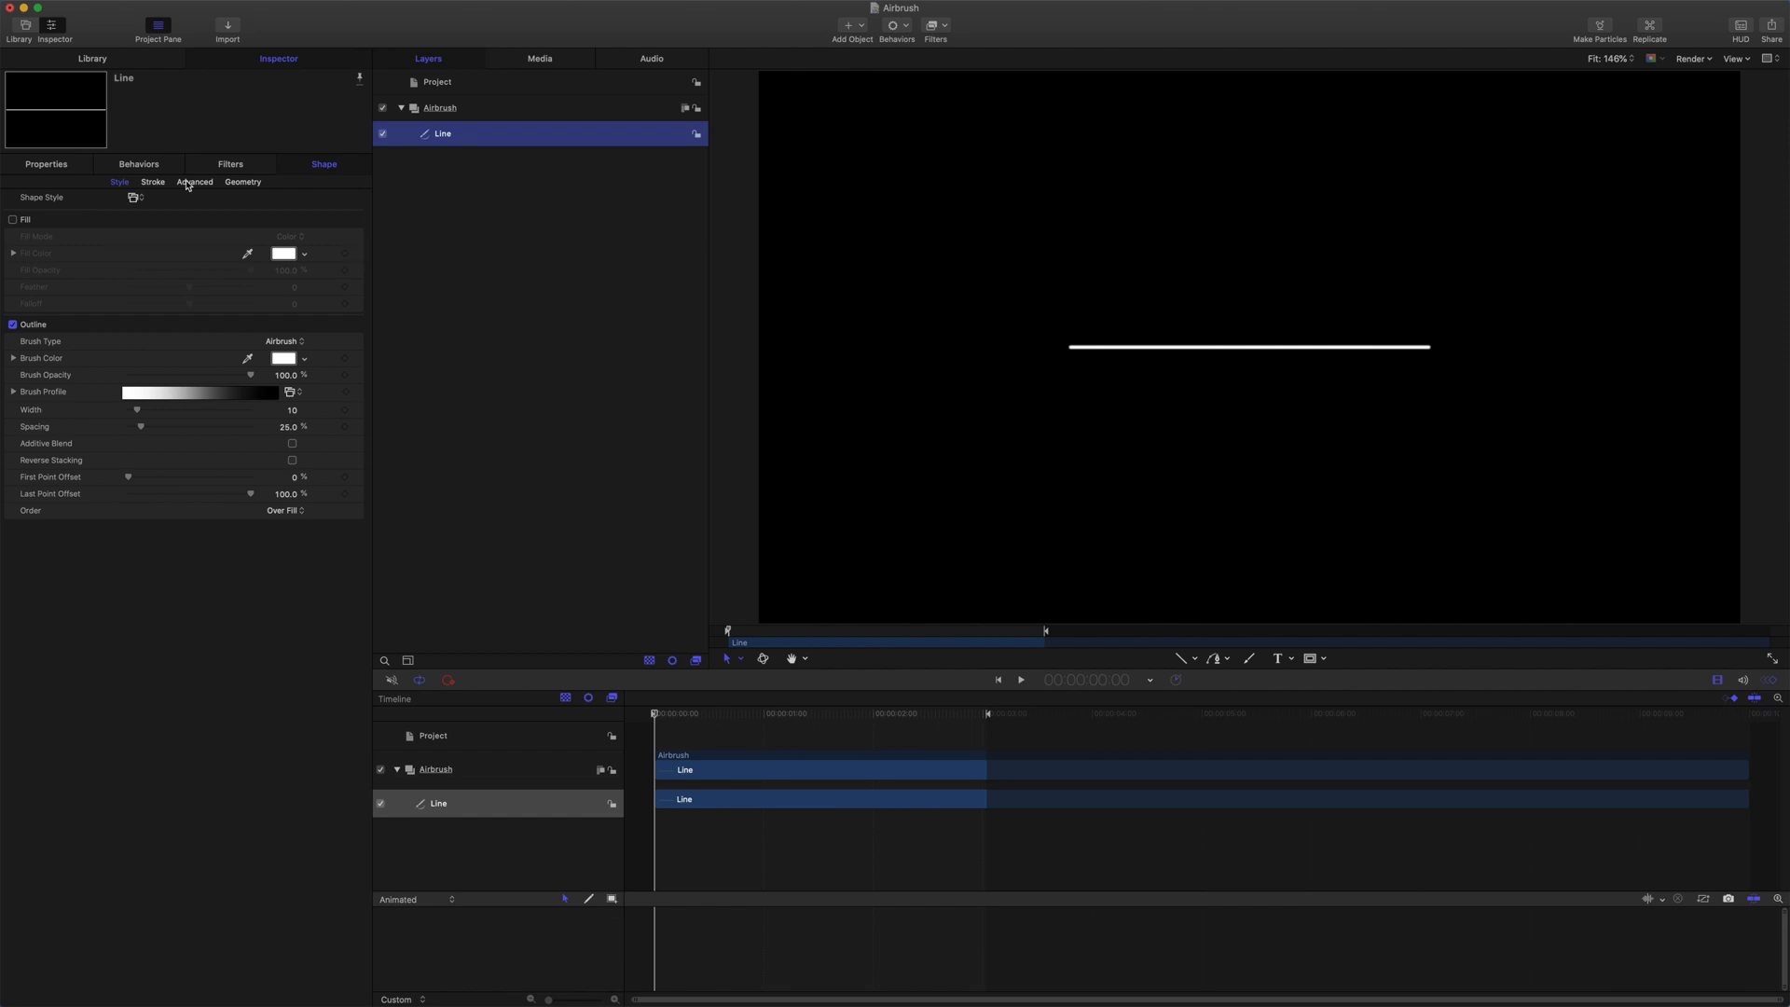
left_click(194, 182)
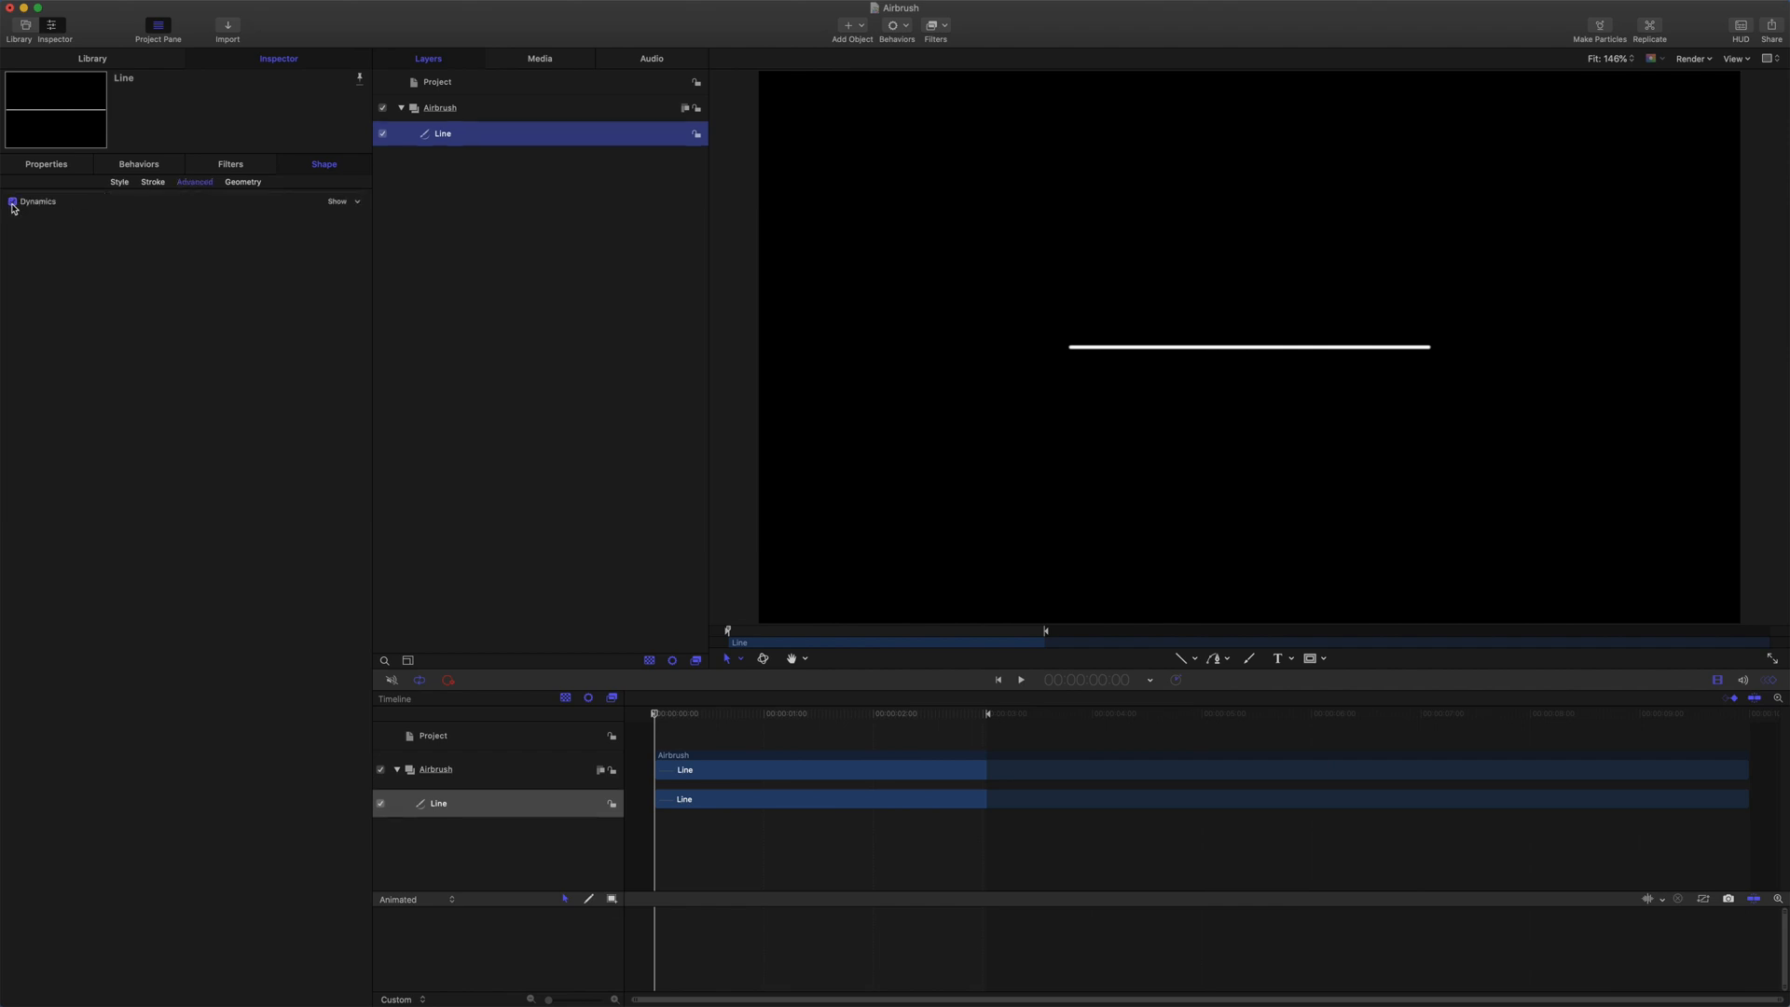
left_click(336, 202)
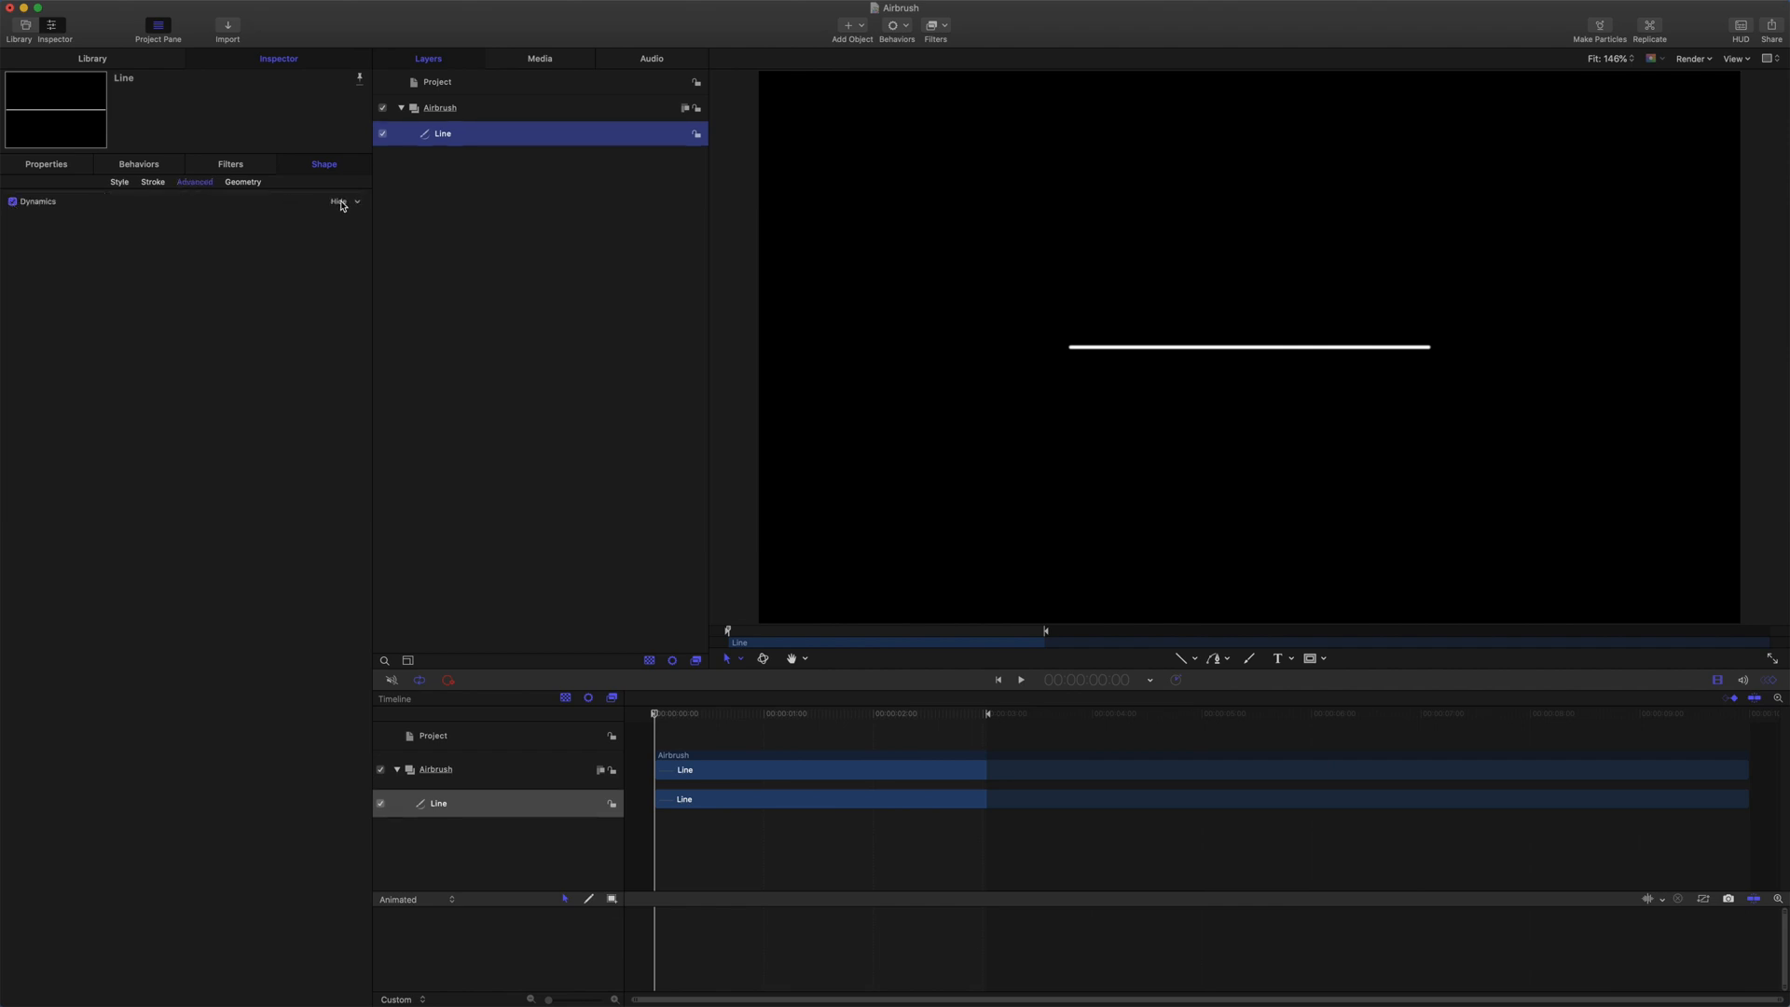
left_click(337, 202)
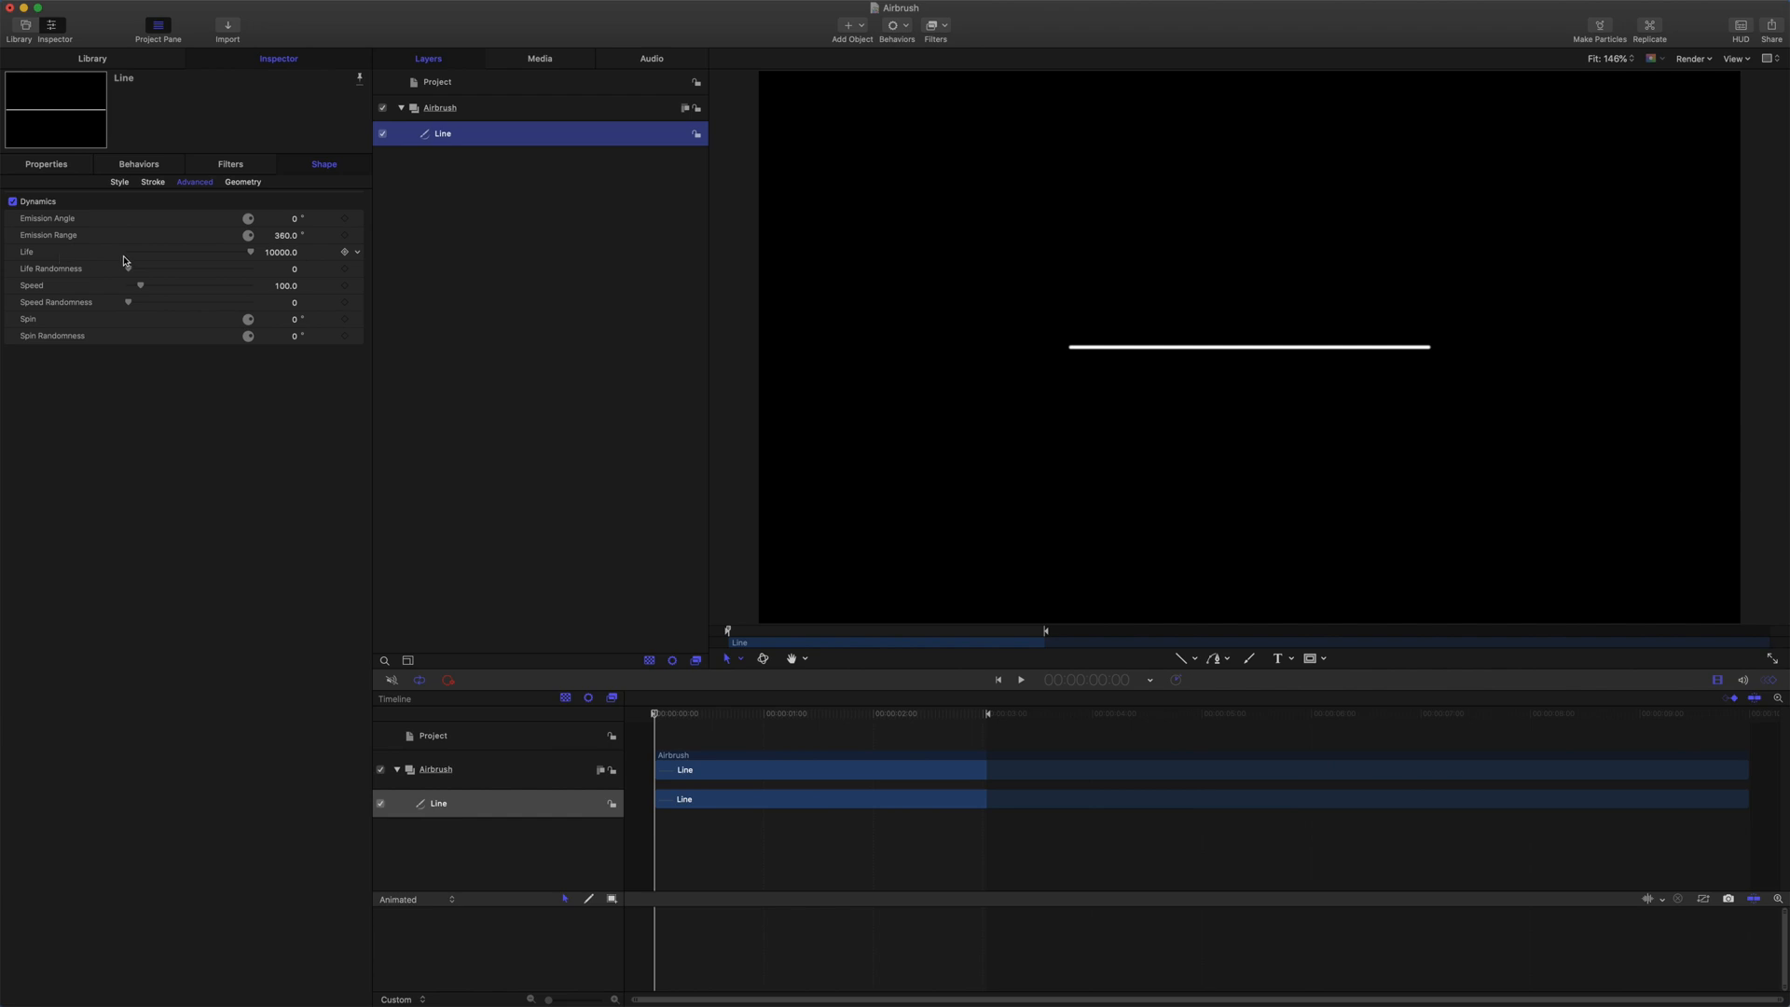
left_click(1019, 679)
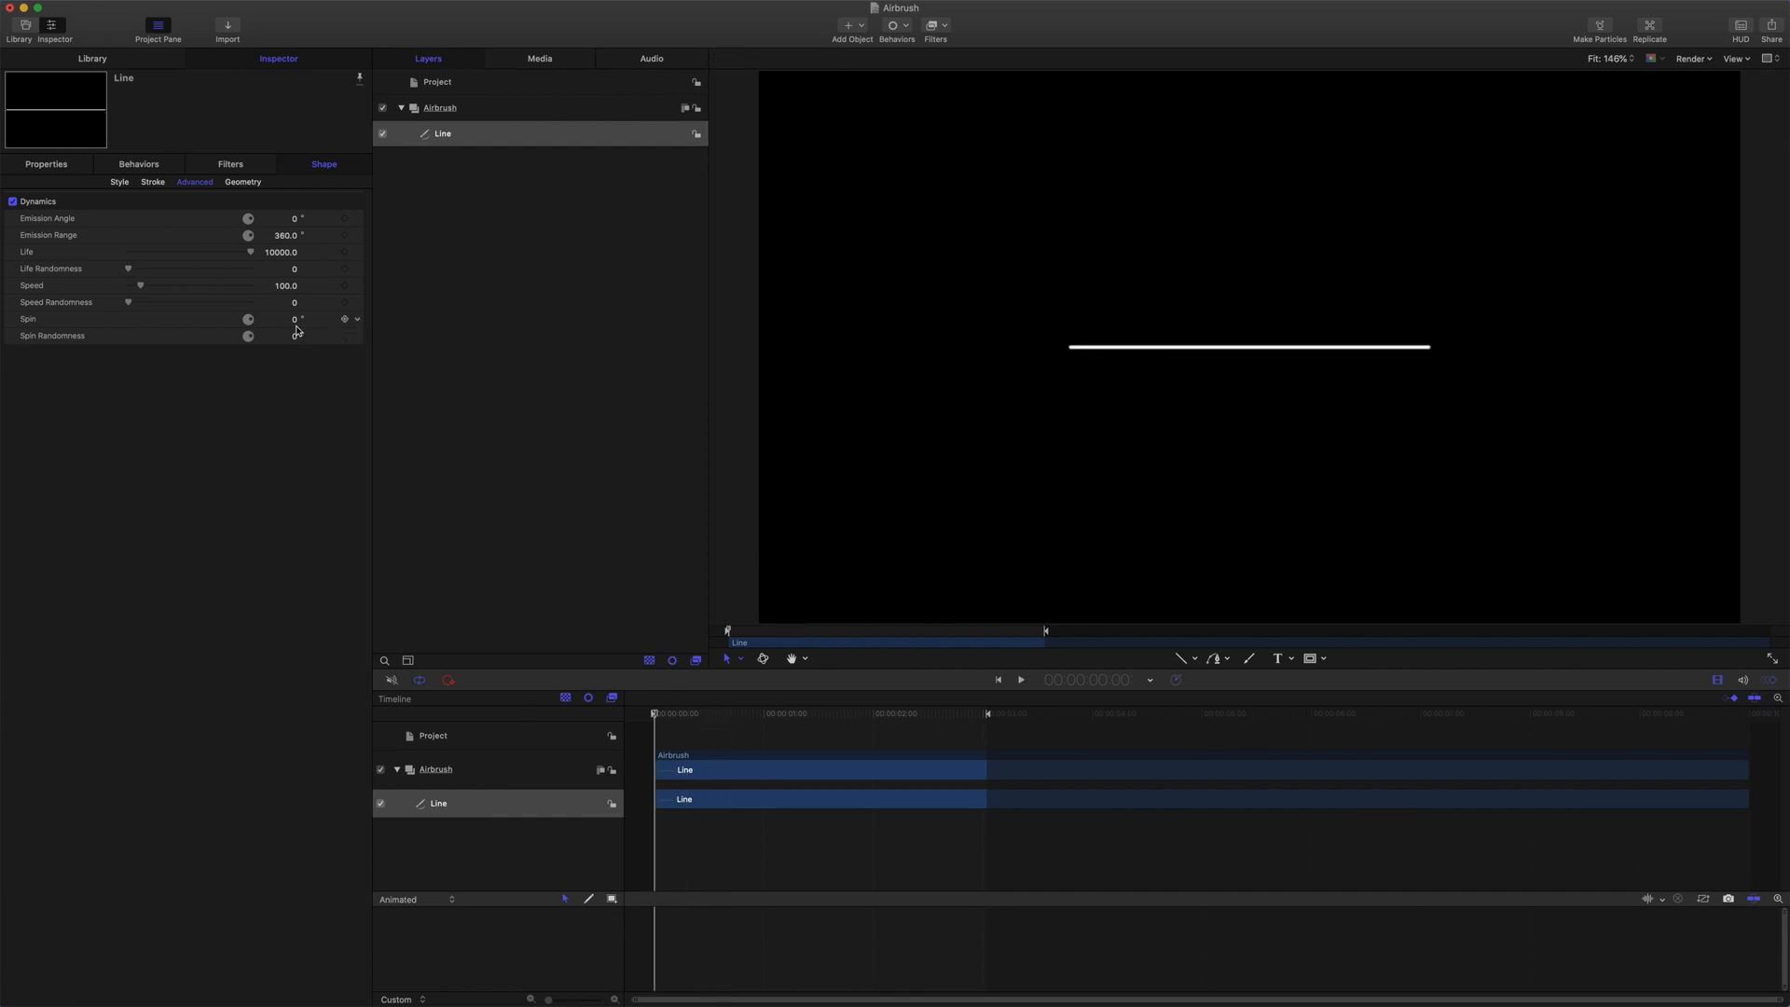
left_click(118, 182)
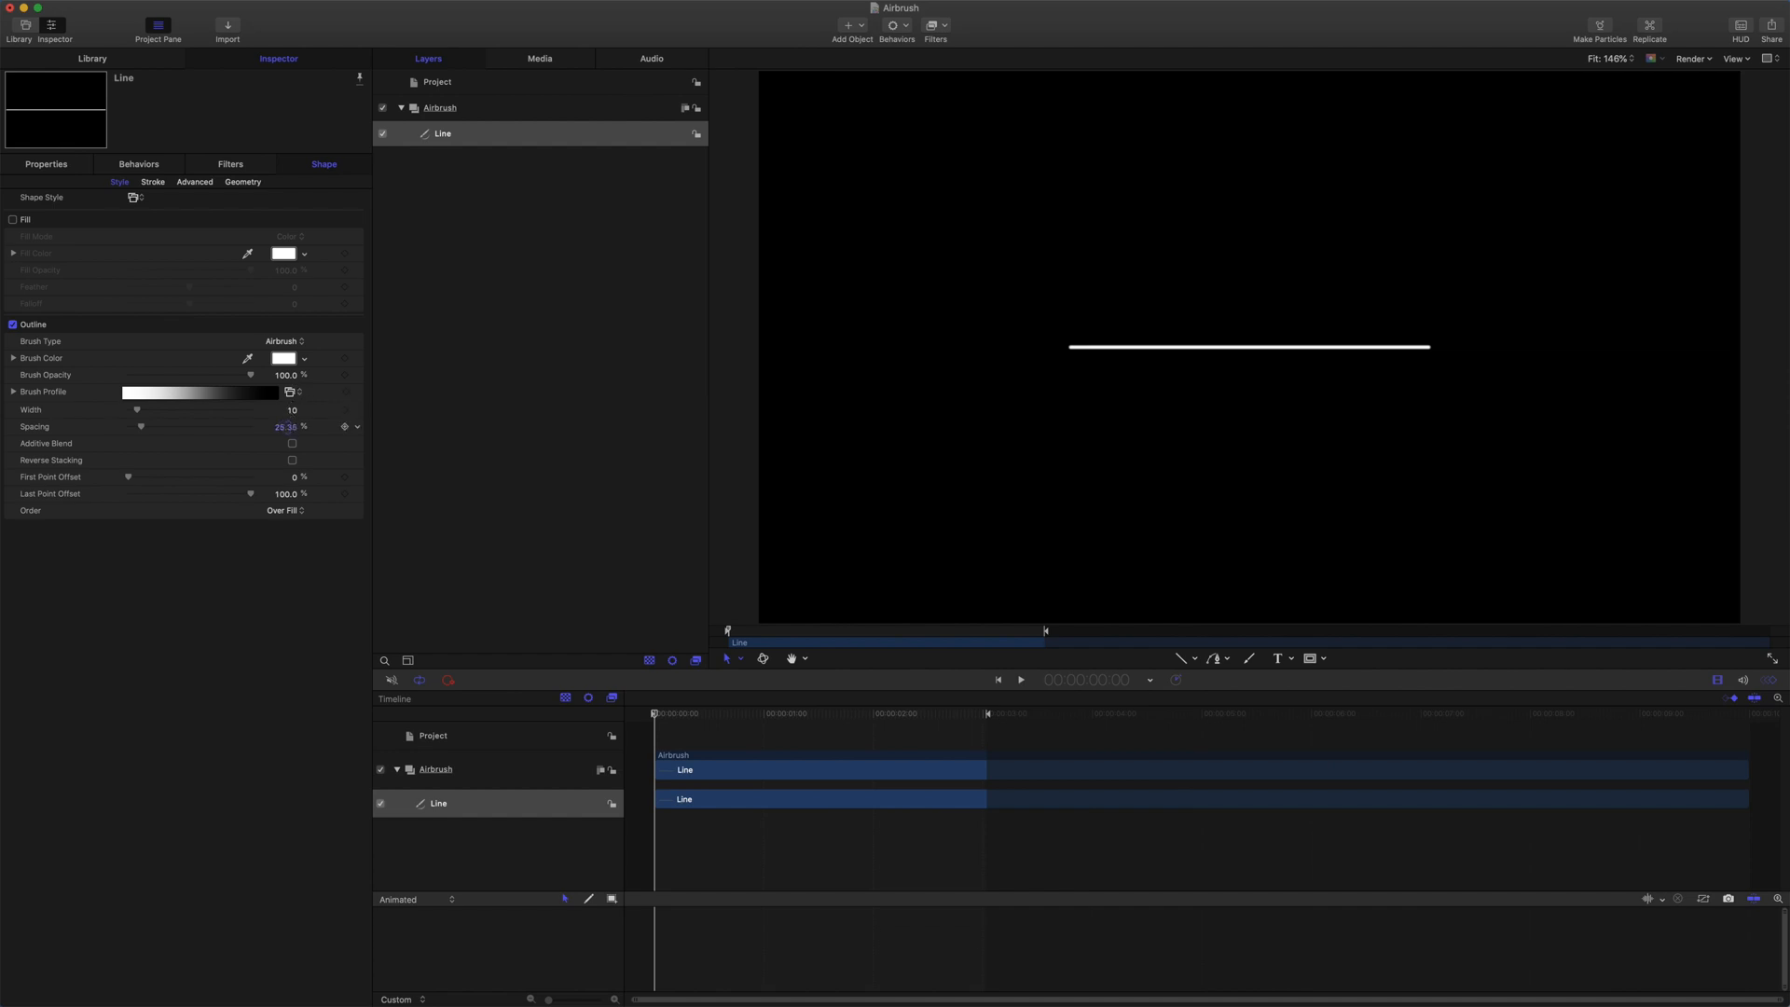
Drag the airbrush Spacing to about 142%, spreading the stroke into separate dots
left_click_drag(141, 426, 215, 426)
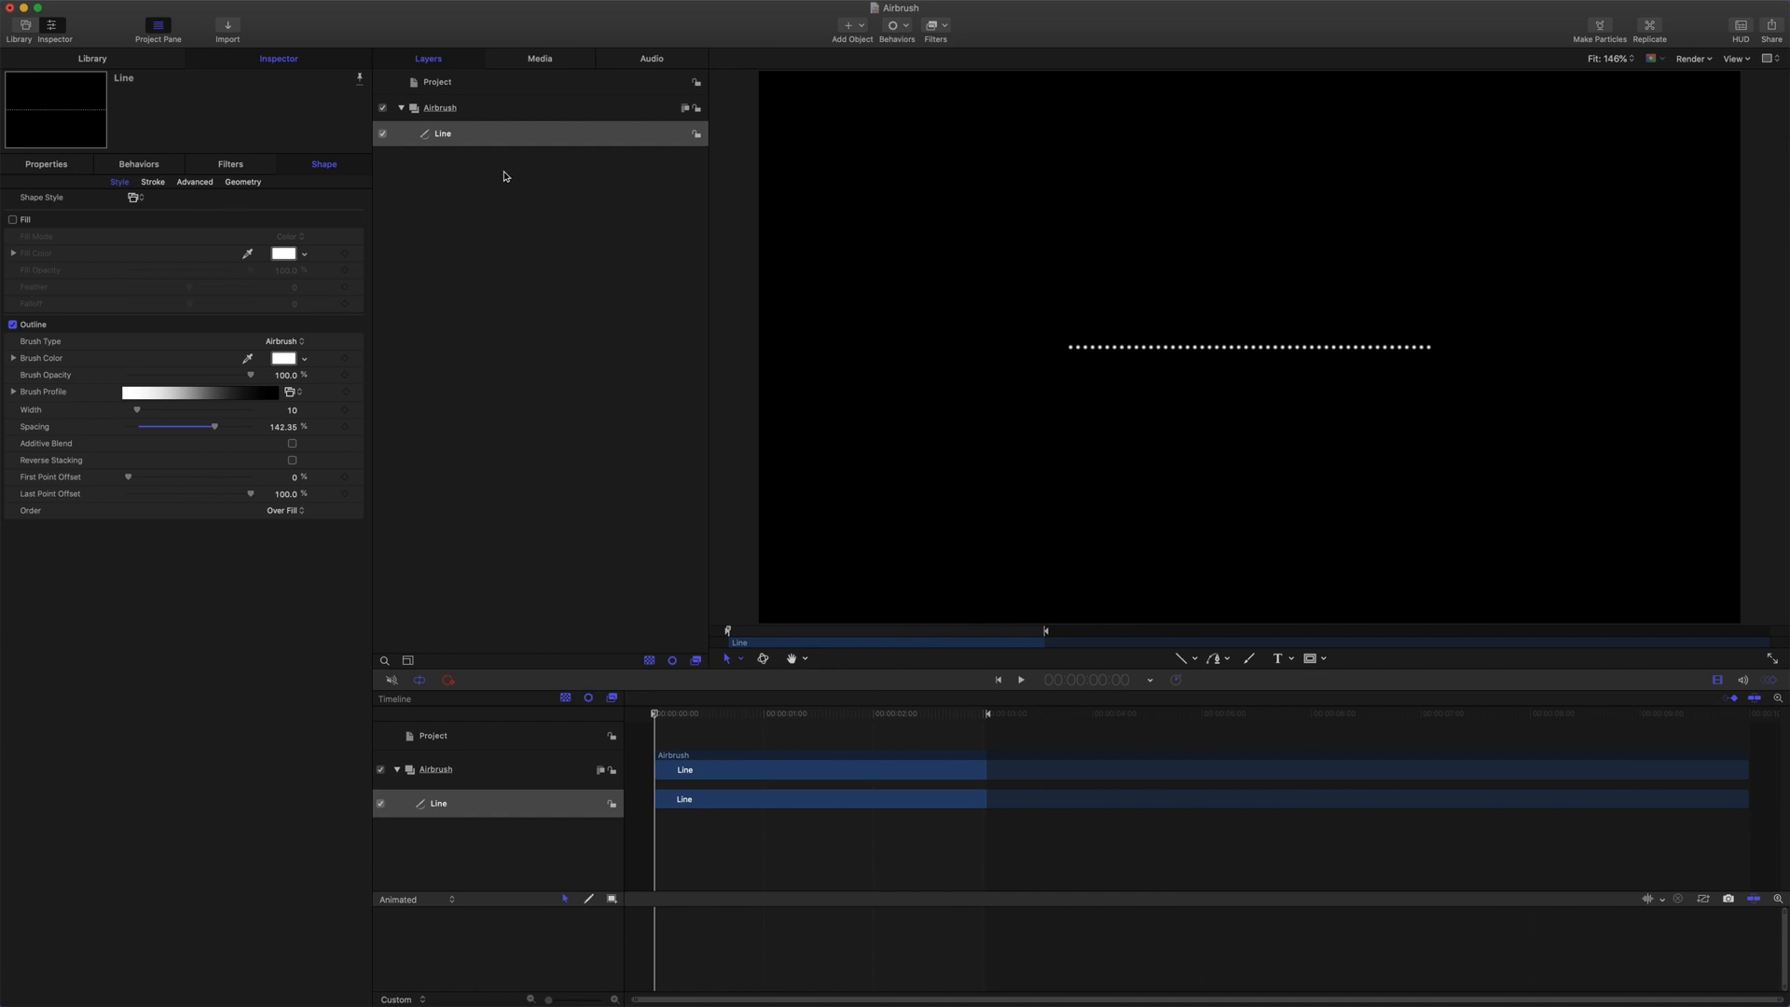
mouse_move(491, 179)
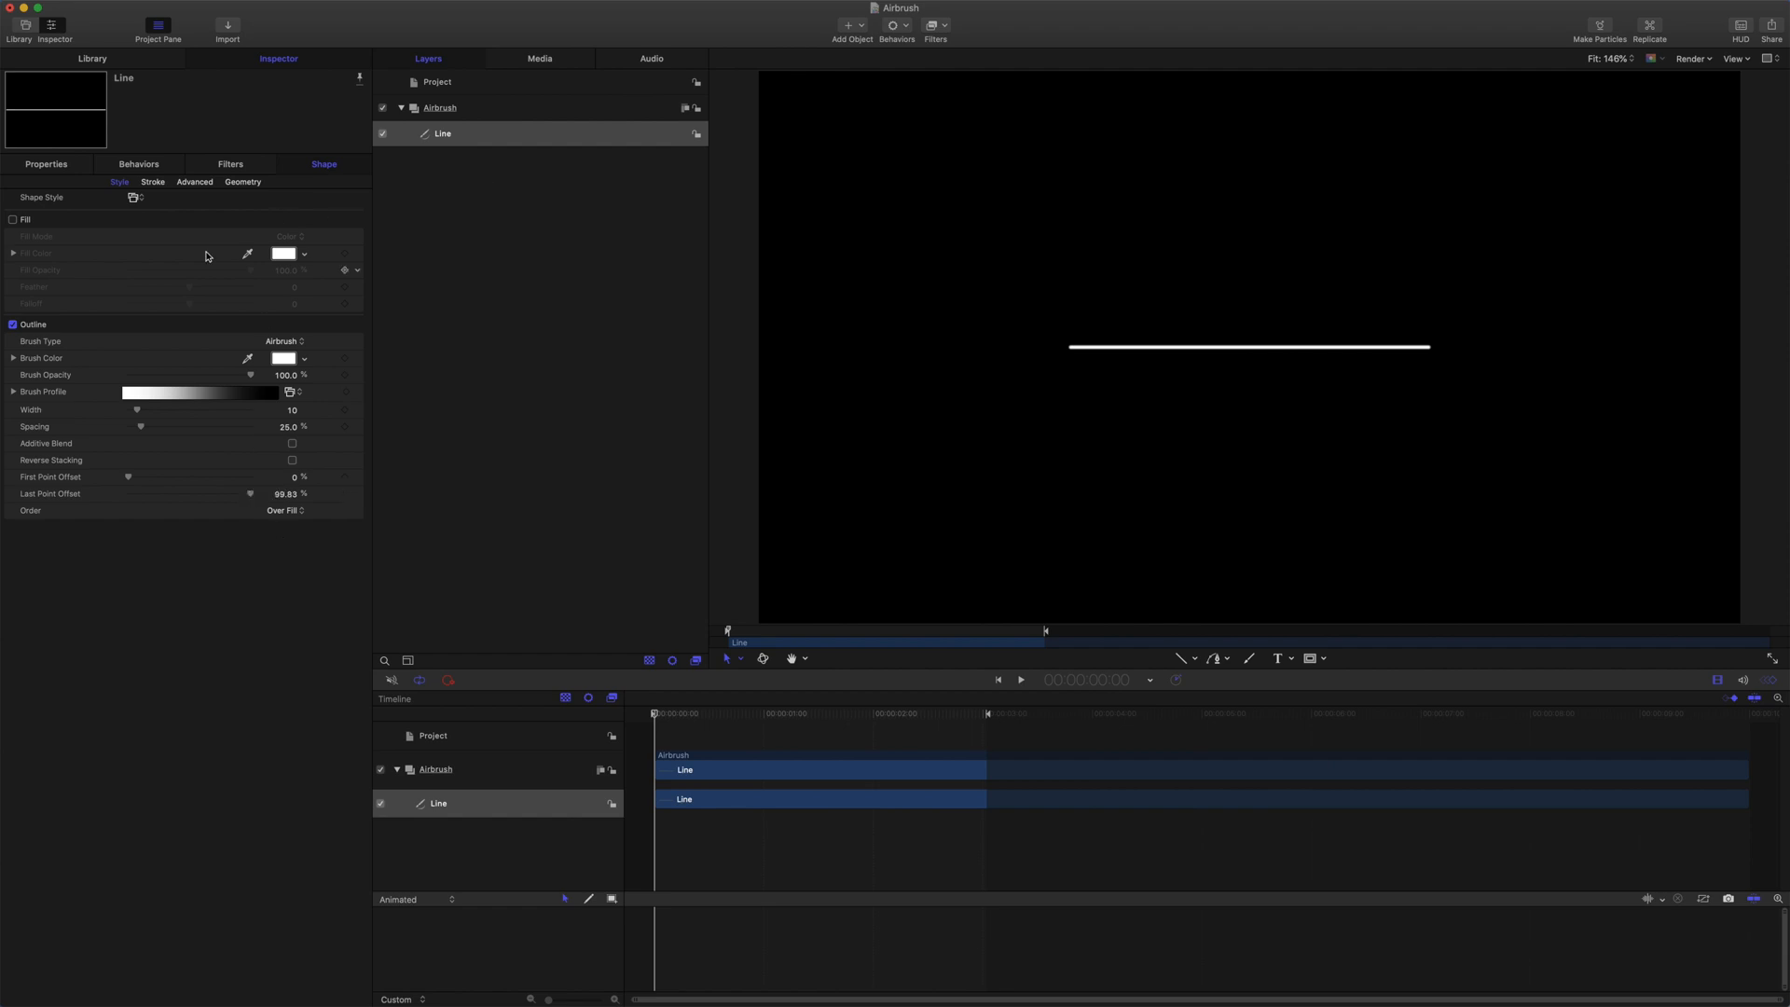
Set the stroke dynamics Life to 1.0 and Speed to 20
left_click(193, 182)
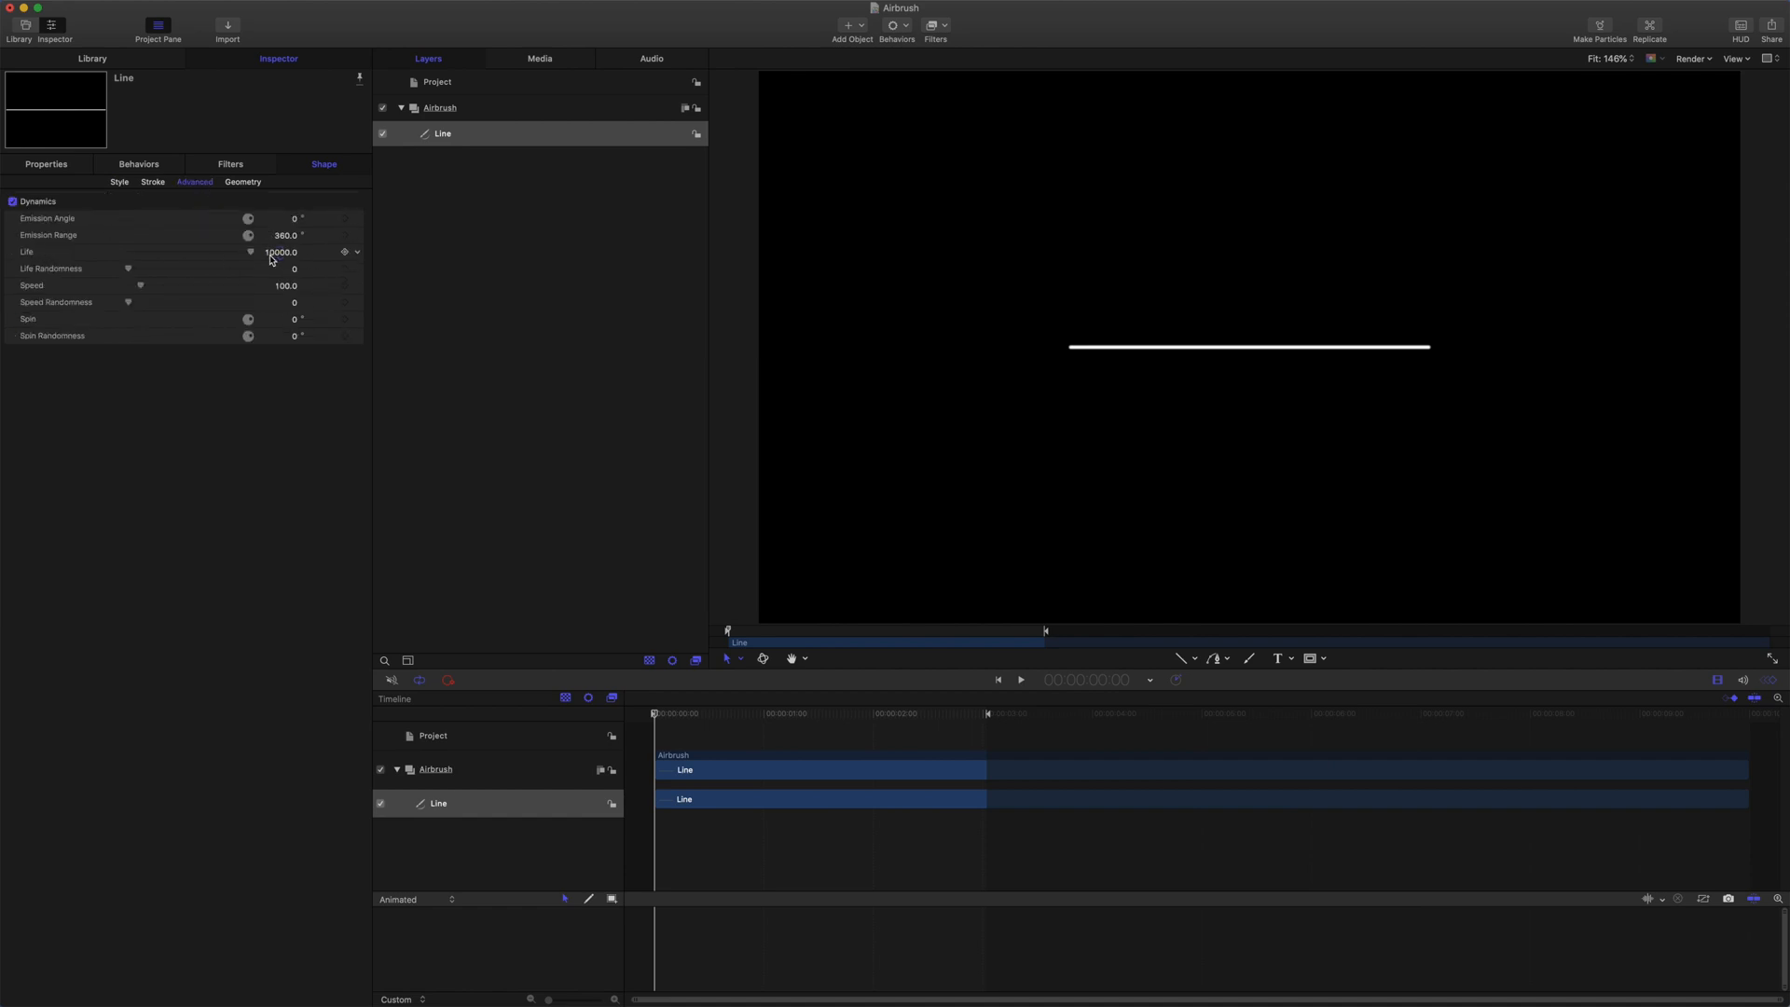
left_click(1017, 680)
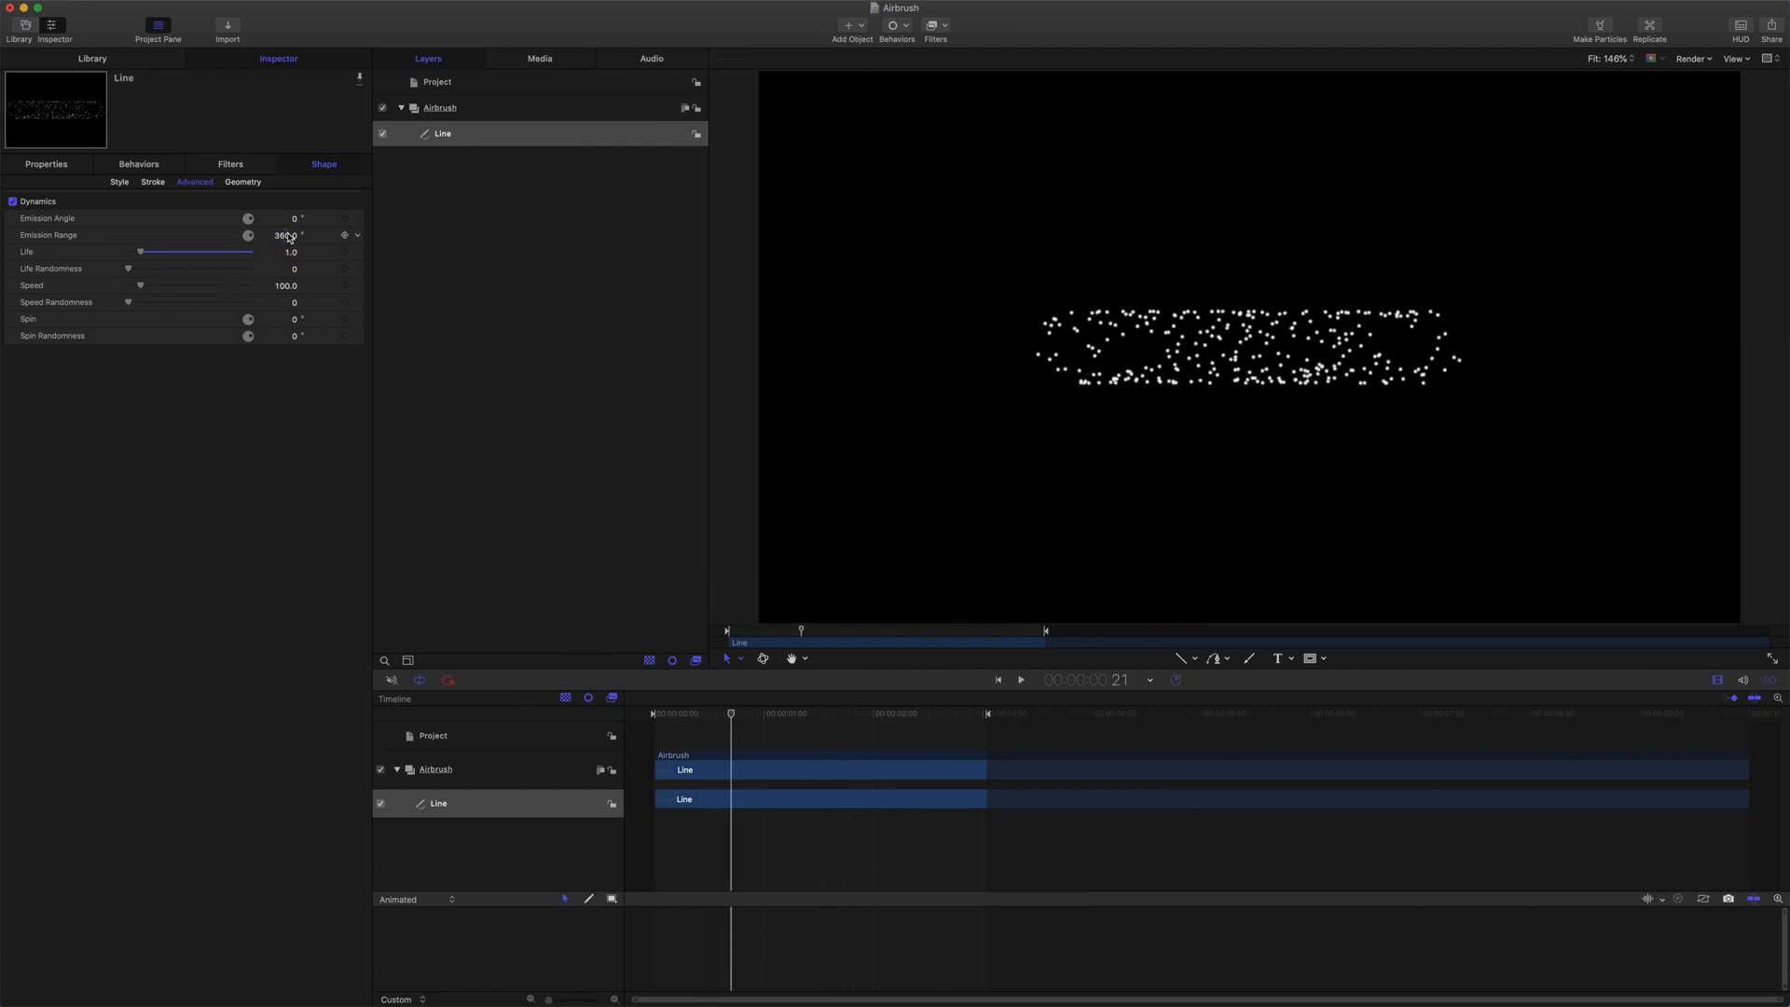
double_click(284, 285)
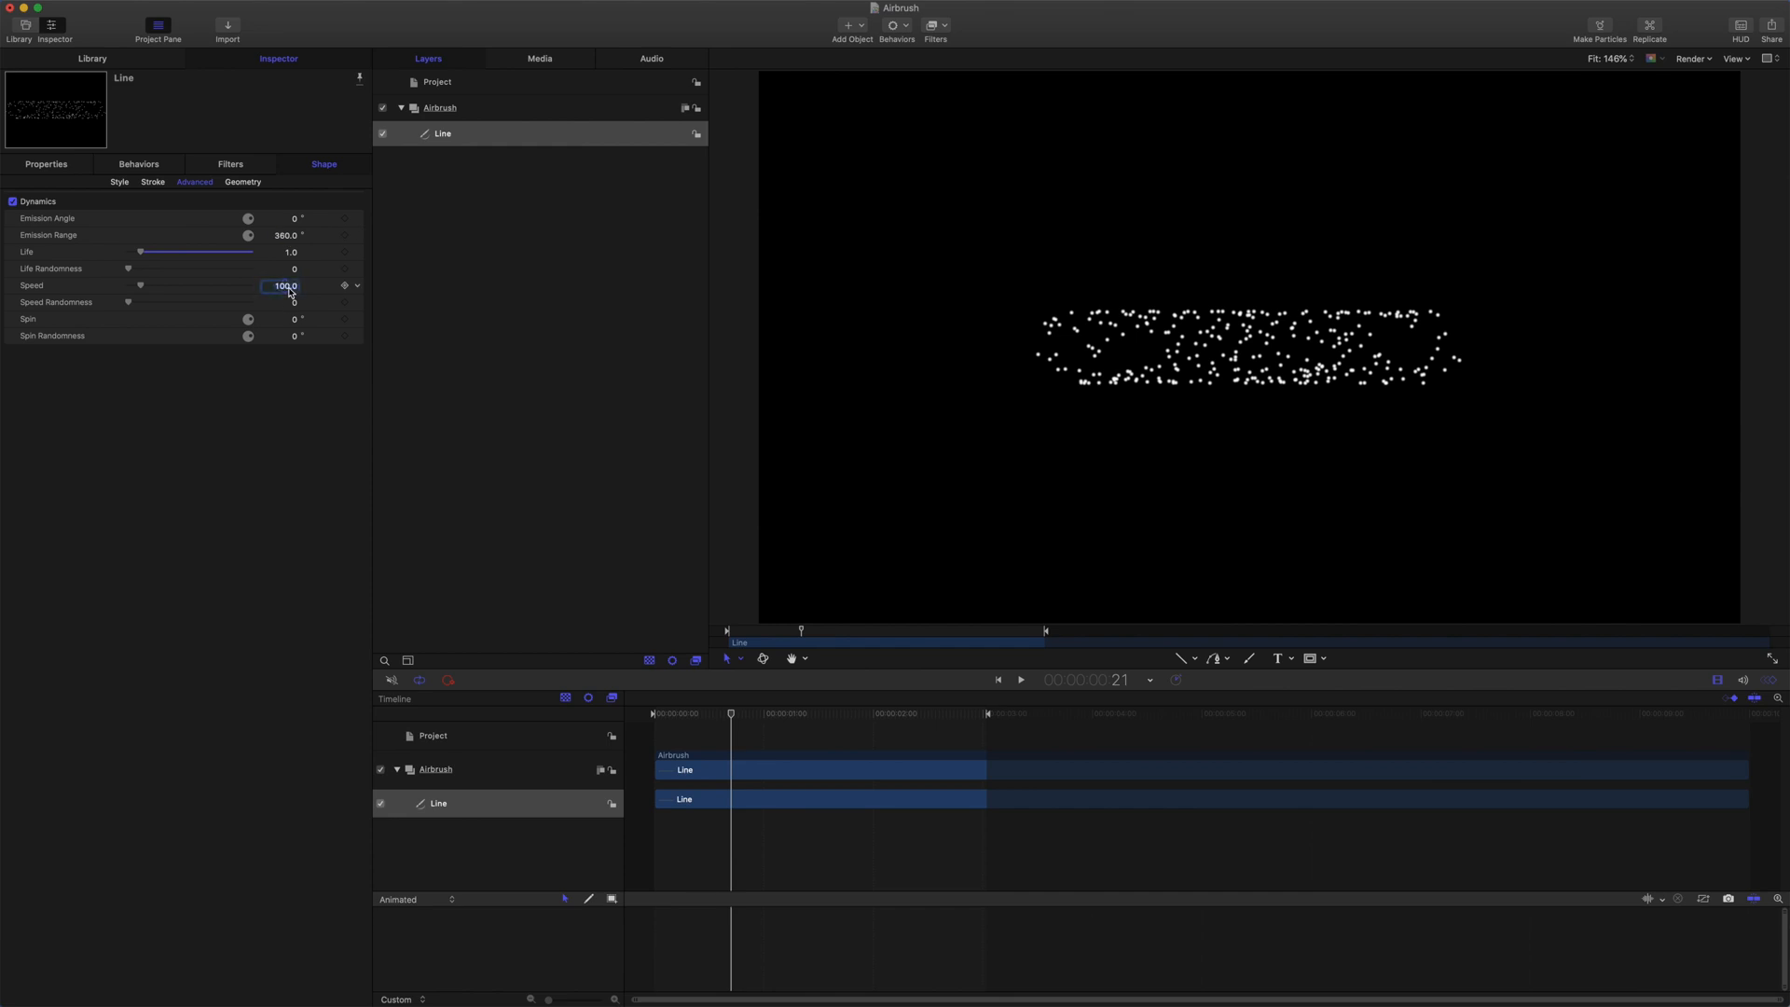
type("20.0")
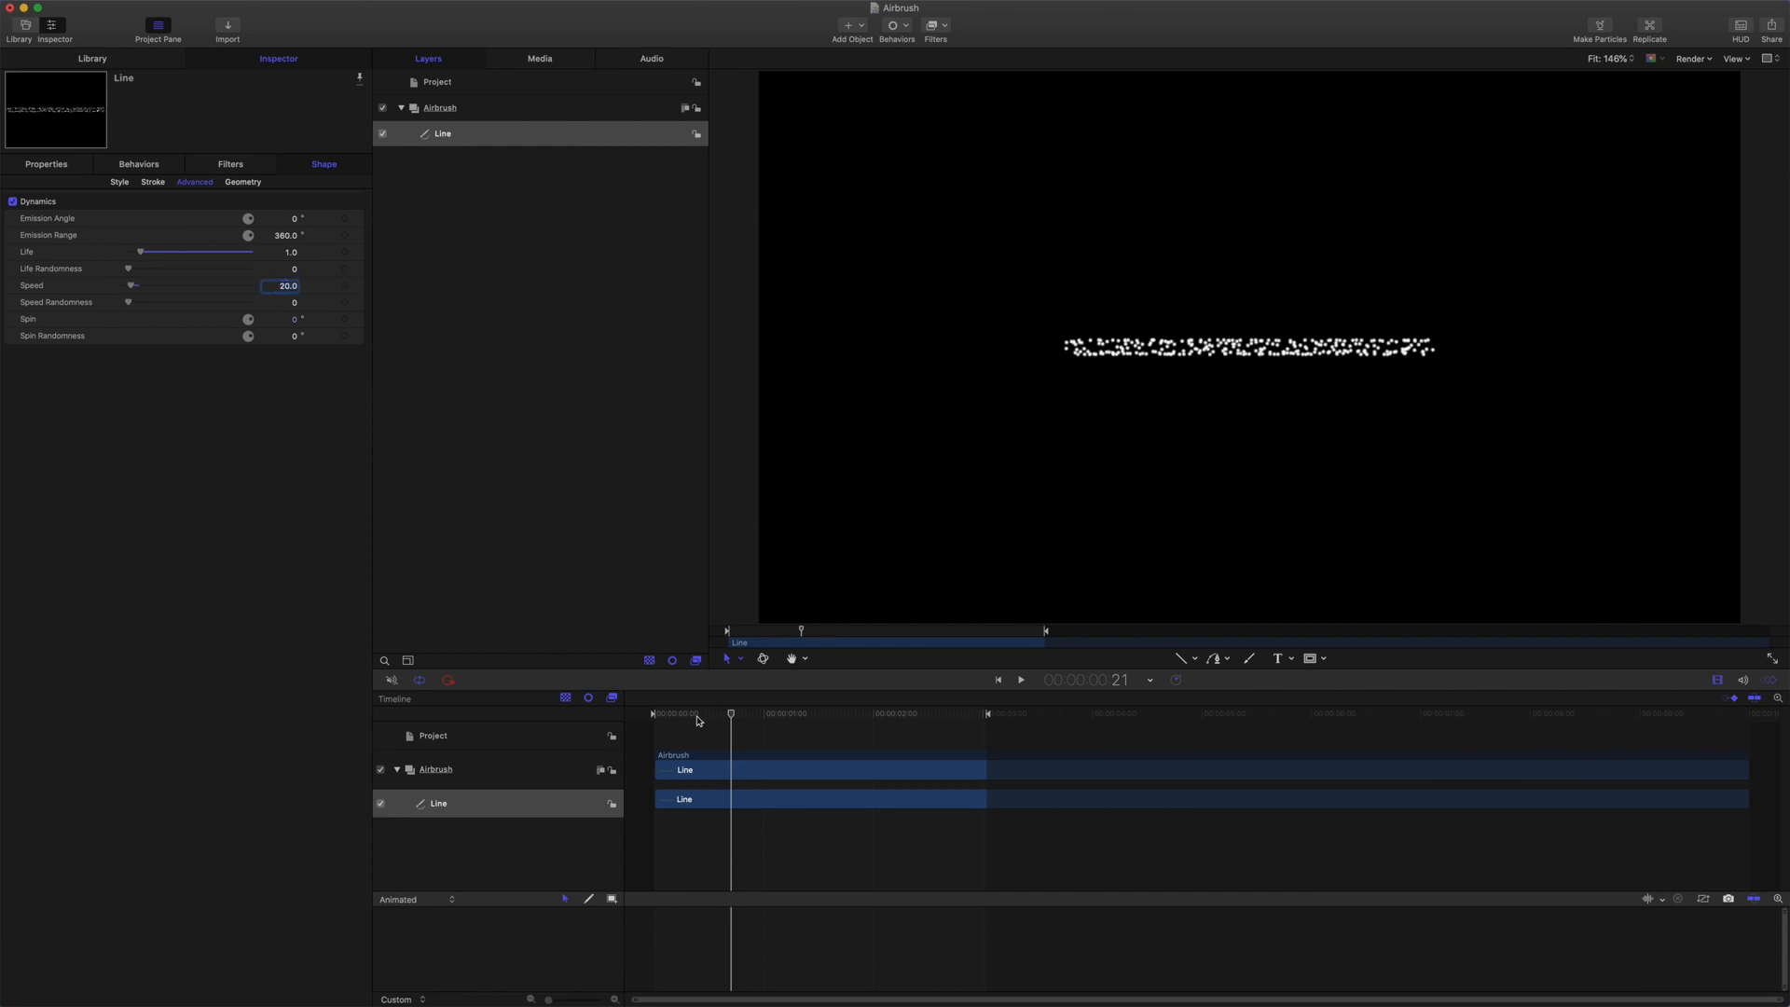
left_click(1019, 680)
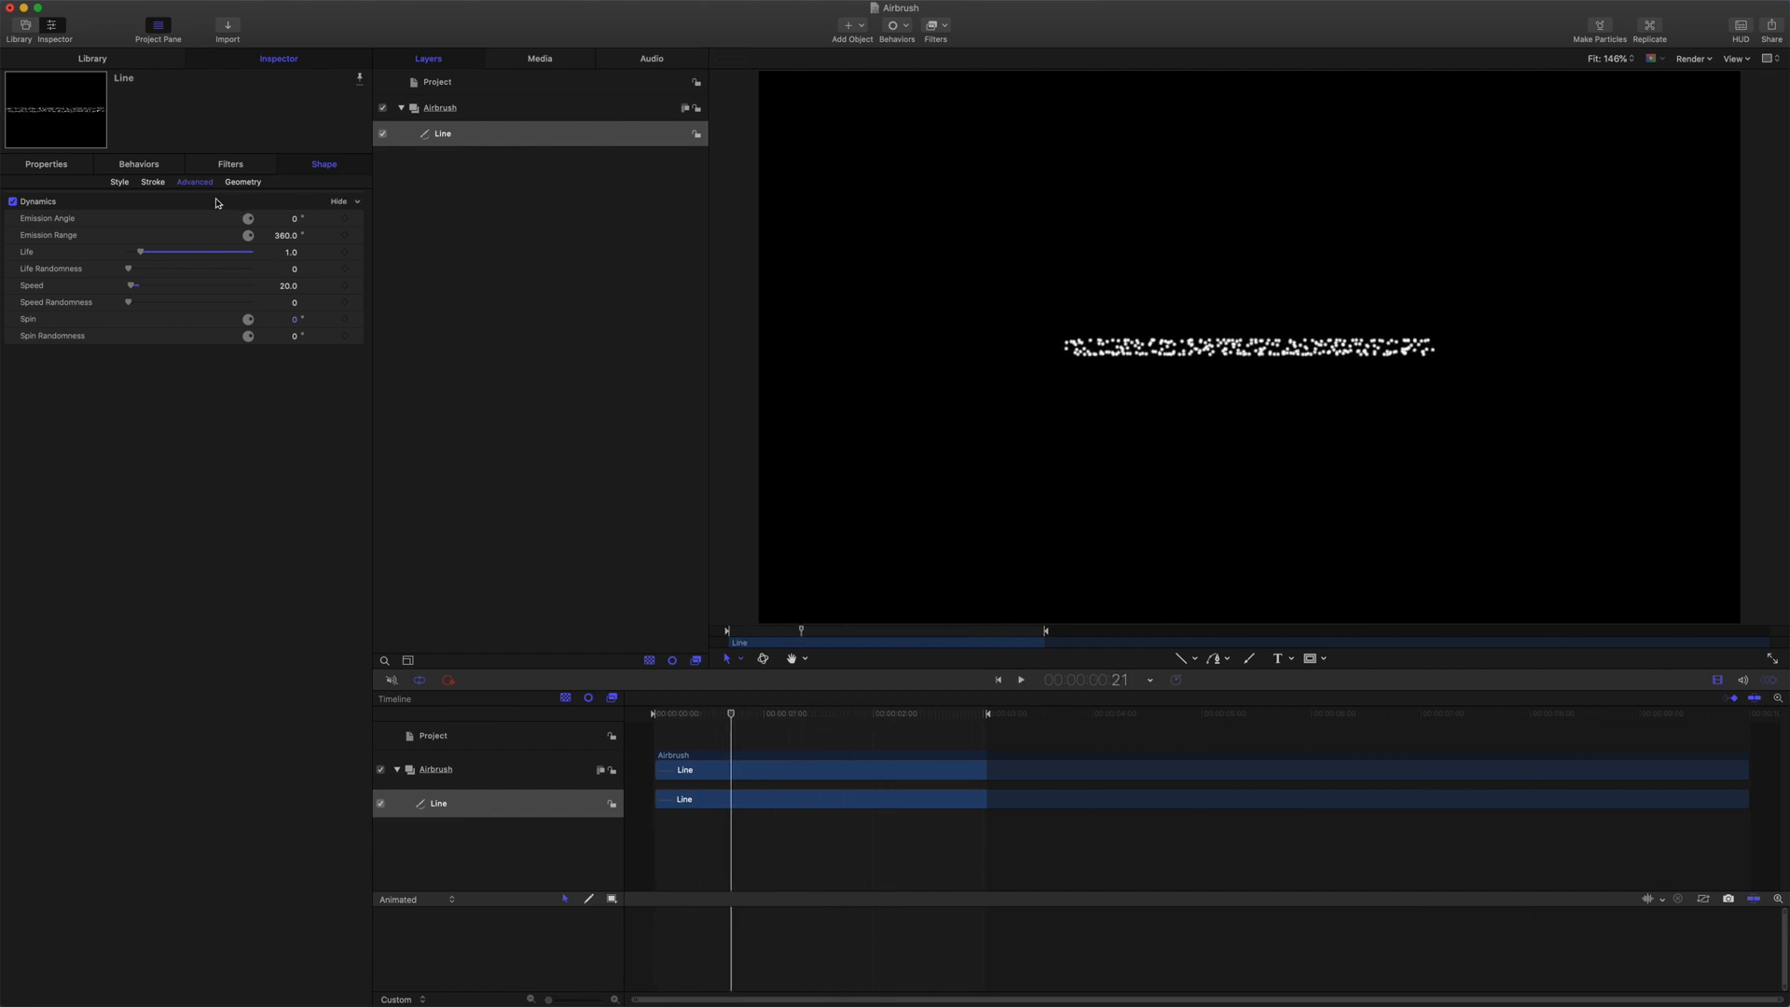
Keyframe Last Point Offset from 0 to 100 so the line draws on, with width 20
left_click(118, 182)
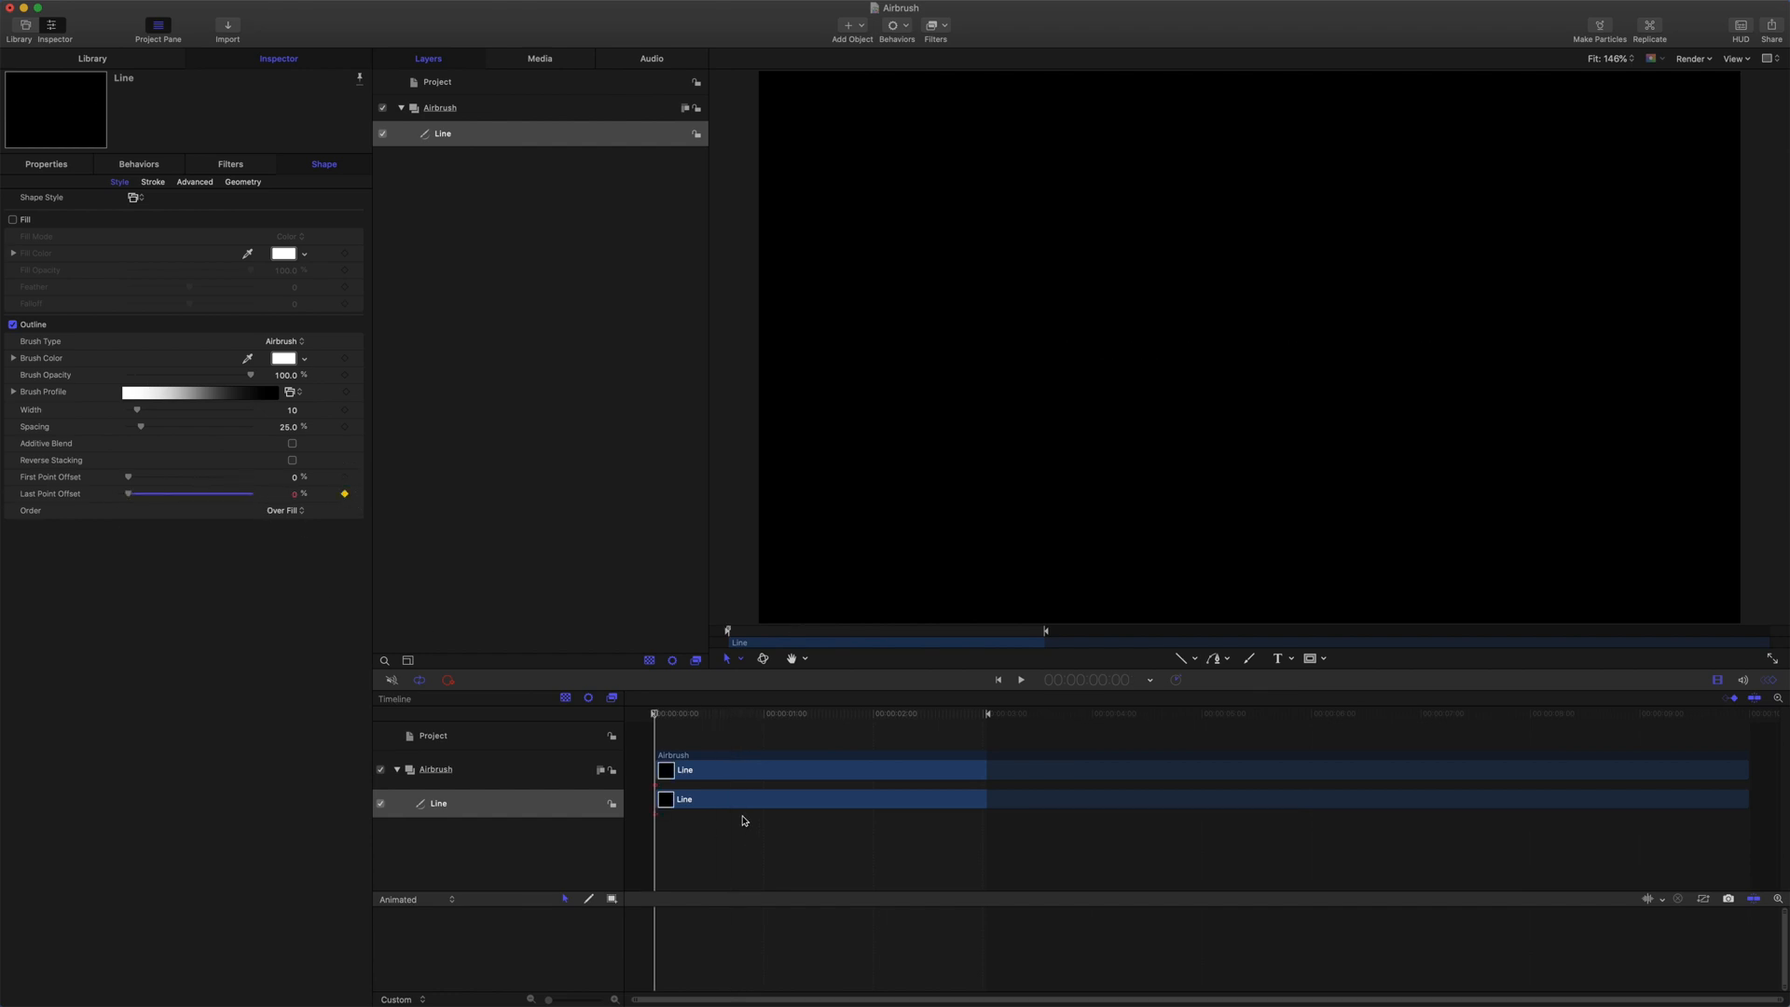
left_click(800, 713)
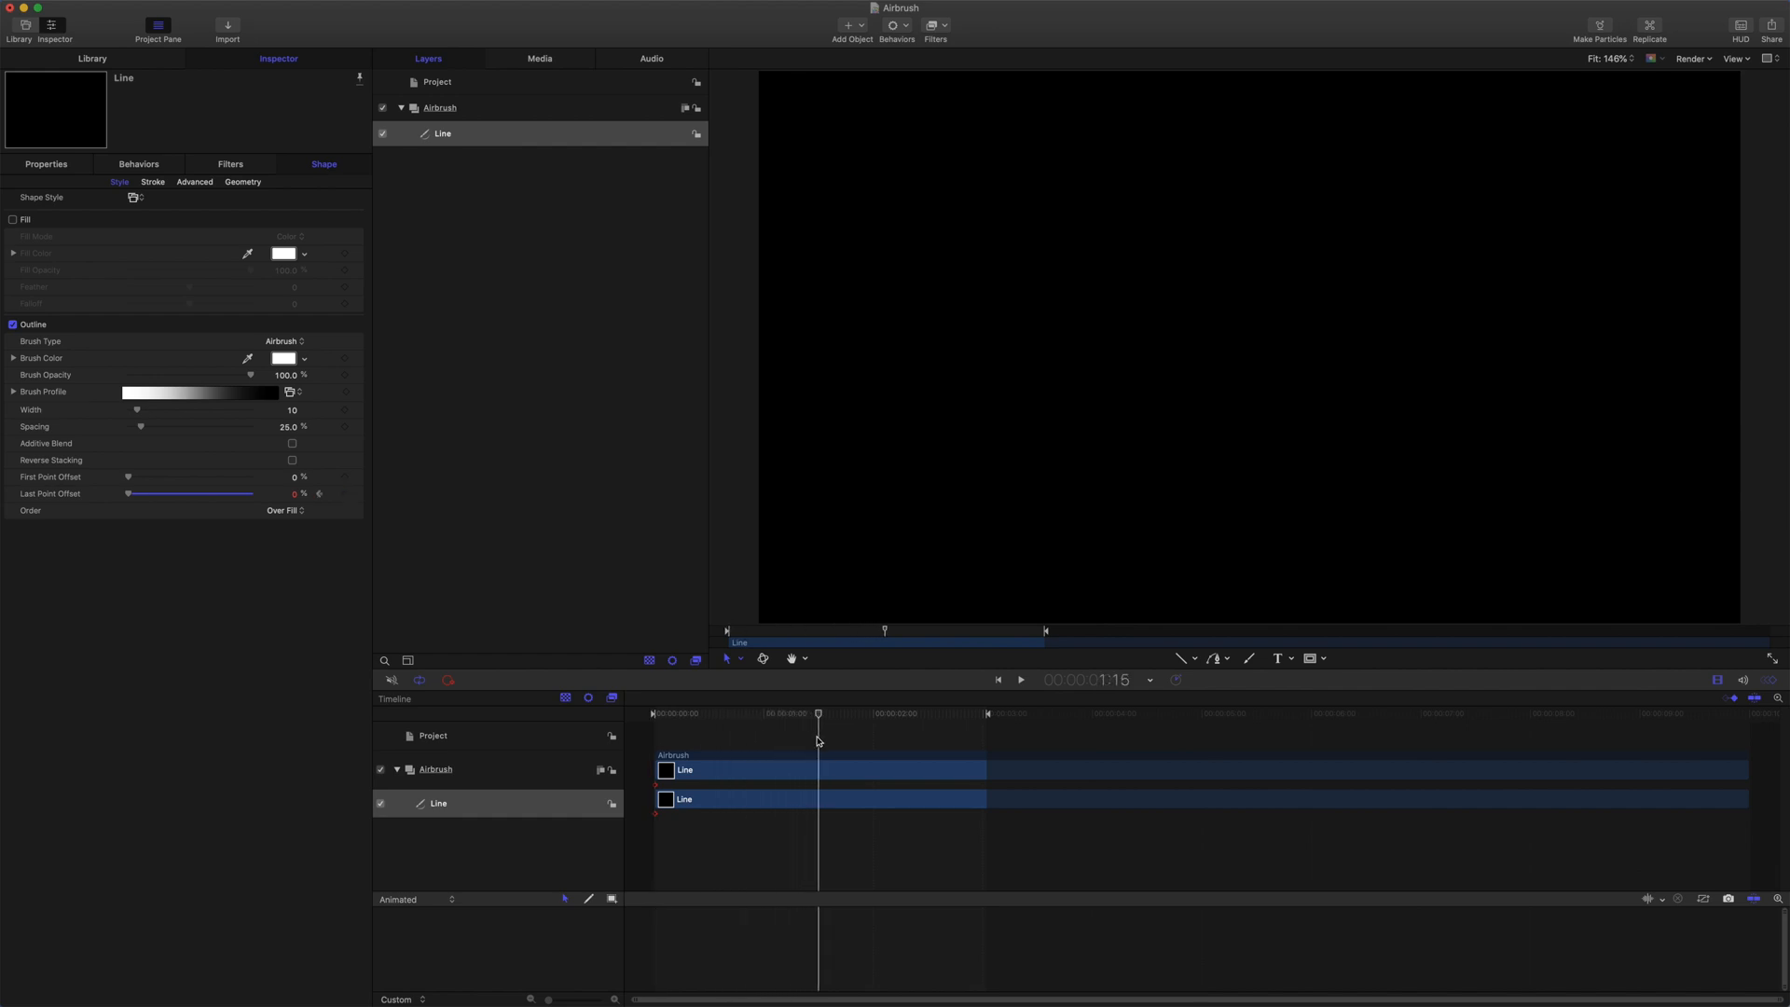
left_click(320, 493)
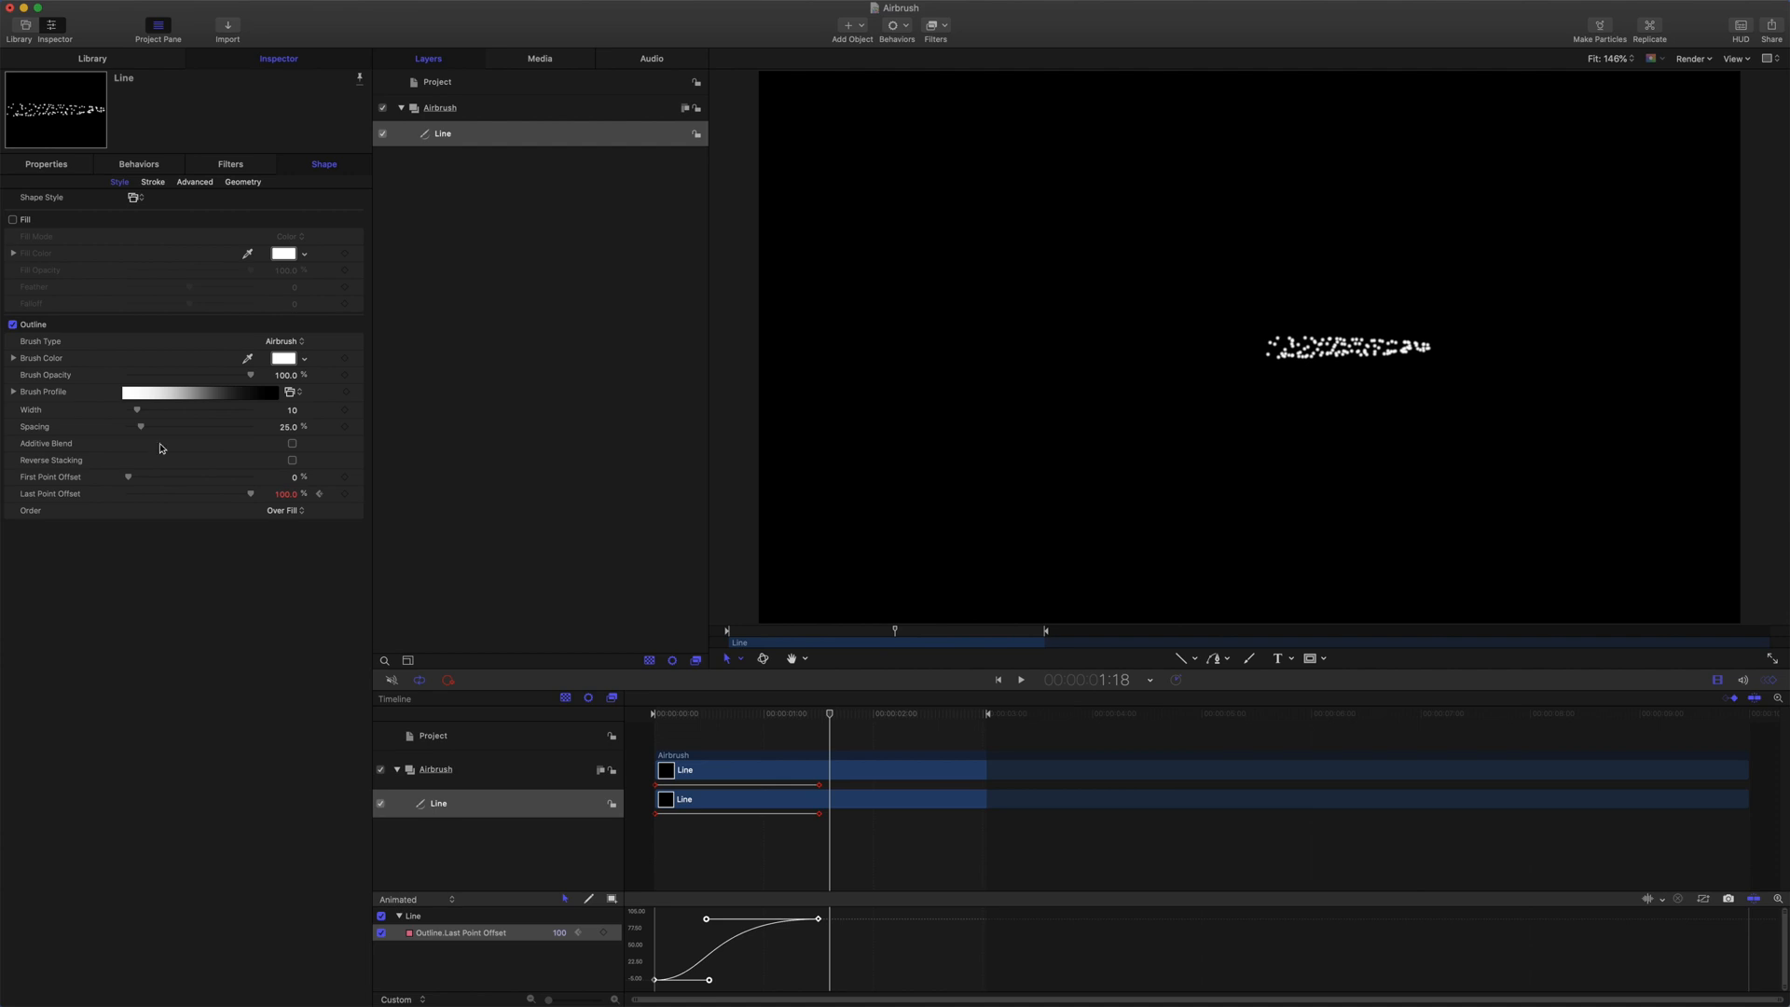
left_click(284, 411)
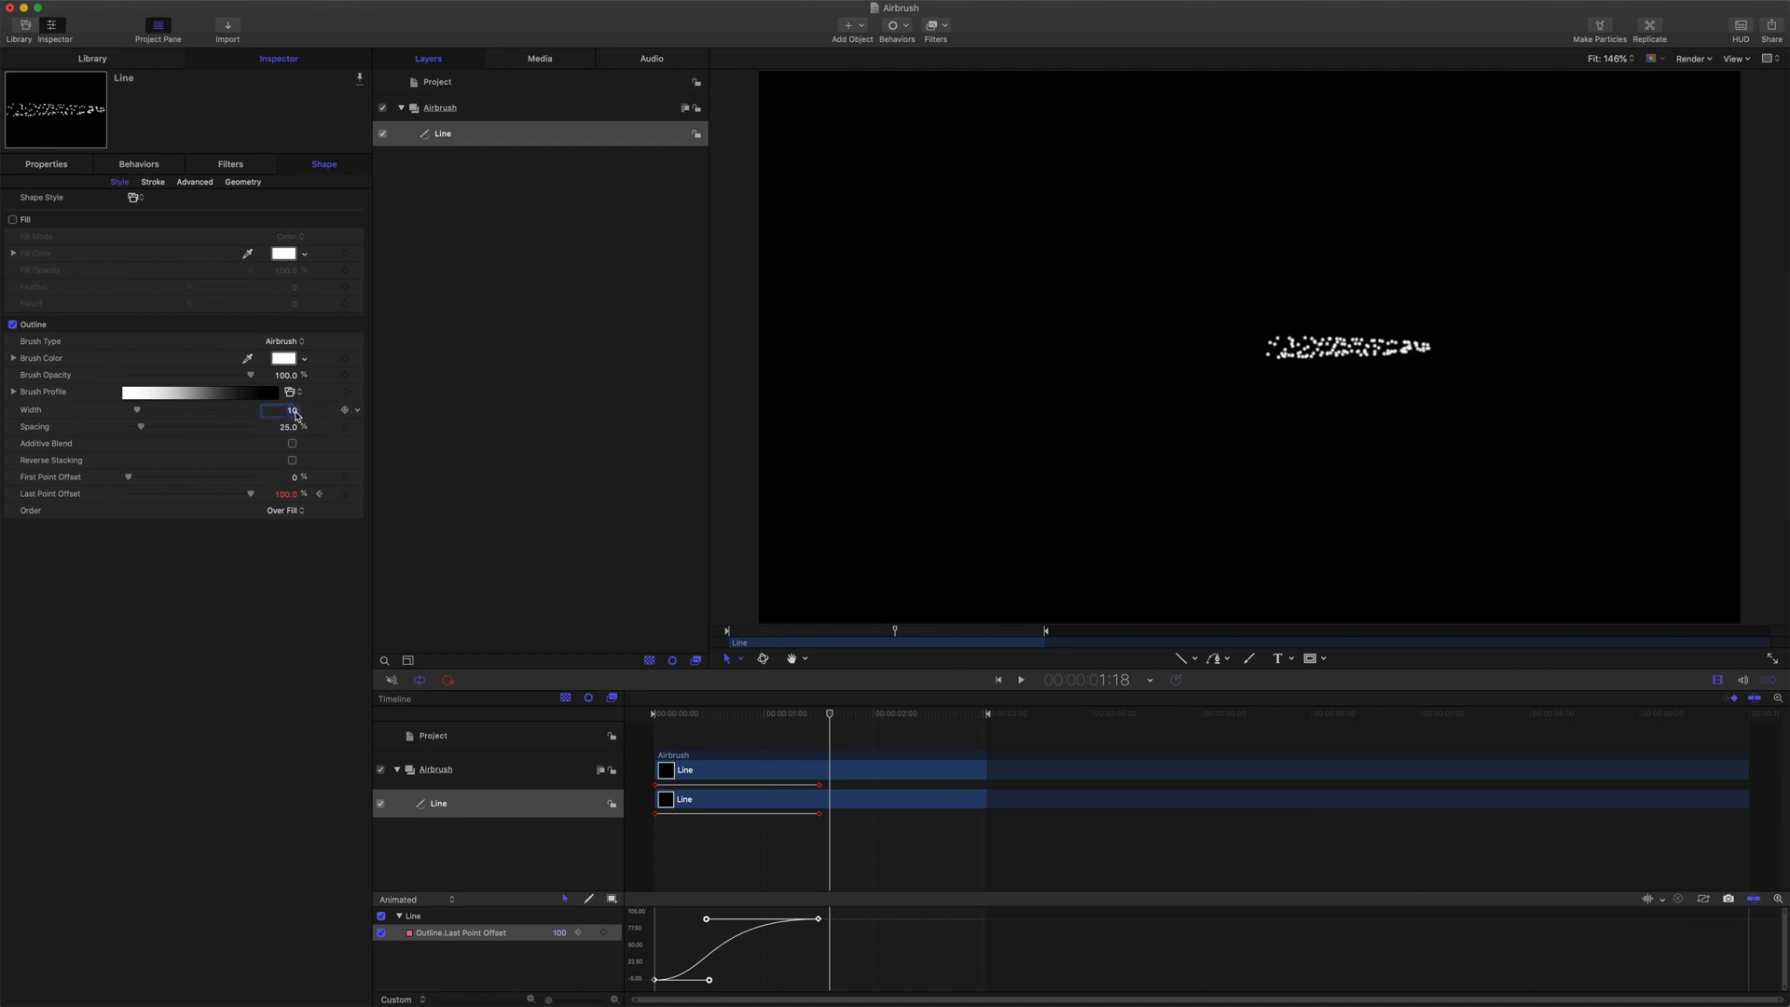
type("20")
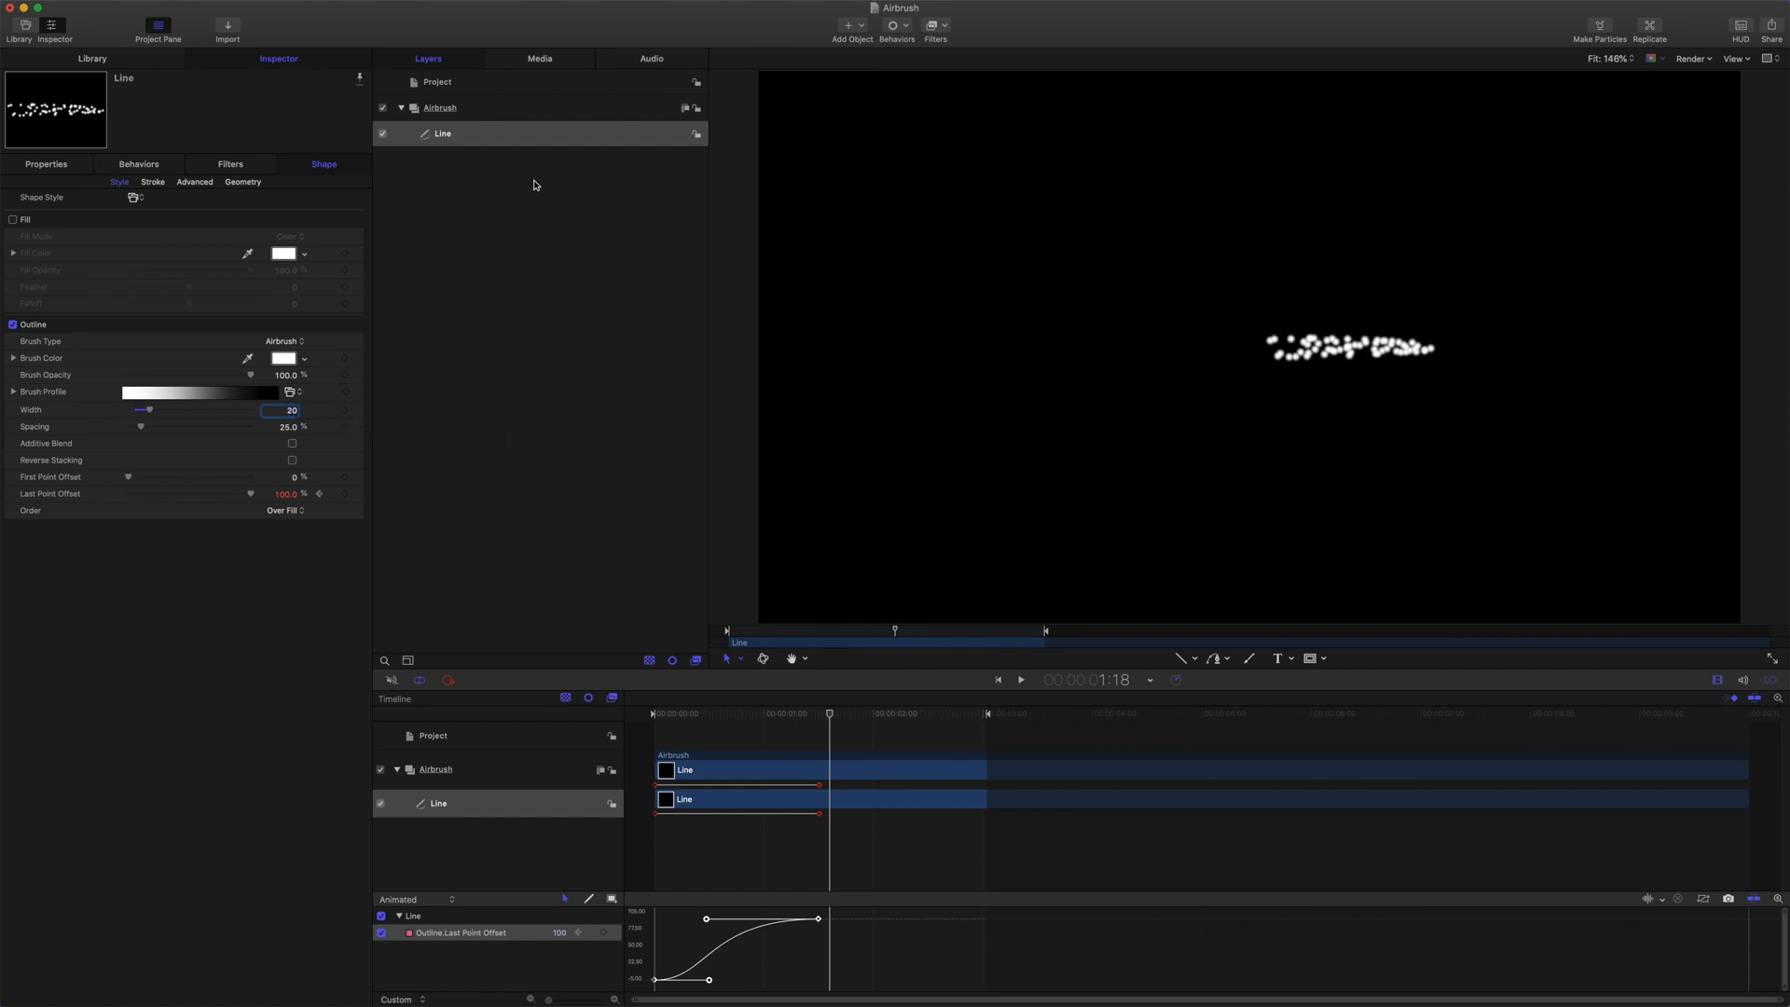
Add Scale Over Life to the Line, shrinking particles from 100% at birth to 10% at death
left_click(895, 25)
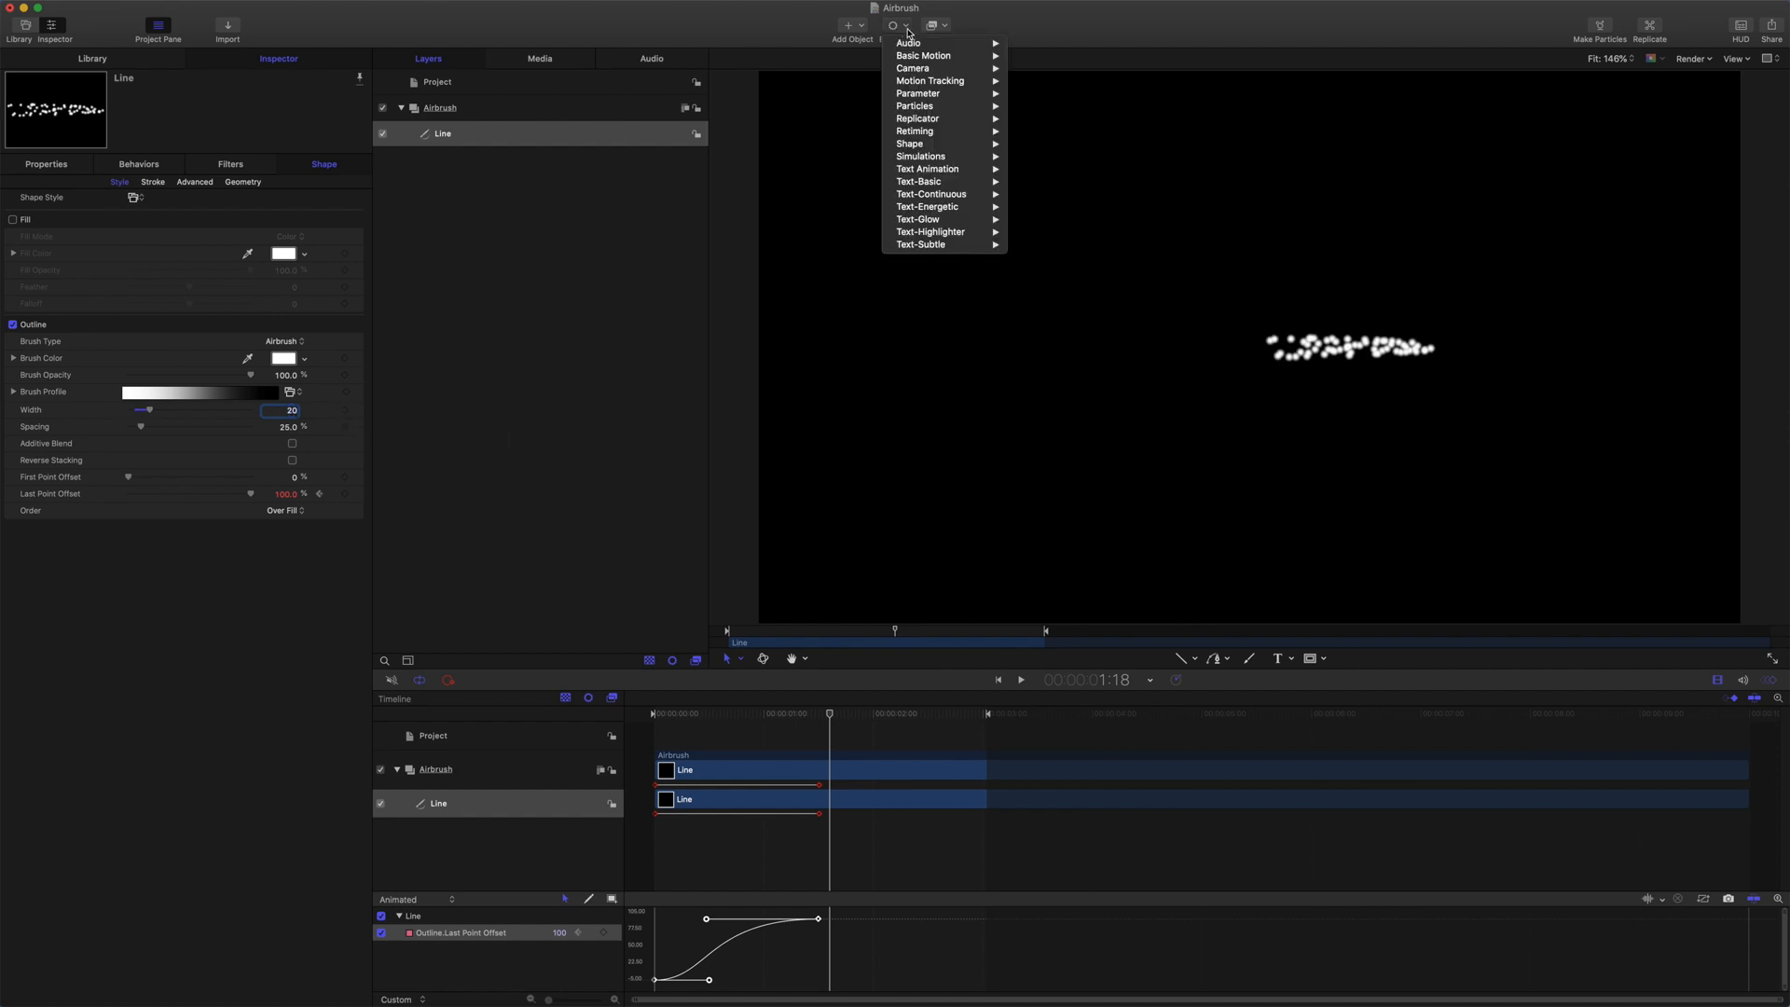
mouse_move(922, 156)
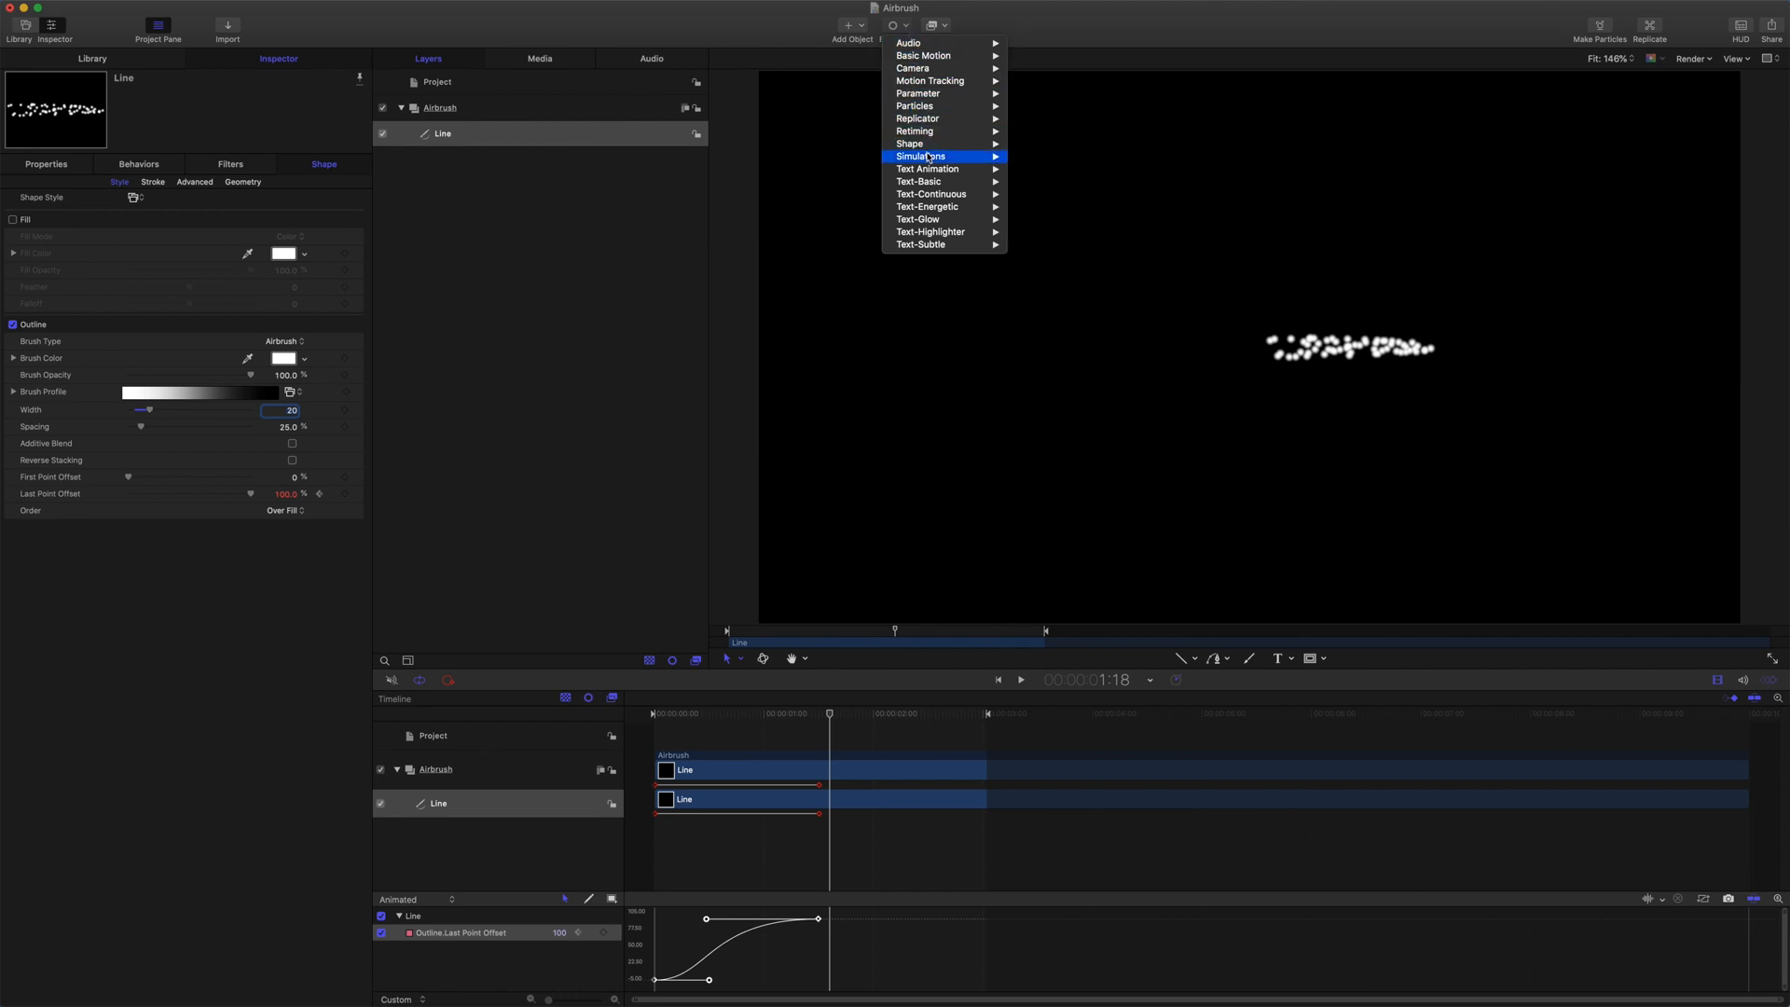
mouse_move(914, 107)
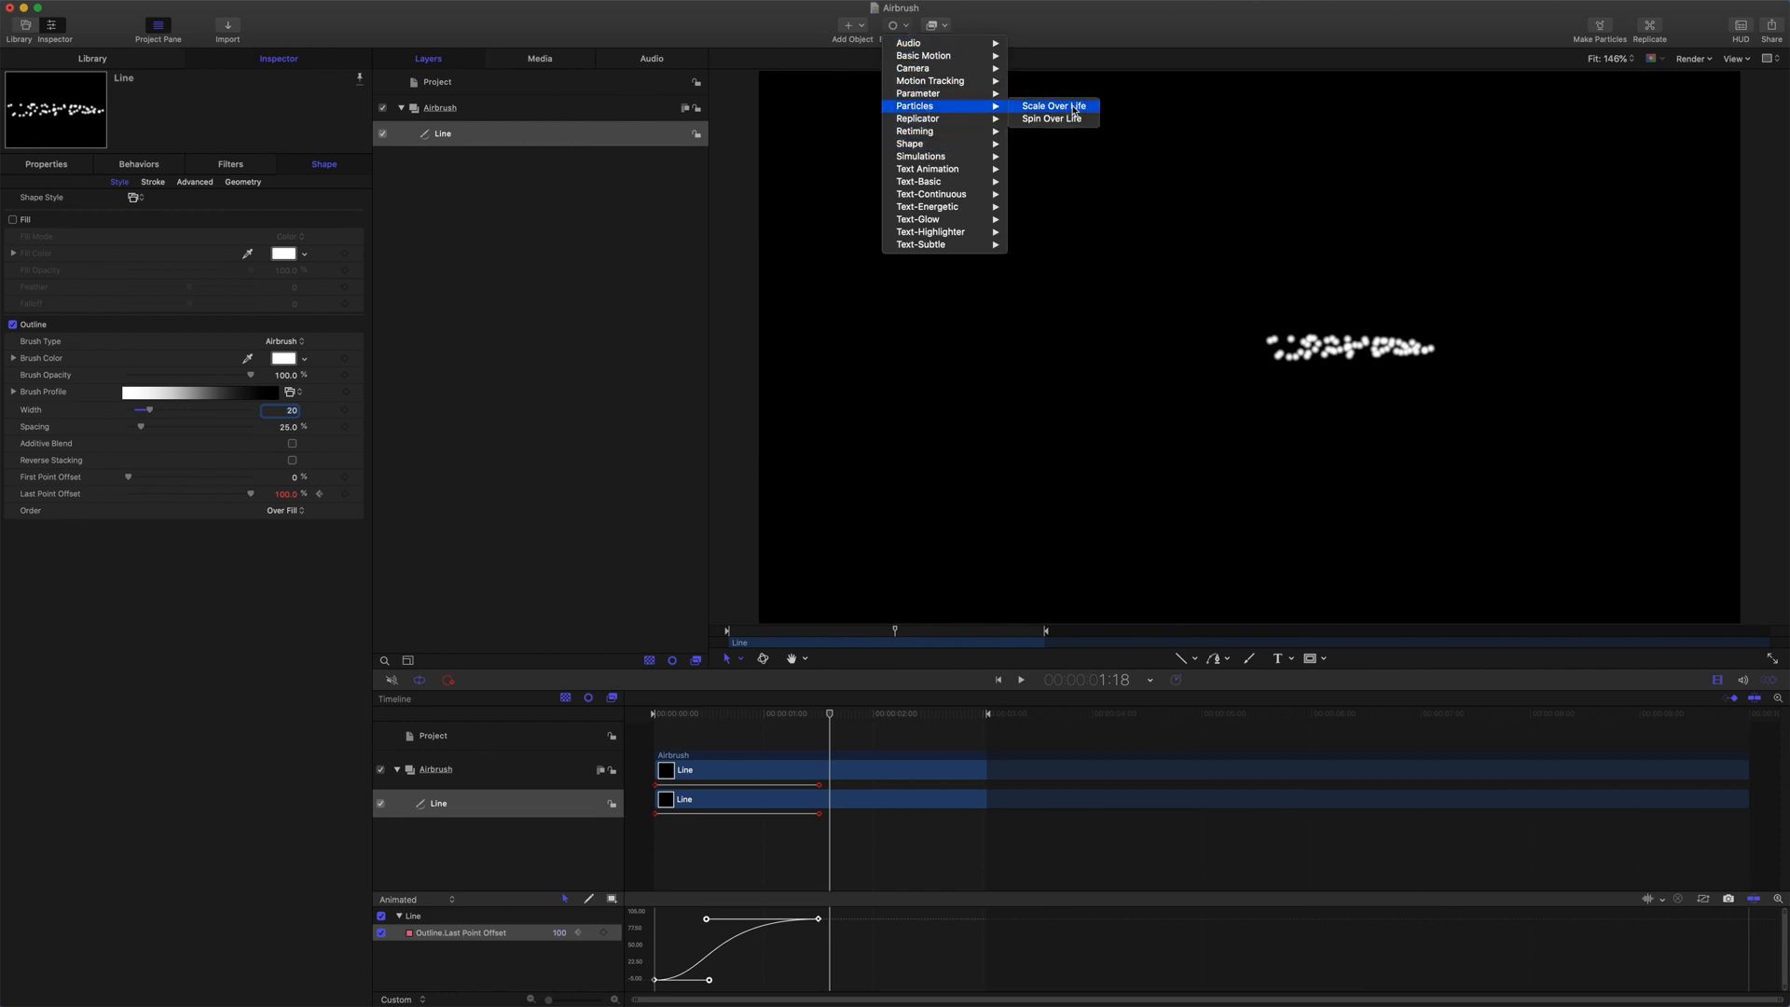
left_click(1052, 105)
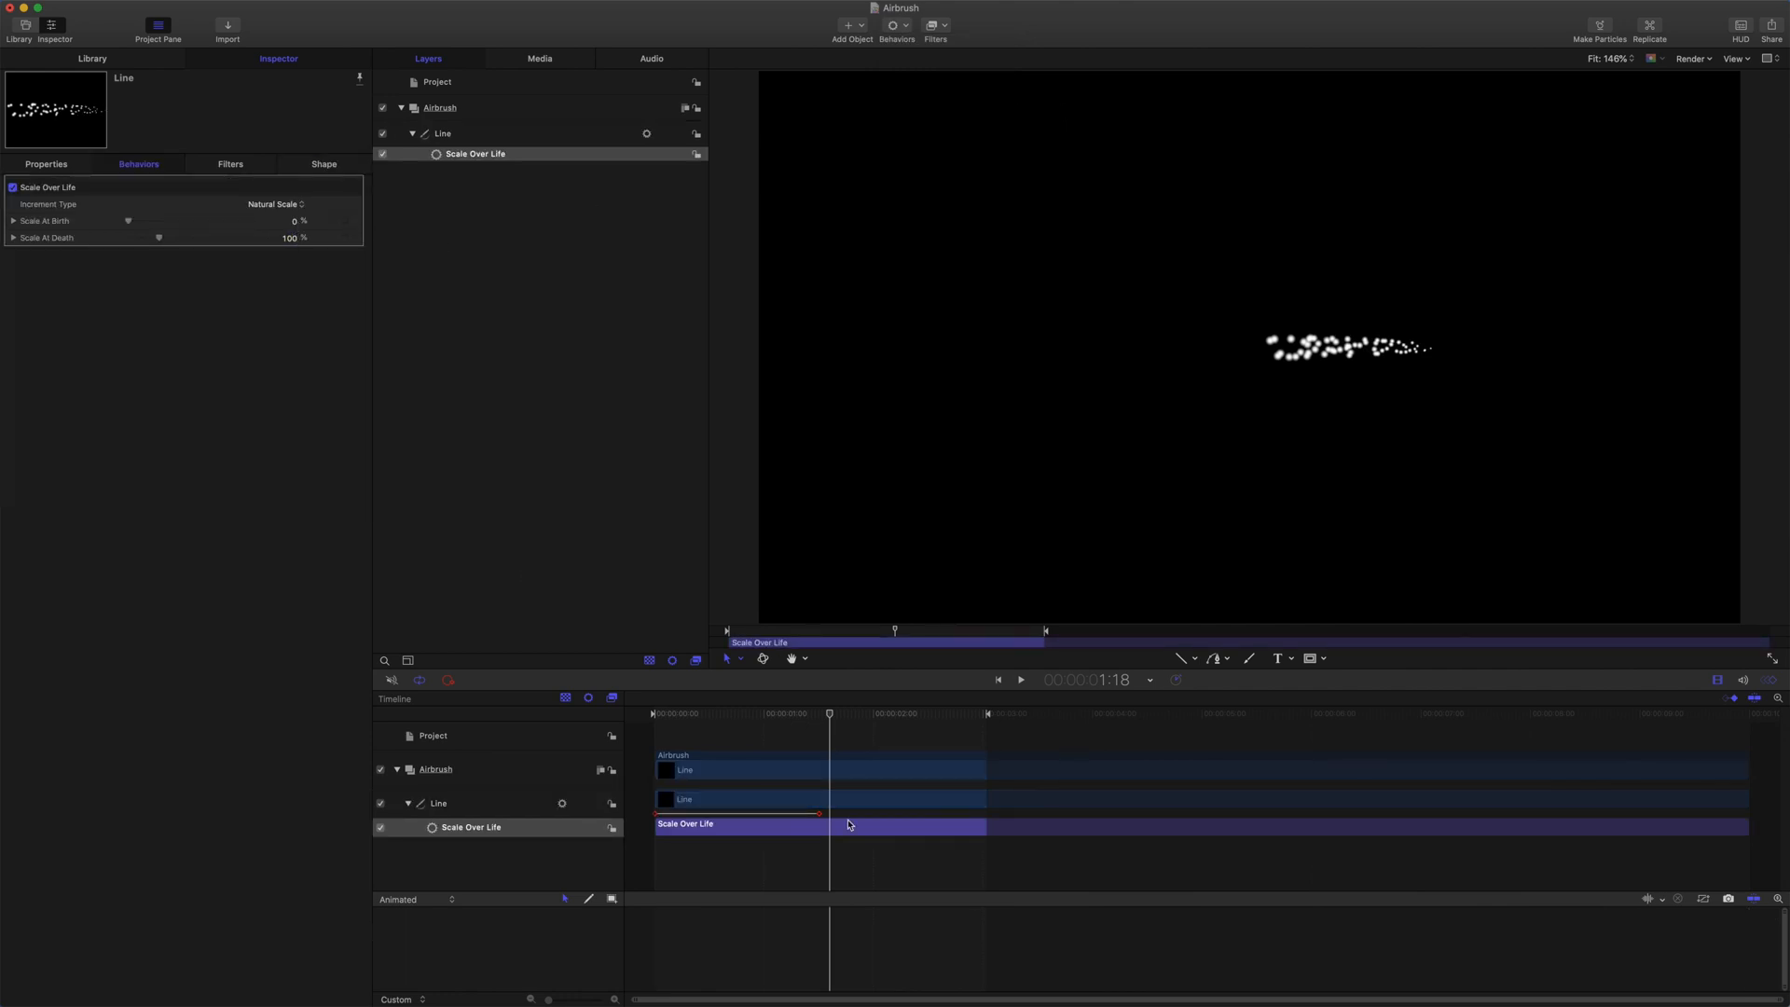
left_click(1018, 680)
type("100")
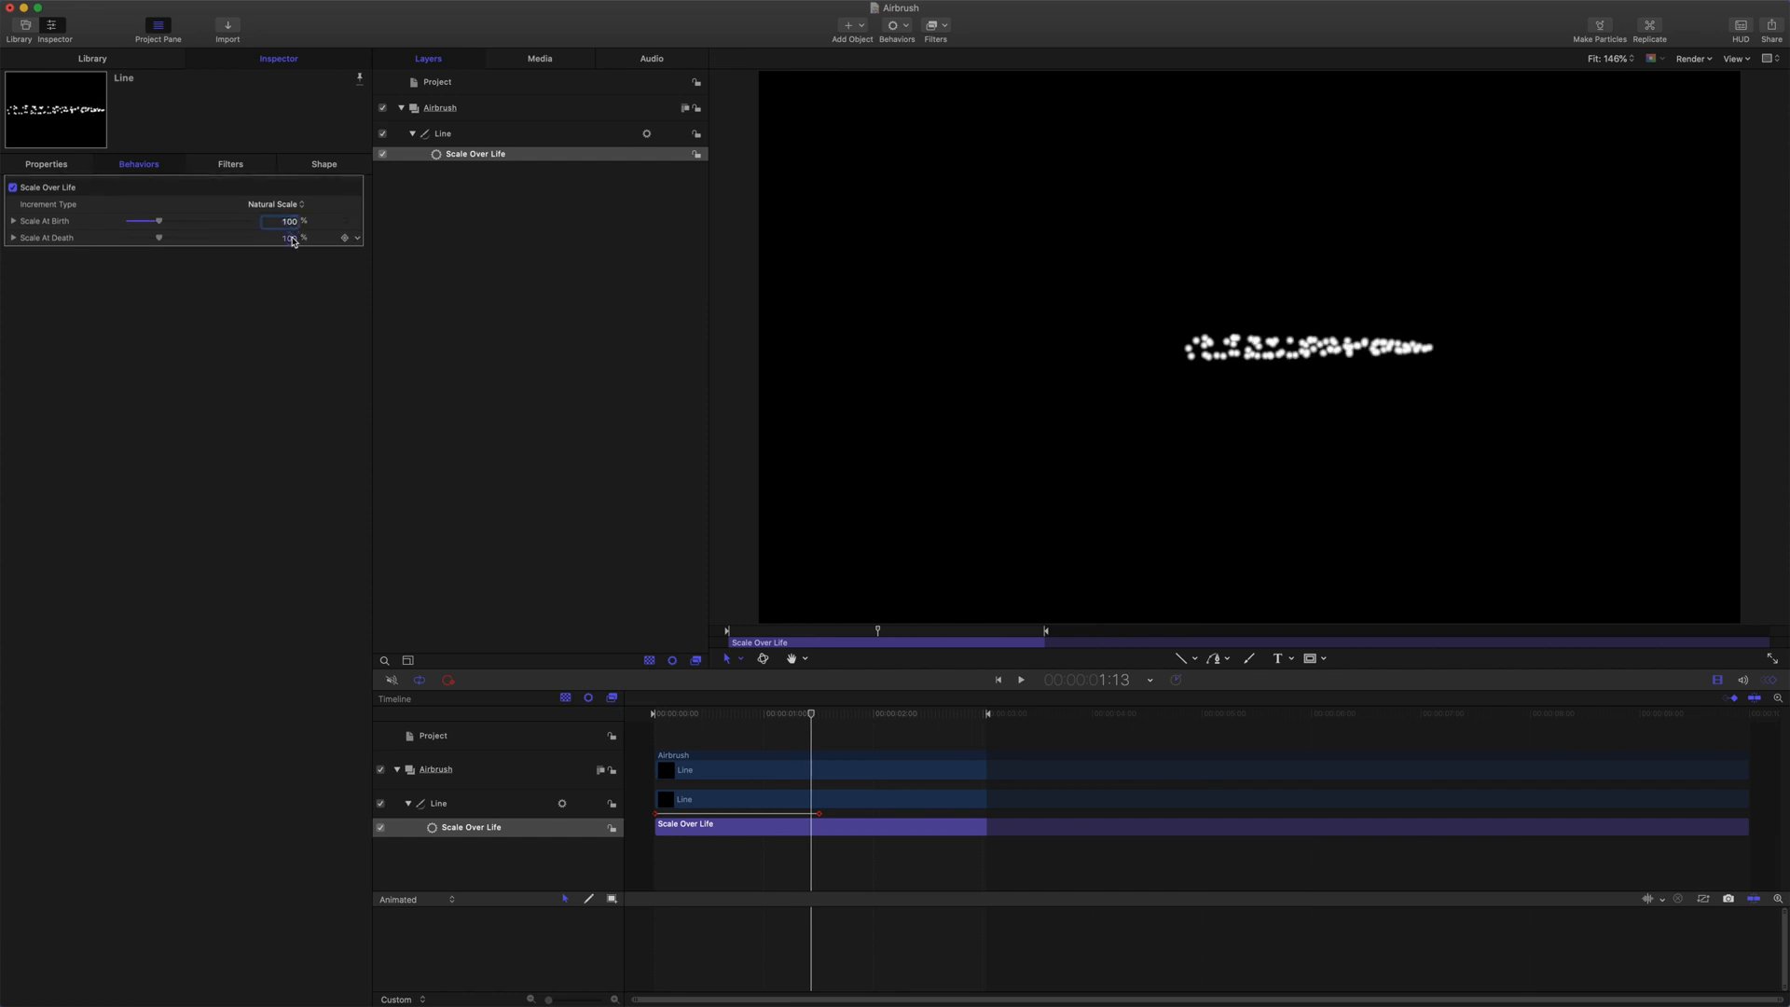
left_click(288, 238)
type("10")
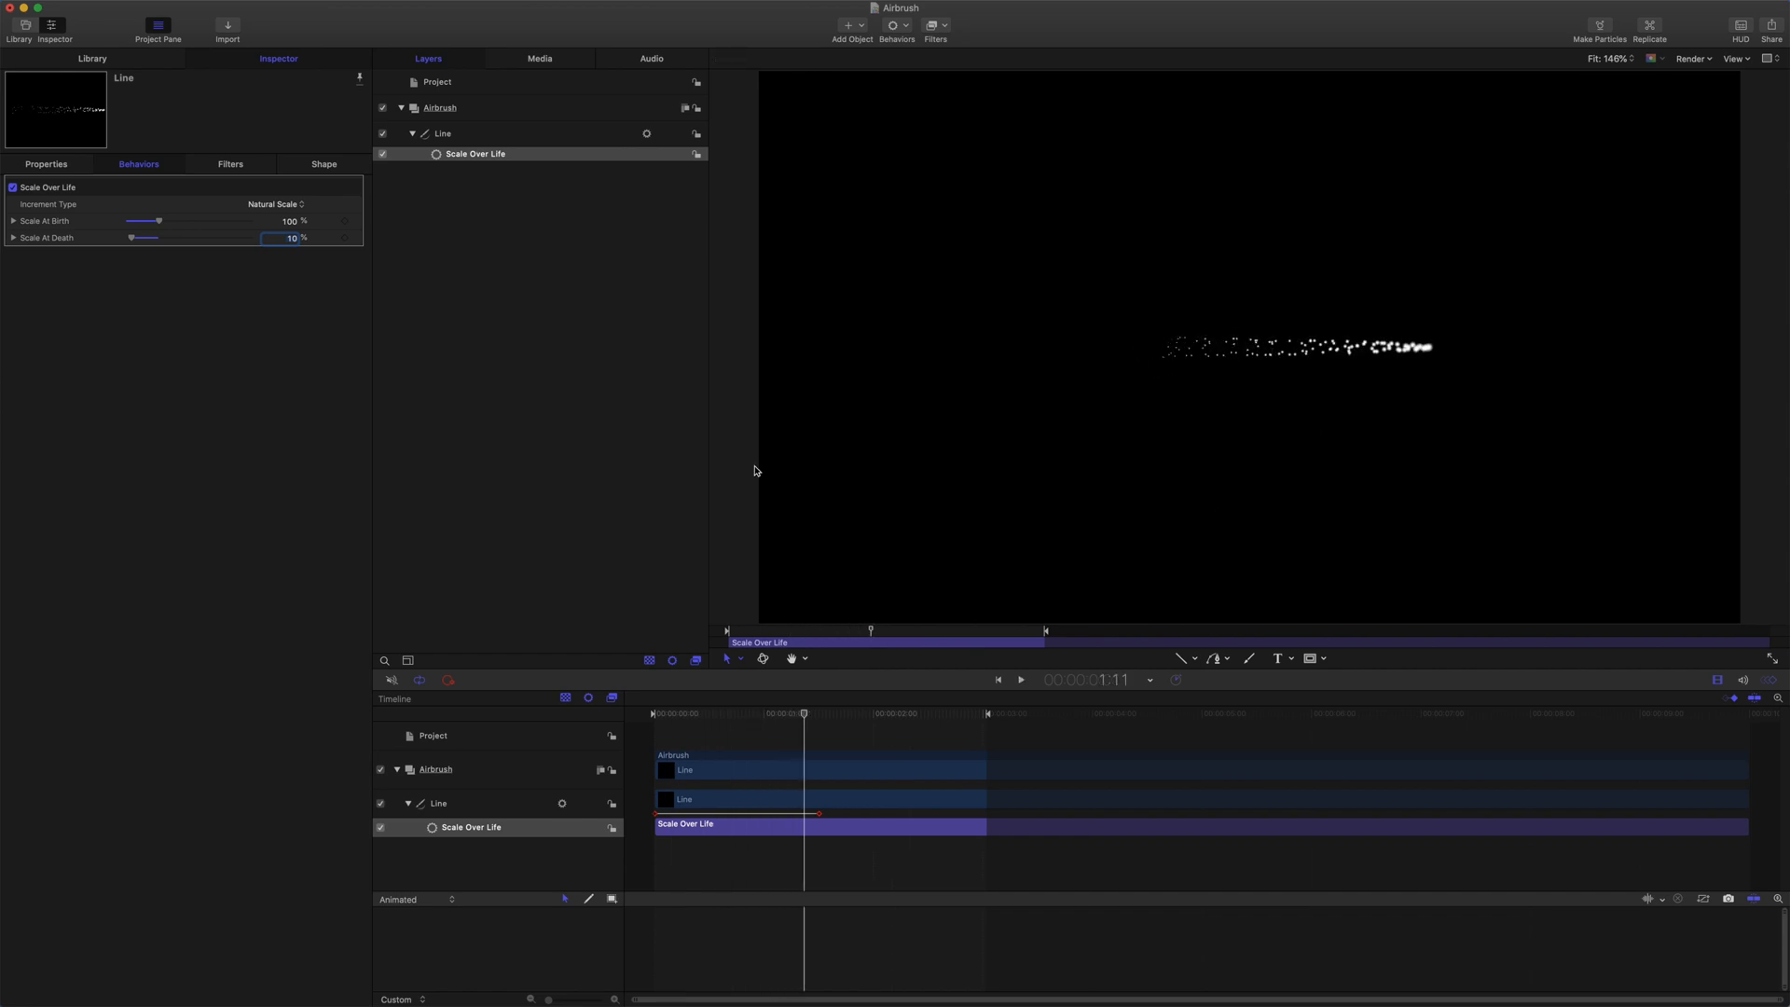
left_click(1018, 680)
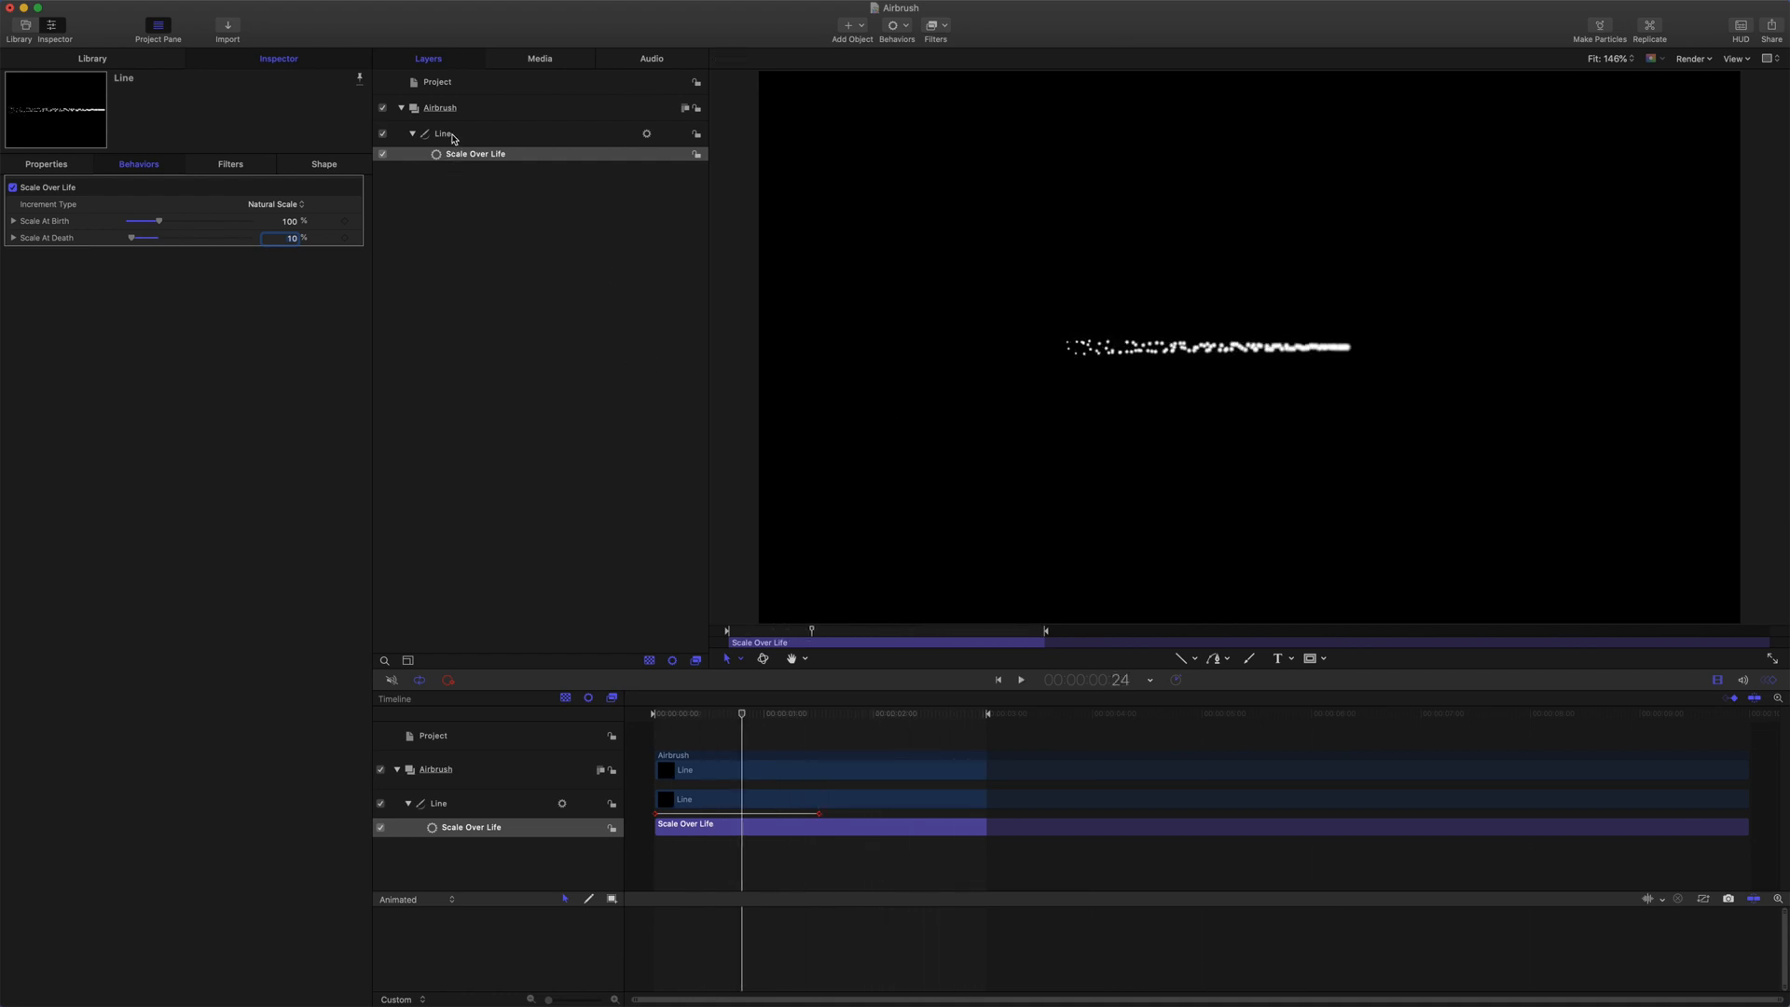
Set the Line's Drag to affect subobjects at amount 16.3, preview, then disable the Line
left_click(895, 25)
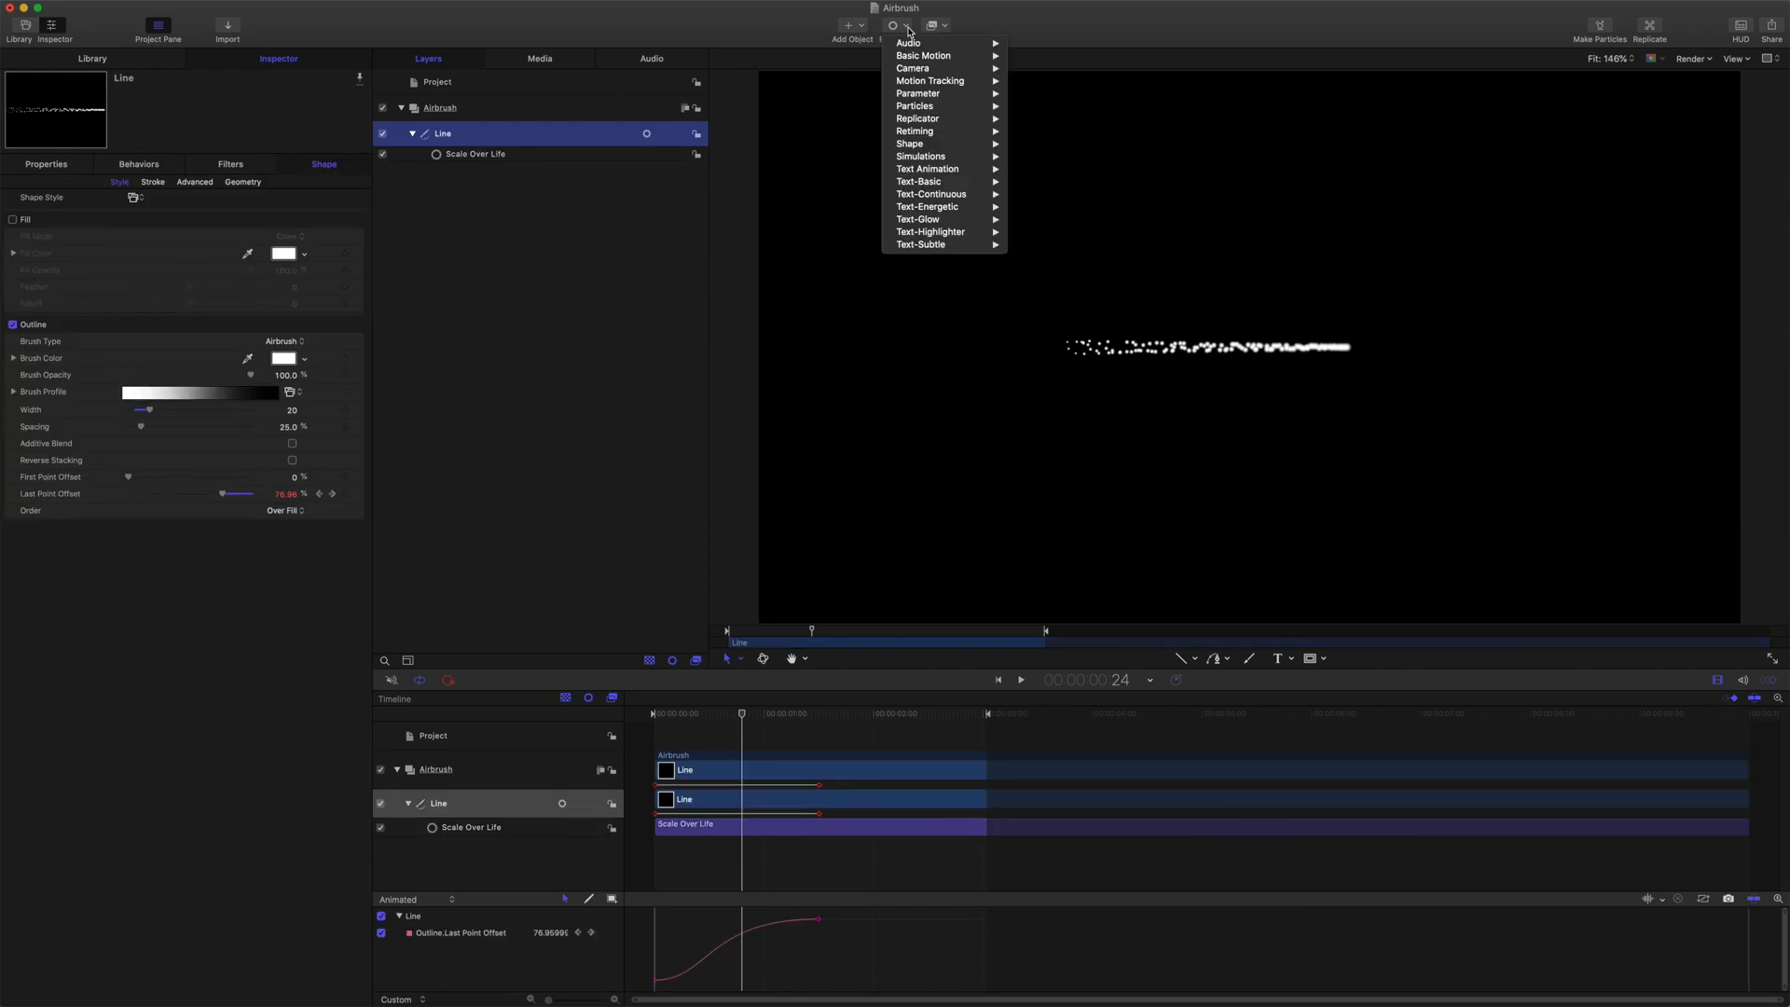
mouse_move(931, 81)
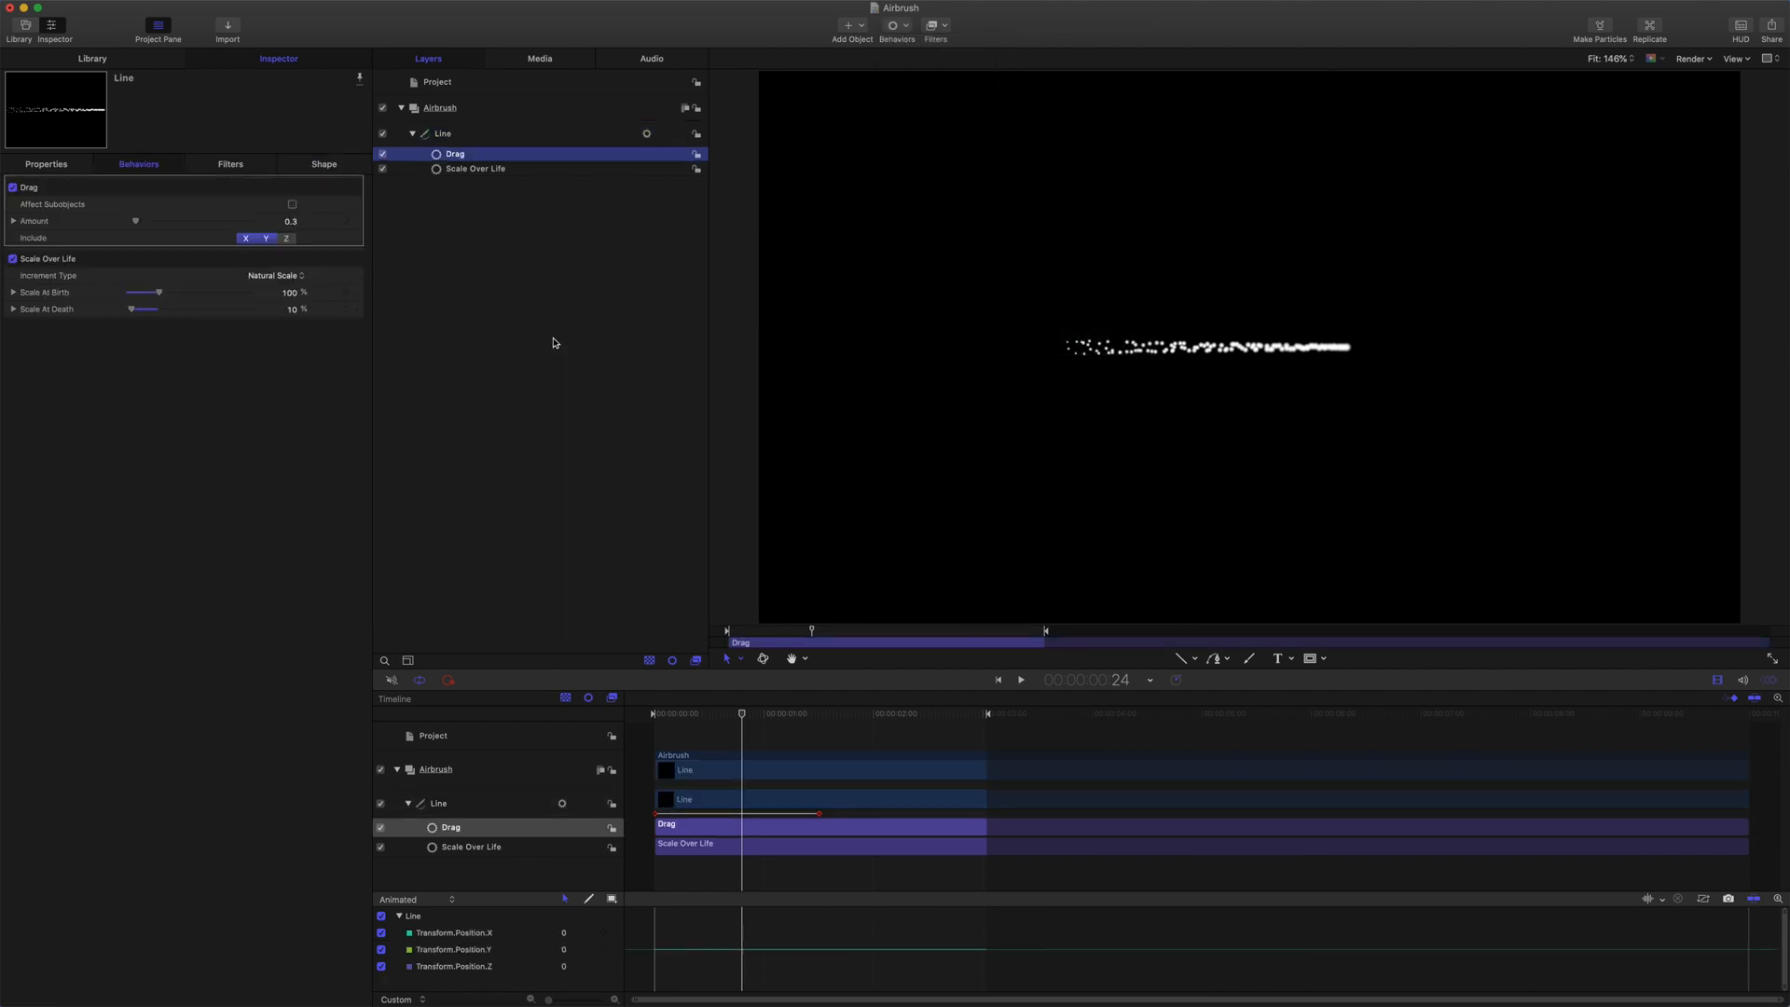
left_click(292, 203)
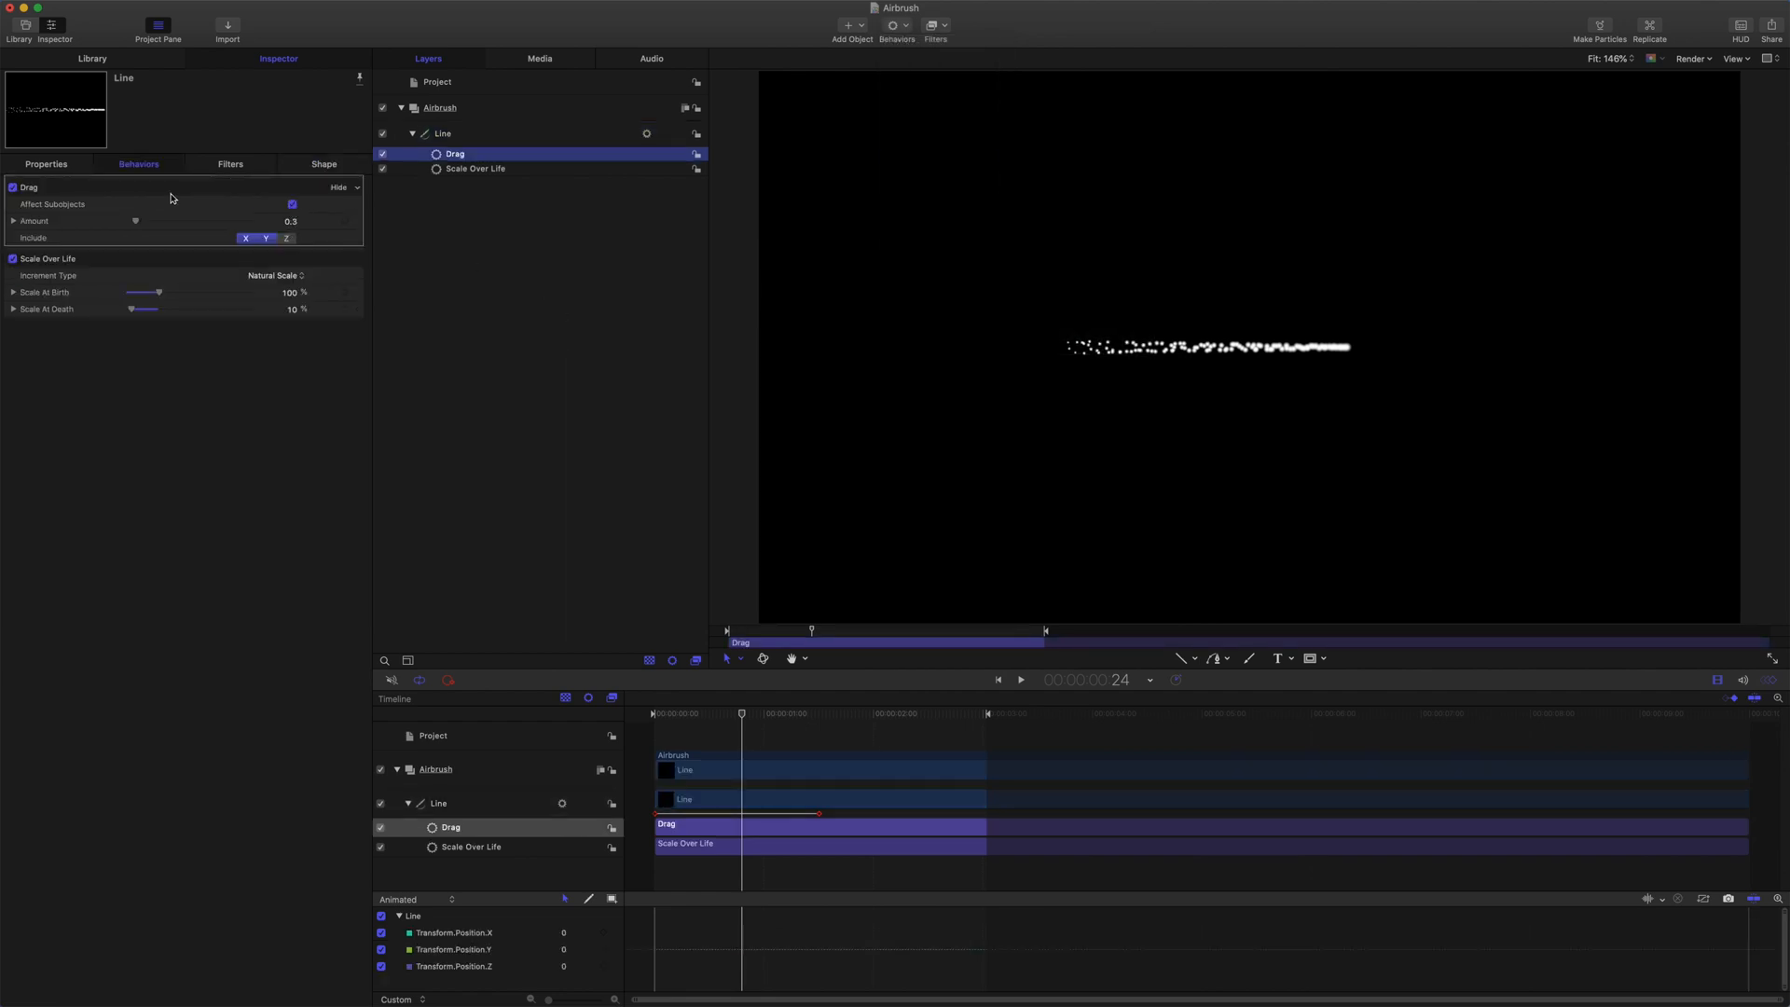
left_click_drag(135, 220, 248, 220)
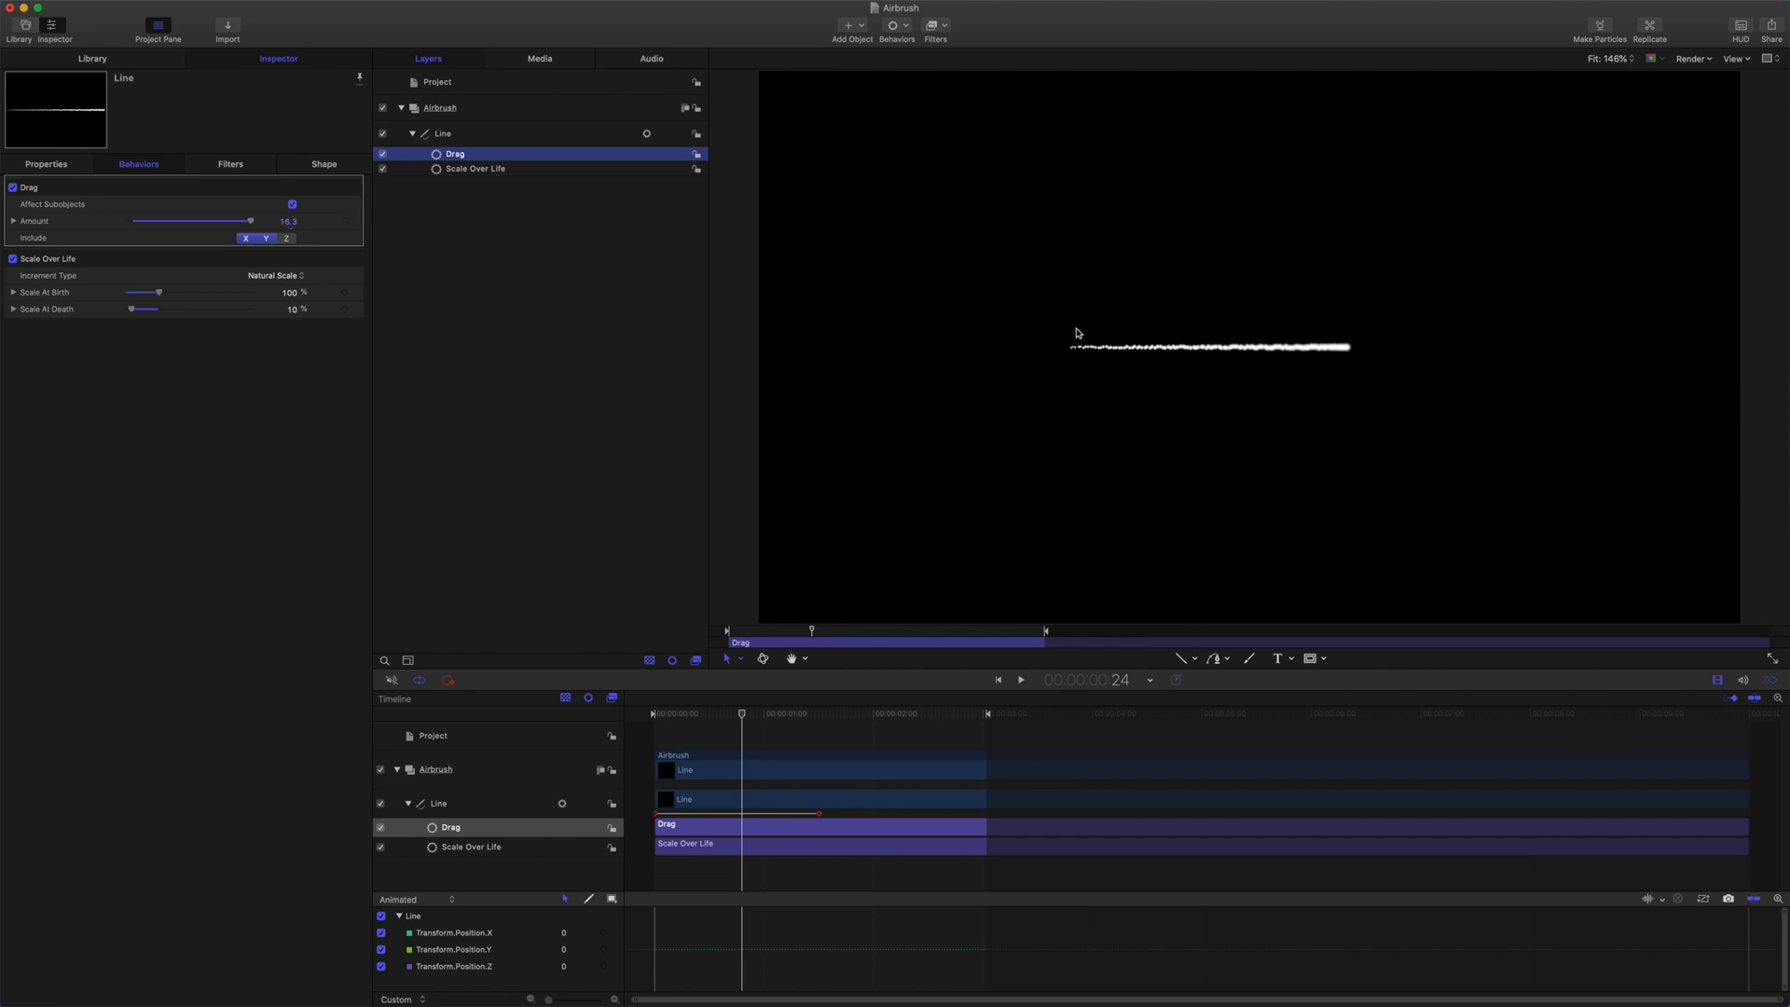
left_click(1018, 680)
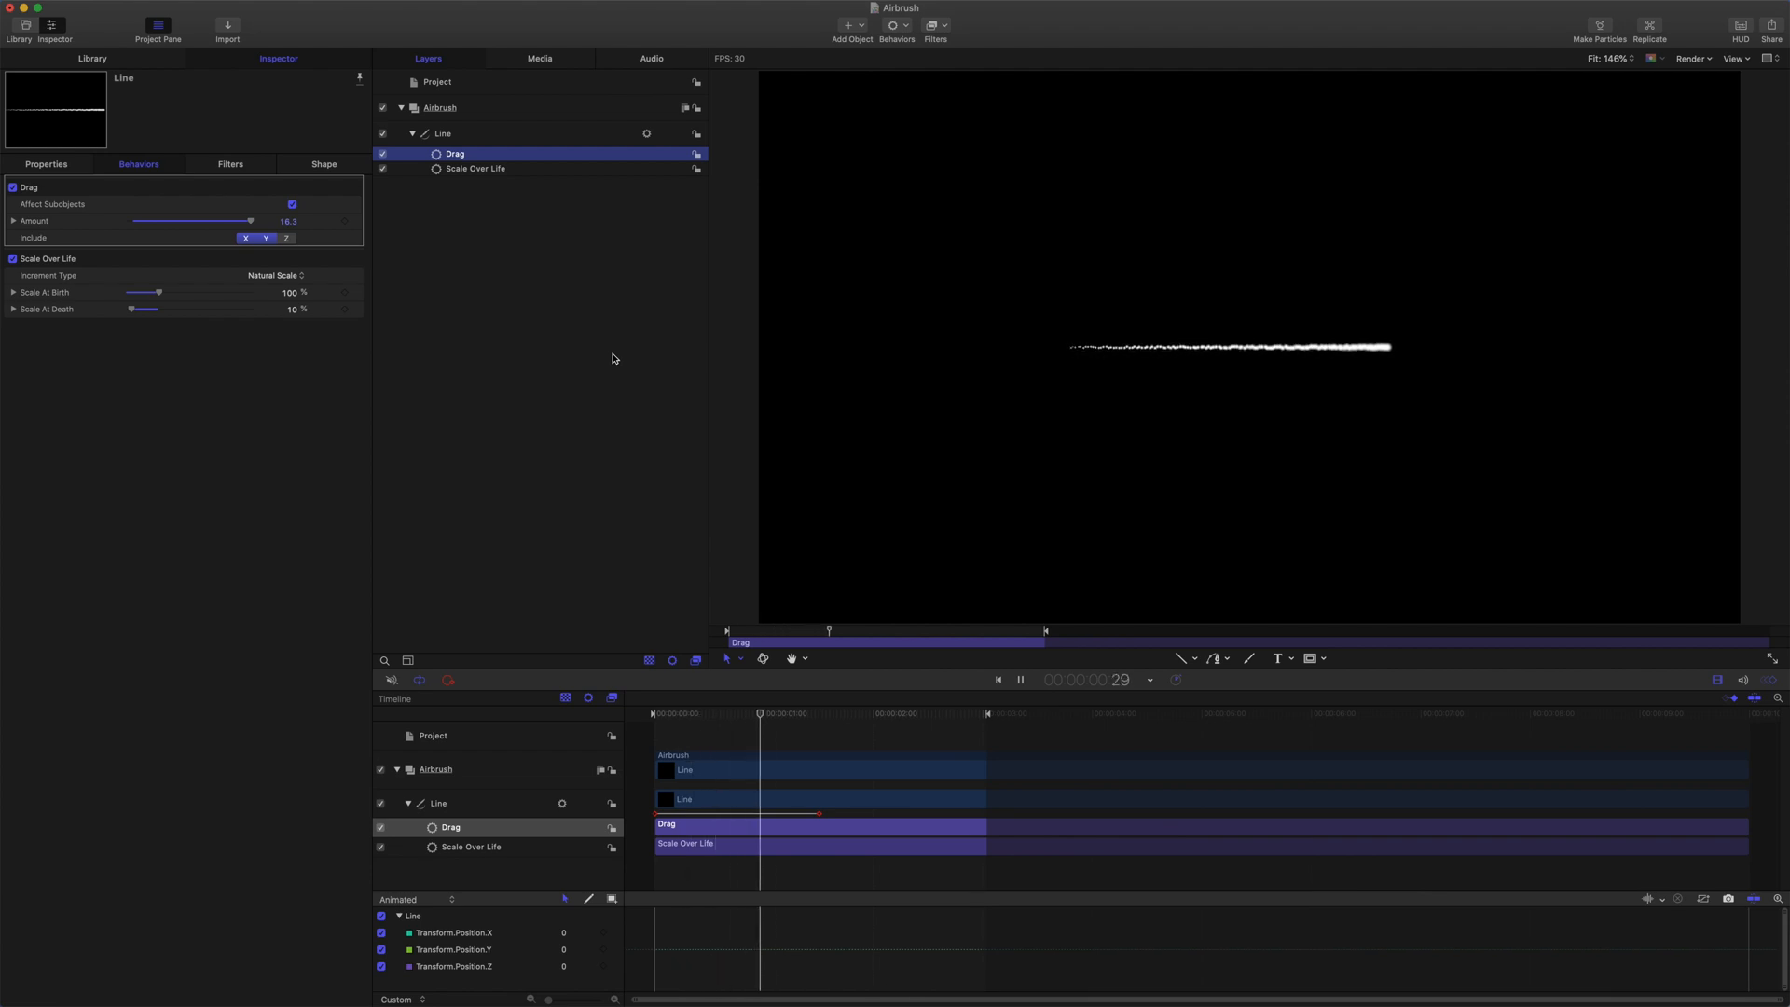
left_click(1019, 679)
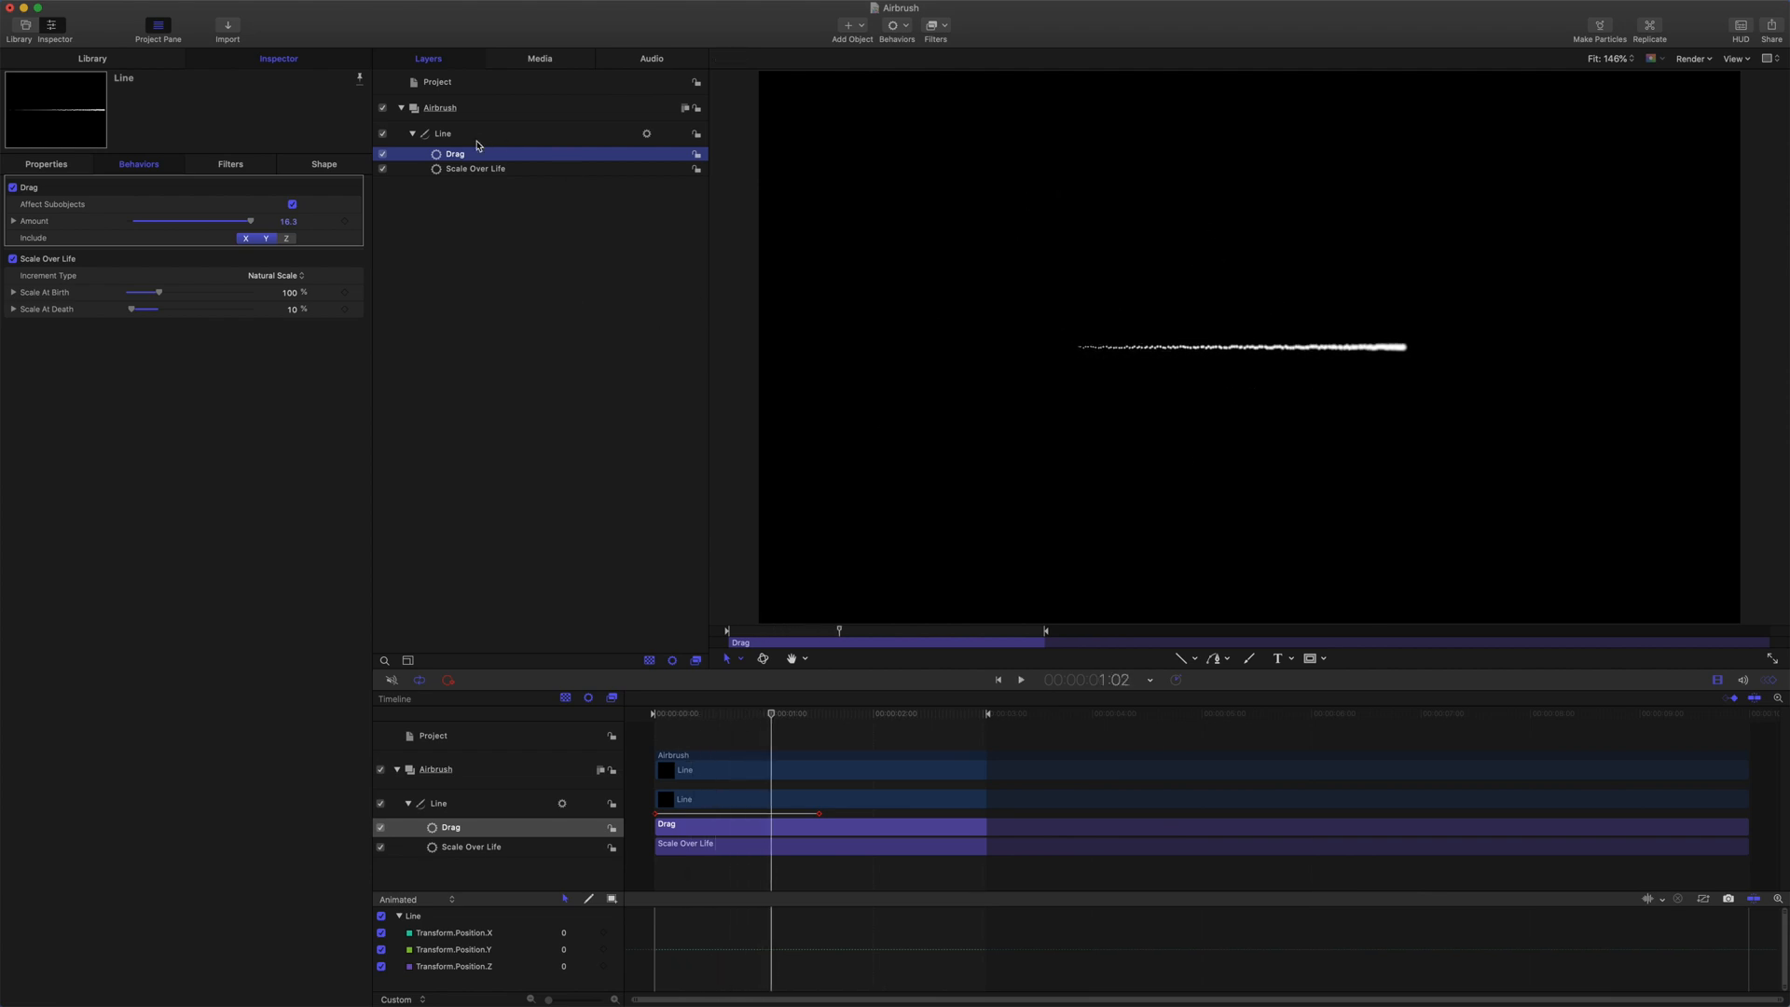
left_click(442, 132)
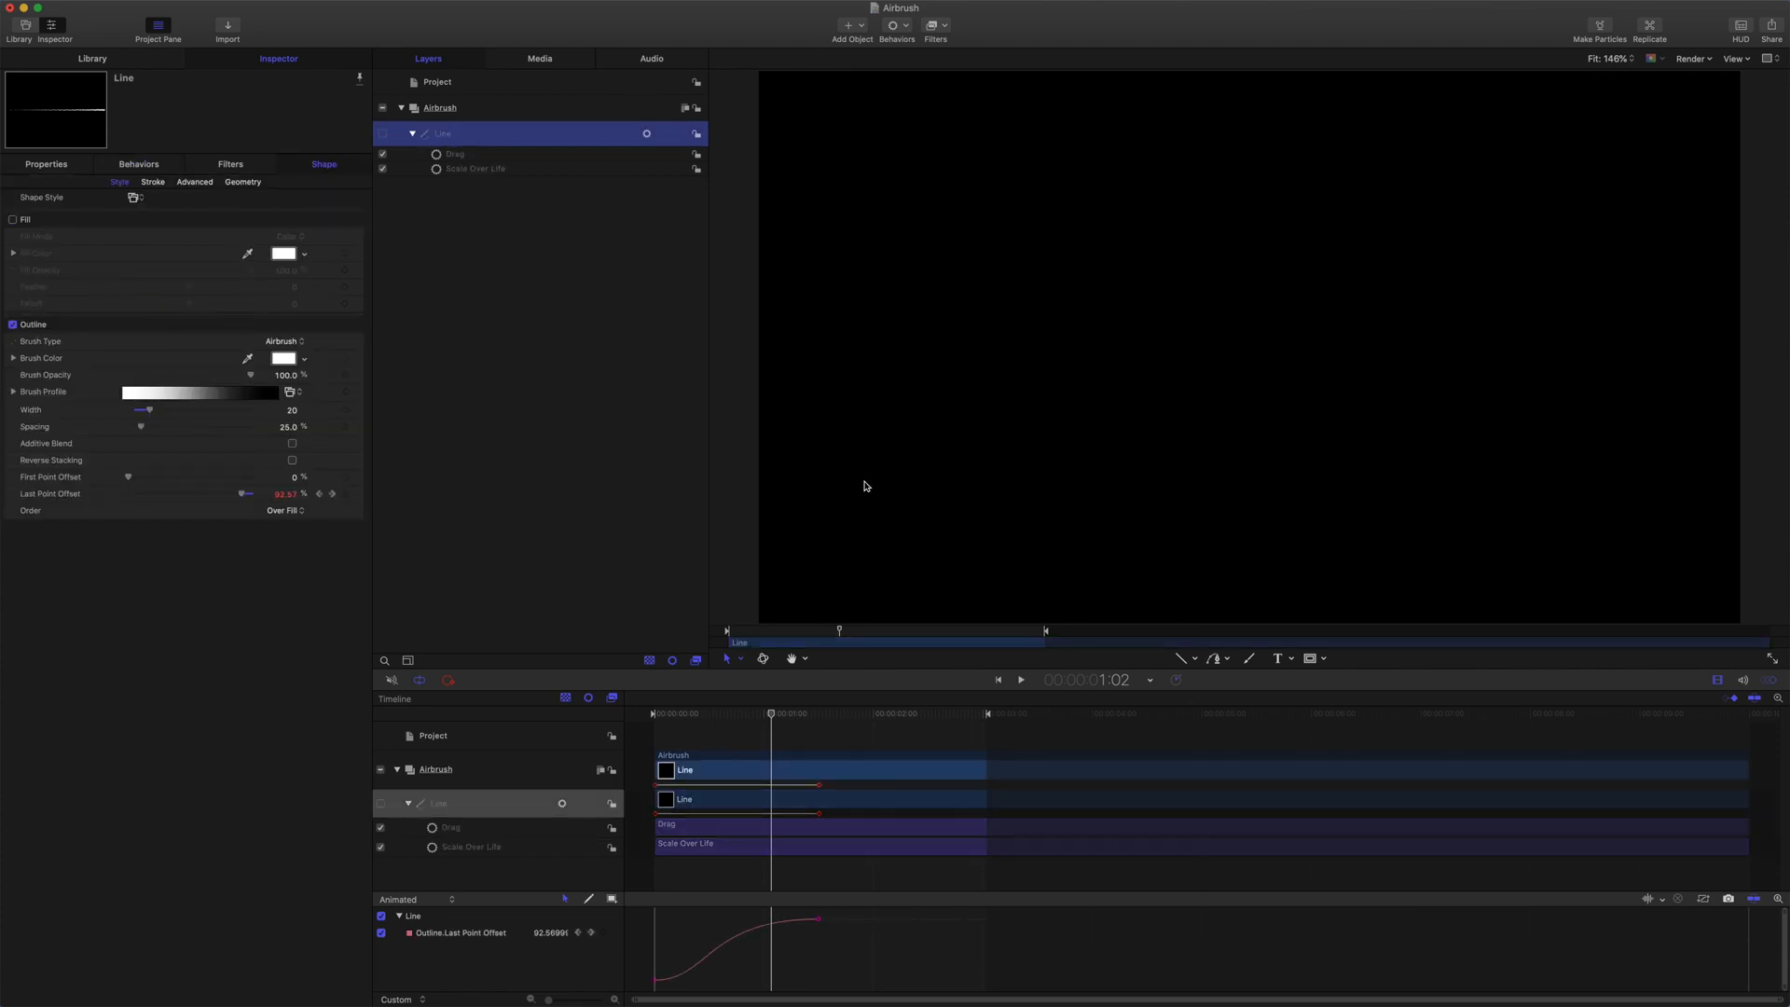
Draw a circle with no fill, a white outline of width 20, and last point offset 0
left_click(1184, 657)
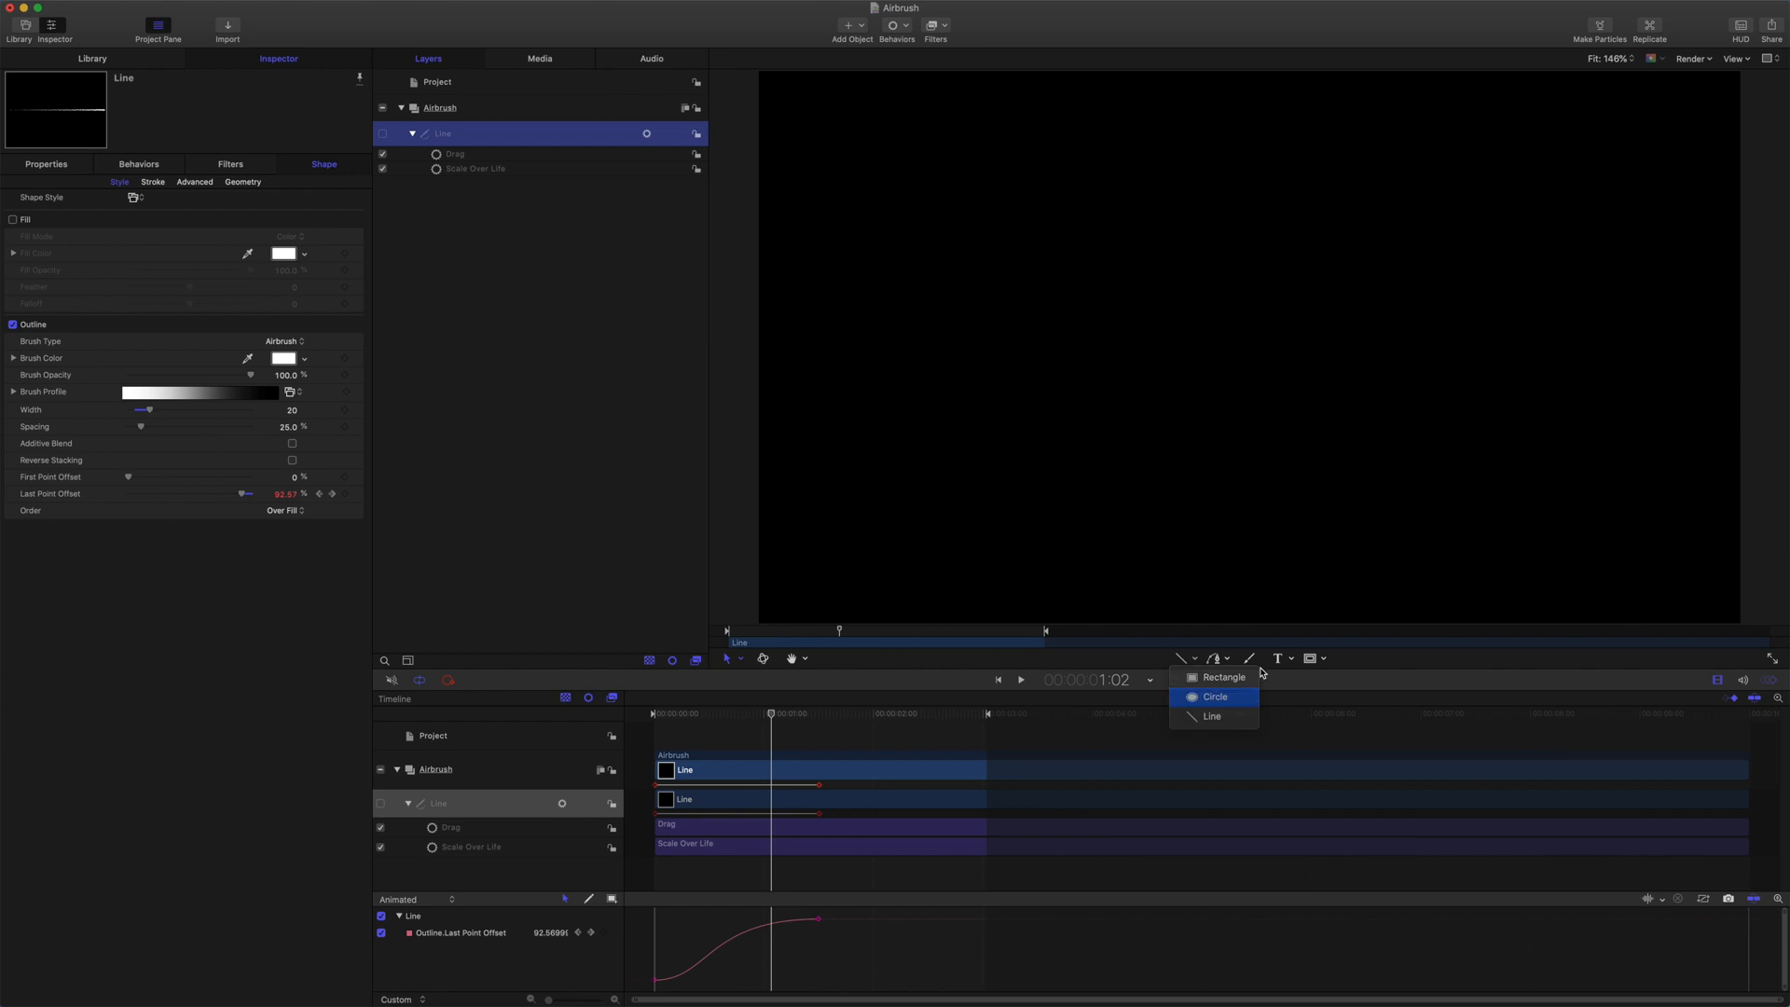
left_click(1214, 696)
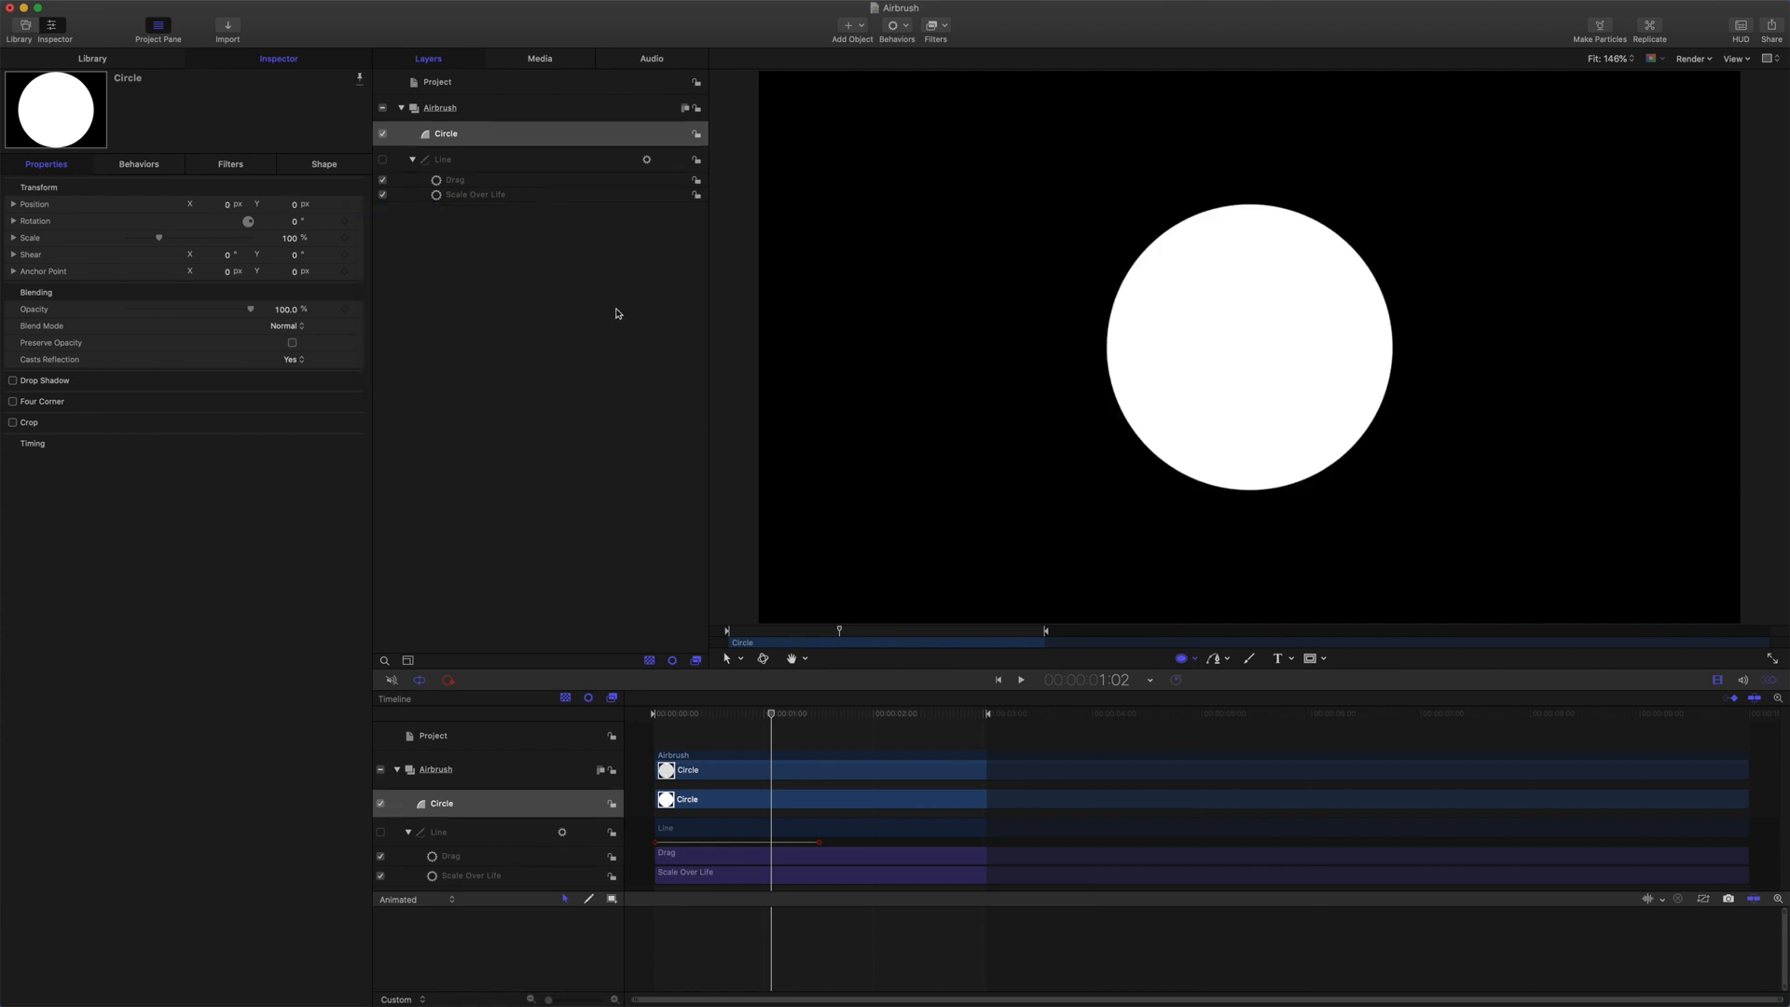
left_click(381, 179)
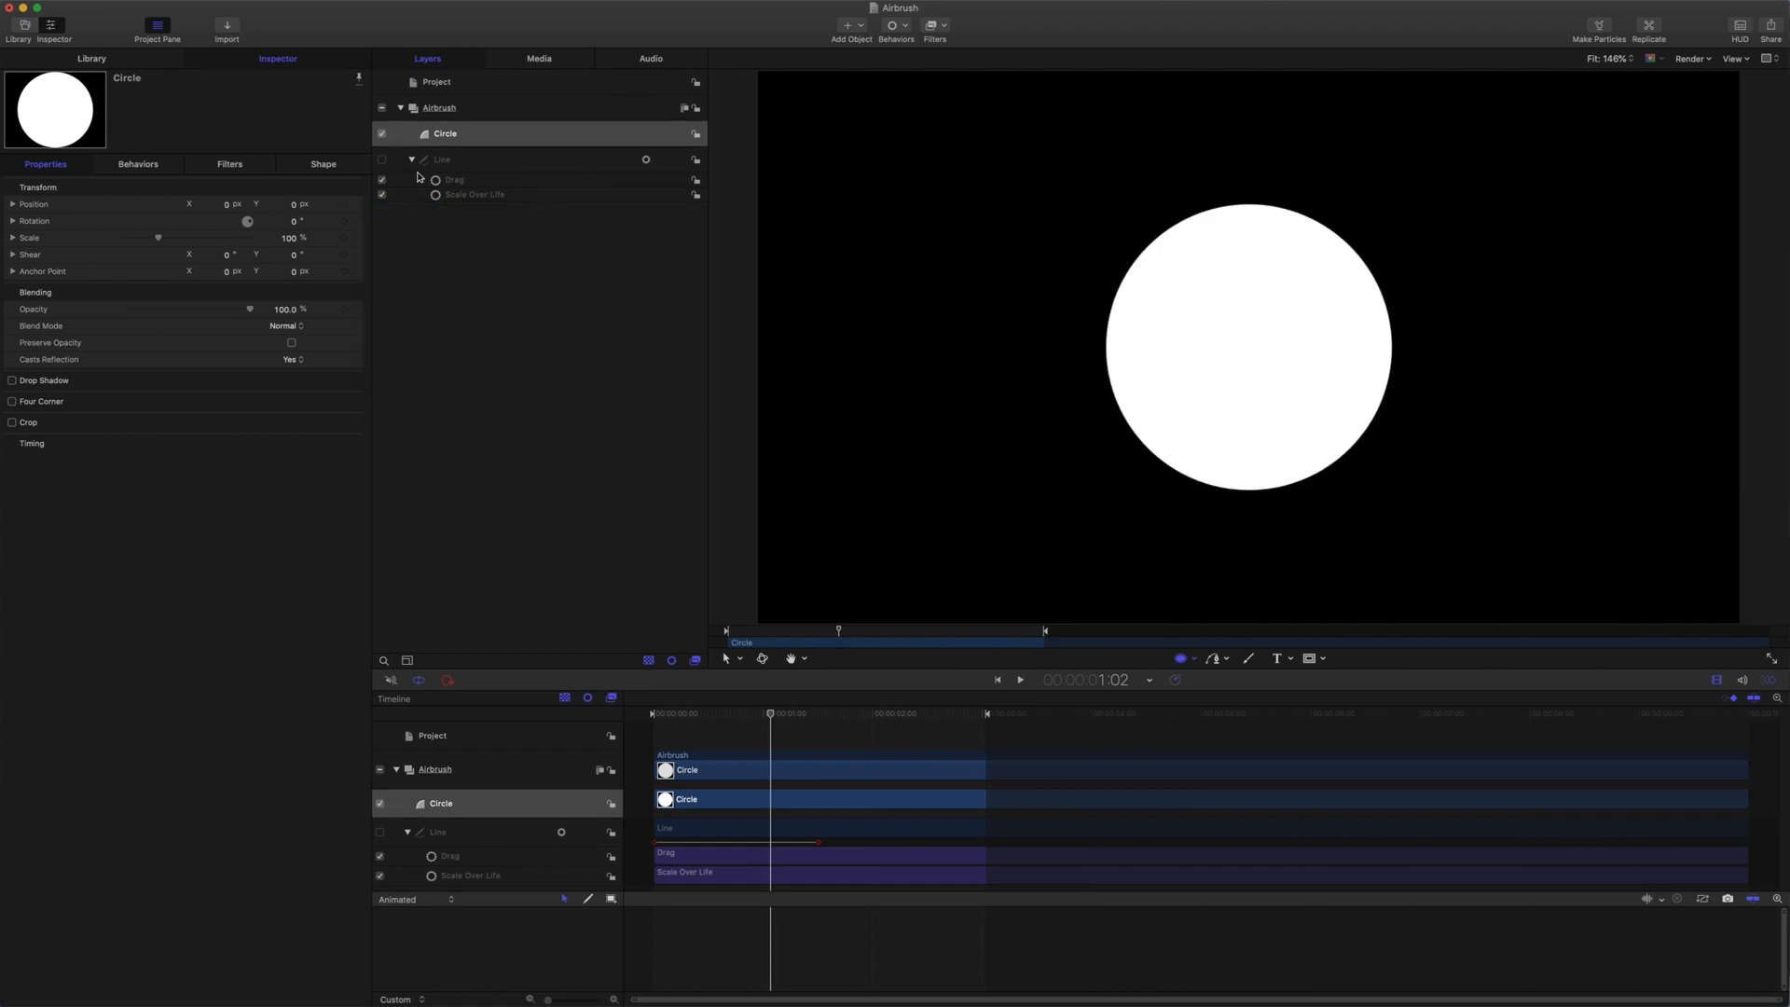
left_click(324, 164)
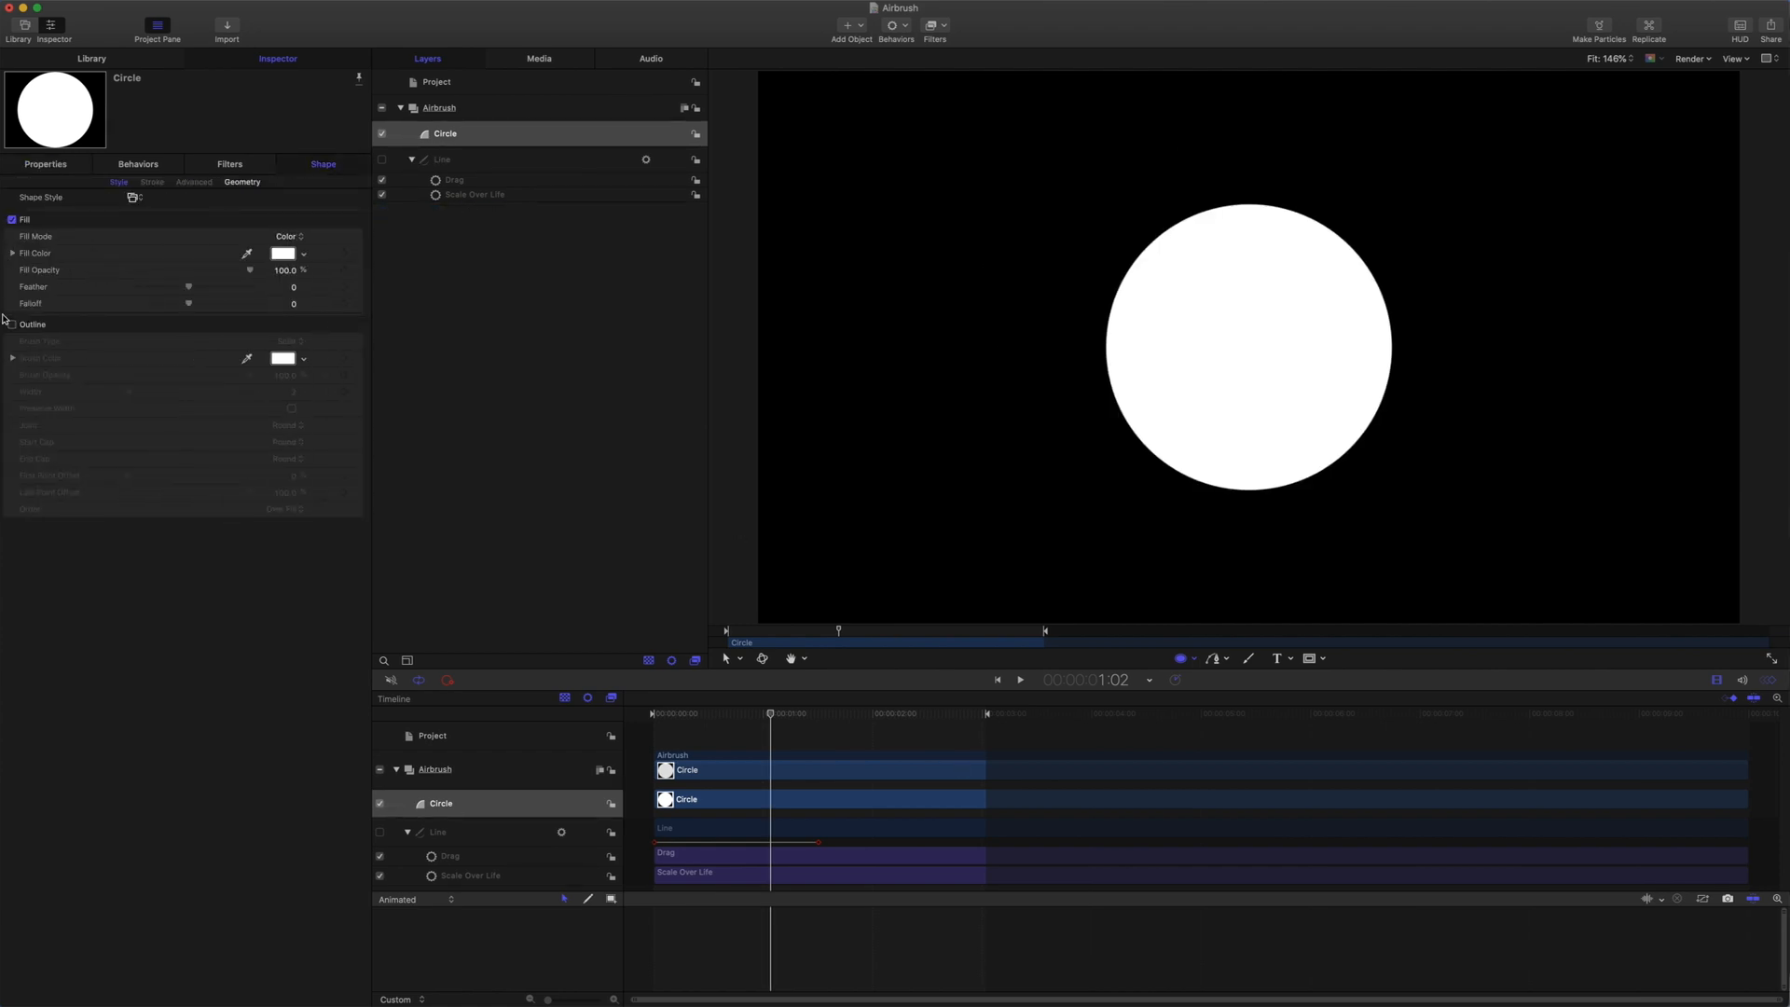
left_click(12, 219)
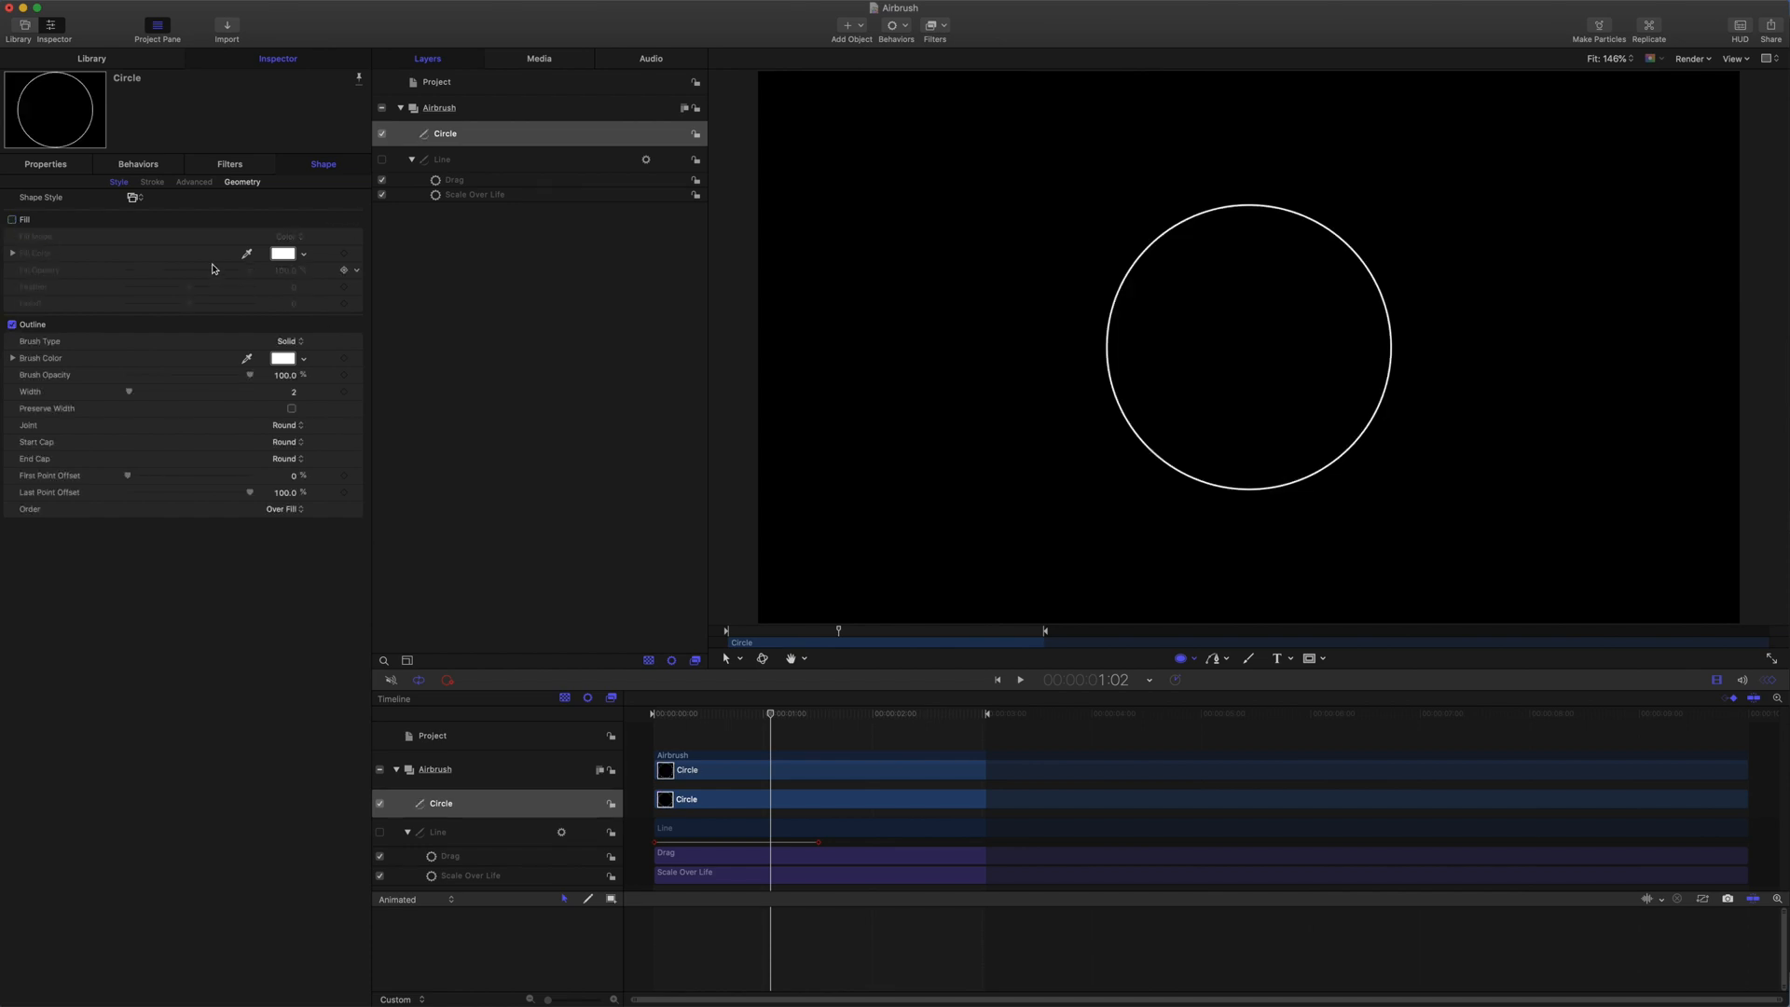
left_click(281, 391)
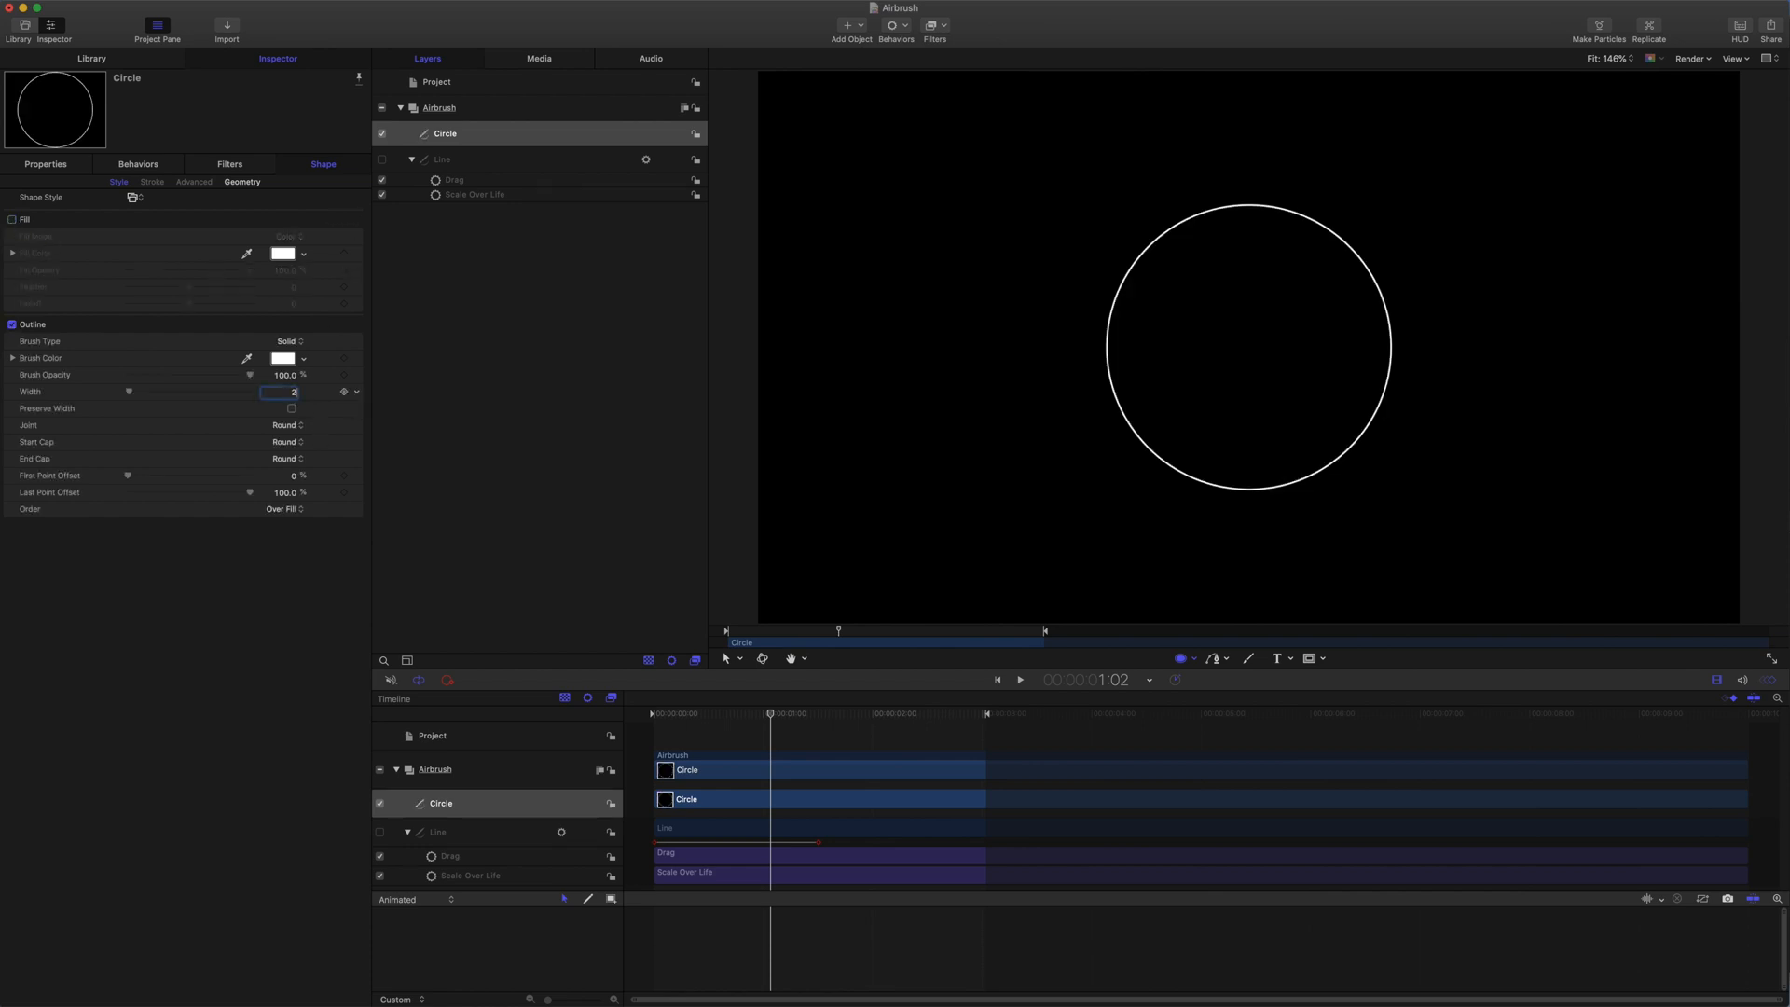
type("20")
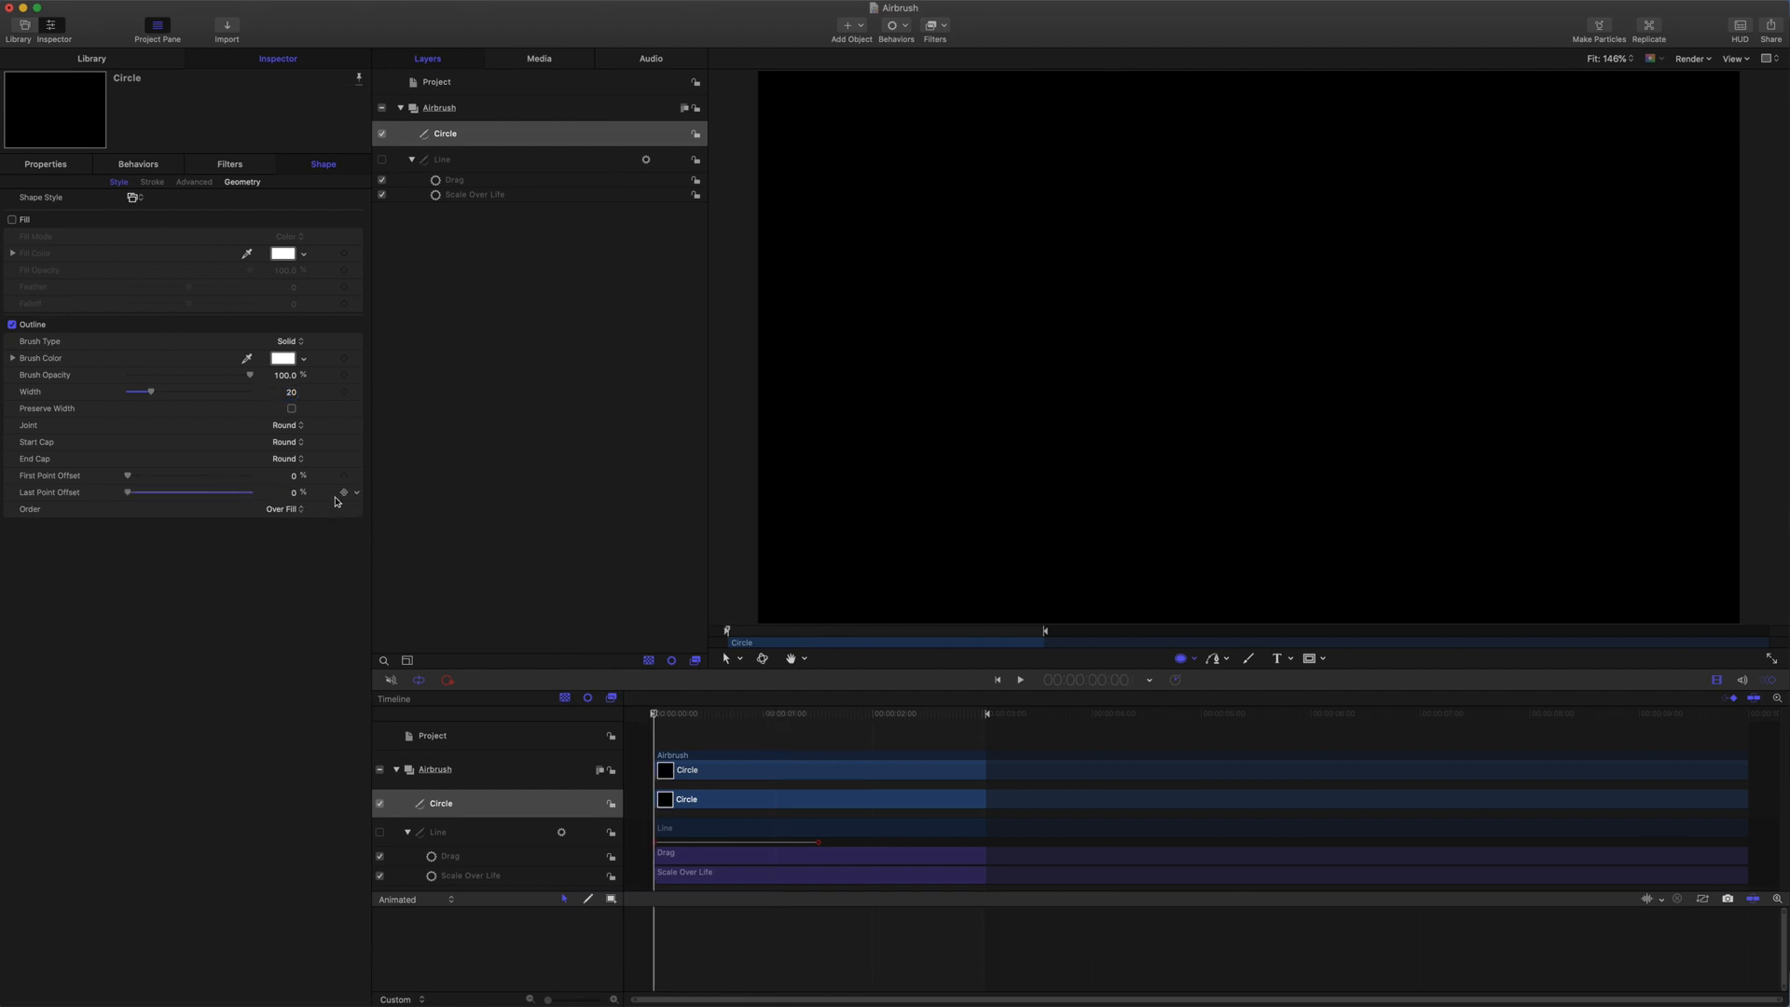
Keyframe Last Point Offset at 100 at 1:15 and smooth the keyframes into an eased curve
left_click(802, 712)
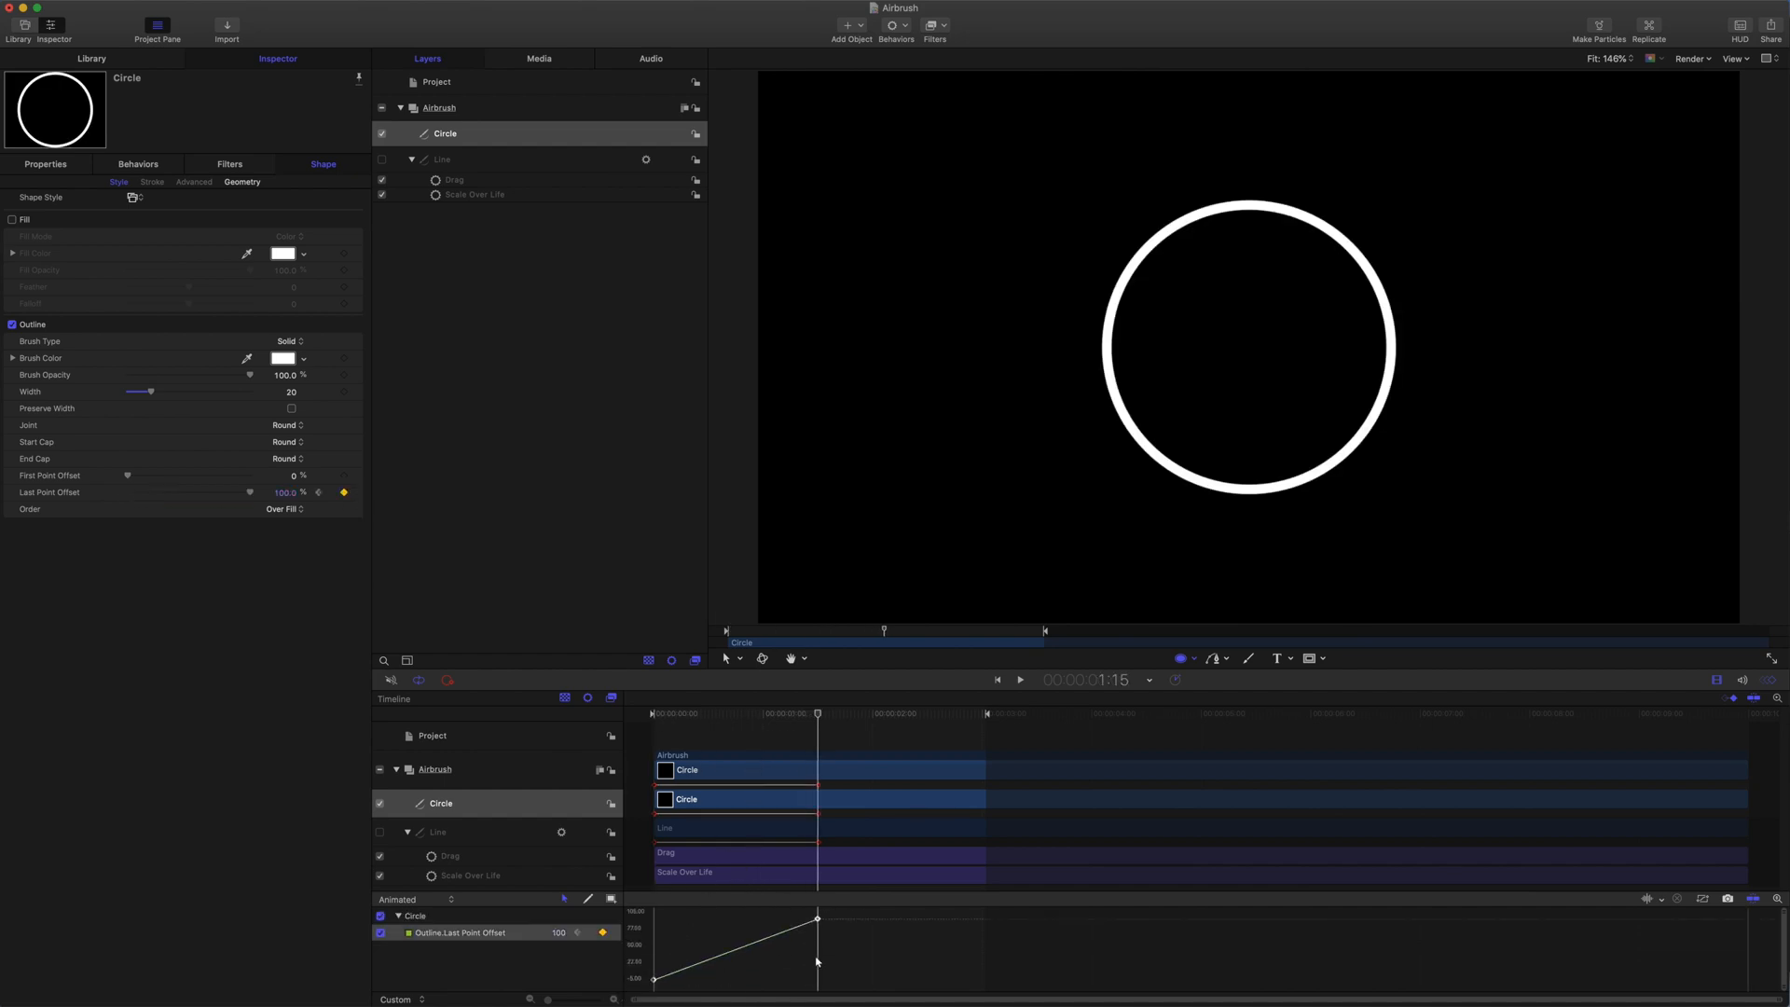
right_click(818, 919)
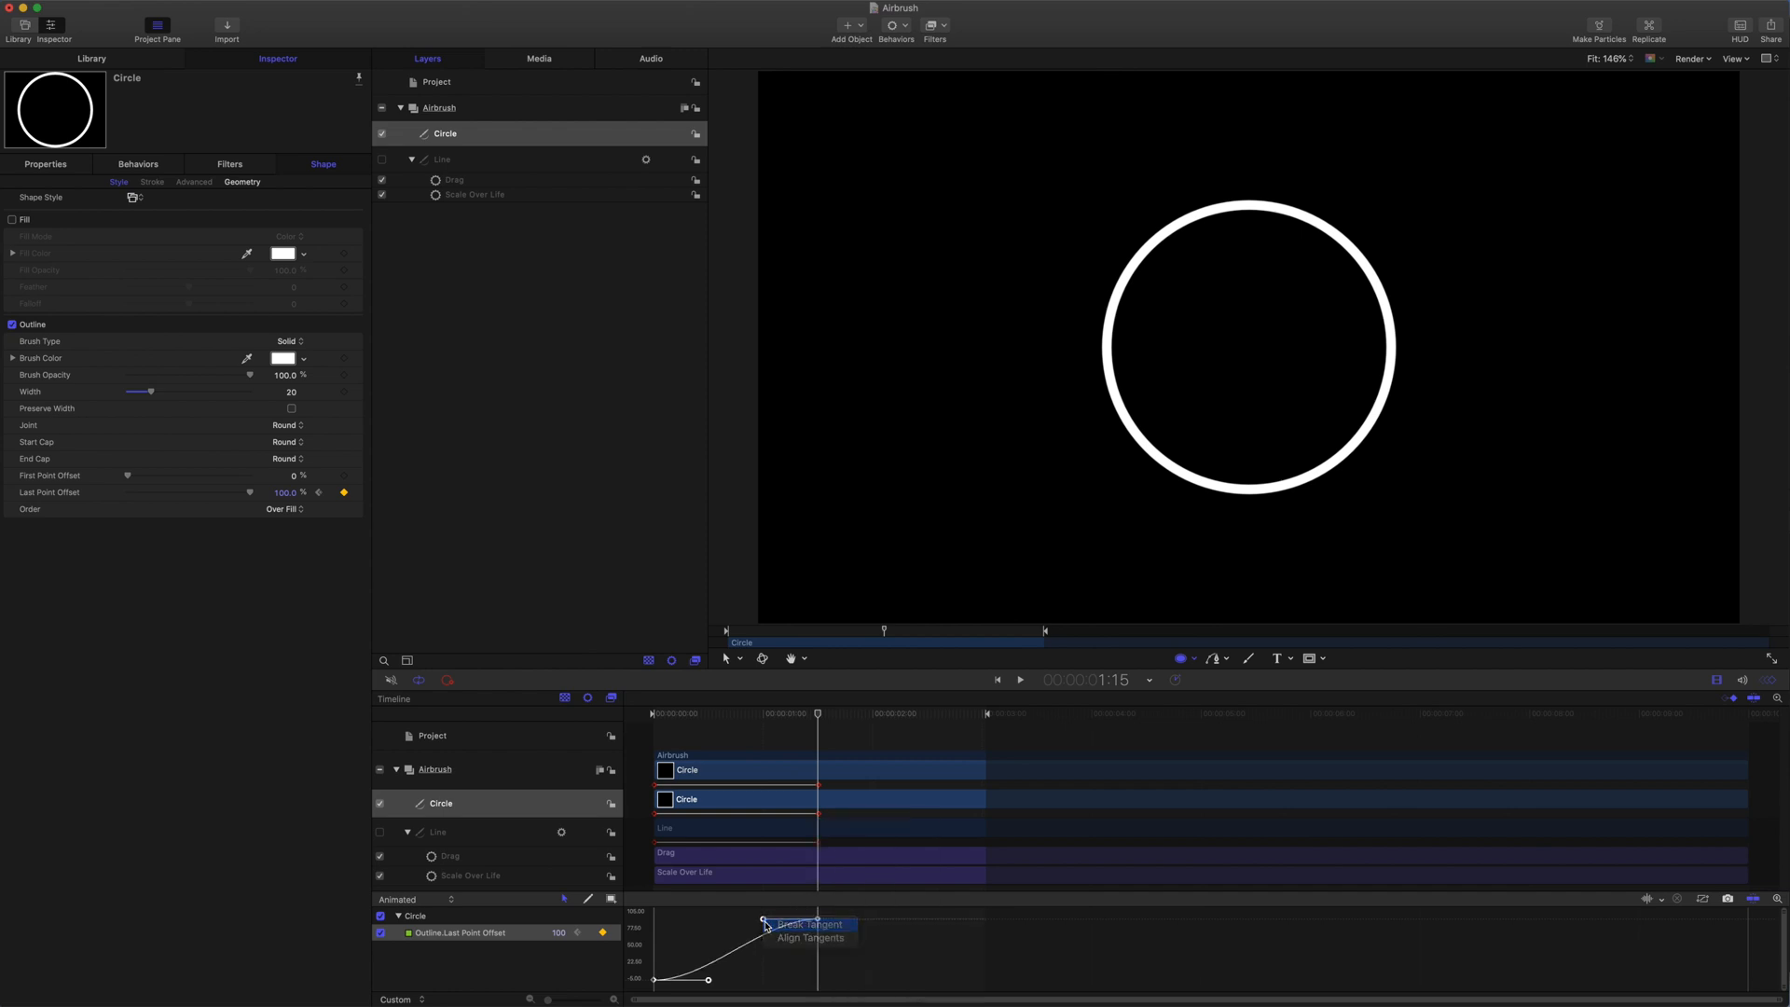
left_click(808, 937)
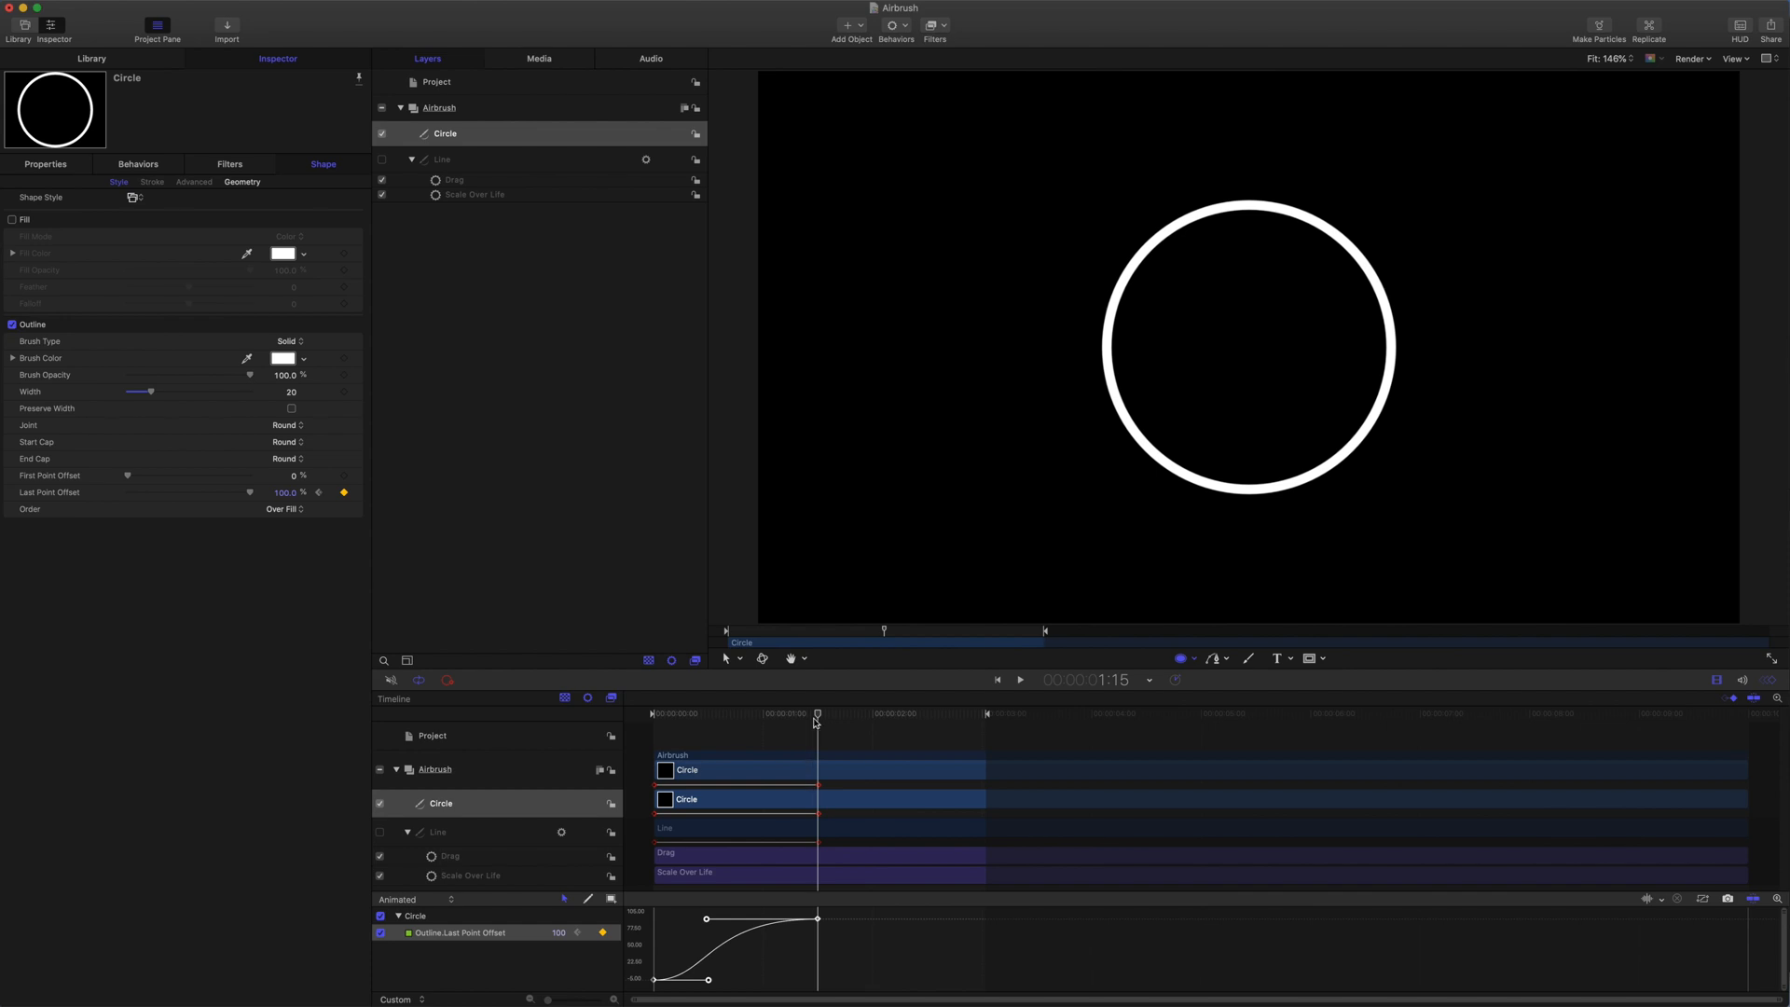
left_click(1017, 679)
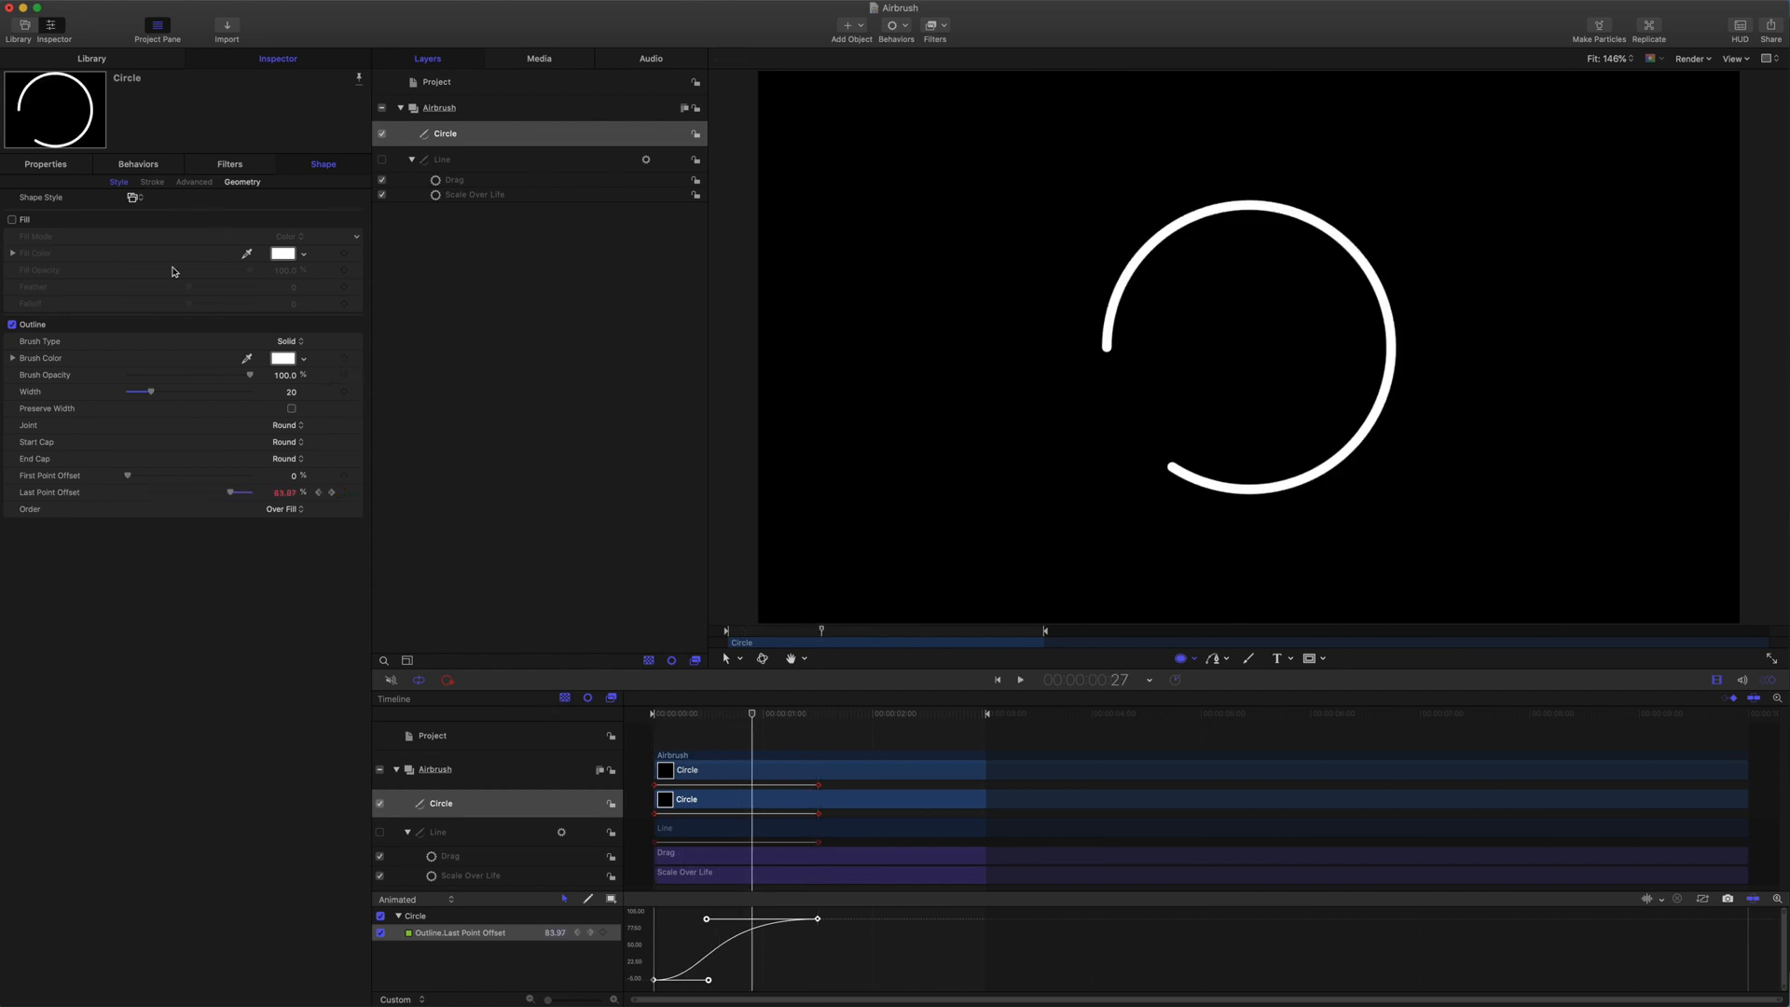
Switch the outline to an Airbrush brush with Dynamics on, Life 0.7 and Speed 20, and preview it
left_click(288, 340)
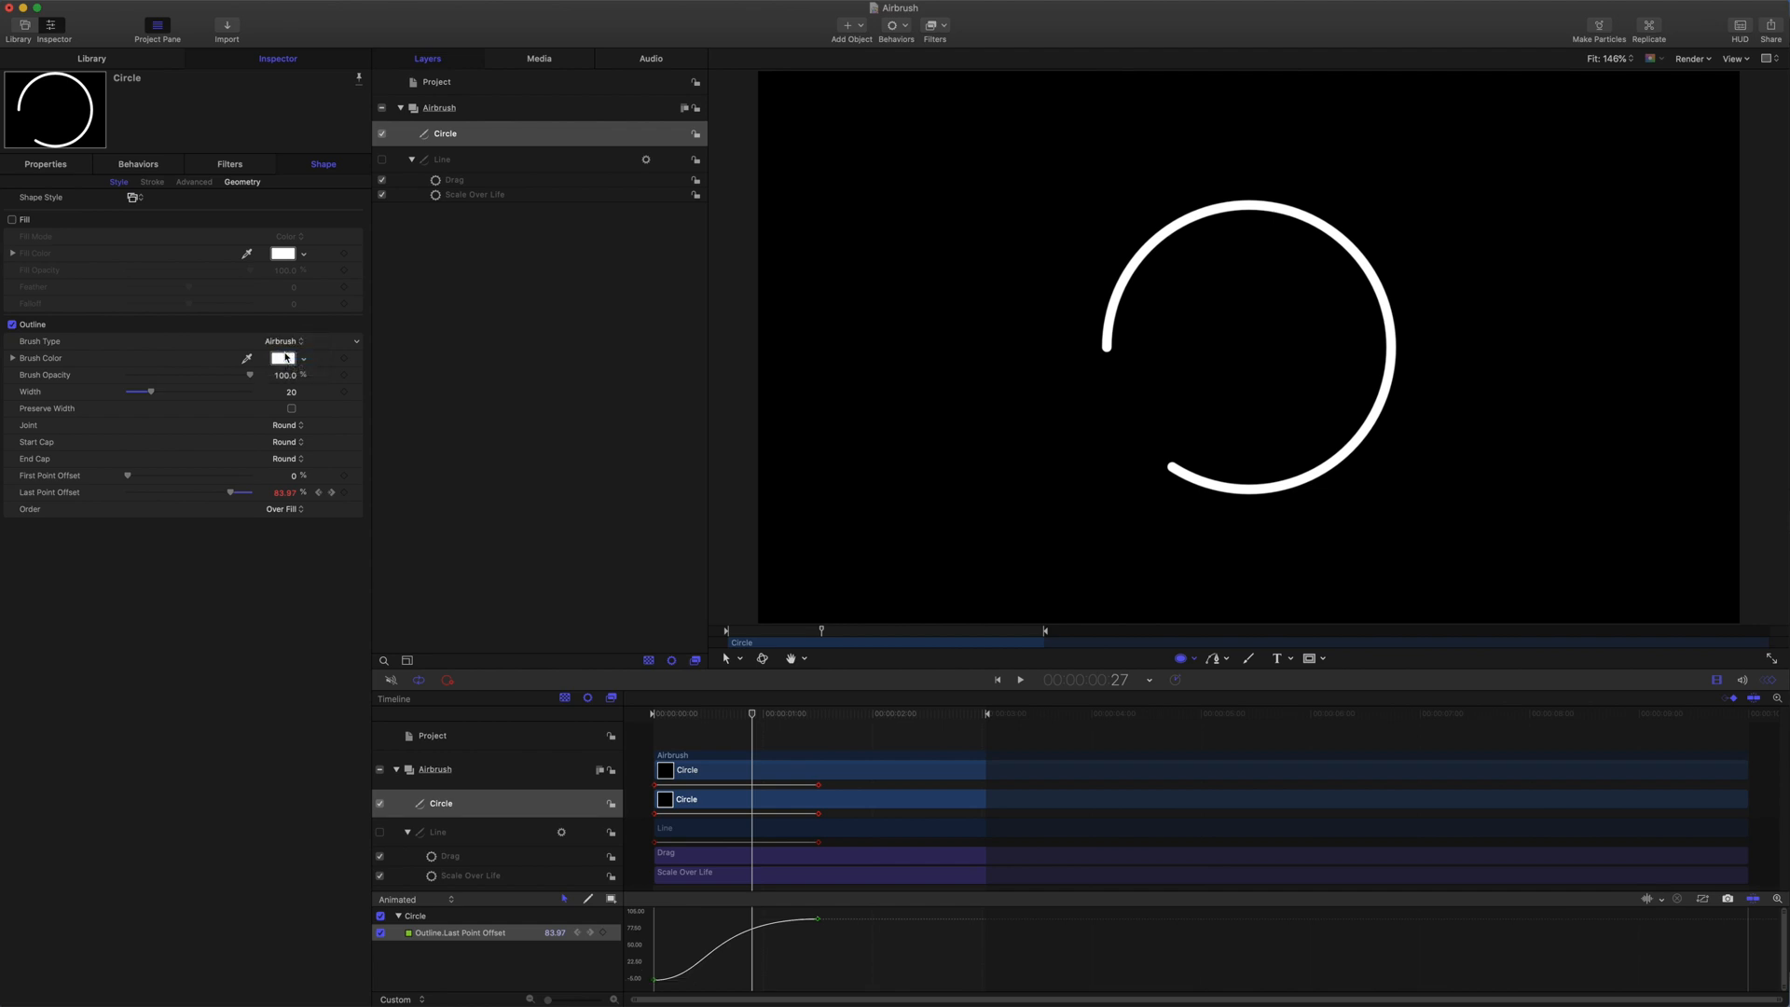
left_click(193, 182)
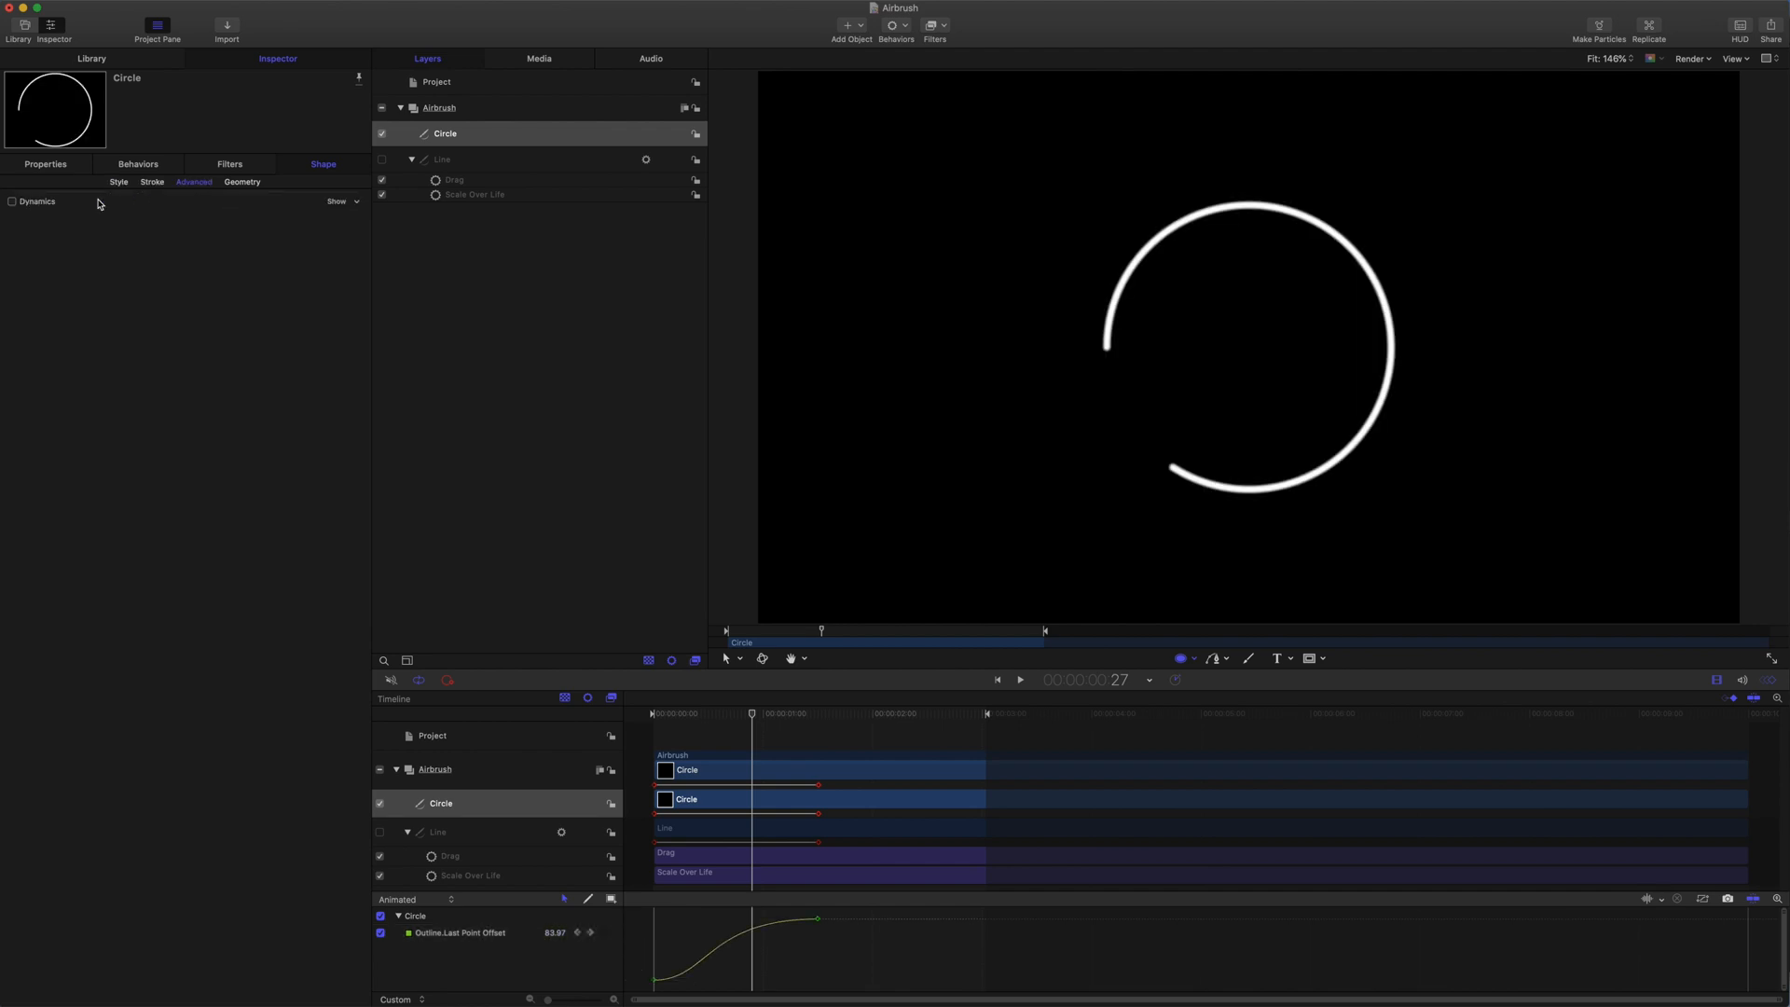
left_click(11, 201)
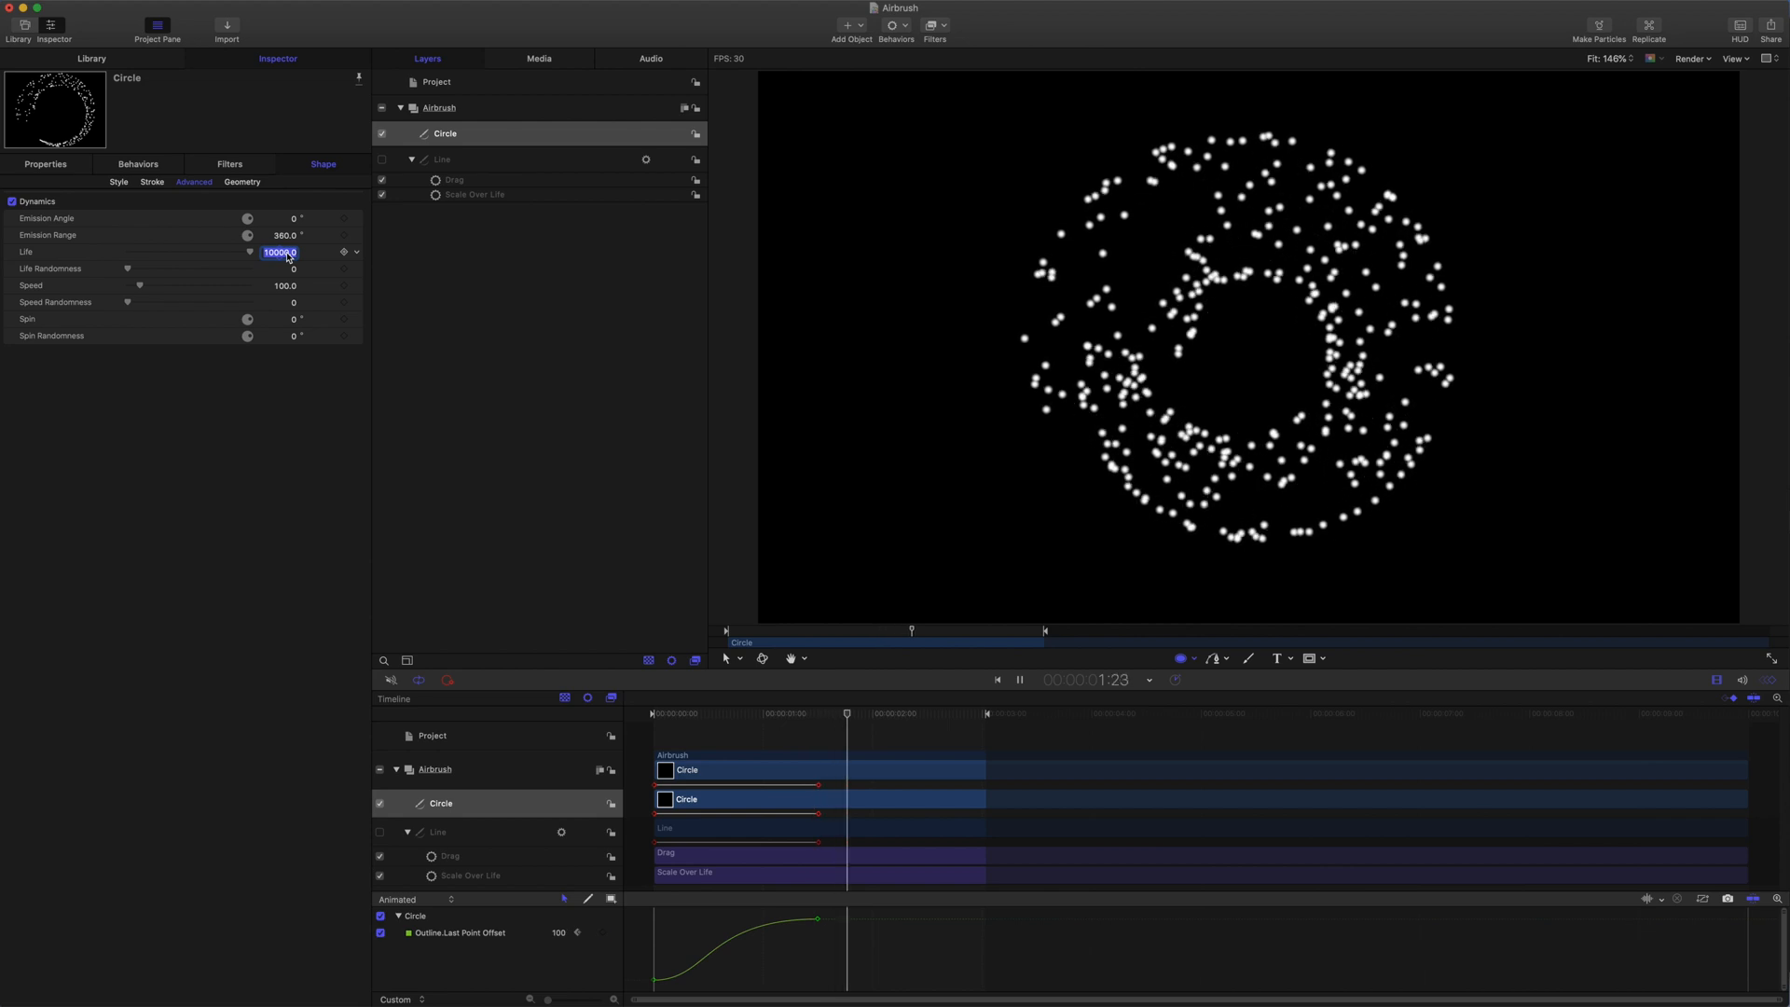
type("0.7")
left_click(279, 285)
type("20")
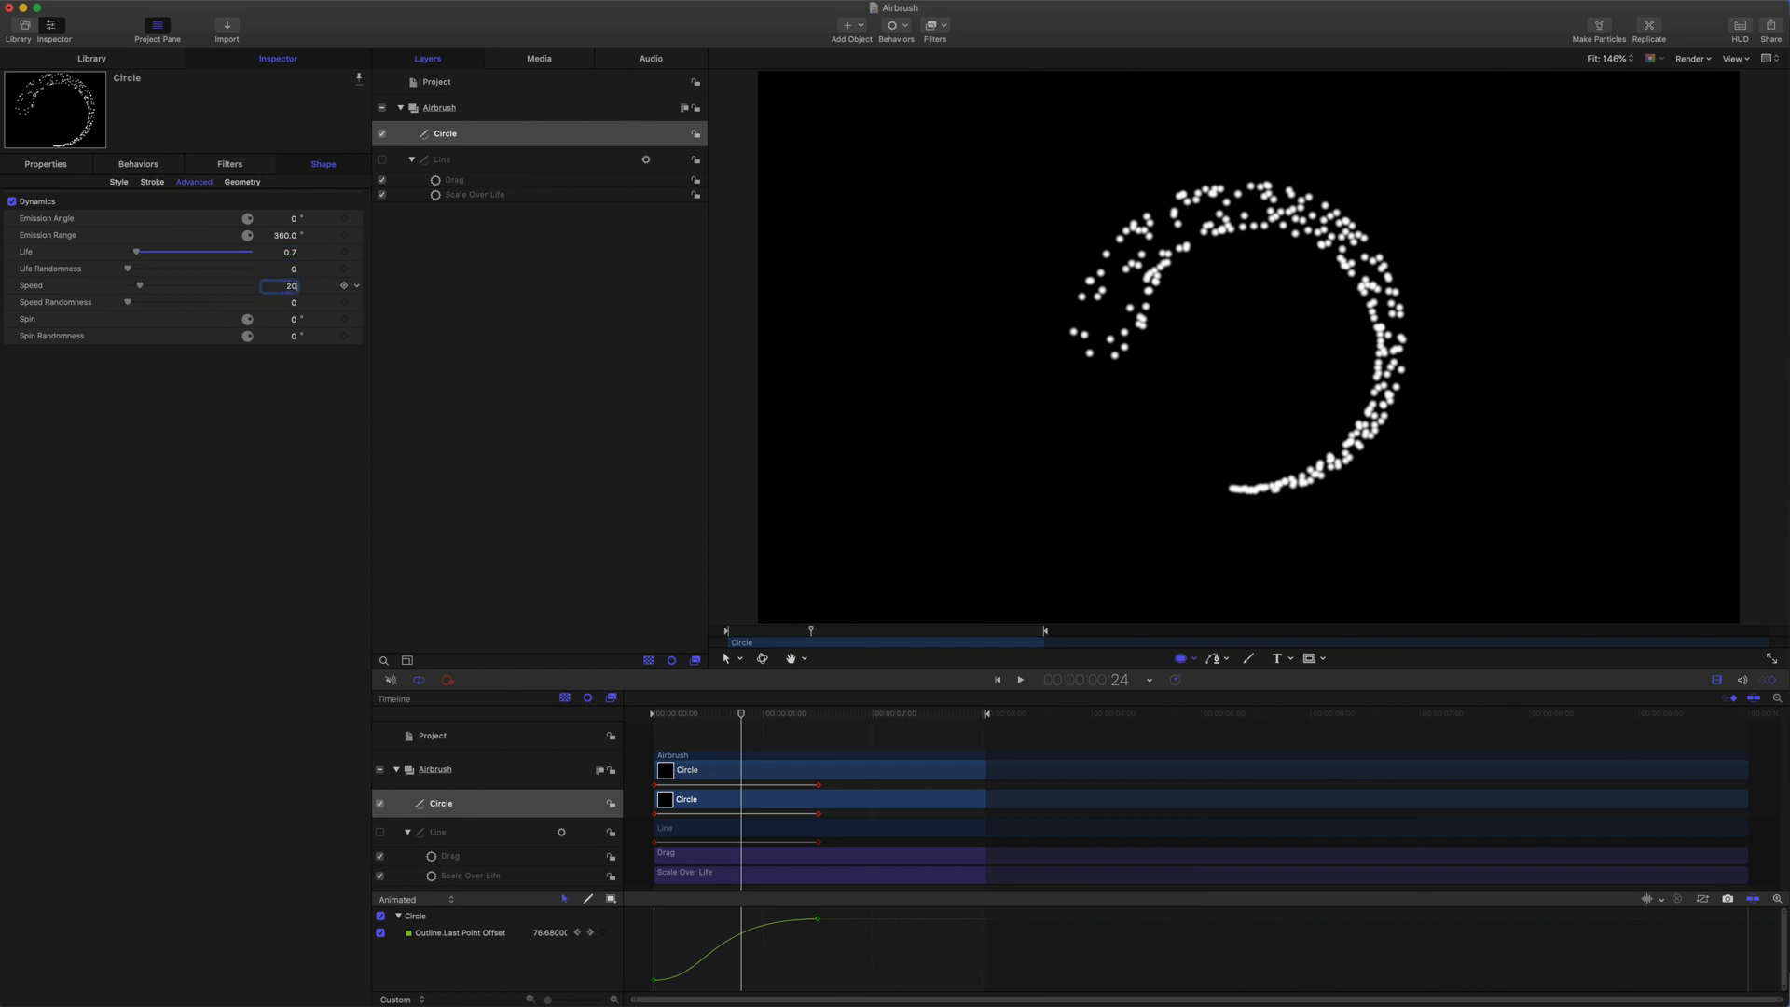
left_click(1018, 679)
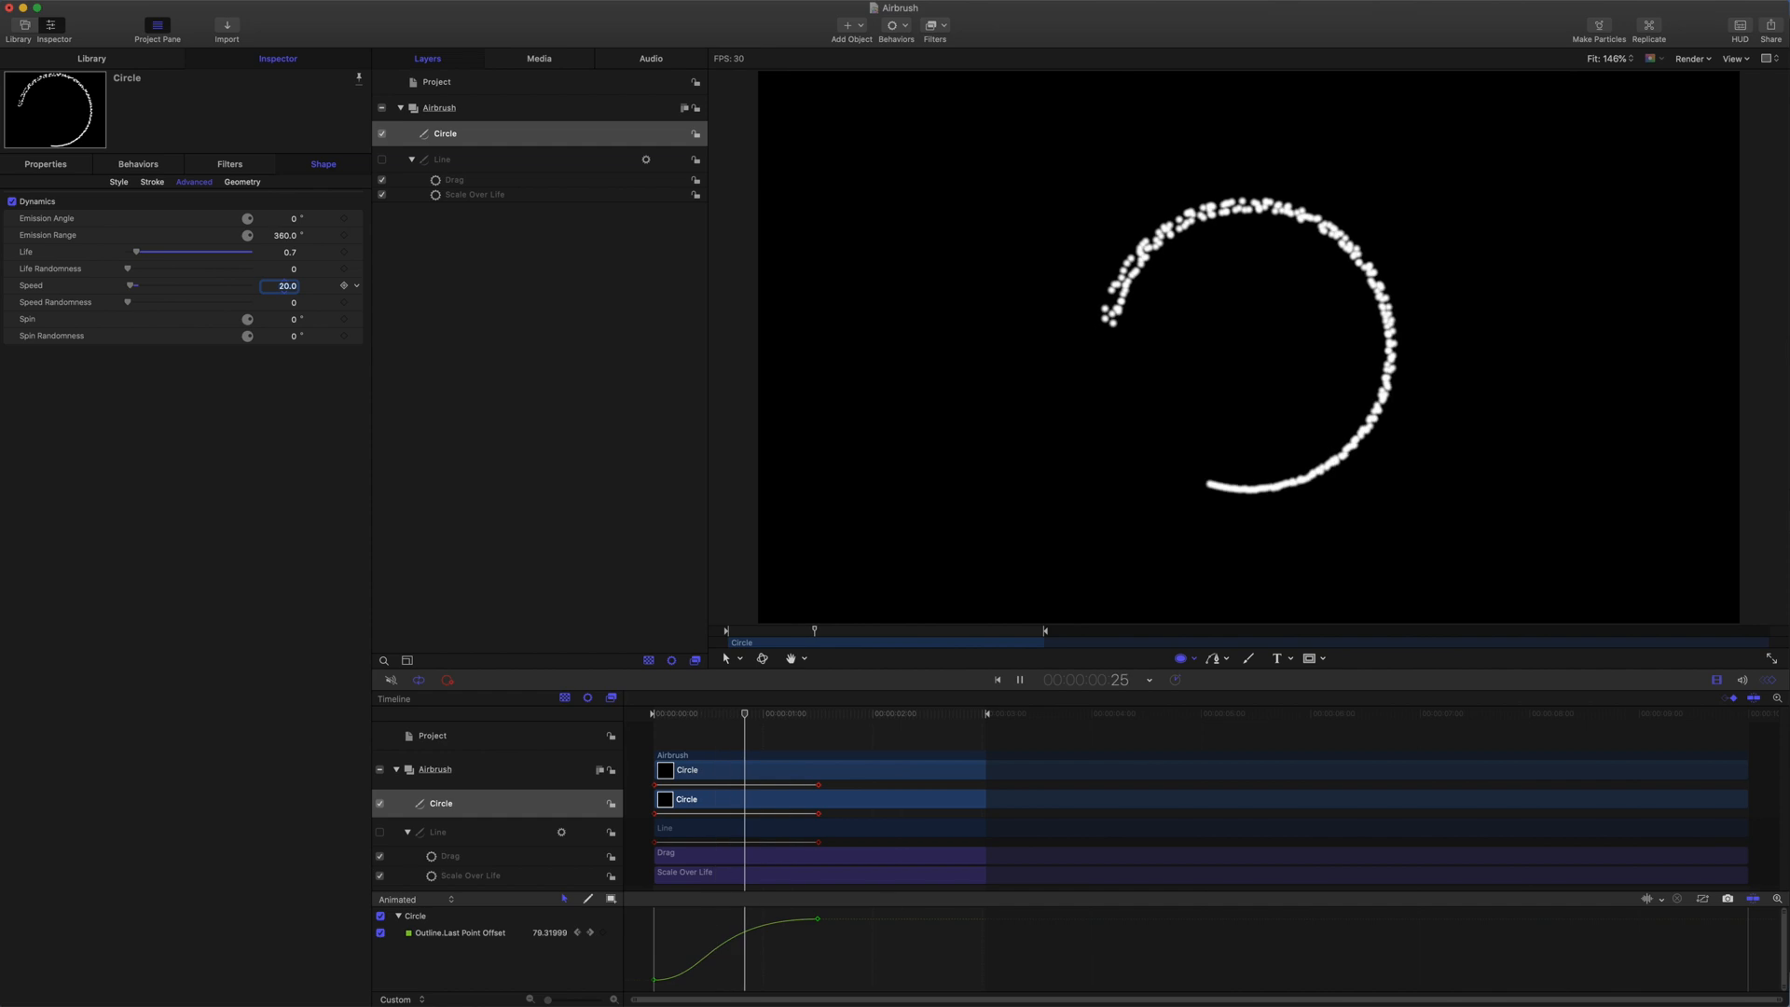
left_click(454, 179)
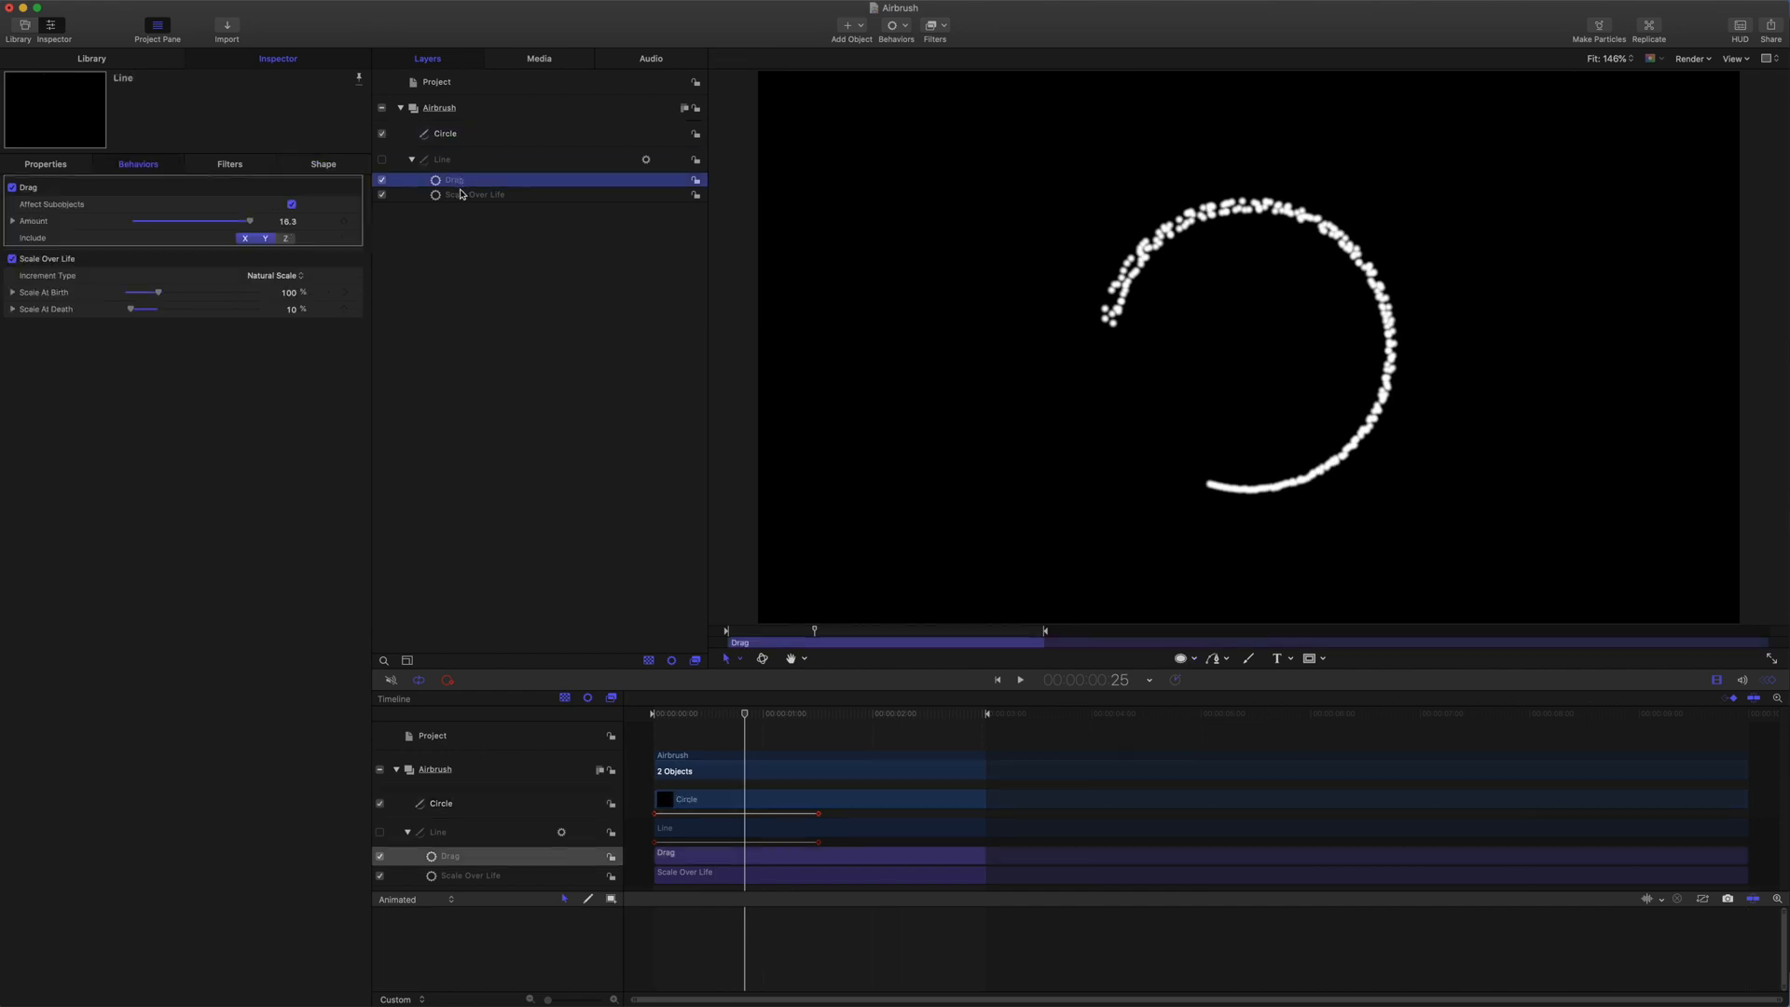
Copy the Line's Drag and Scale Over Life behaviours onto the Circle layer and play the result
left_click(485, 194)
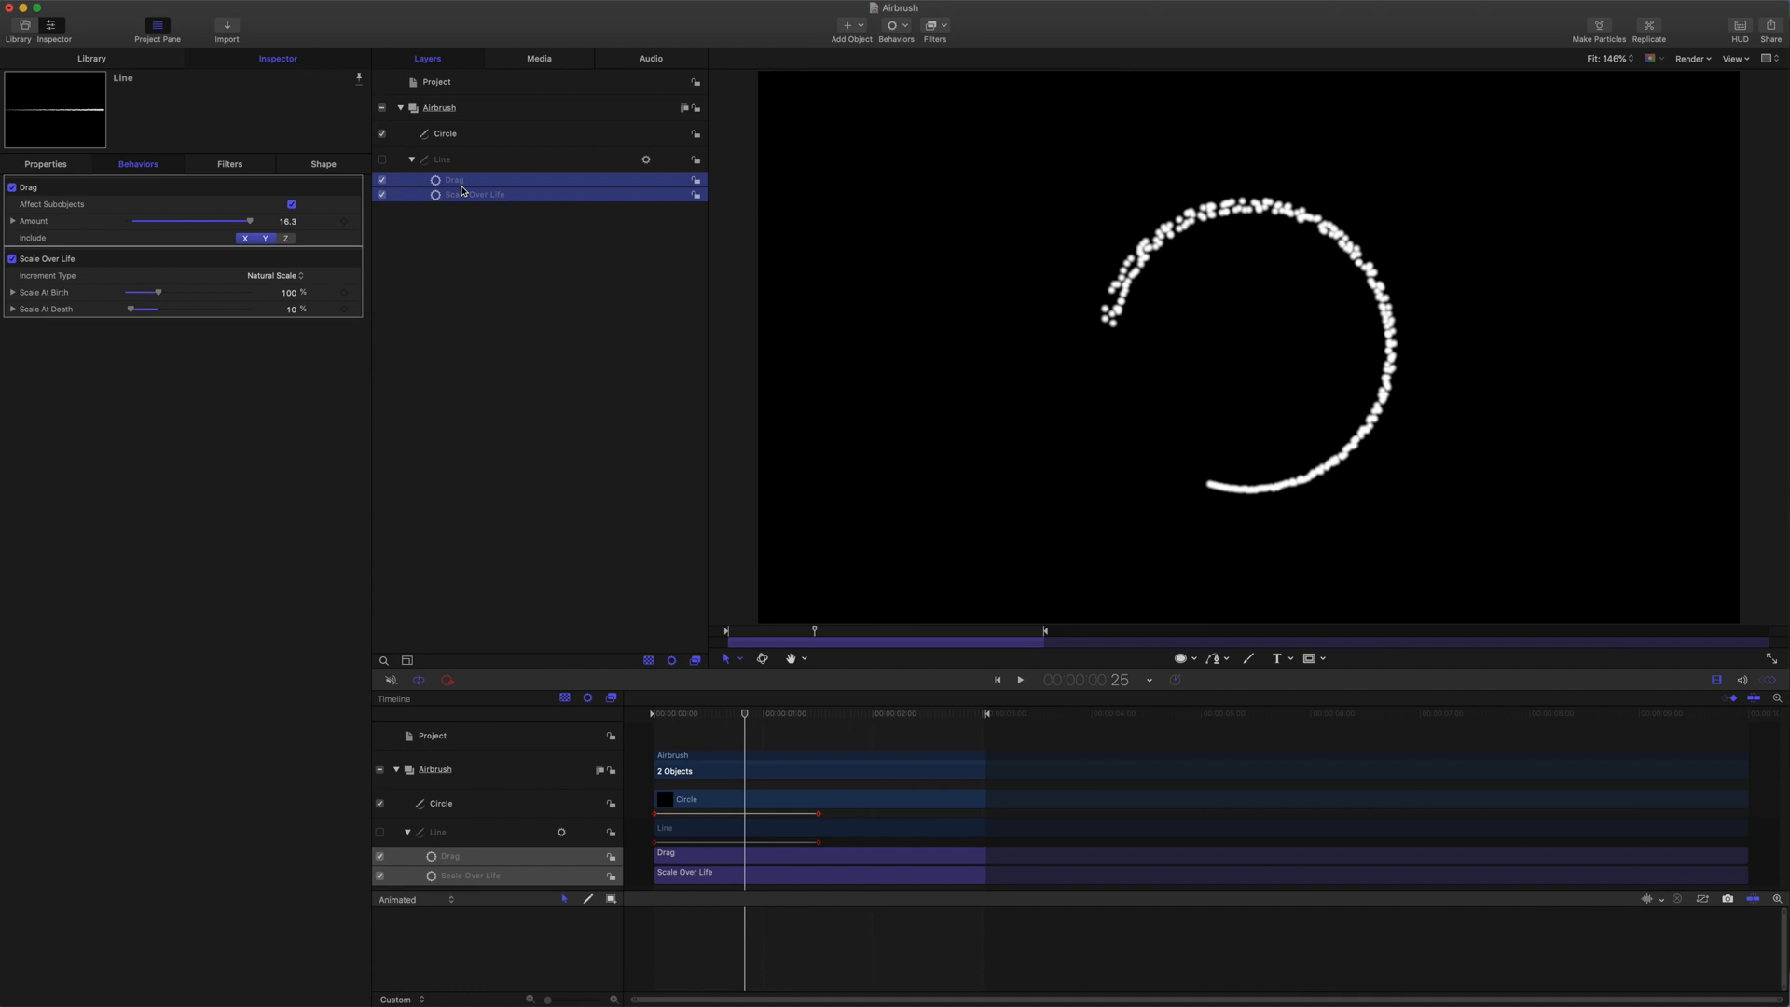
left_click(446, 133)
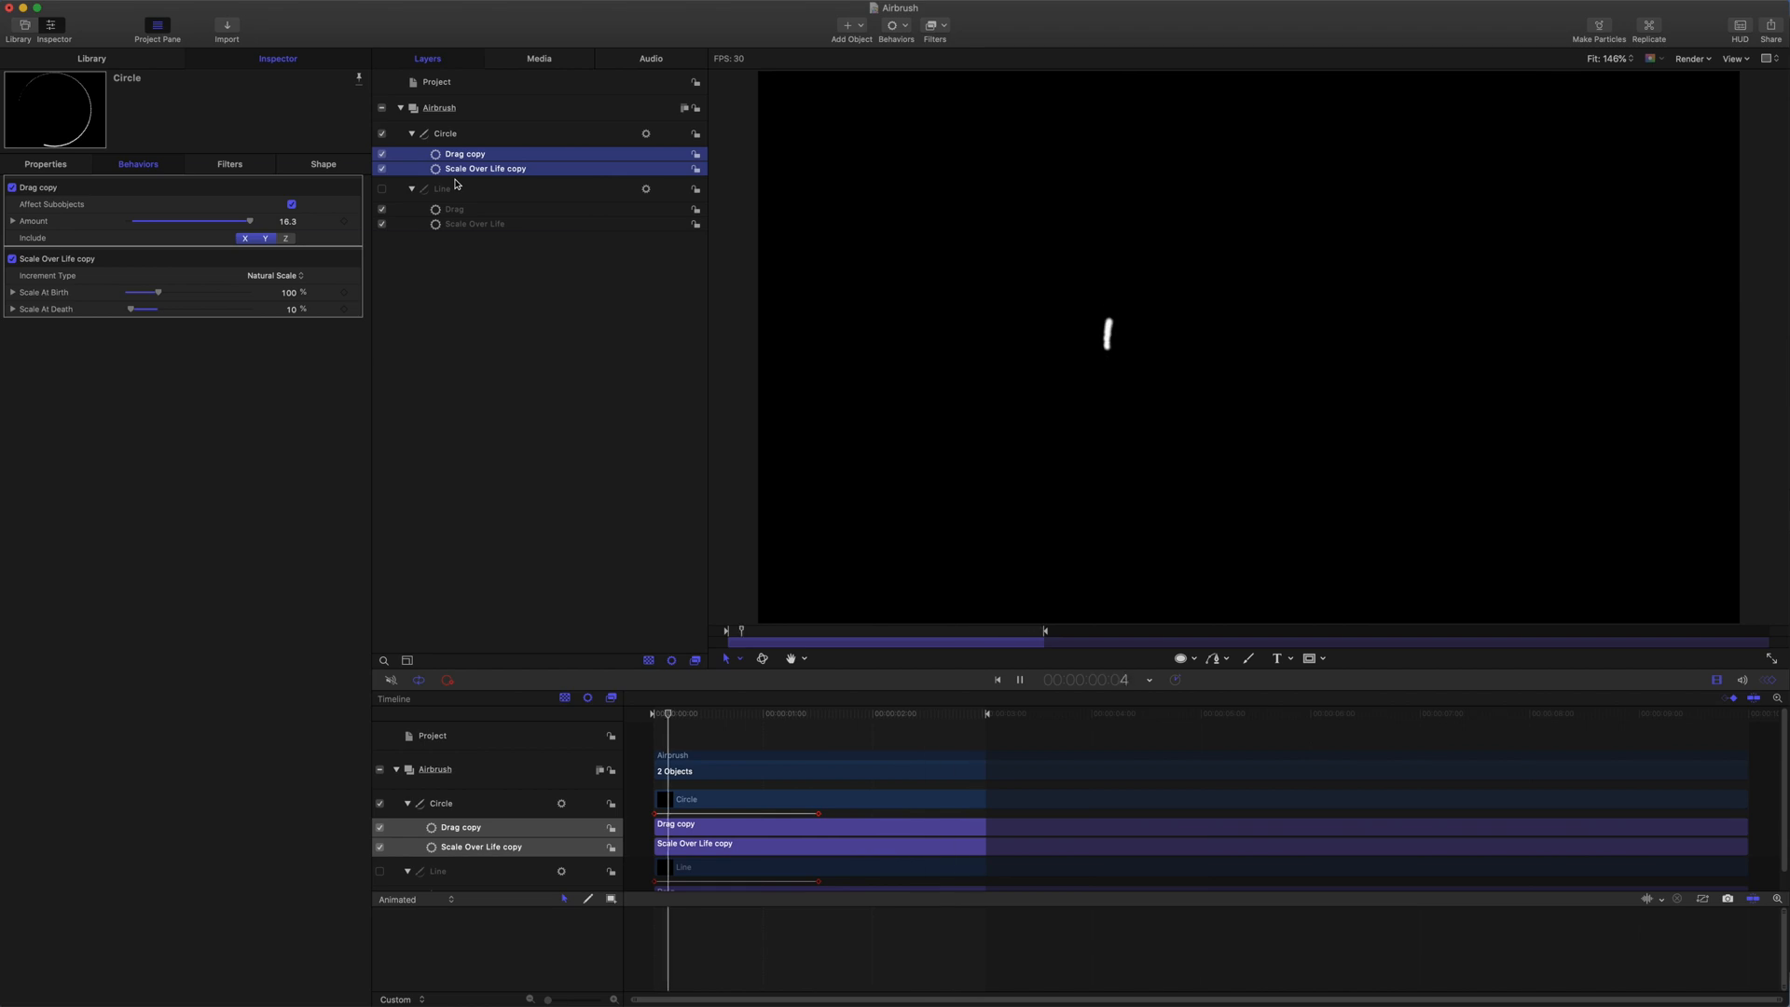
left_click(1018, 680)
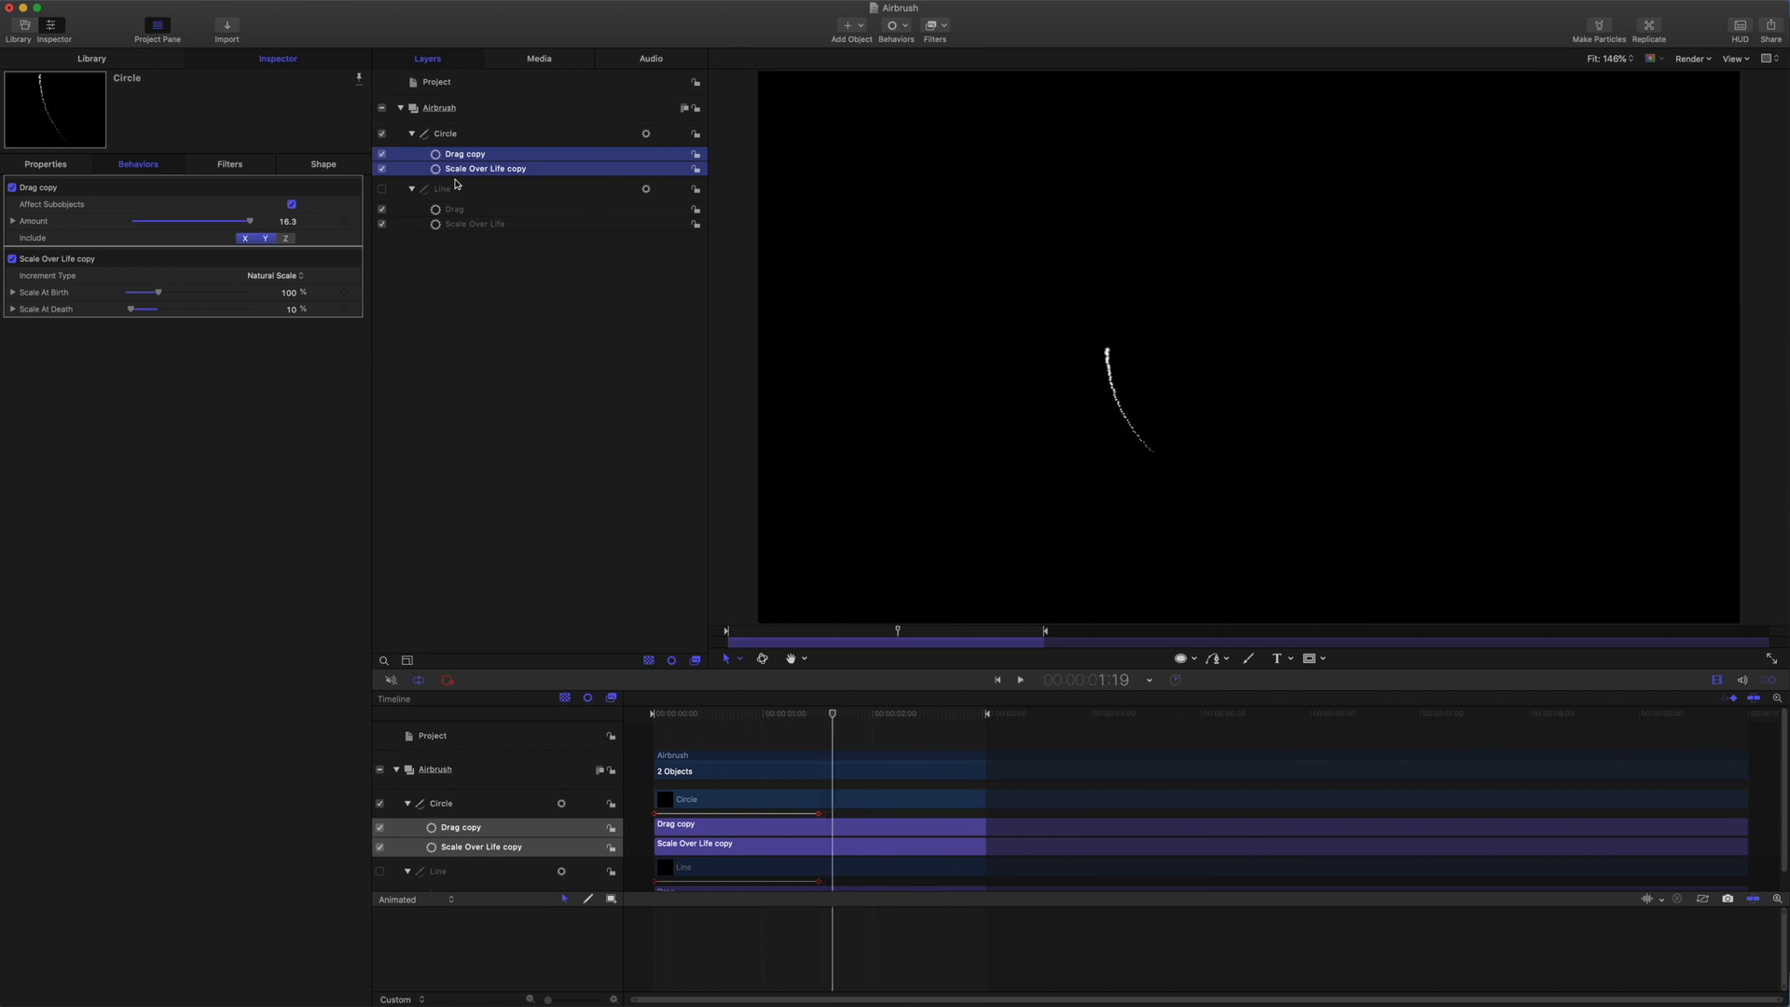